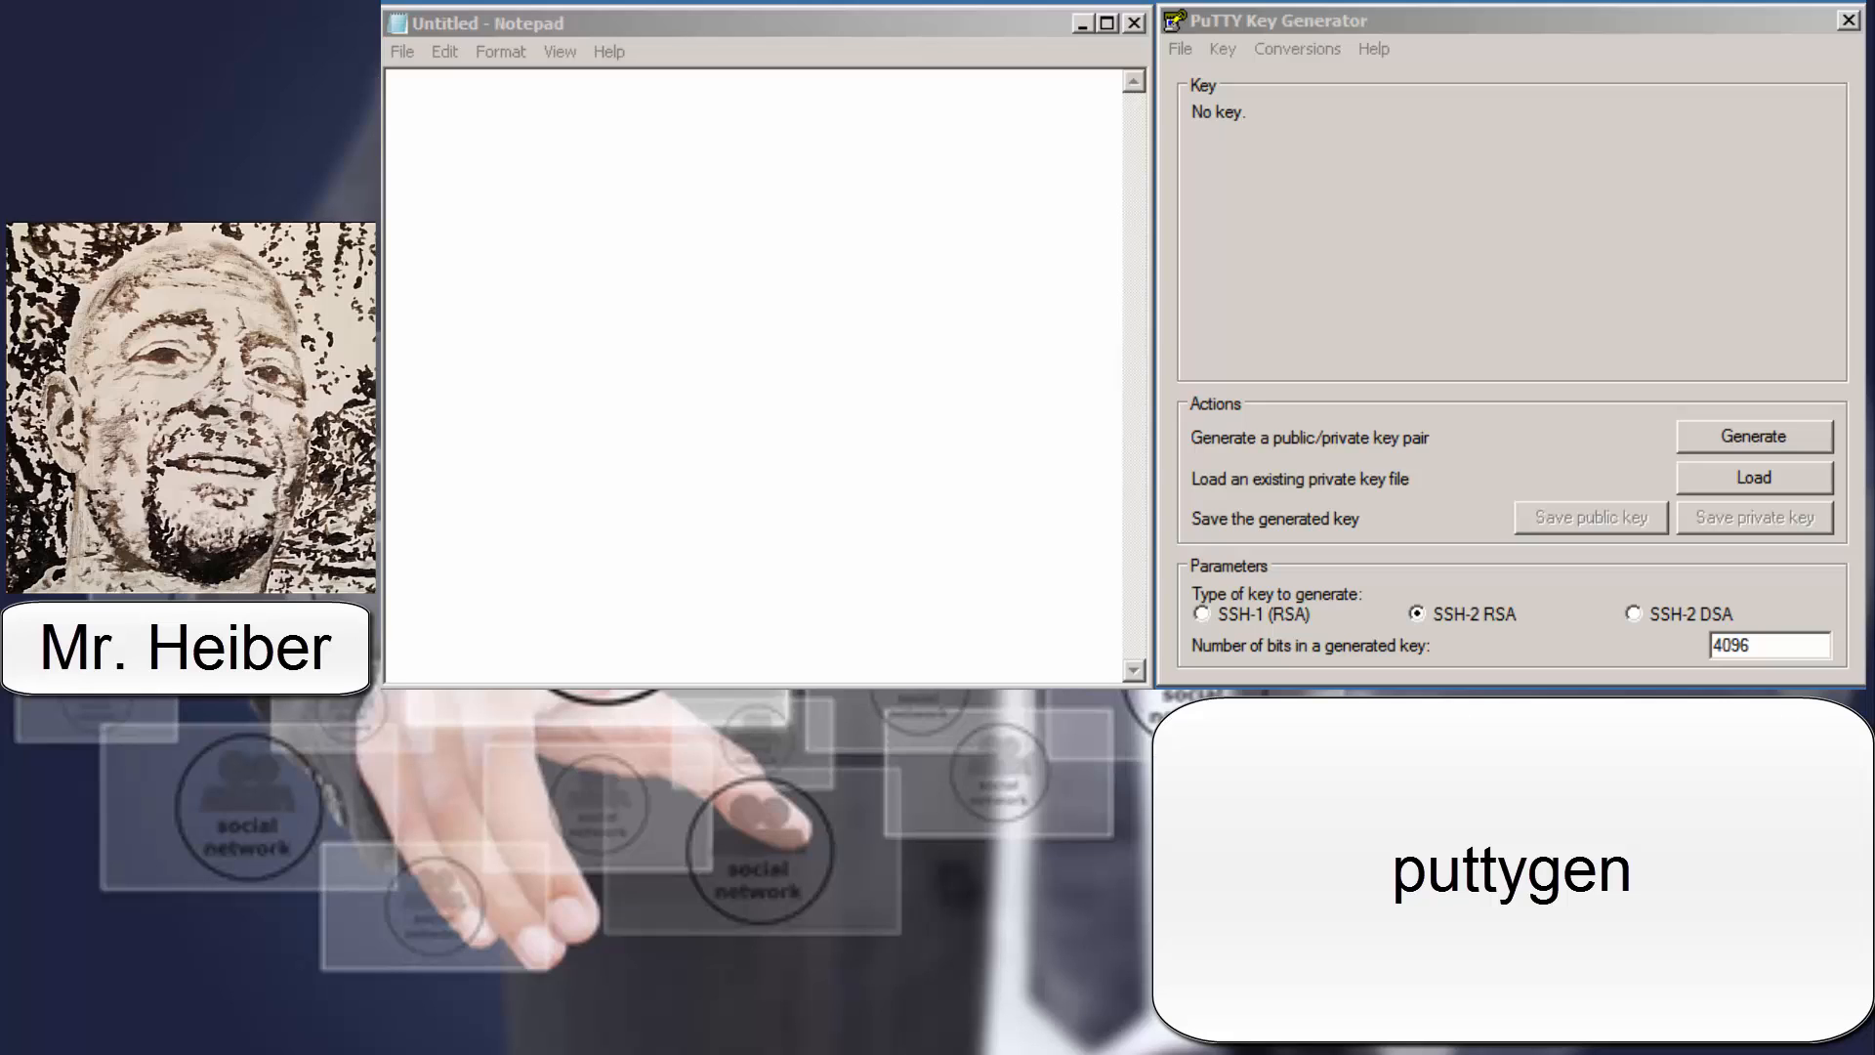
{"action": "mouse_move", "coordinate": [1497, 652]}
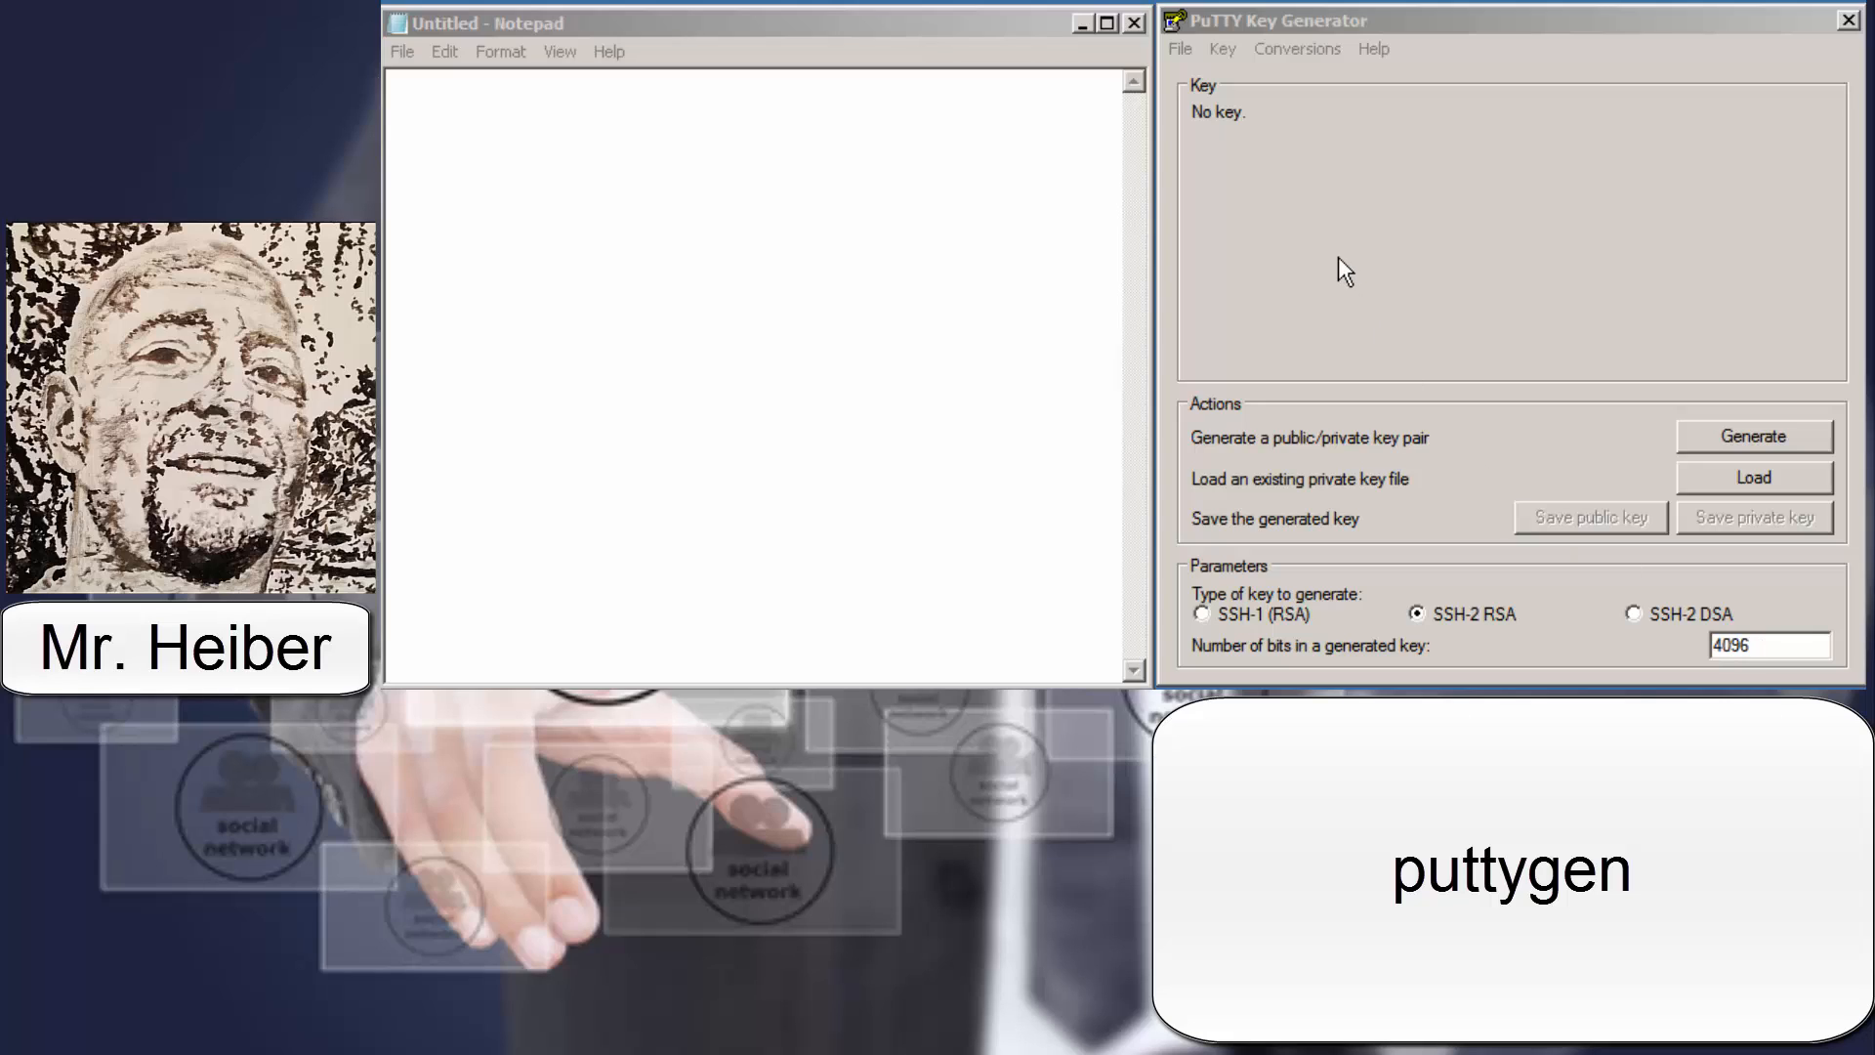
{"action": "mouse_move", "coordinate": [1325, 278]}
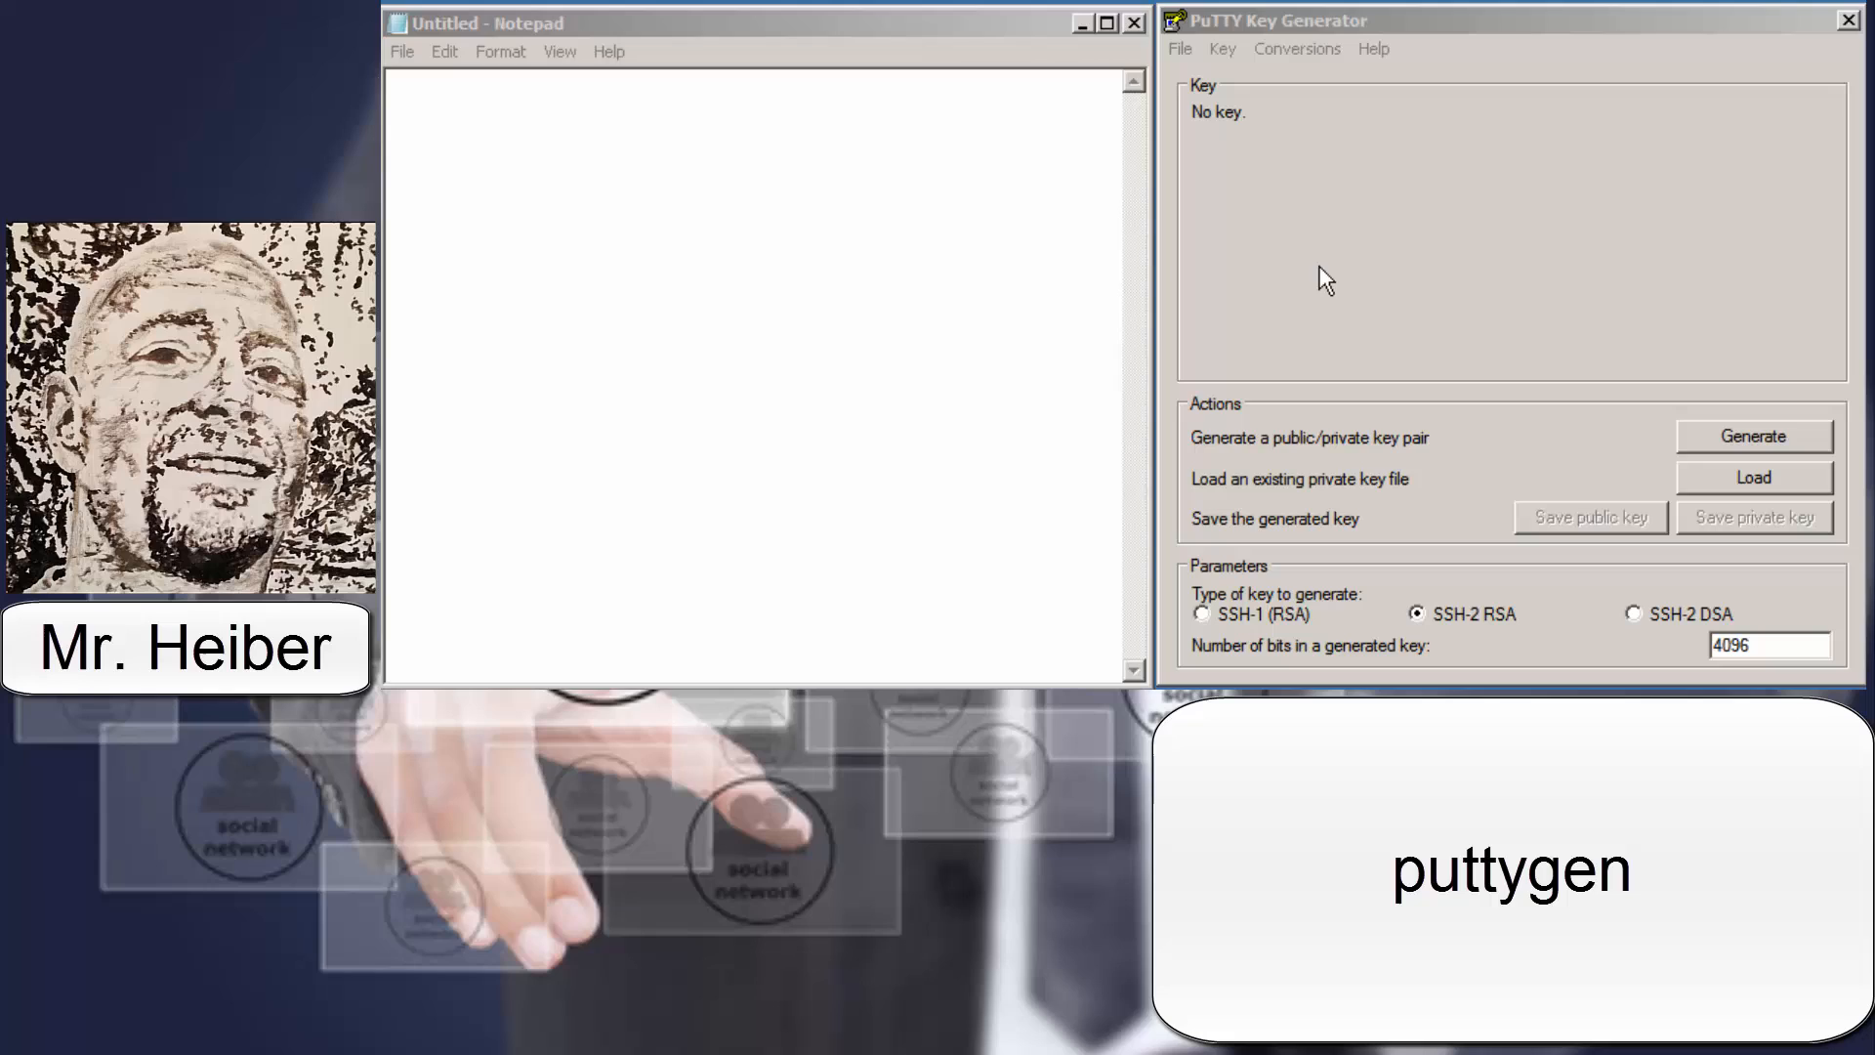
{"action": "mouse_move", "coordinate": [1455, 387]}
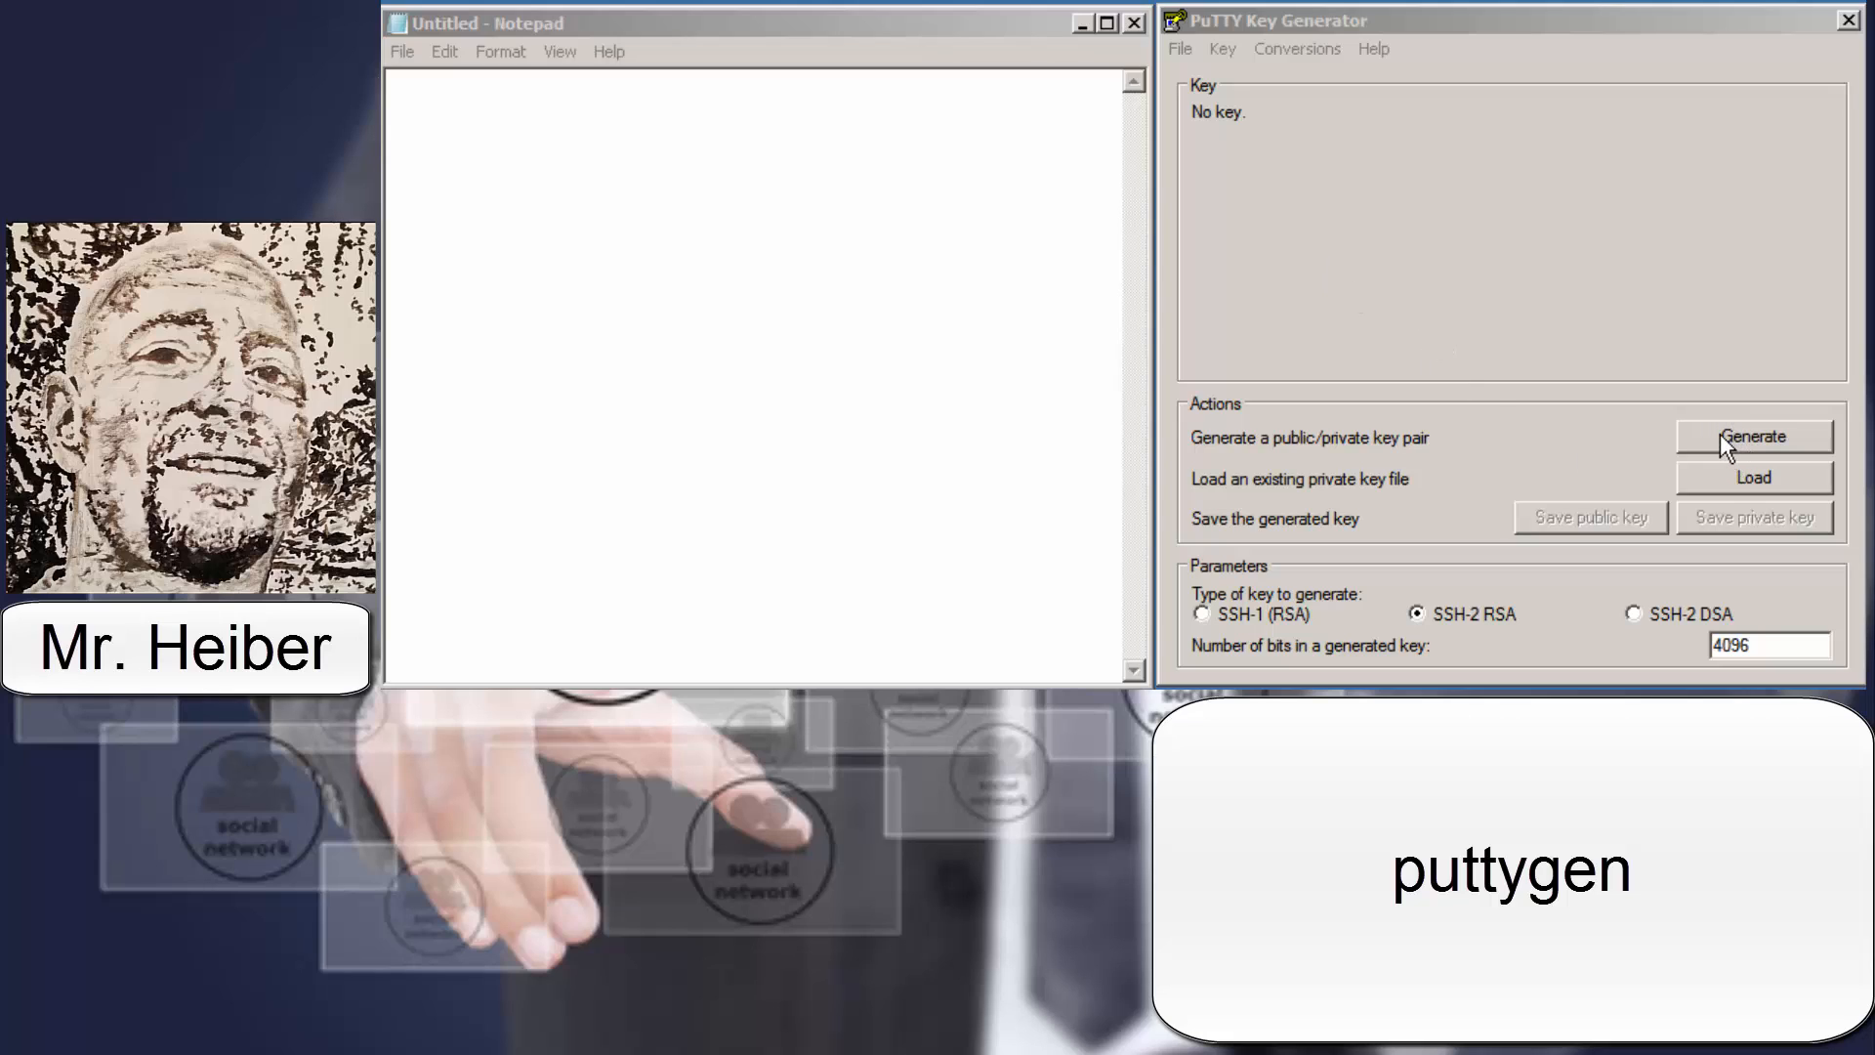
Generate a new 4096-bit SSH-2 RSA key pair in PuTTY Key Generator
{"action": "left_click", "coordinate": [1752, 435]}
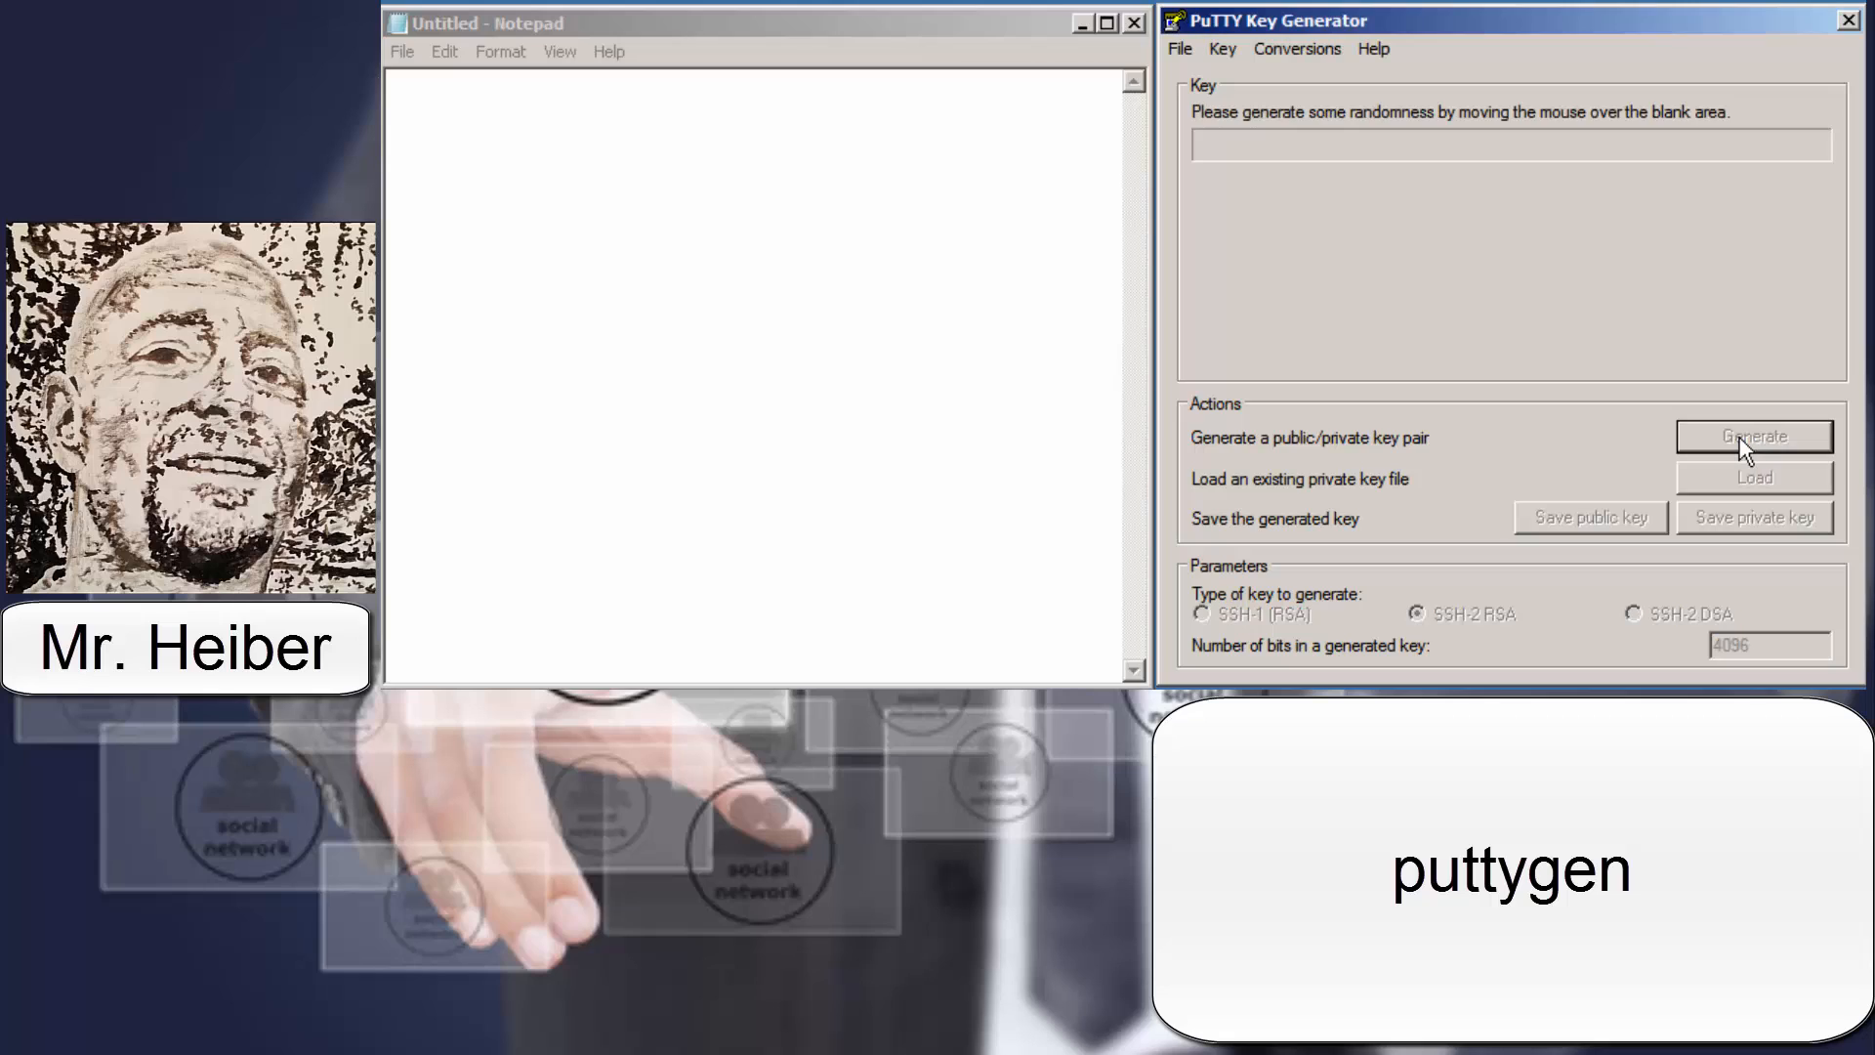
{"action": "left_click", "coordinate": [1753, 436]}
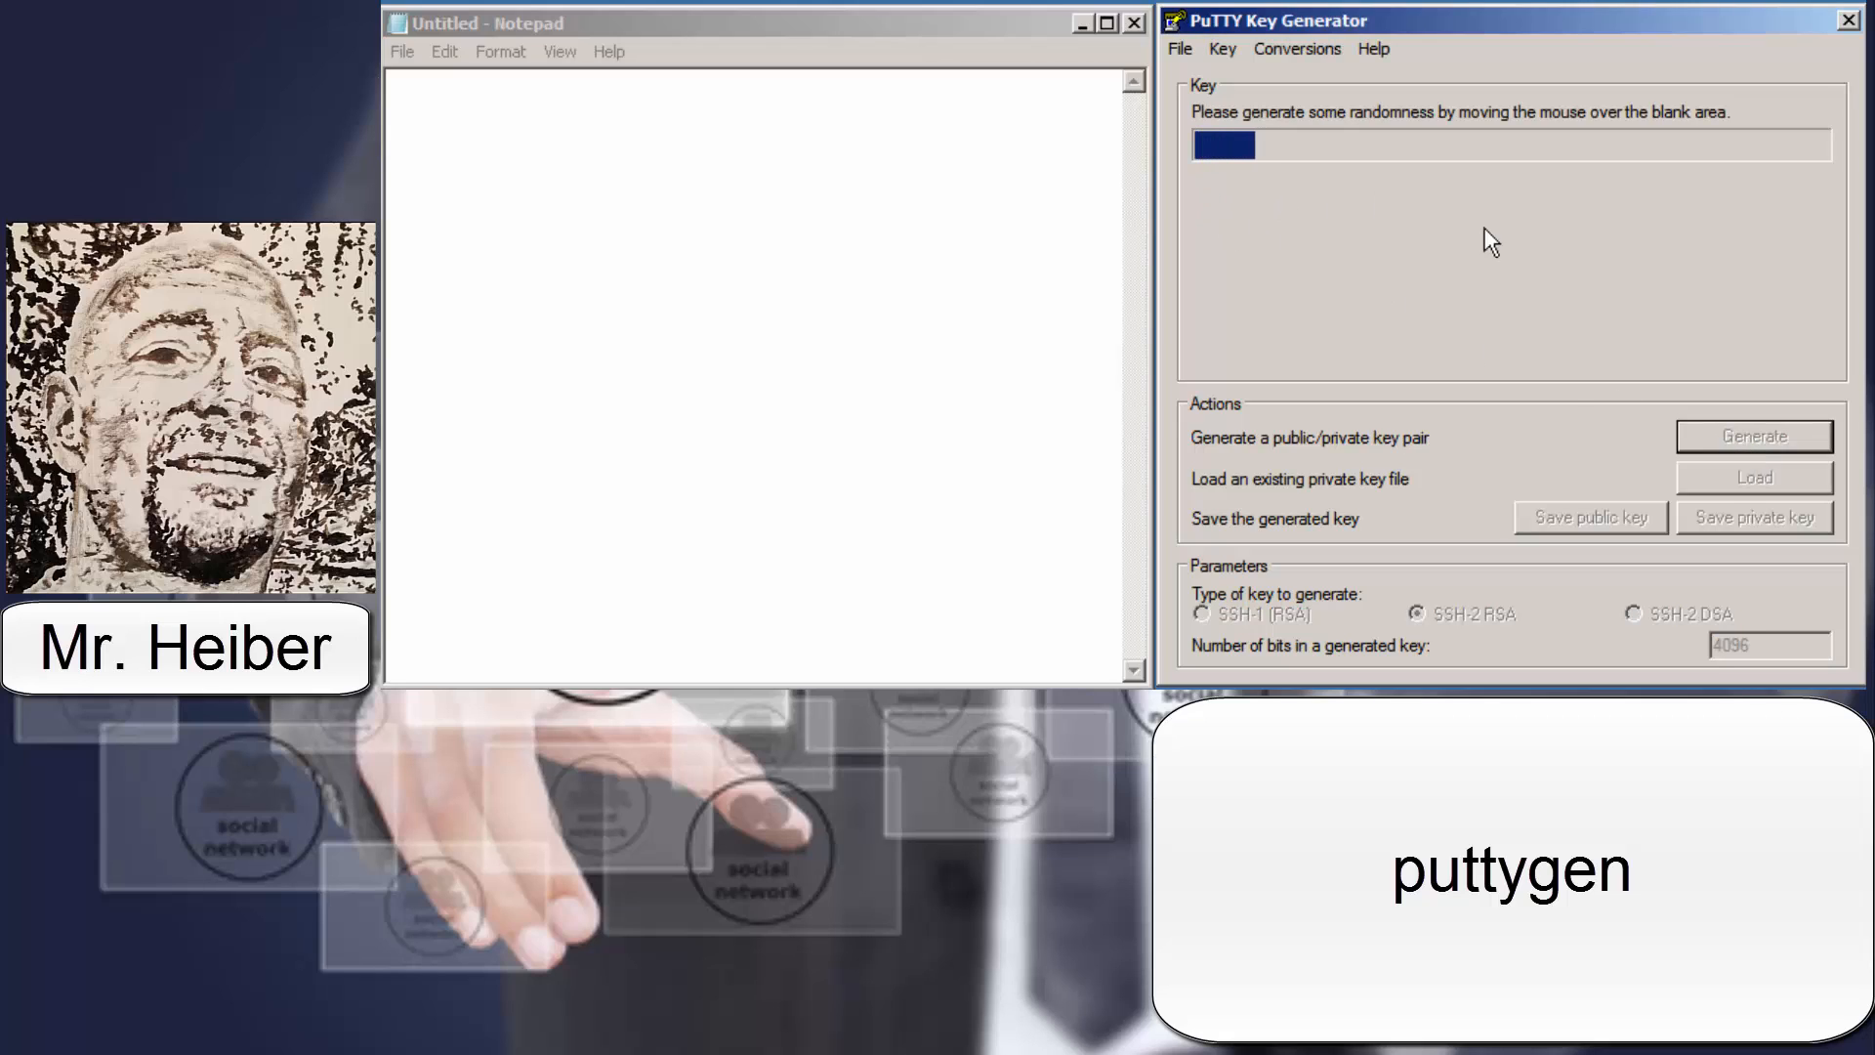
{"action": "mouse_move", "coordinate": [1266, 298]}
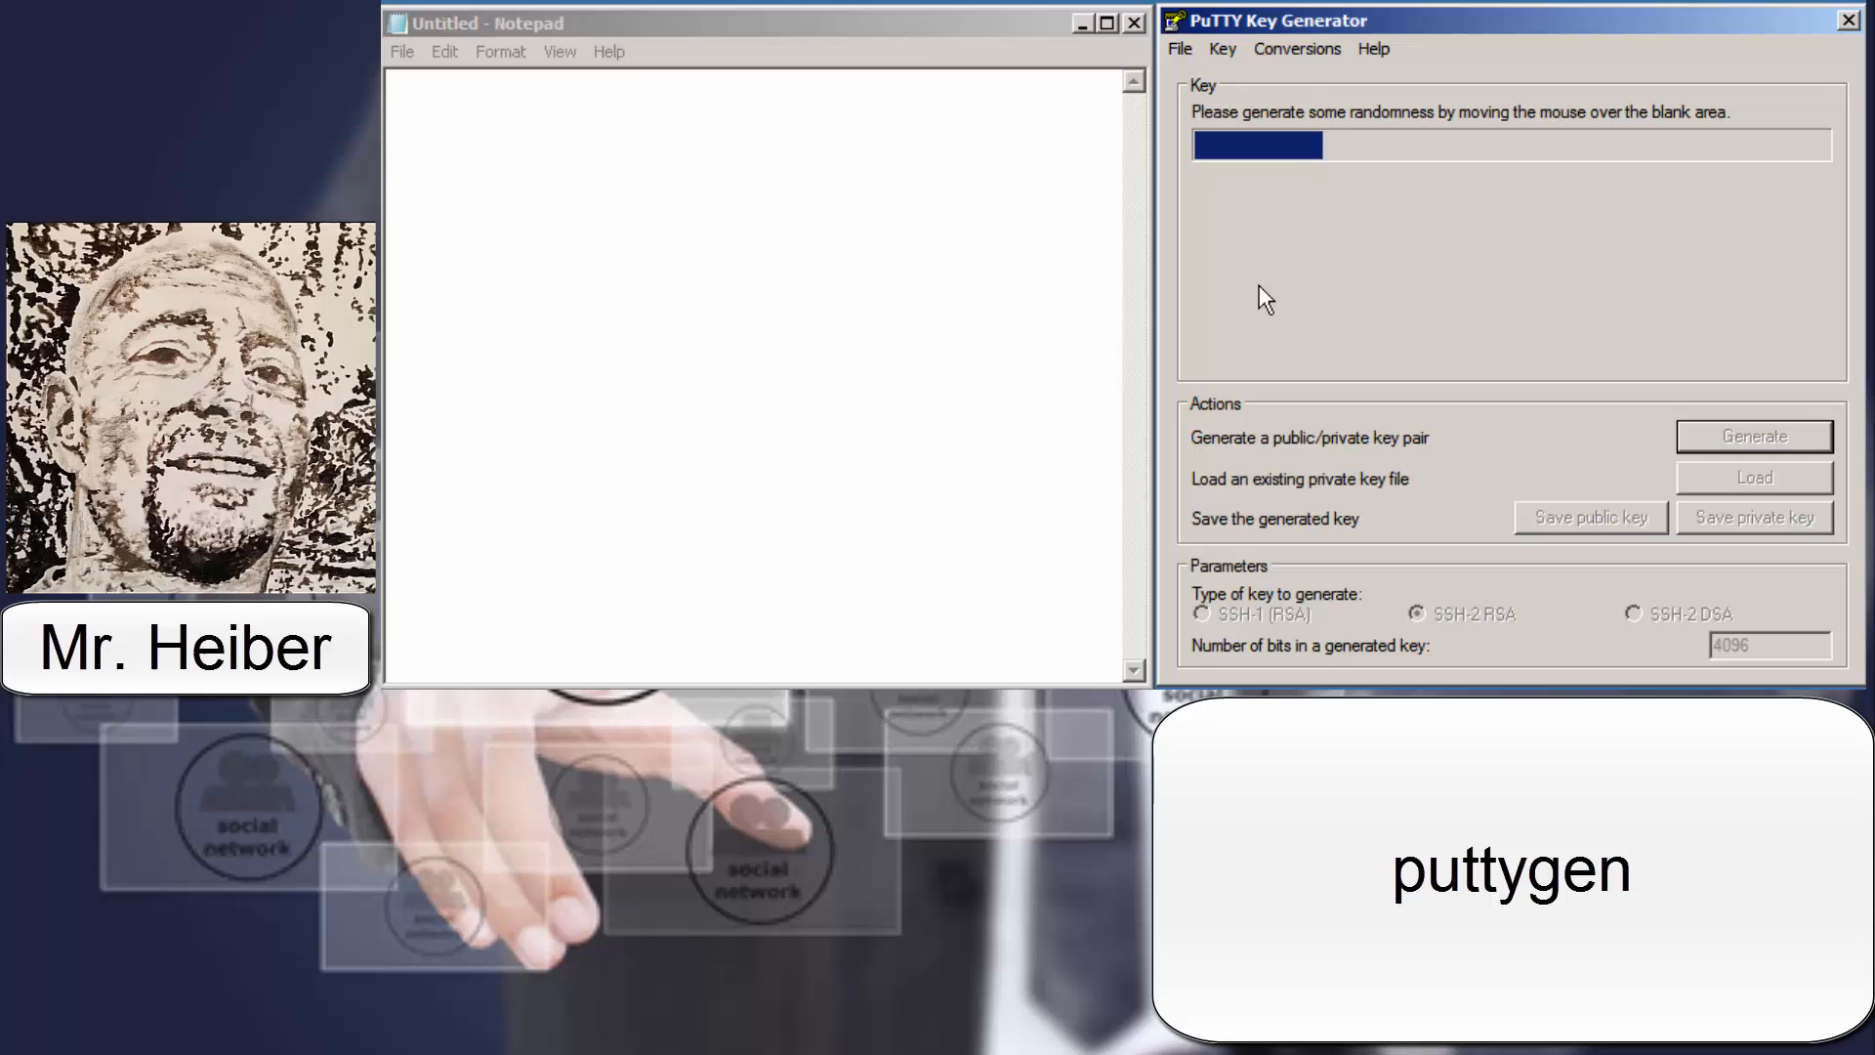
{"action": "mouse_move", "coordinate": [1421, 249]}
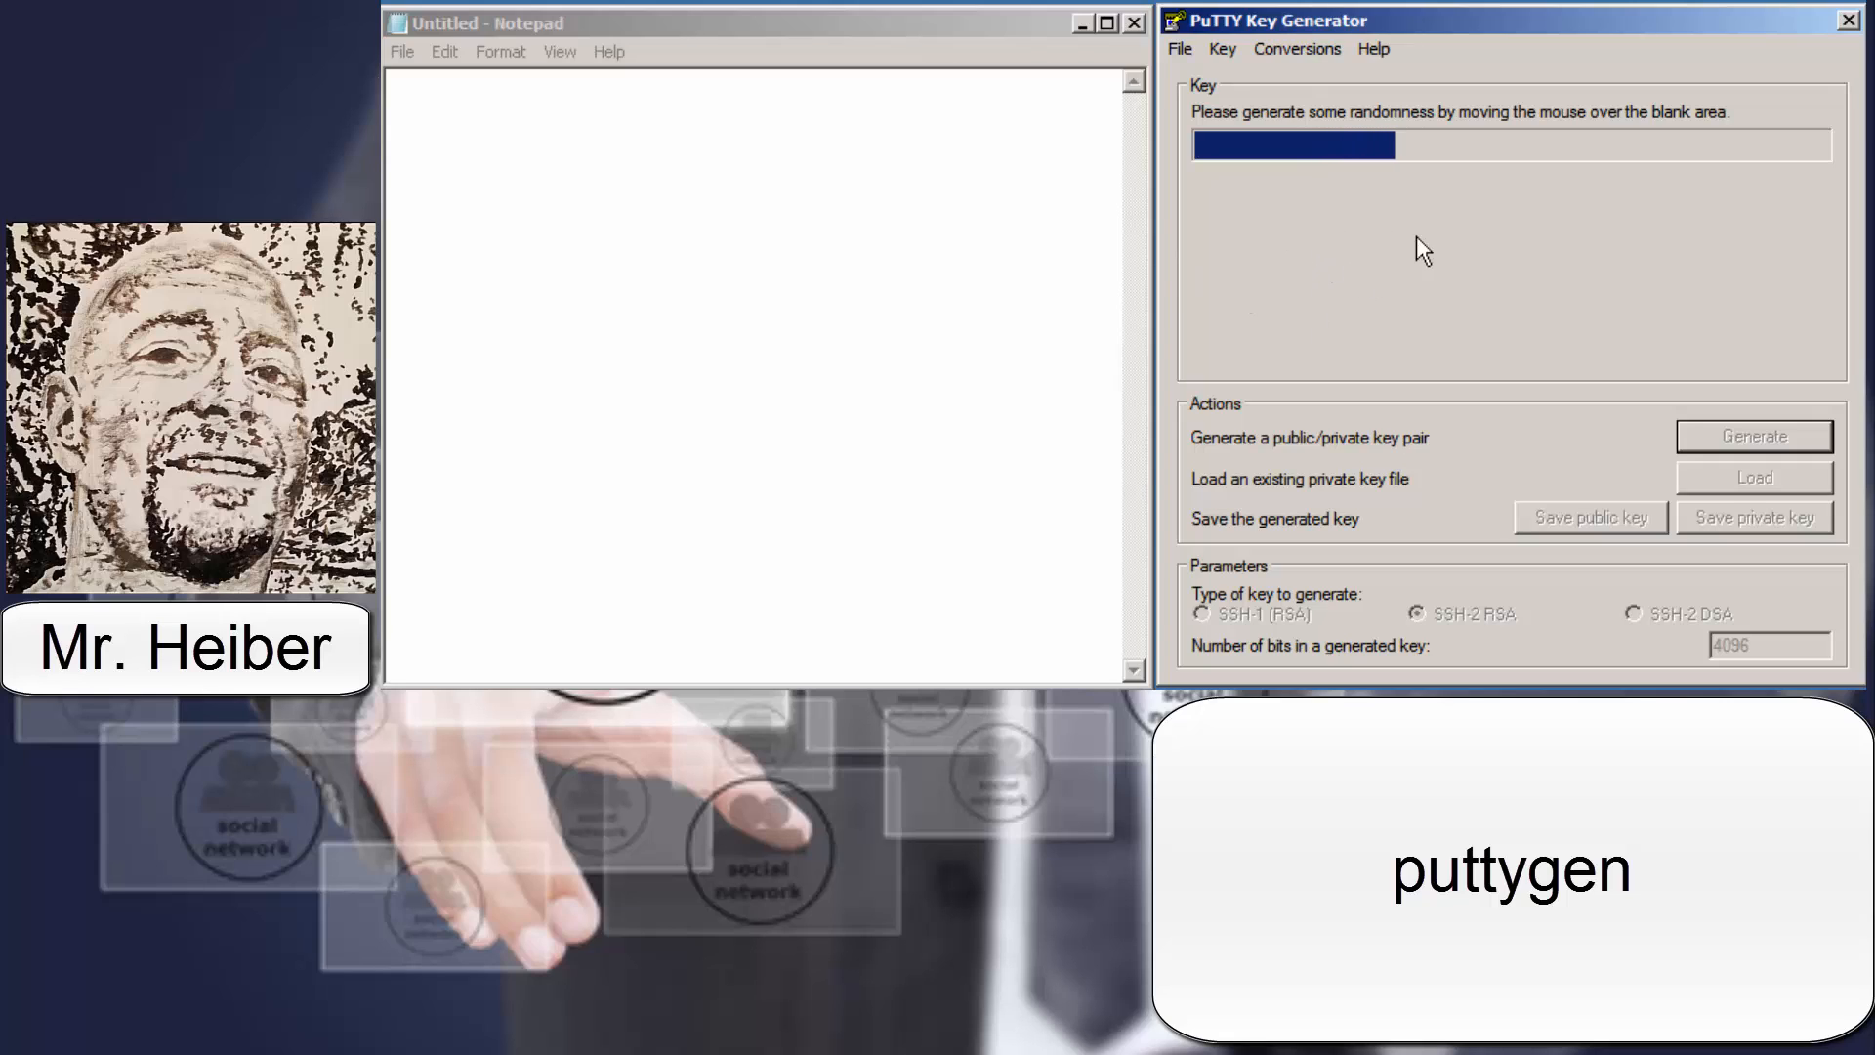
{"action": "mouse_move", "coordinate": [1508, 270]}
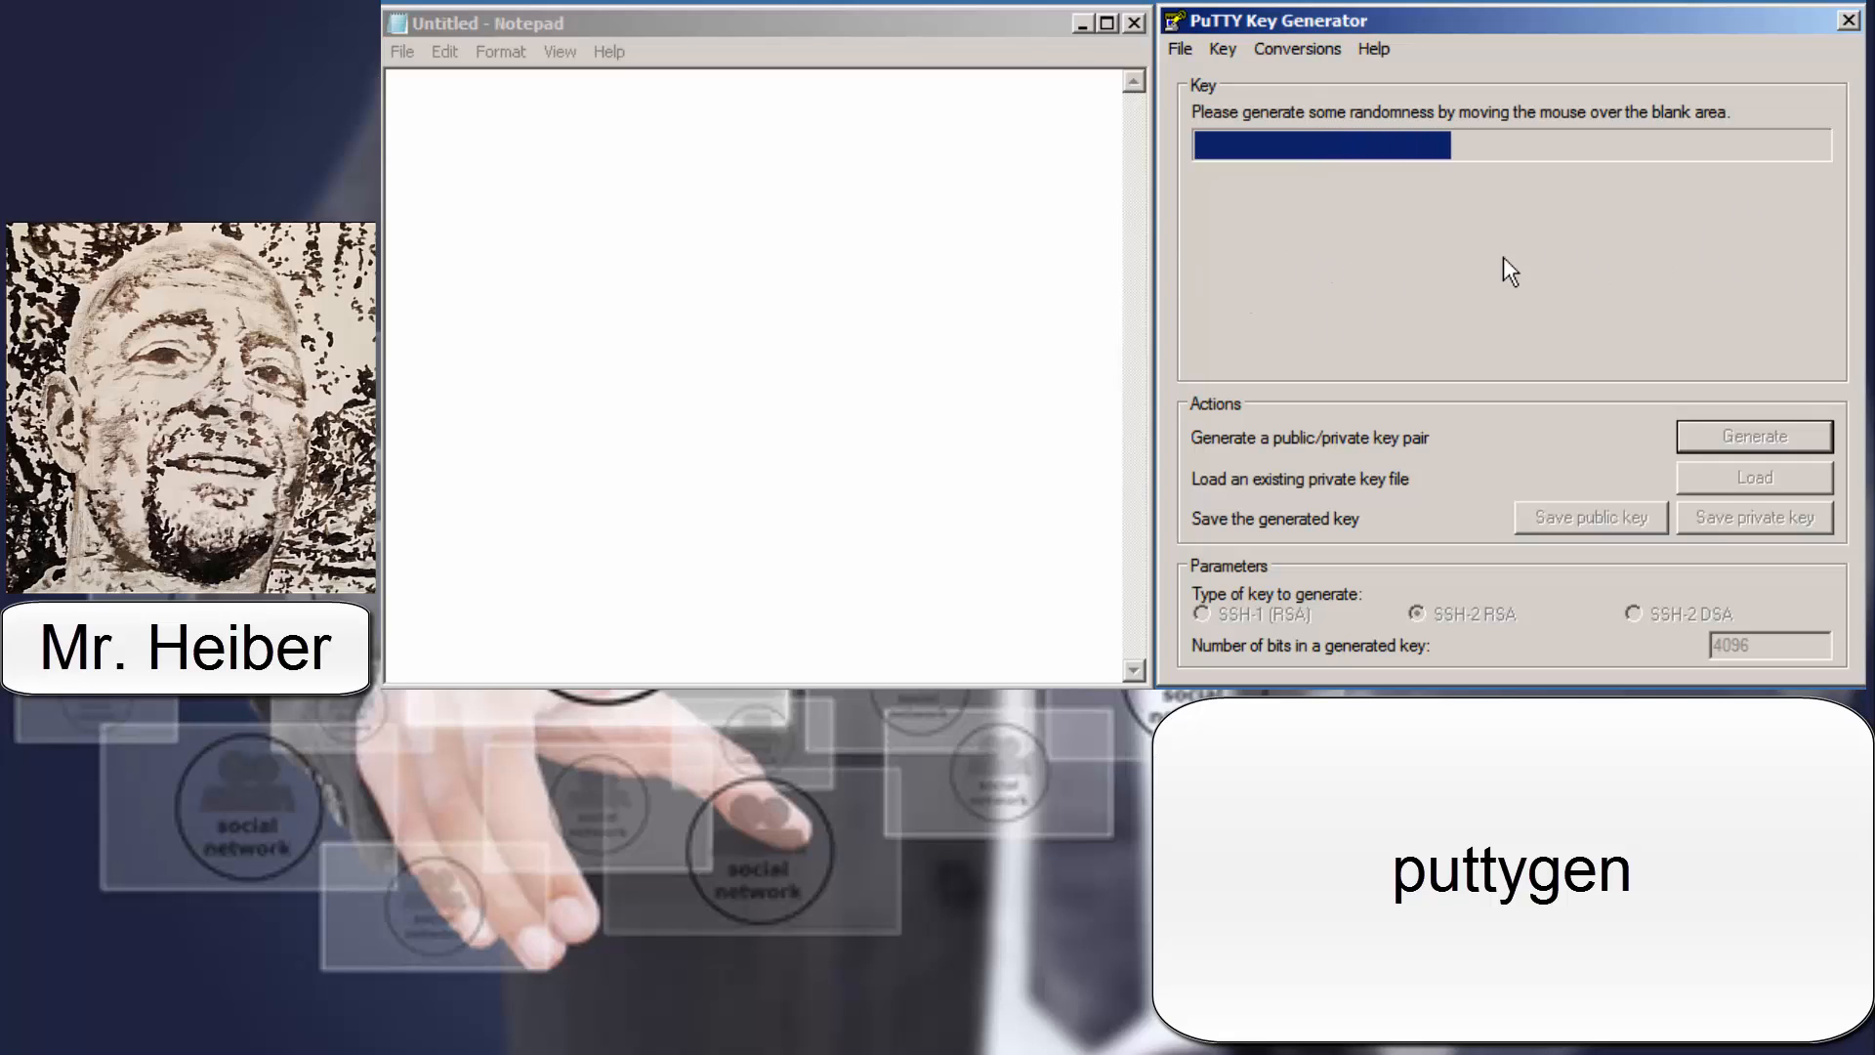
{"action": "mouse_move", "coordinate": [1408, 265]}
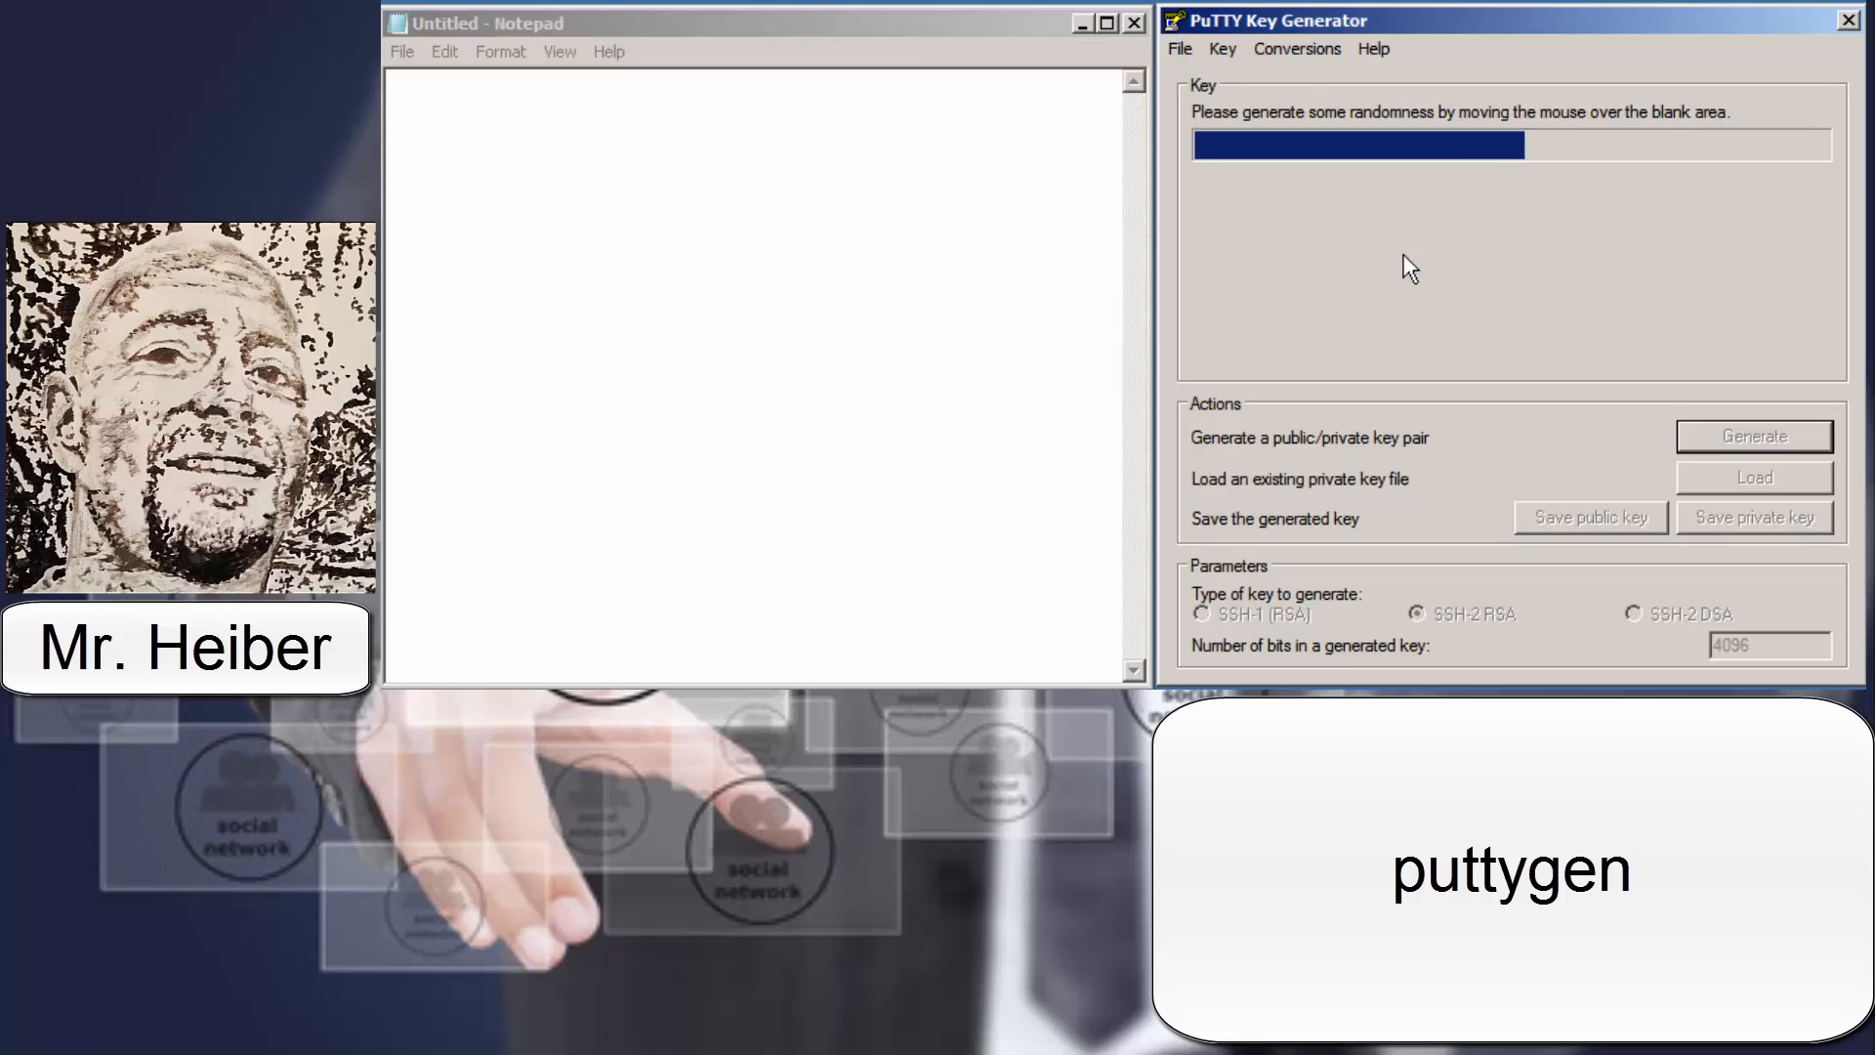
{"action": "mouse_move", "coordinate": [1449, 287]}
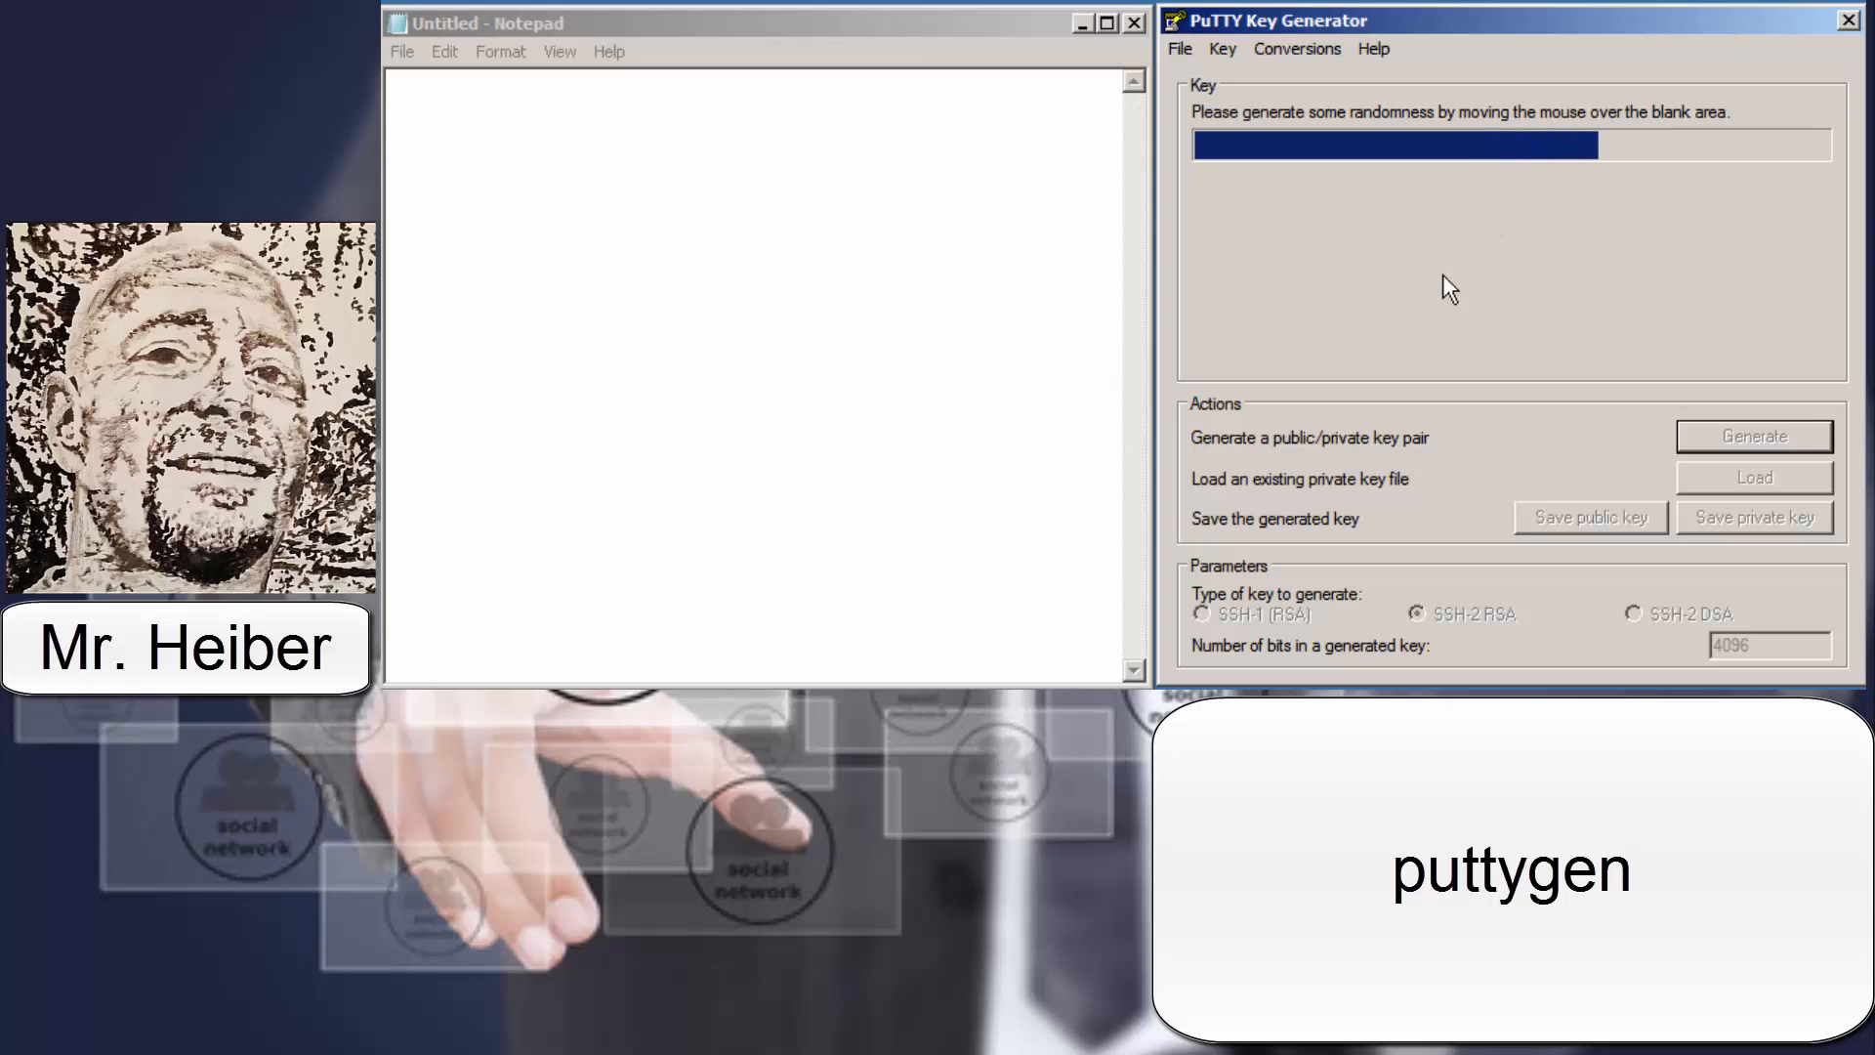
{"action": "mouse_move", "coordinate": [1798, 332]}
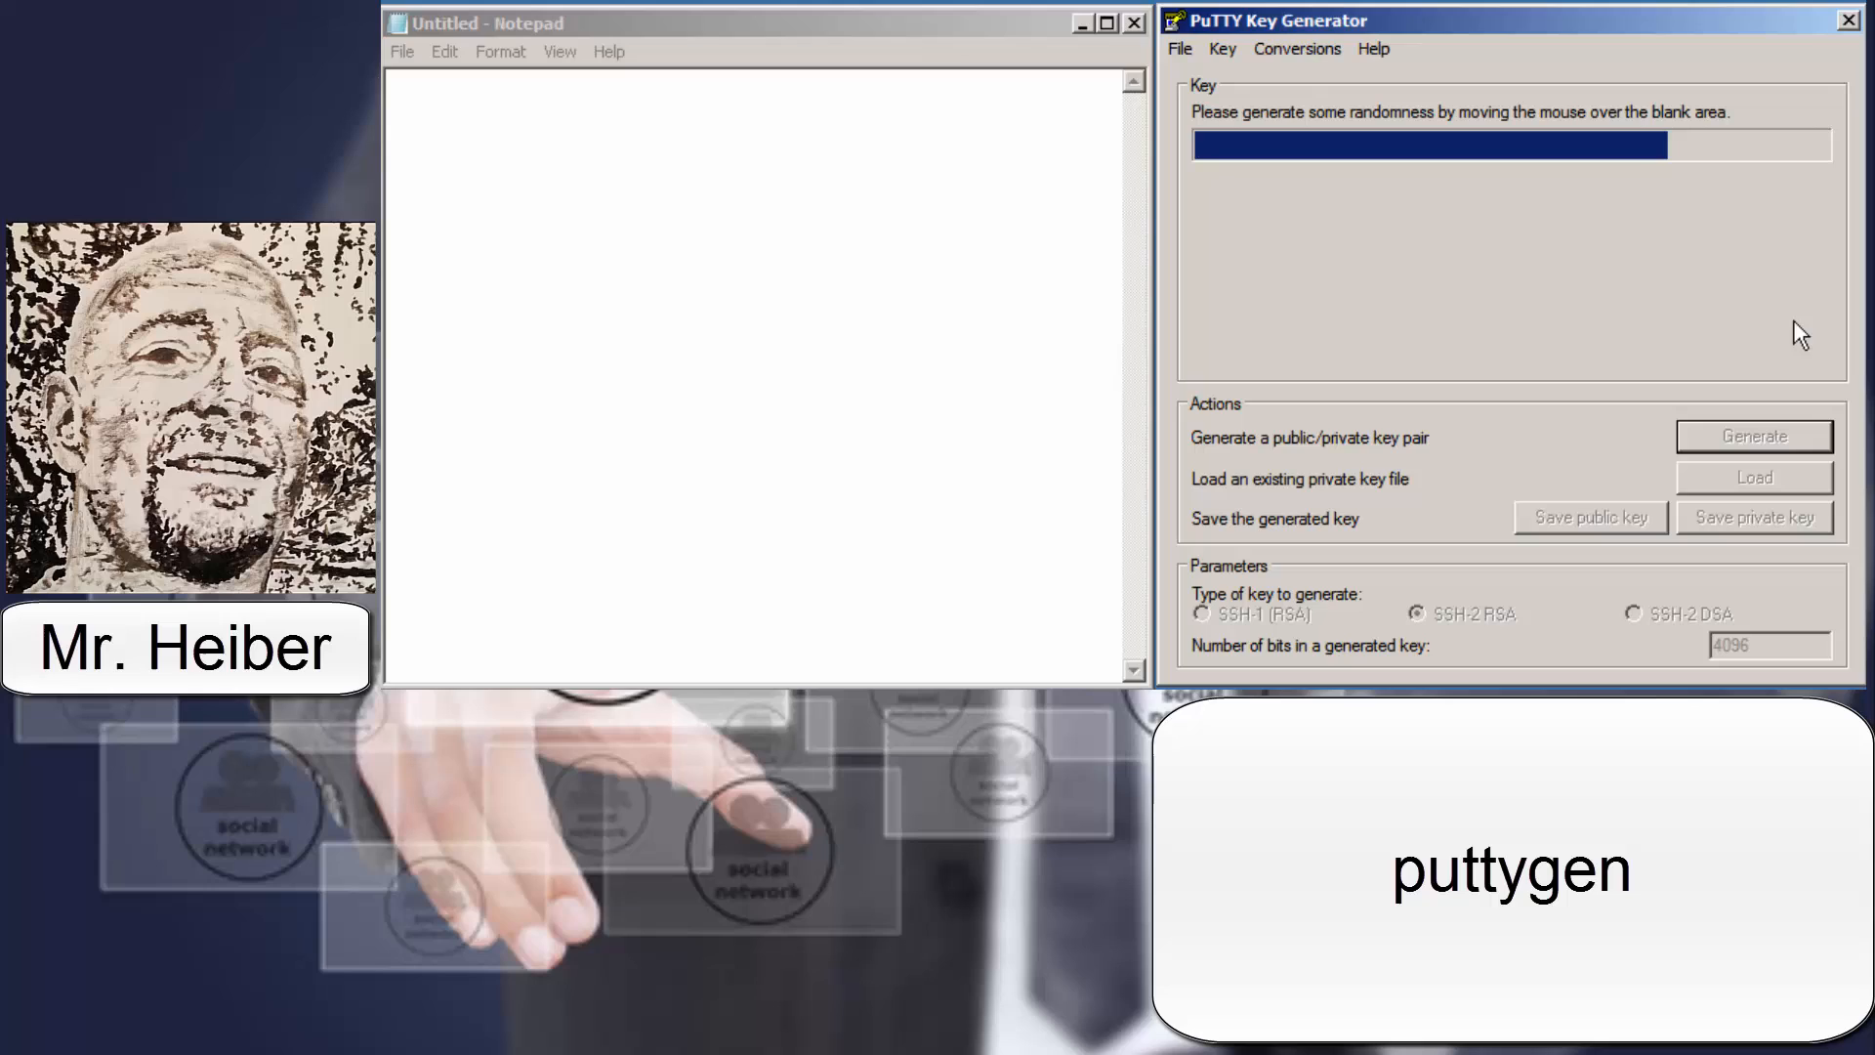
{"action": "mouse_move", "coordinate": [1605, 262]}
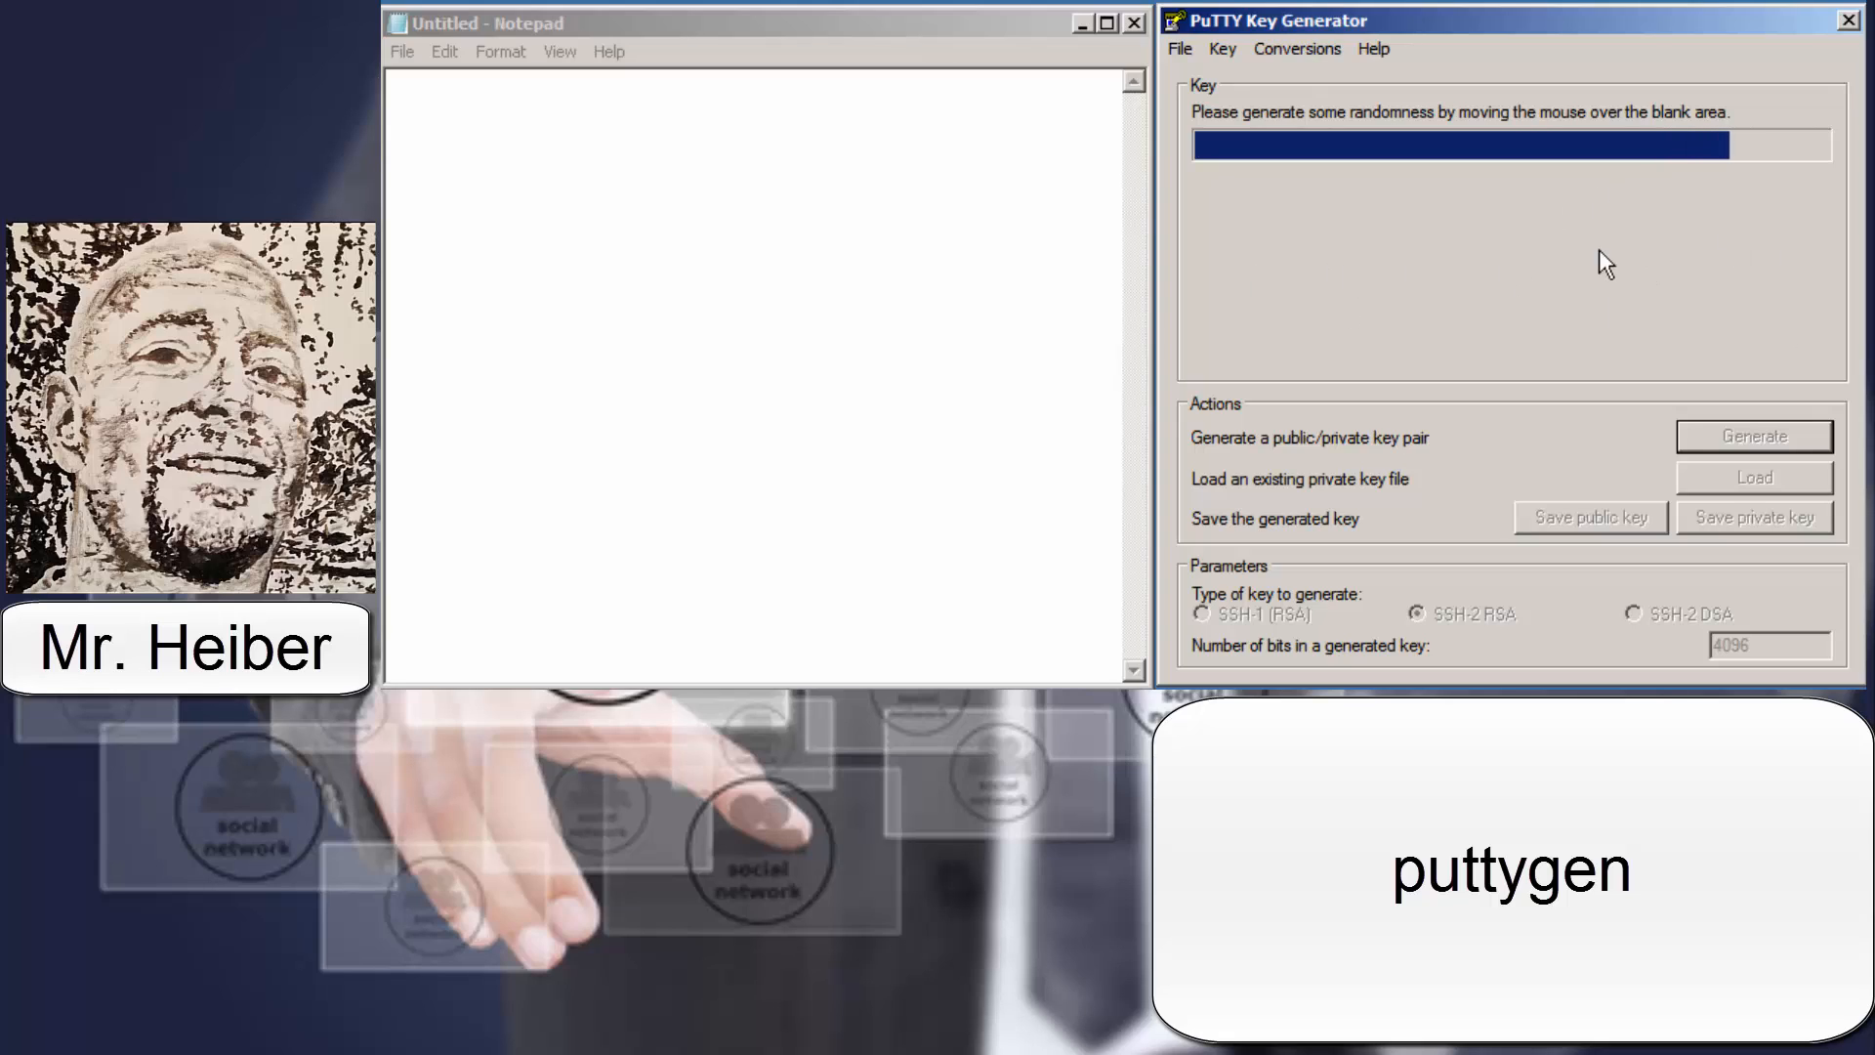
{"action": "mouse_move", "coordinate": [1485, 284]}
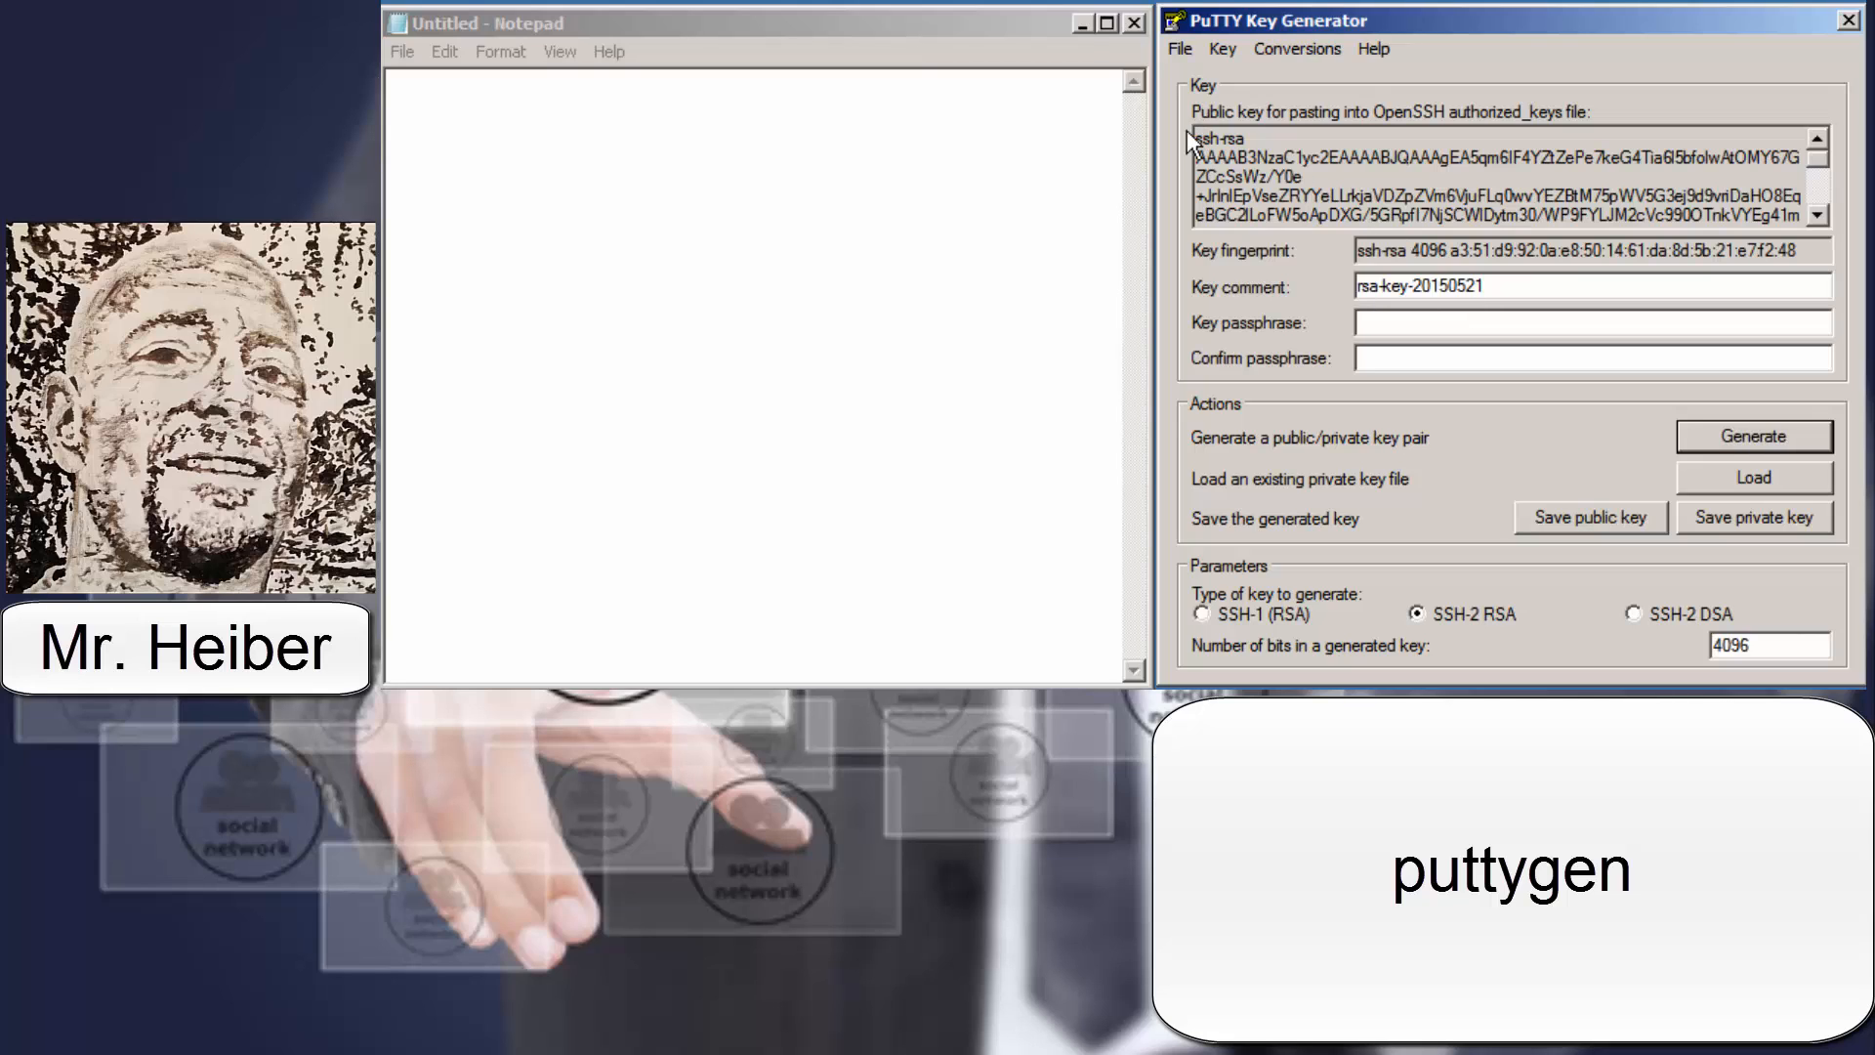
{"action": "mouse_move", "coordinate": [1851, 195]}
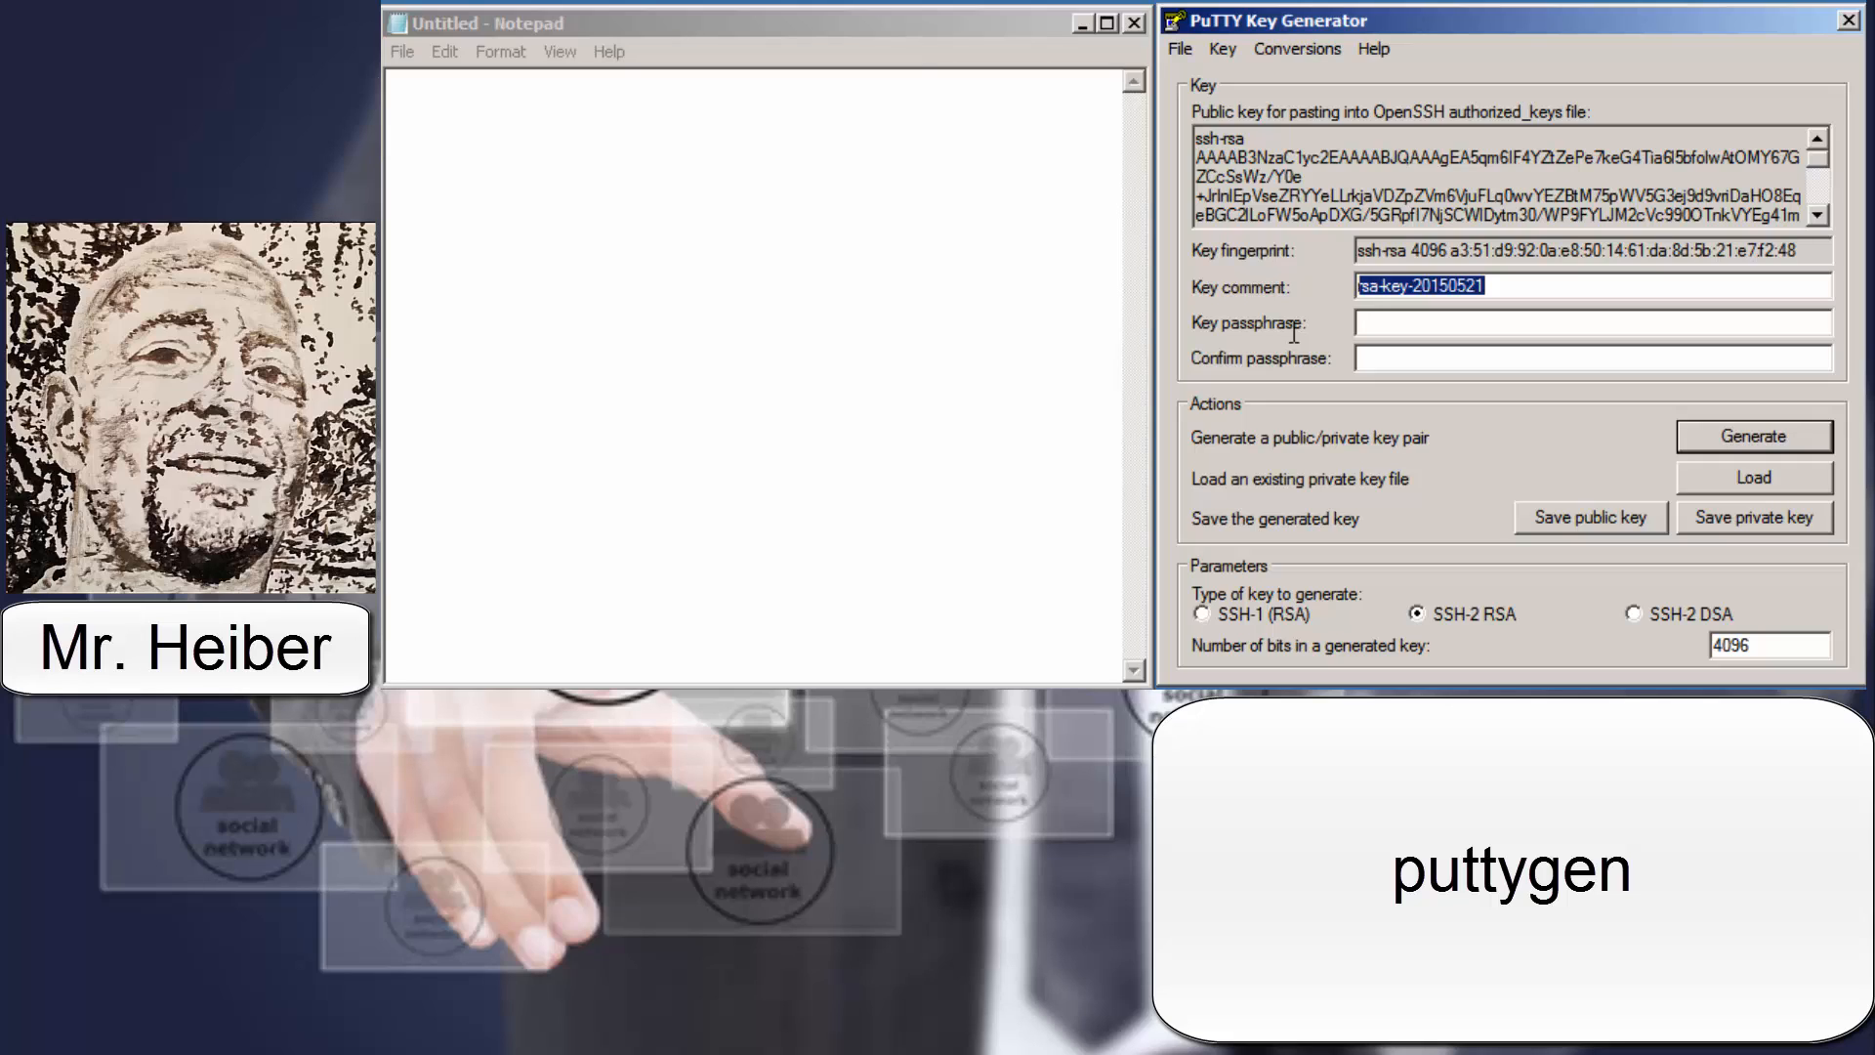
Replace the key comment rsa-key-20150521 with 'John Doe', fixing the typo
{"action": "type", "text": "JOhn"}
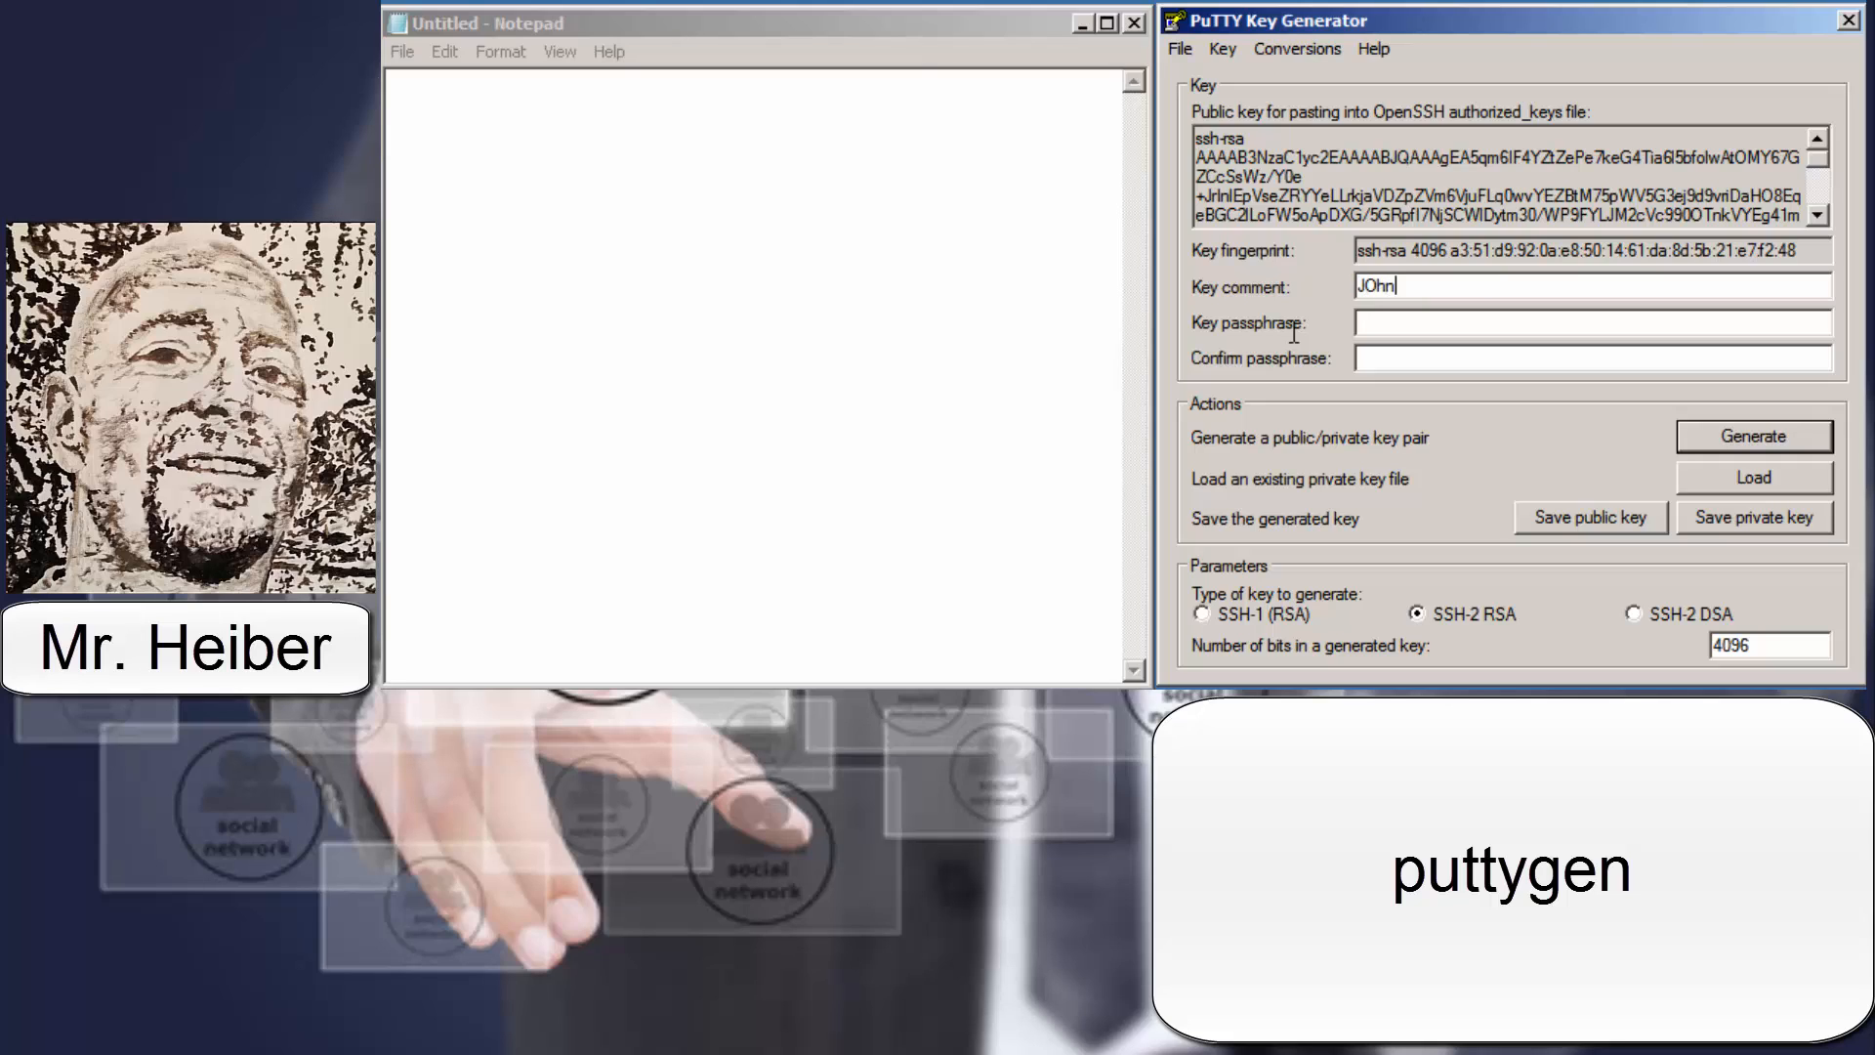
{"action": "key", "text": "Backspace"}
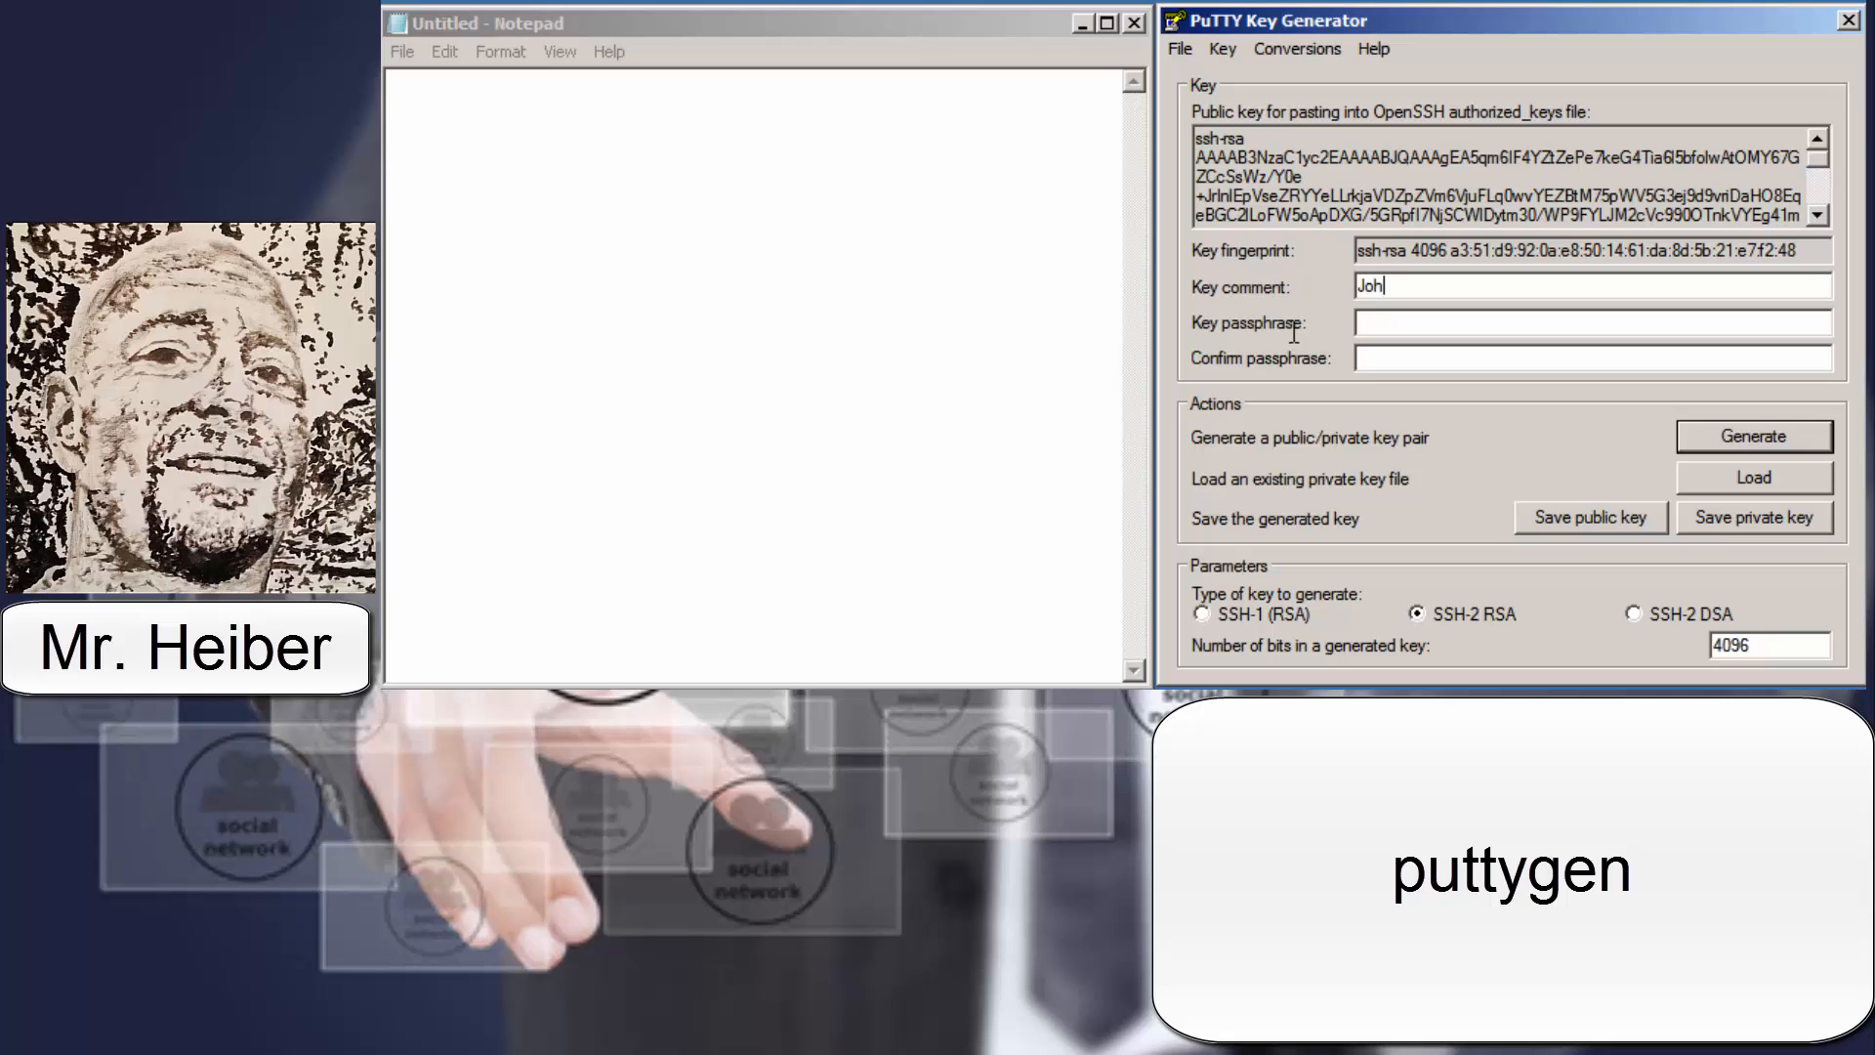
{"action": "type", "text": "n Doe"}
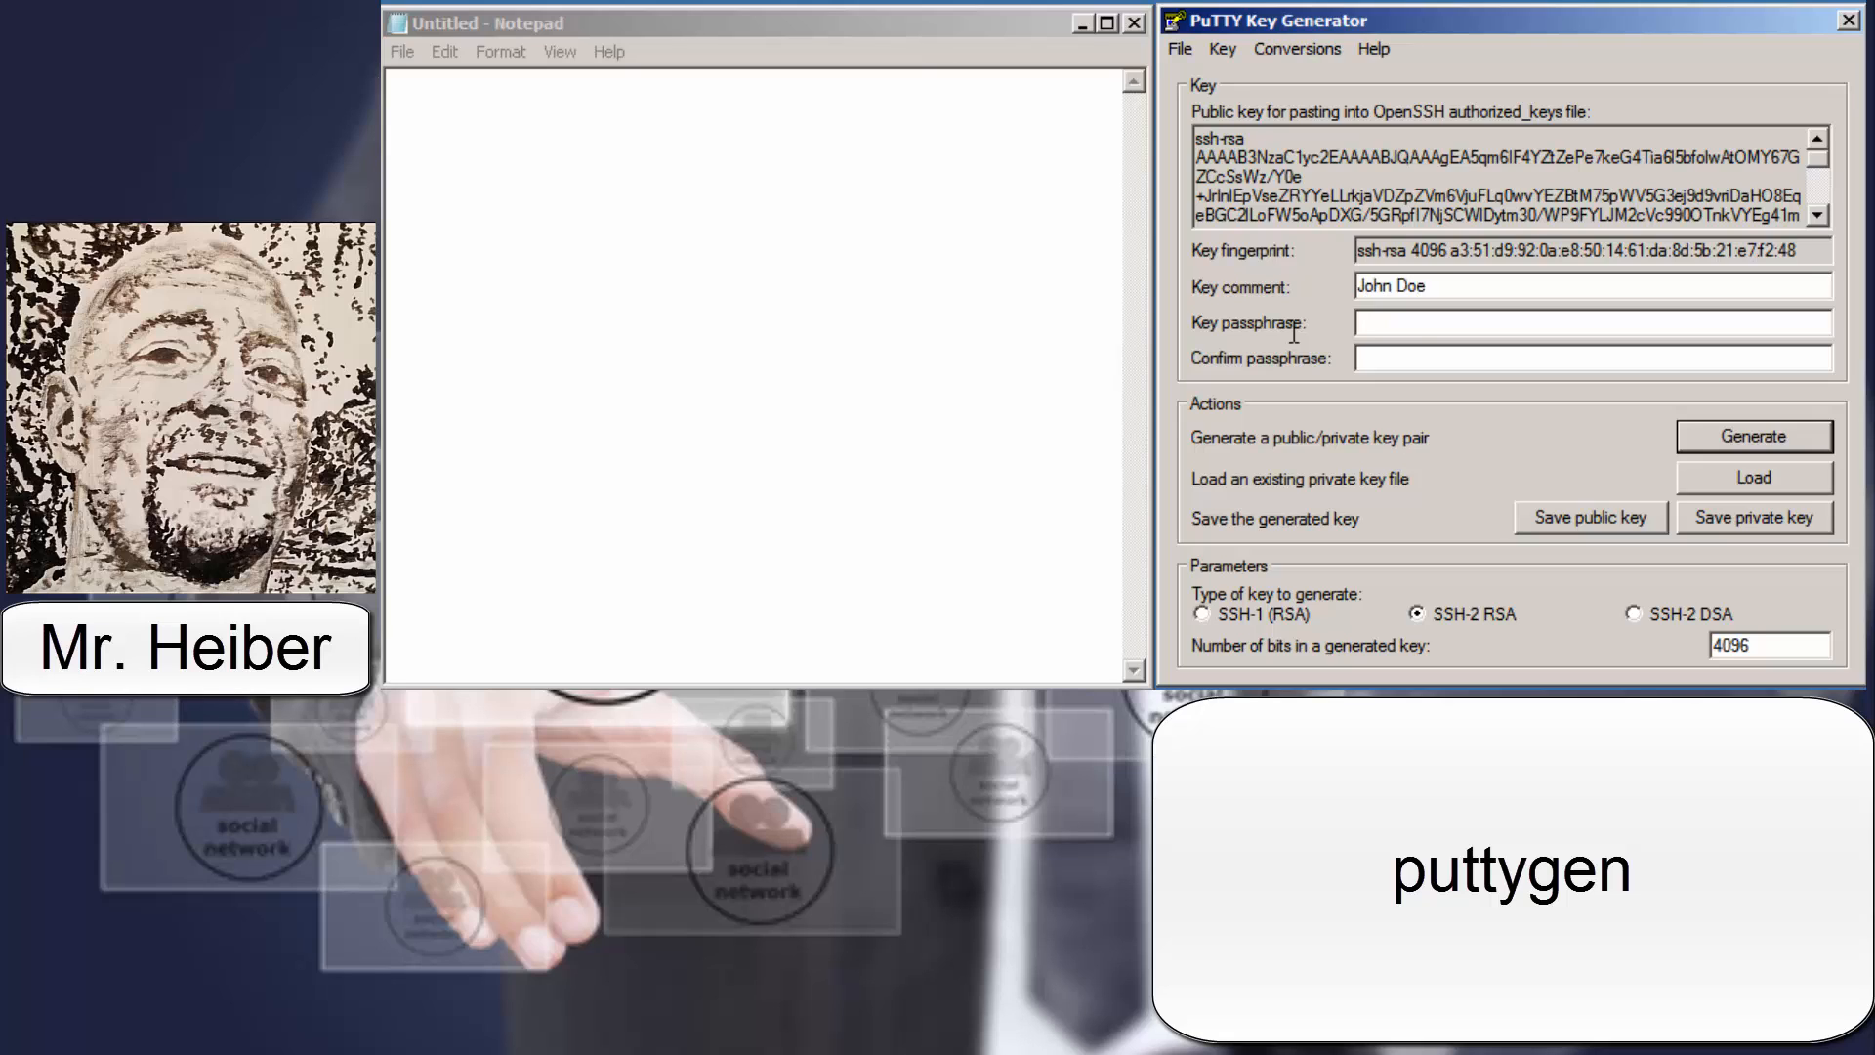
{"action": "scroll", "scroll_direction": "down", "scroll_amount": 3}
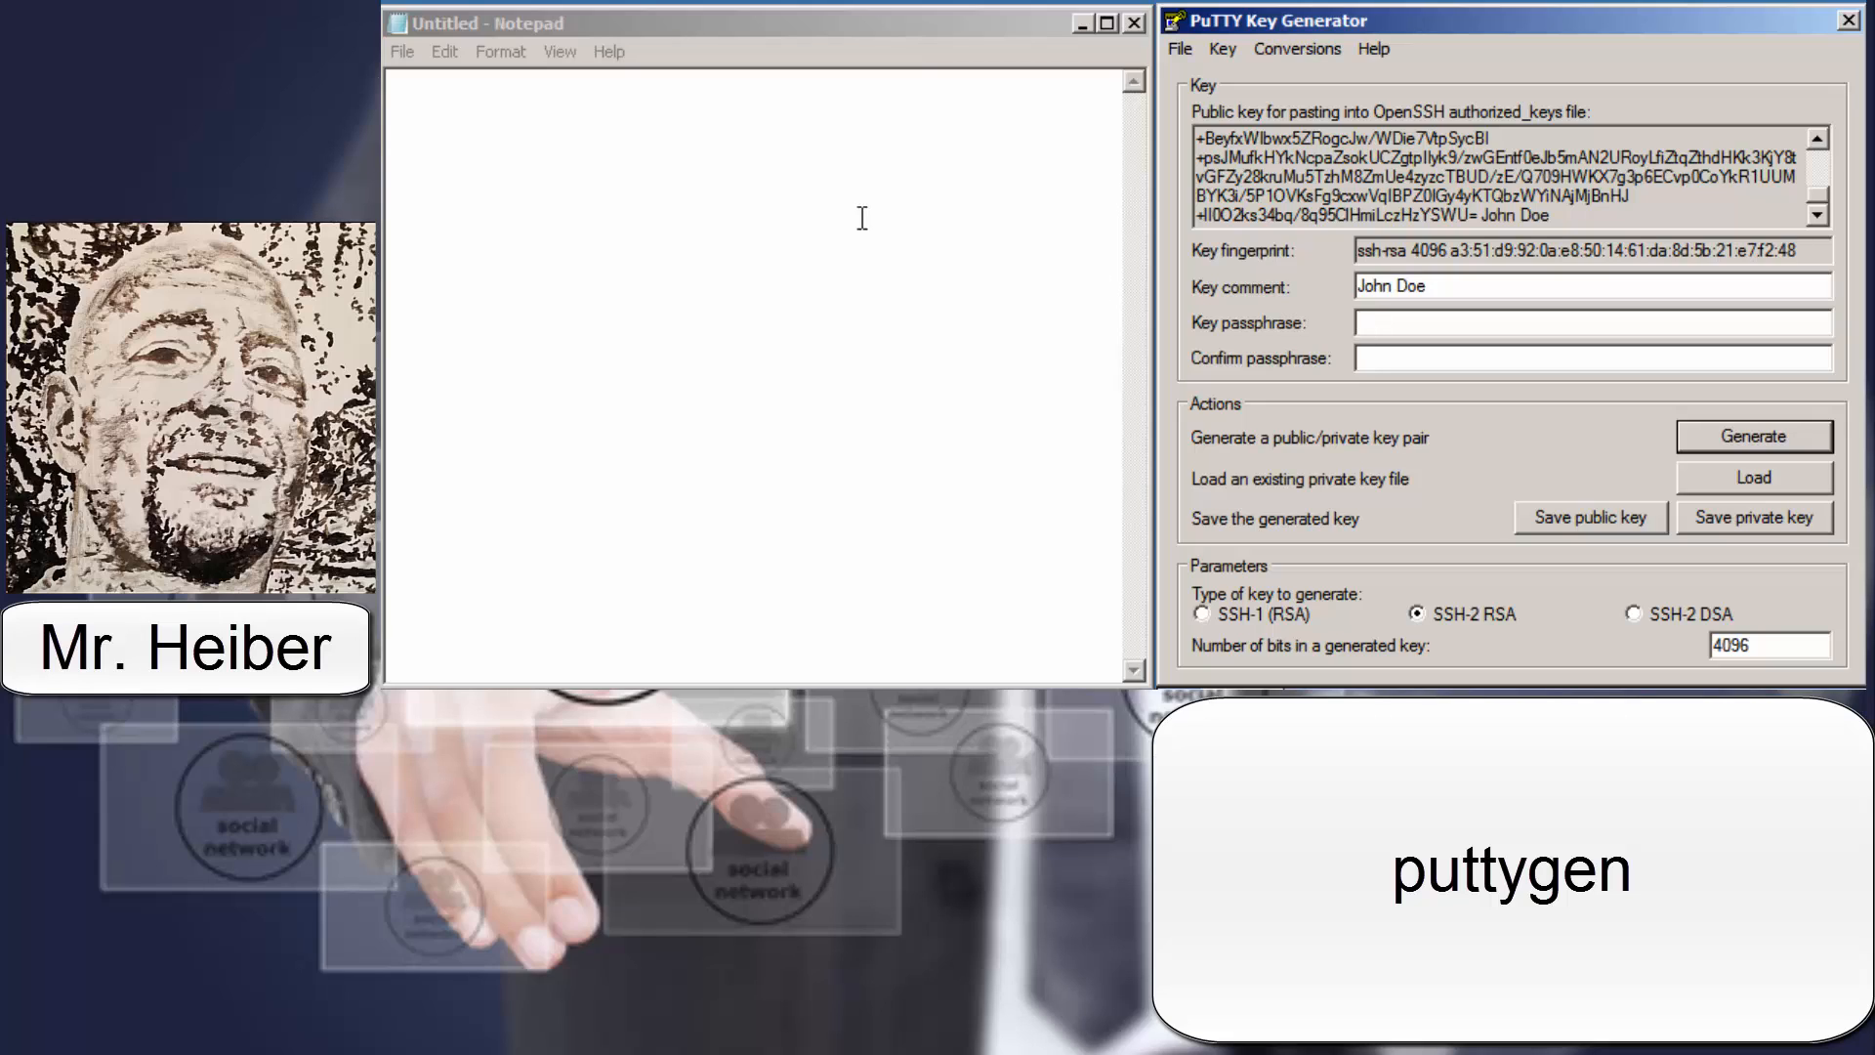
{"action": "type", "text": "B"}
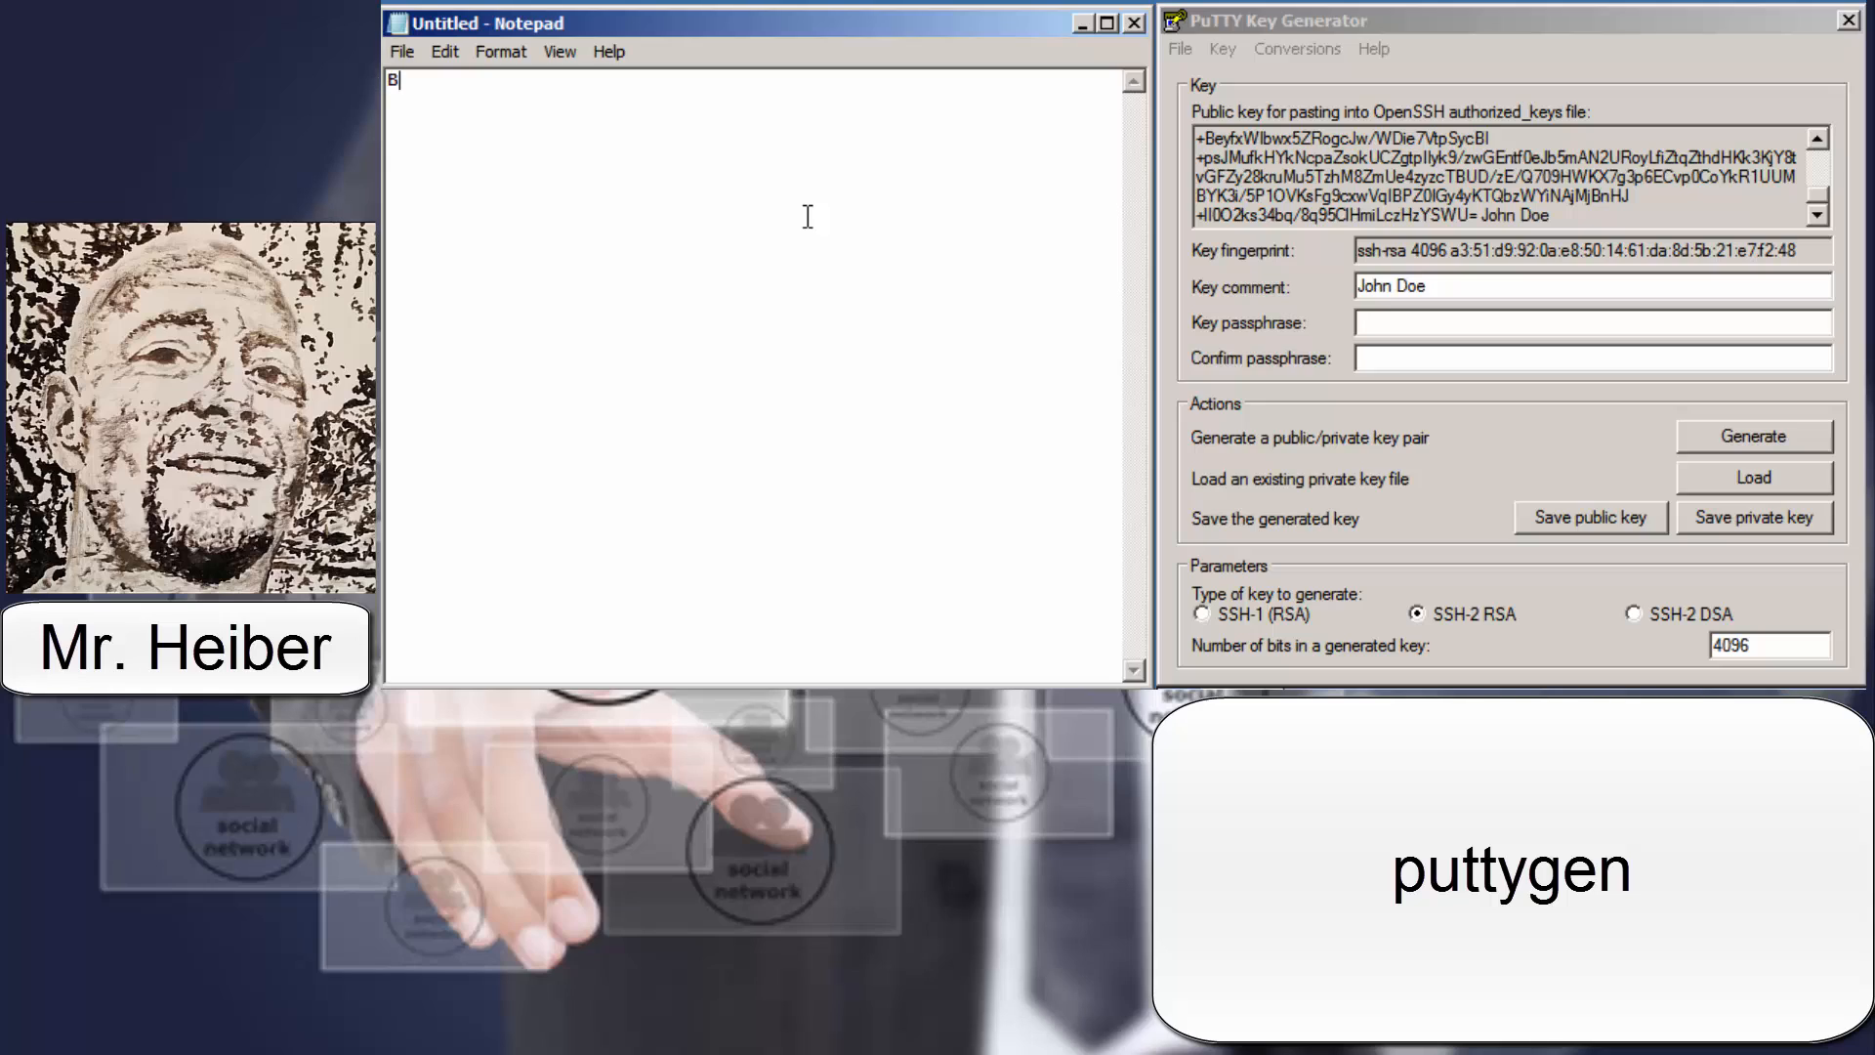
{"action": "type", "text": "o"}
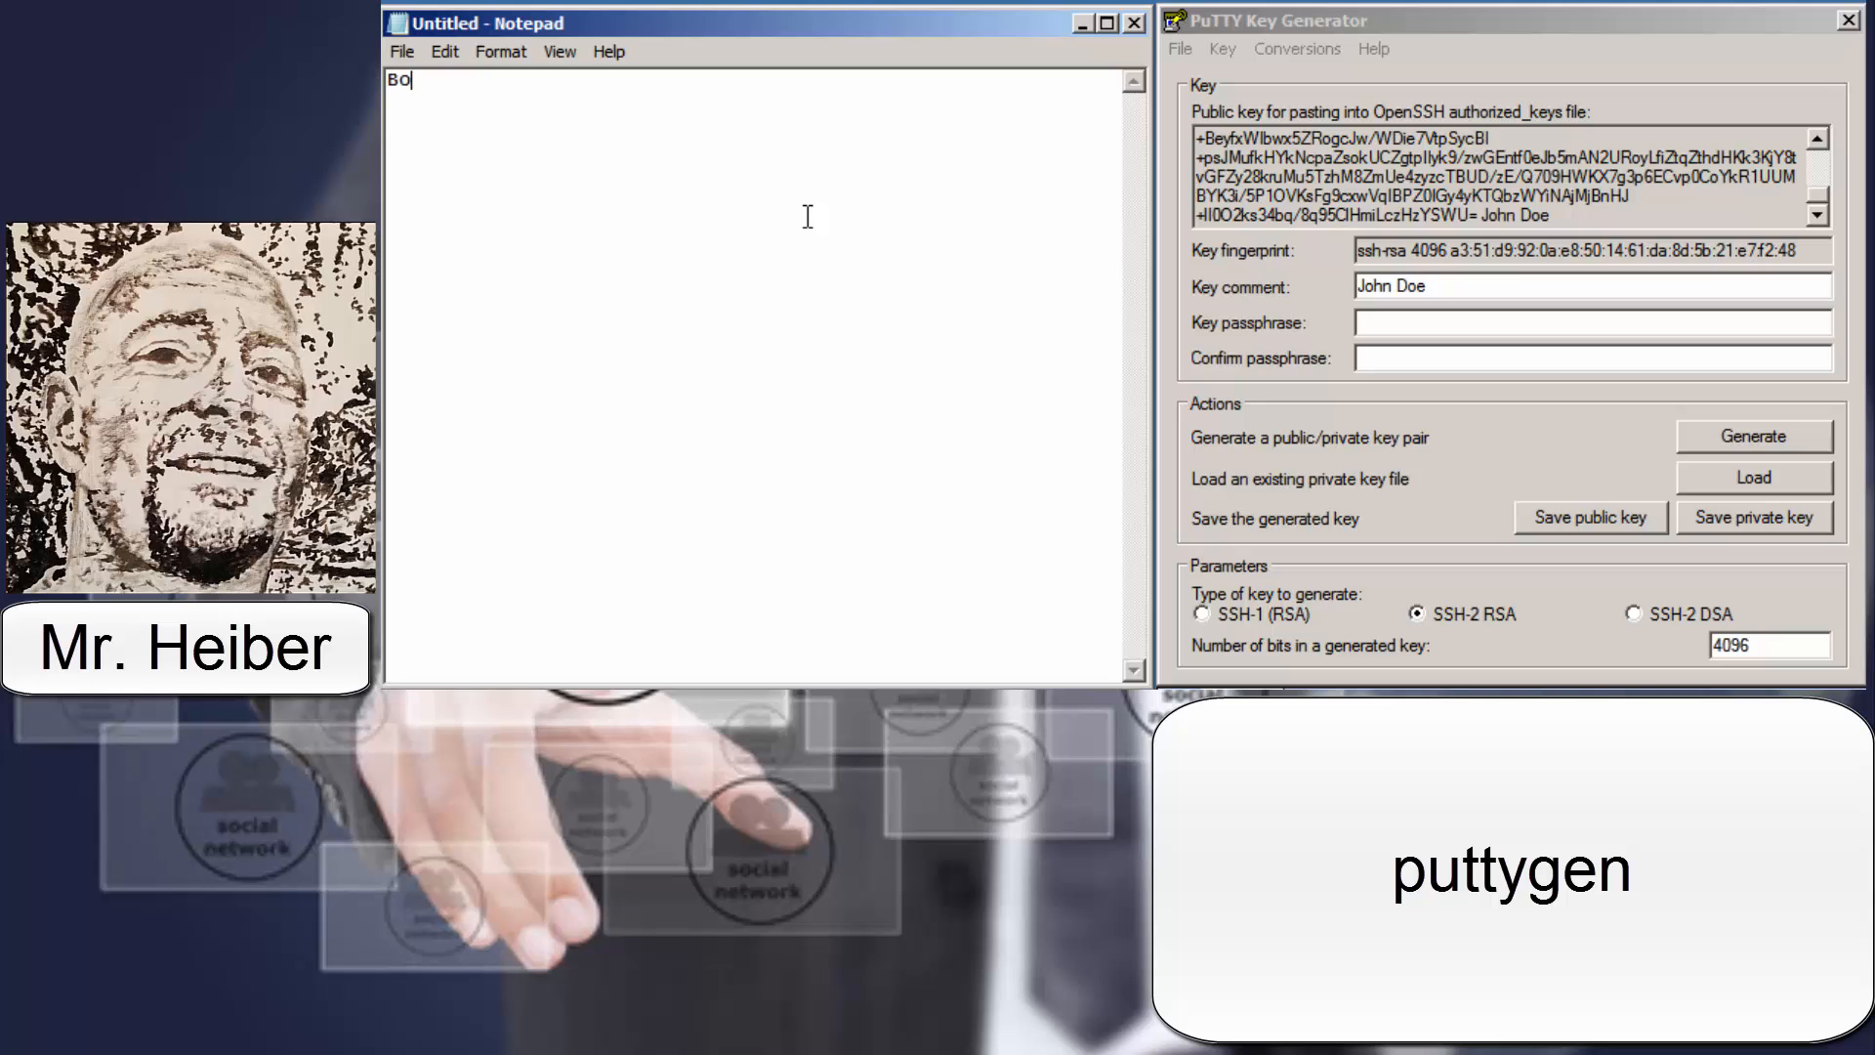
{"action": "type", "text": "lu"}
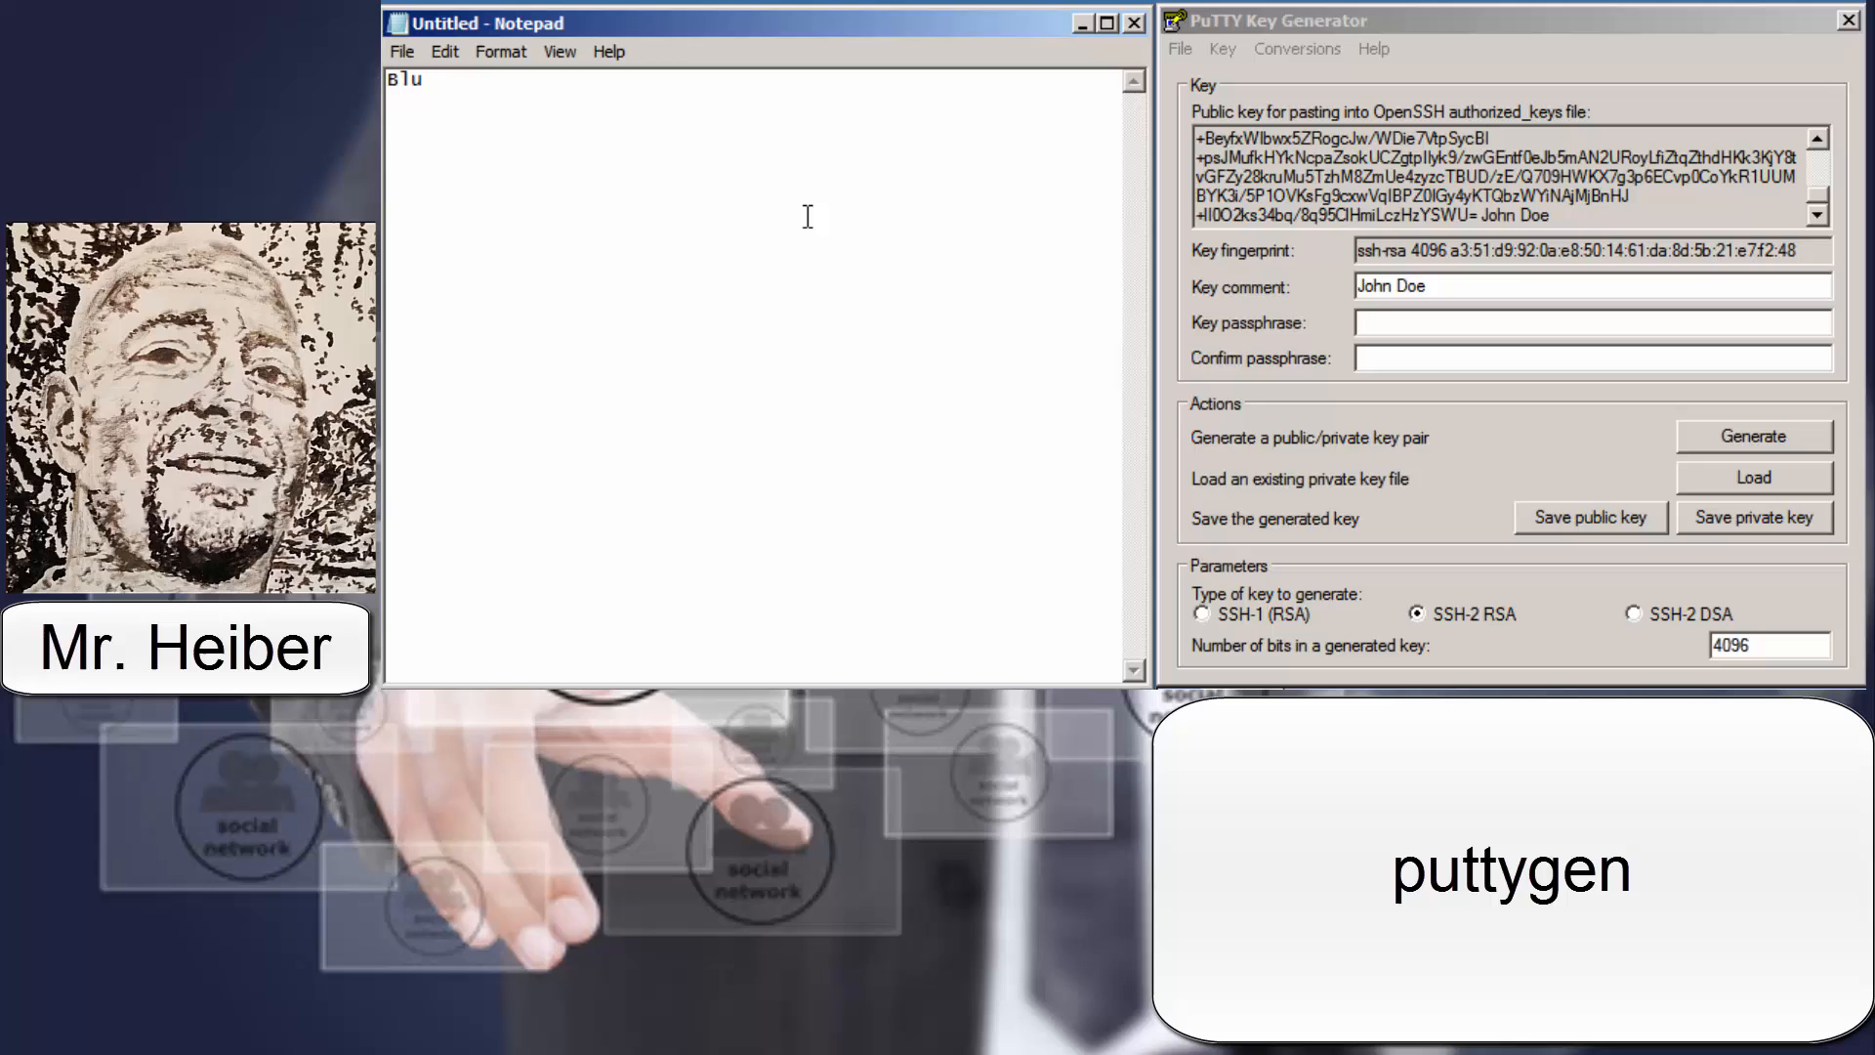
{"action": "type", "text": "3"}
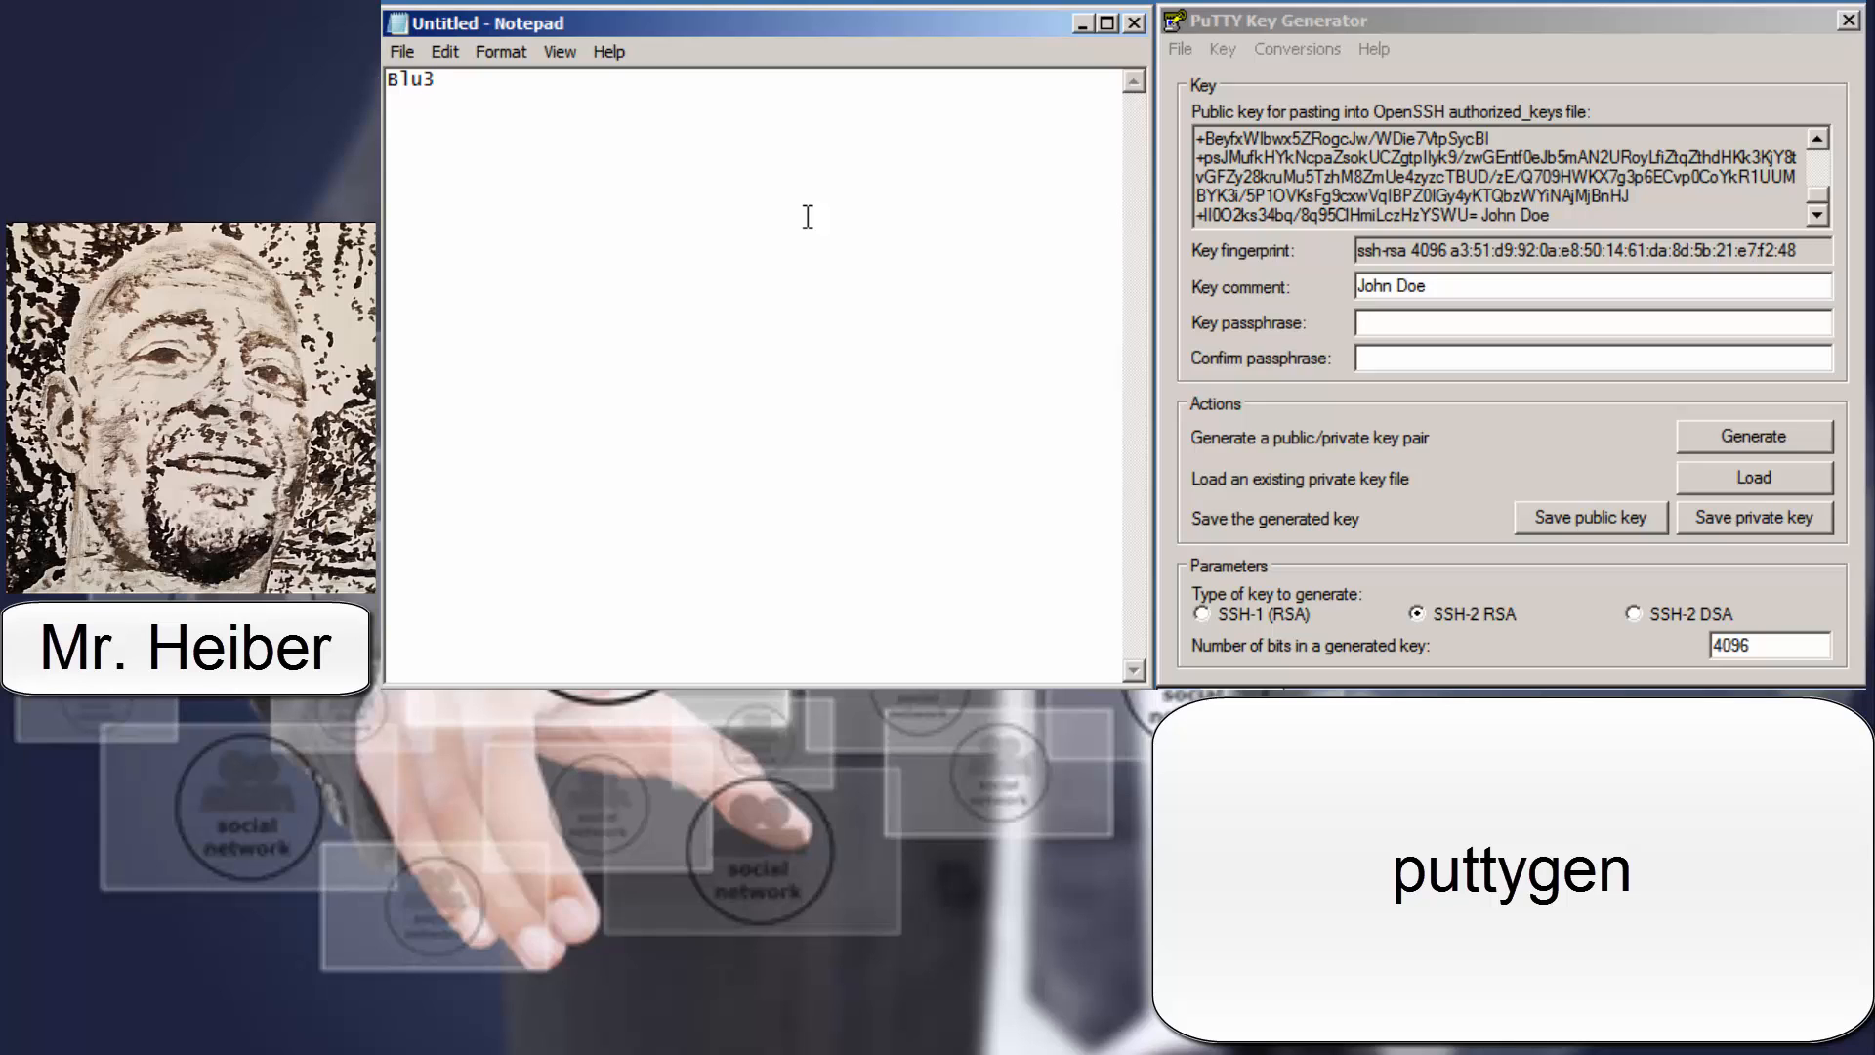
{"action": "type", "text": "H"}
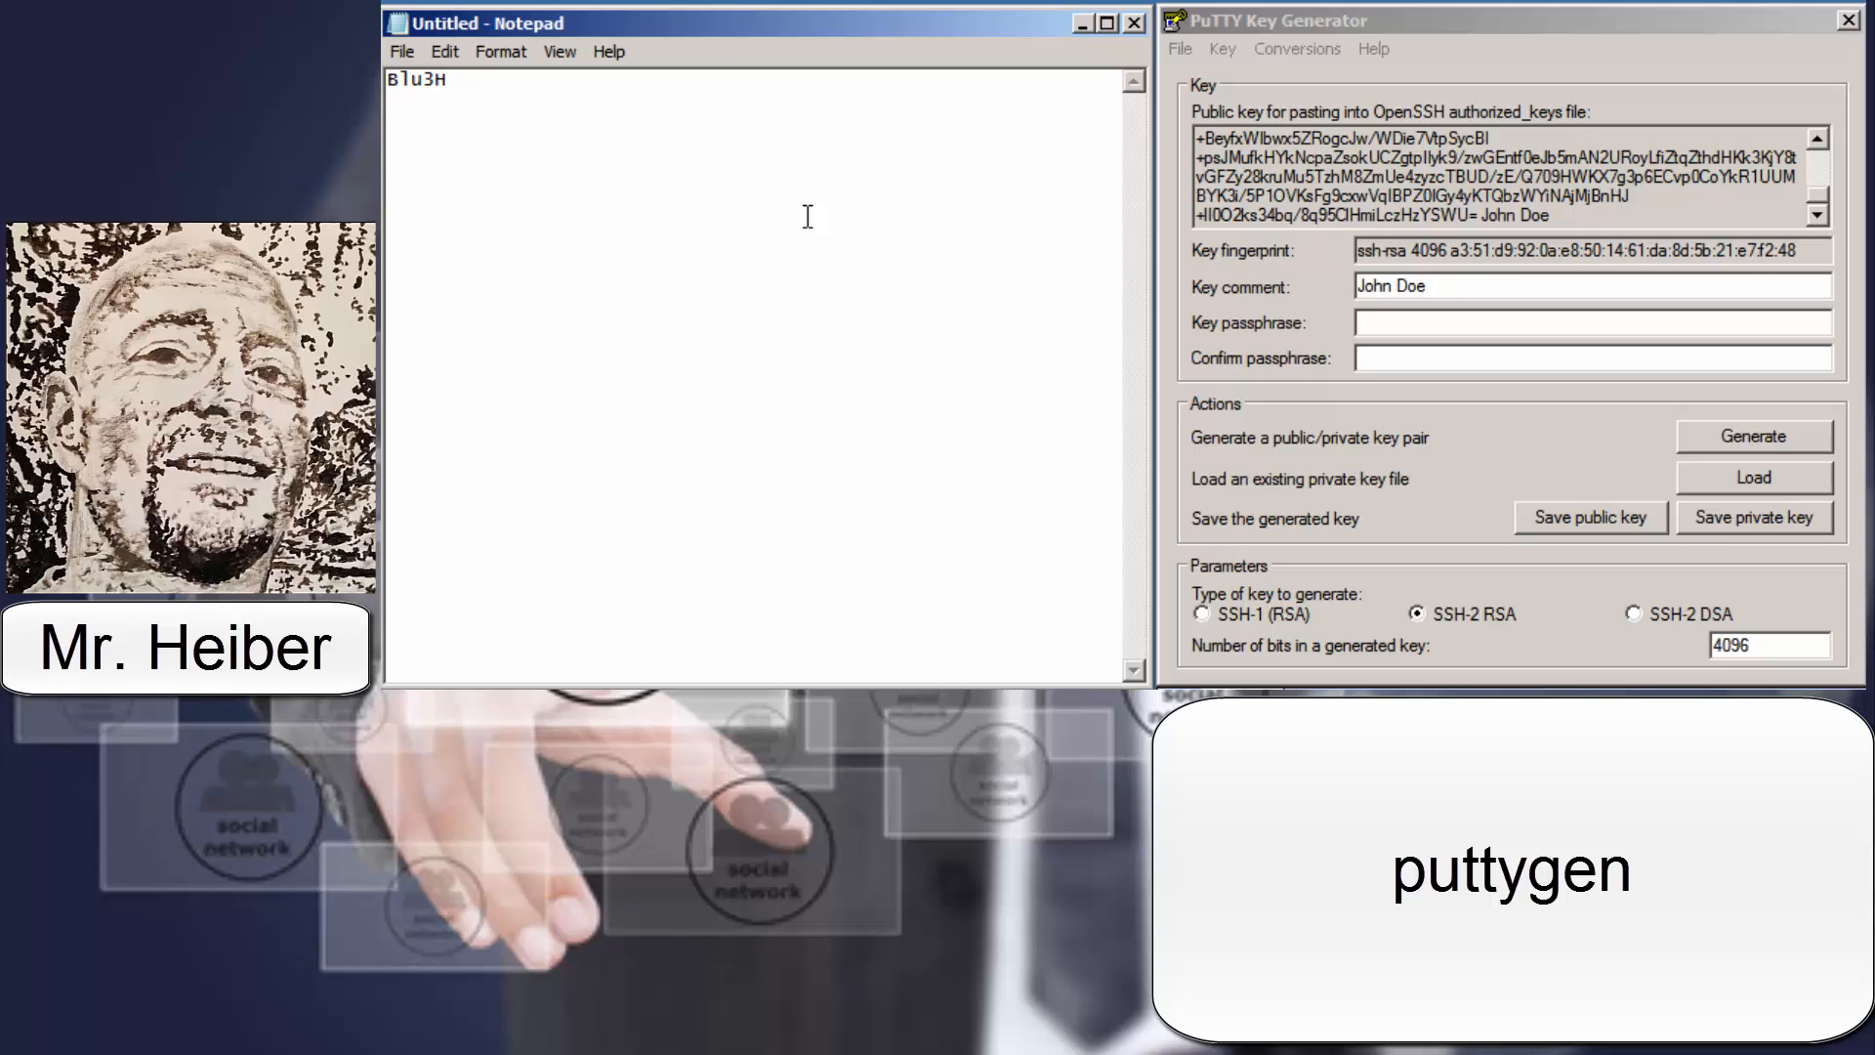
{"action": "type", "text": "0s"}
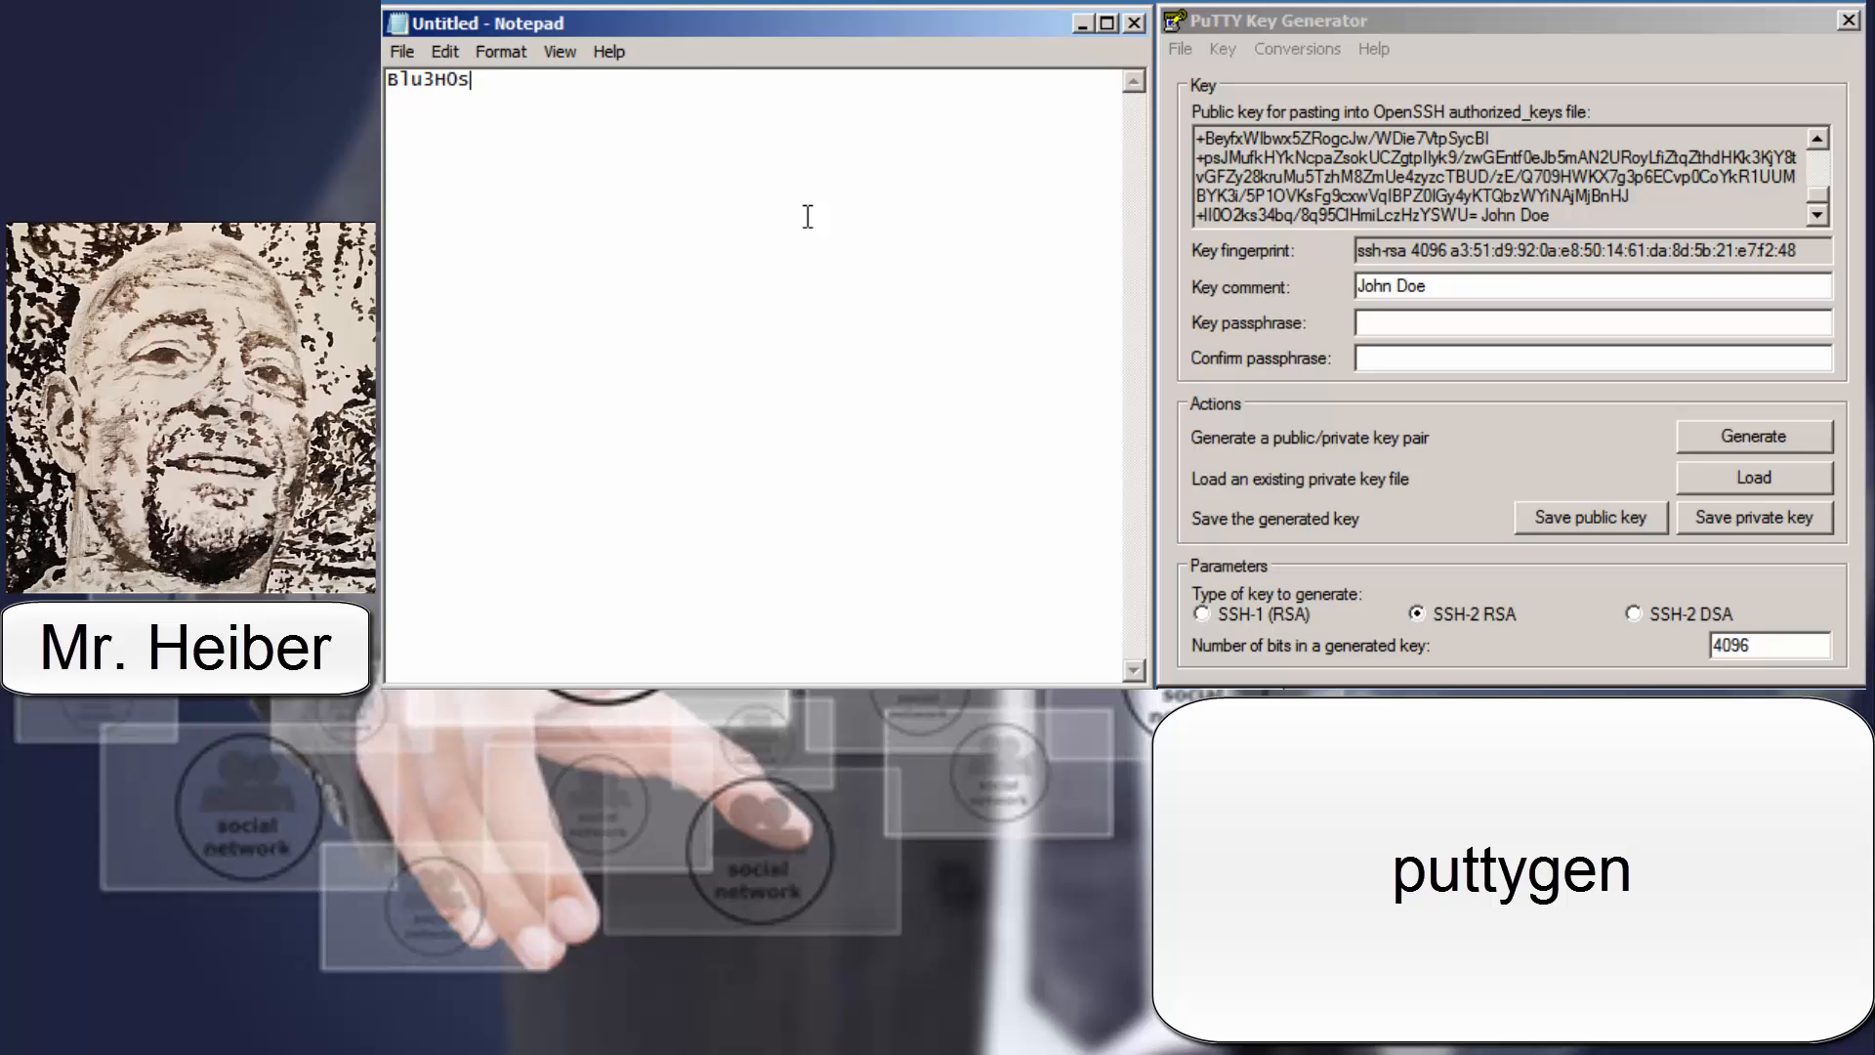
{"action": "type", "text": "t"}
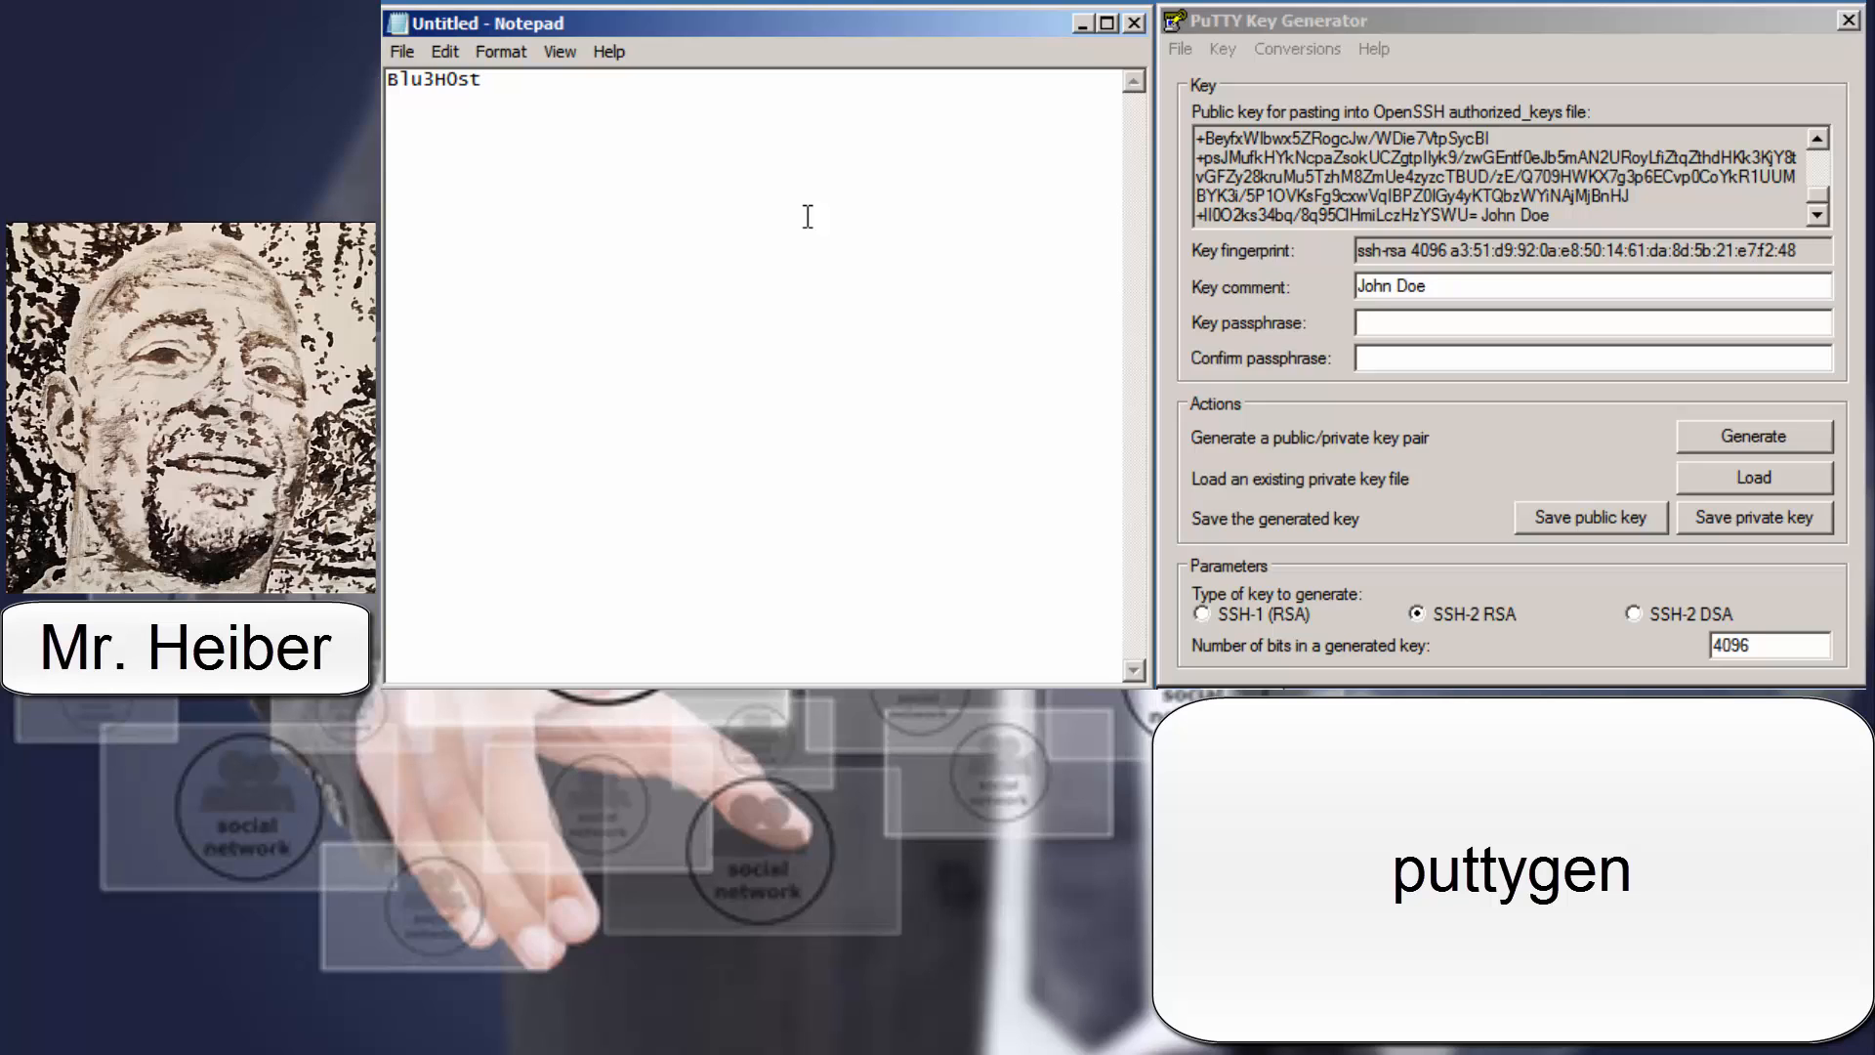
{"action": "type", "text": "&*"}
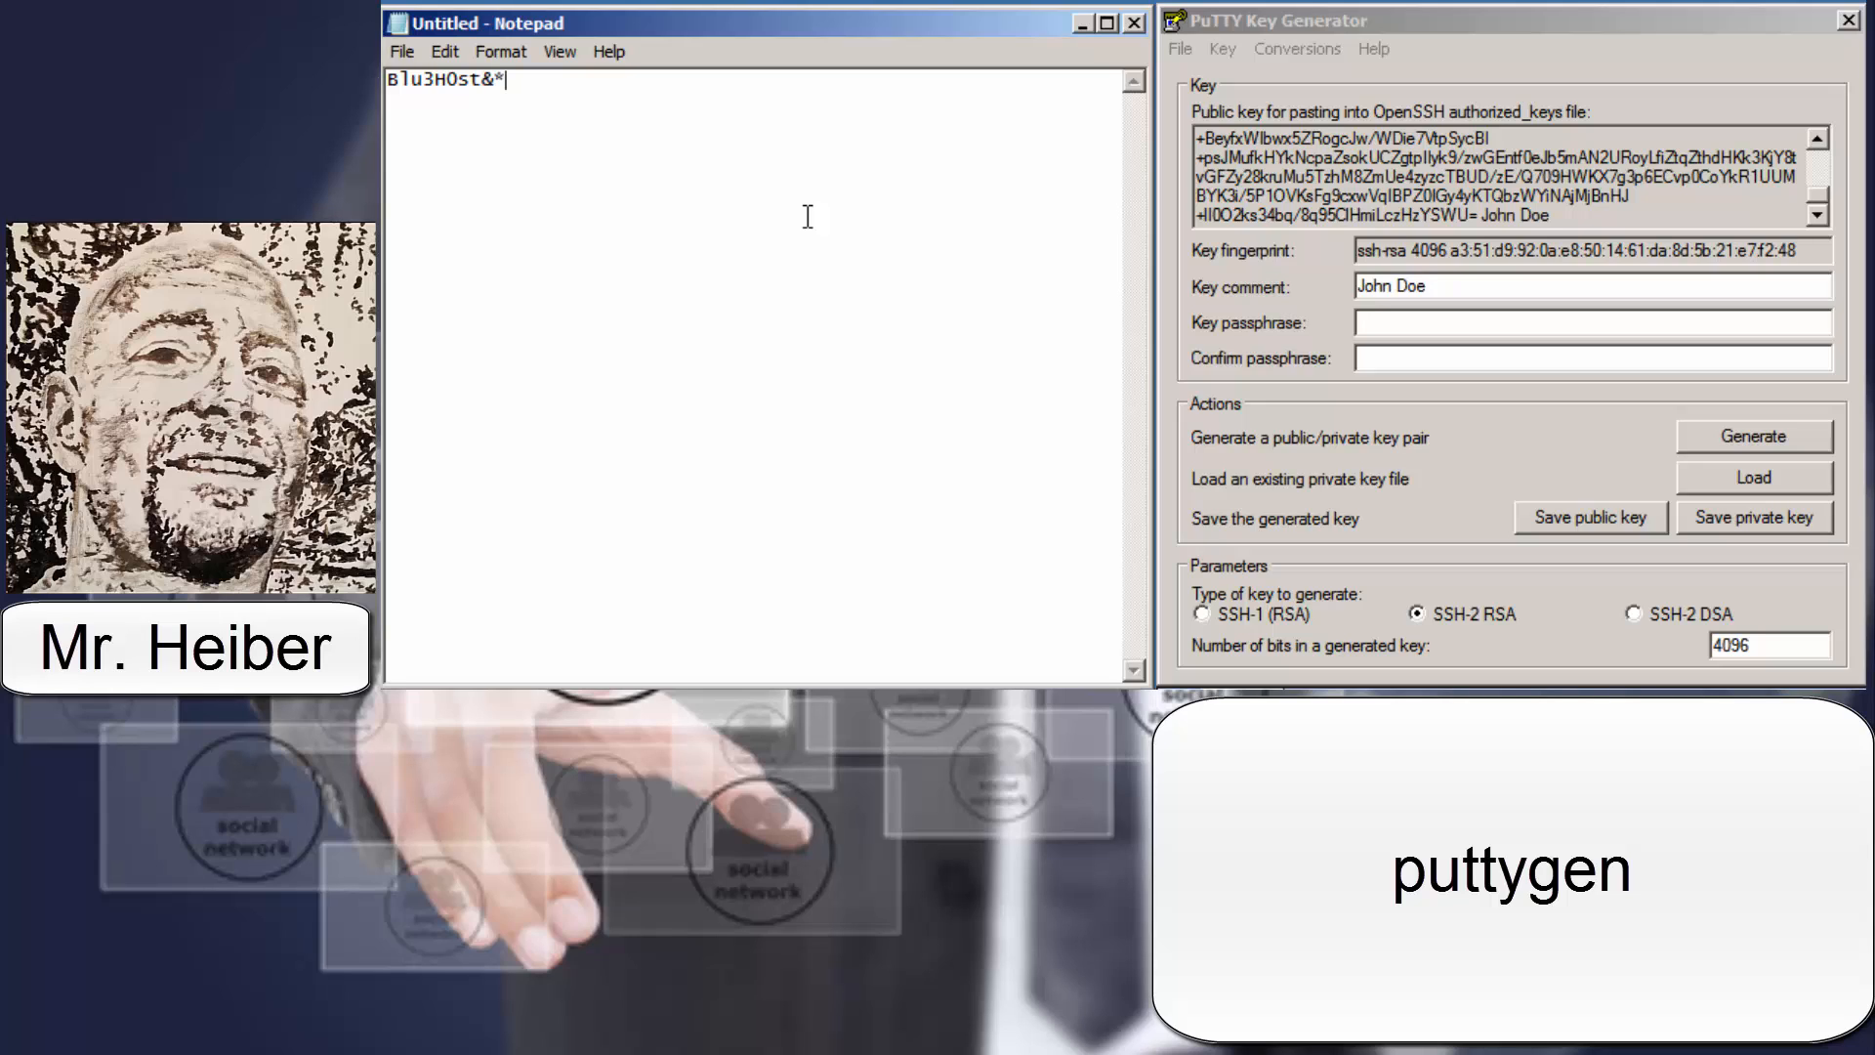
{"action": "mouse_move", "coordinate": [568, 155]}
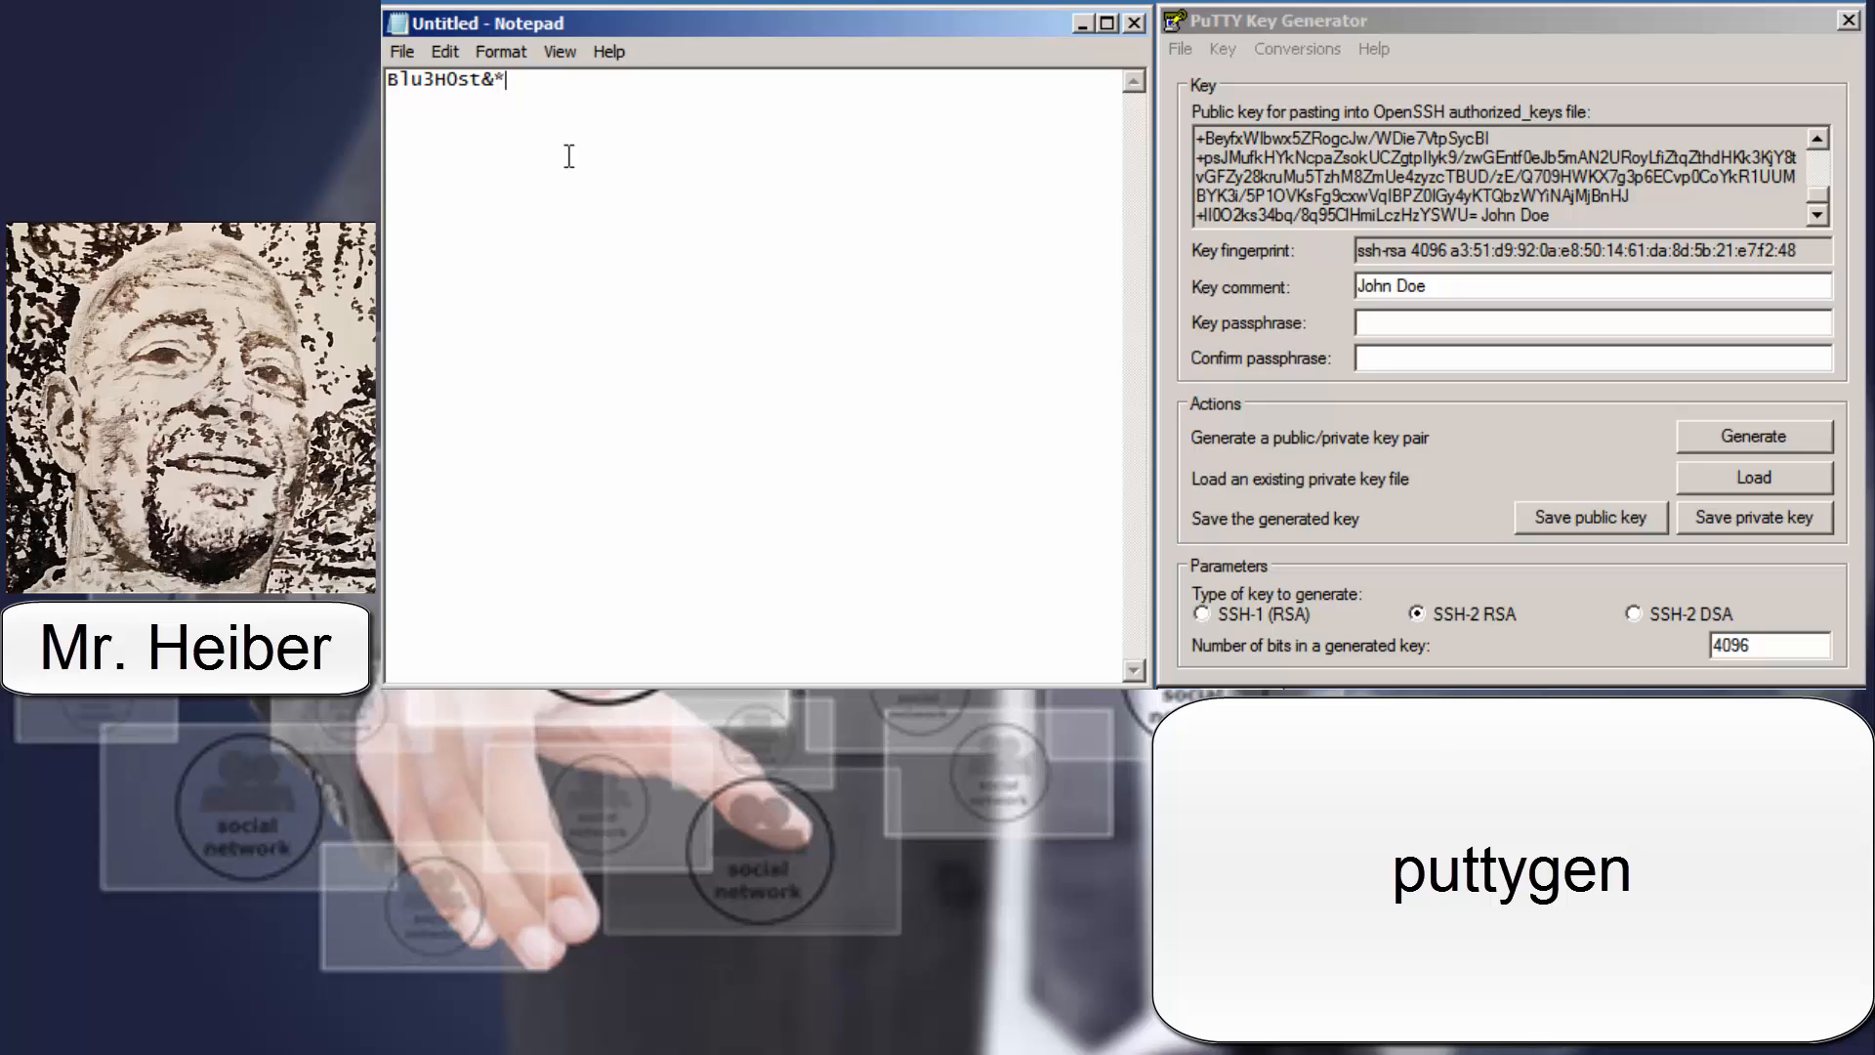
{"action": "key", "text": "ctrl+a"}
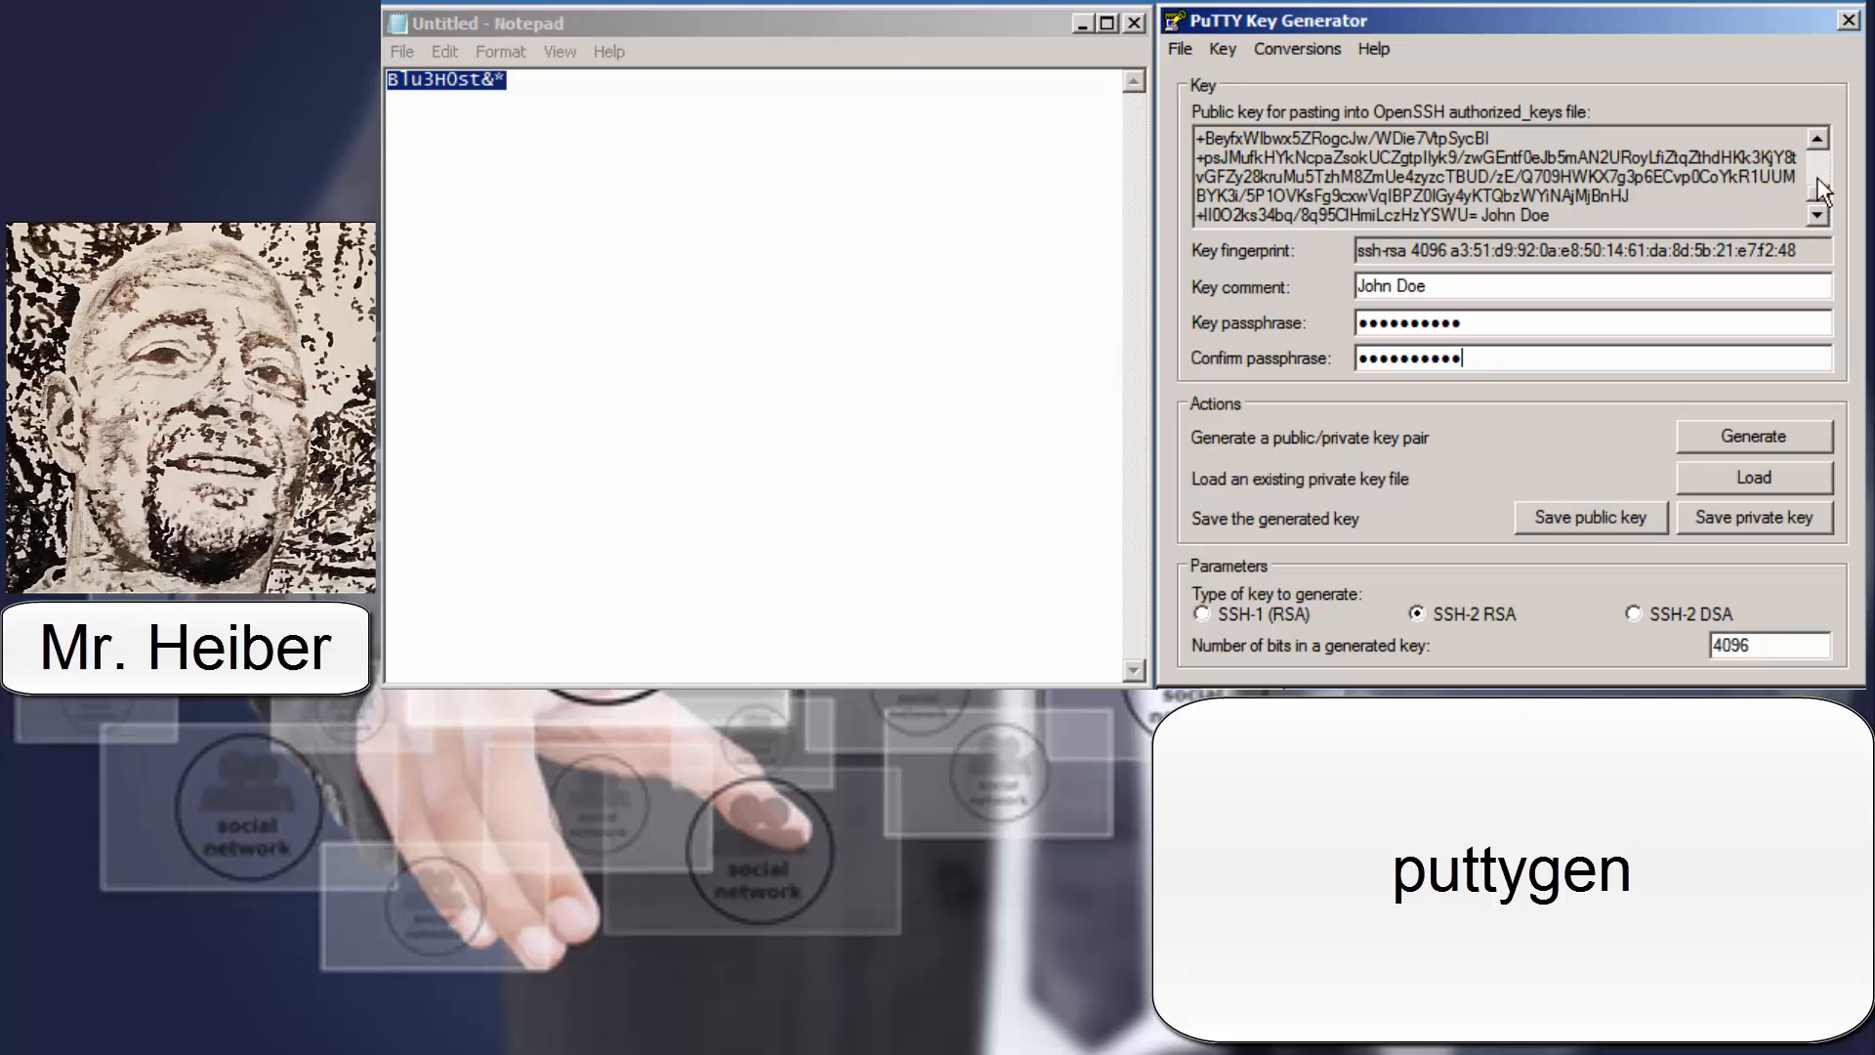
Scroll back up to the public key text after filling both passphrase fields
{"action": "scroll", "scroll_direction": "up", "scroll_amount": 3}
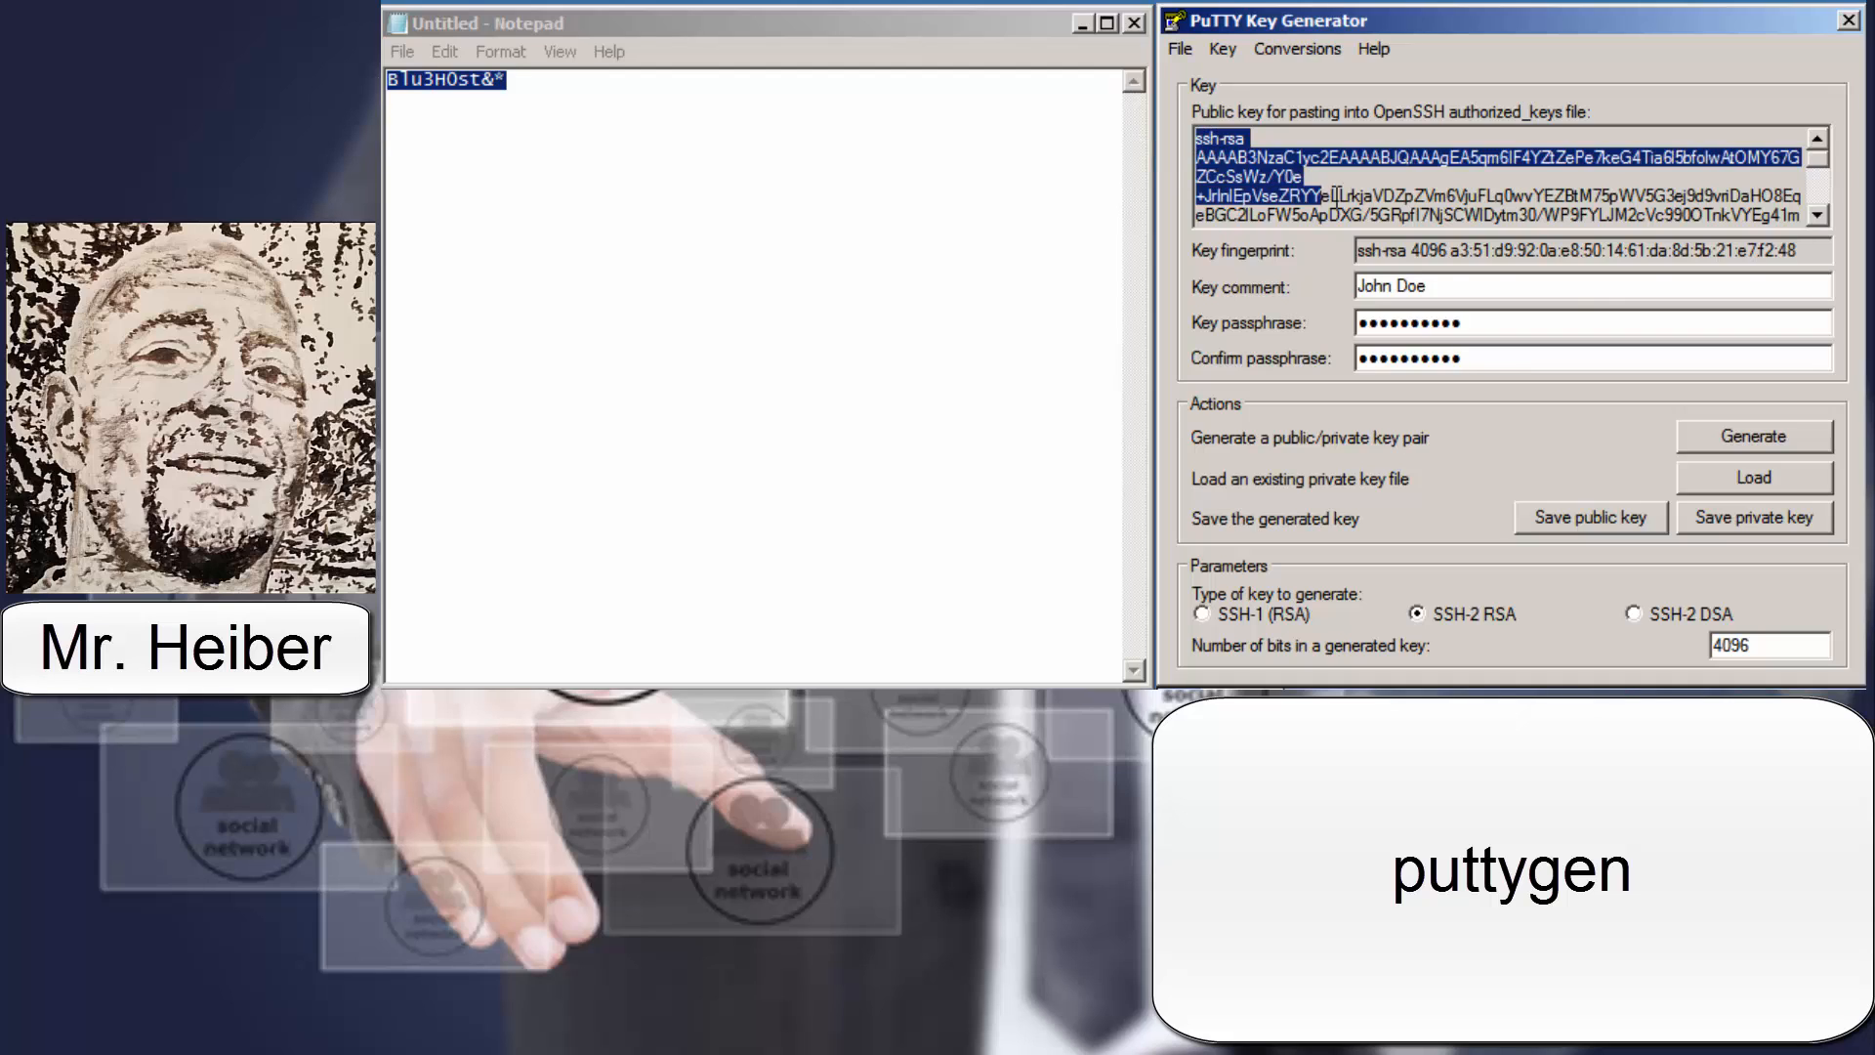
Copy the ssh-rsa public key ending in John Doe into the Notepad note
{"action": "right_click", "coordinate": [1410, 180]}
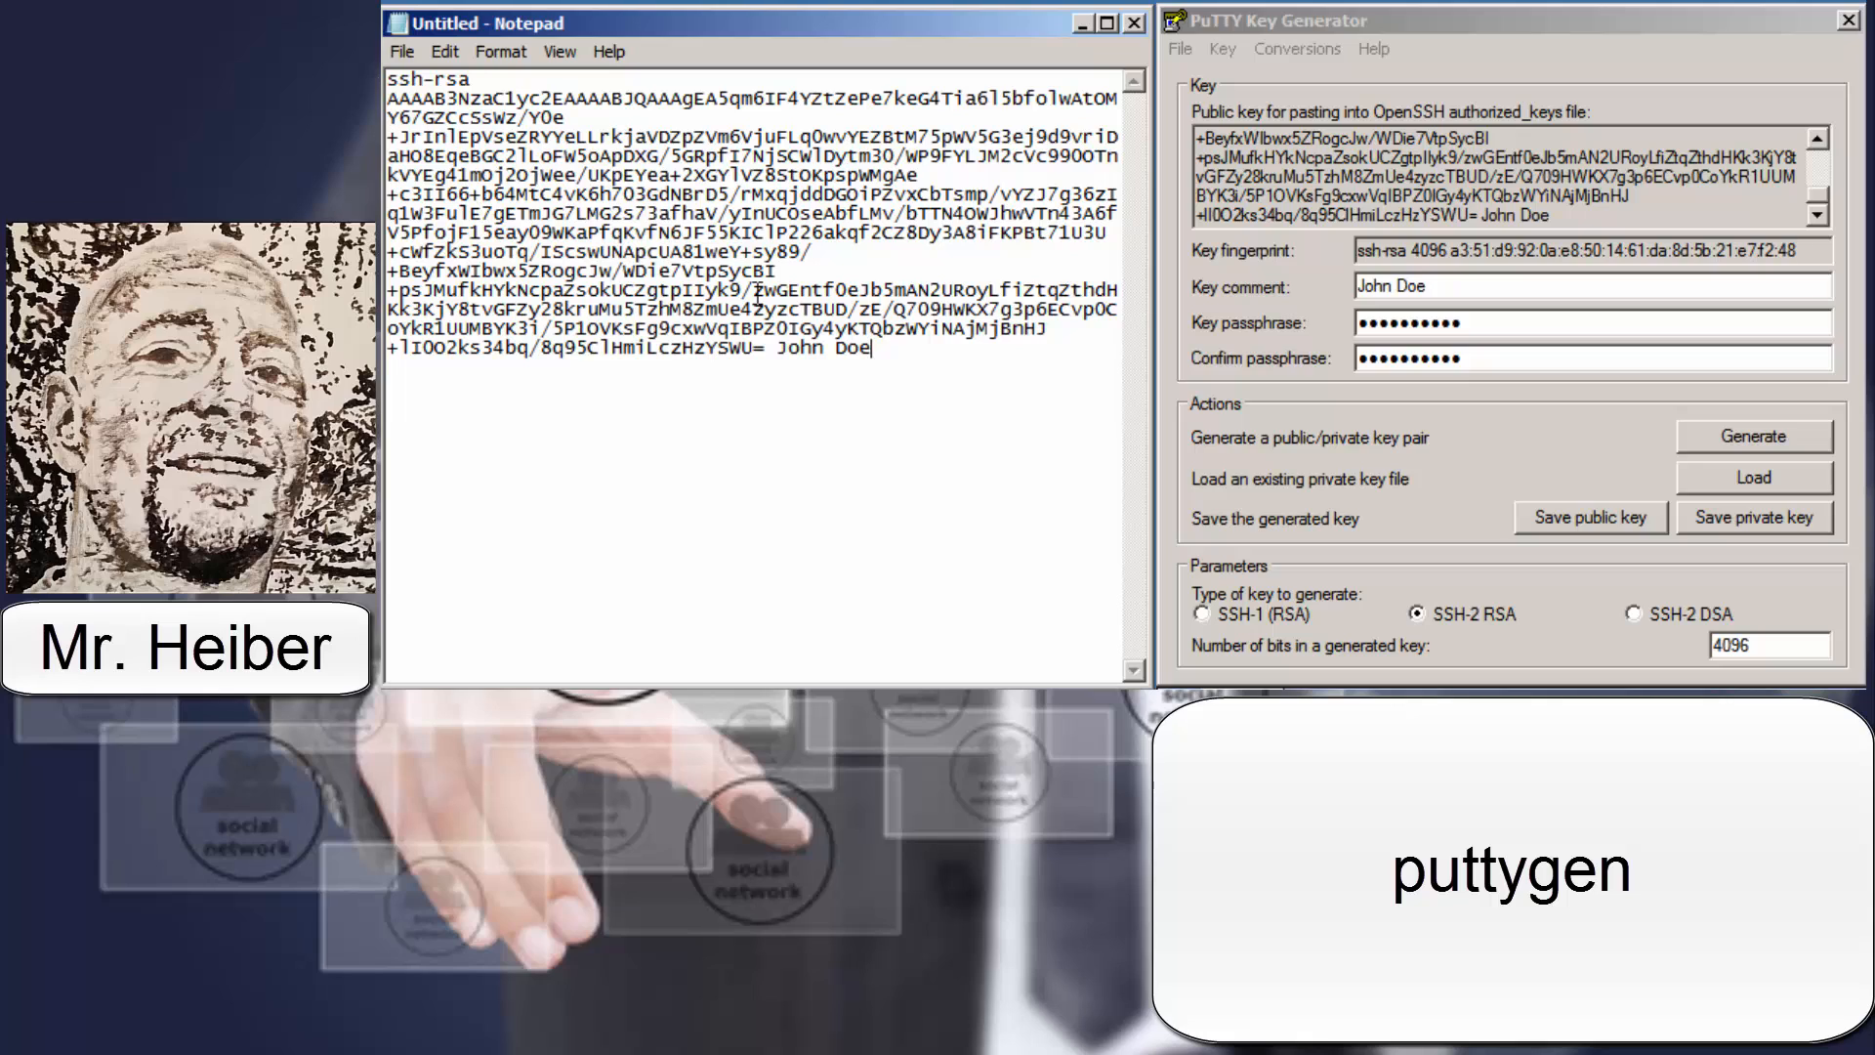
{"action": "left_click", "coordinate": [559, 51]}
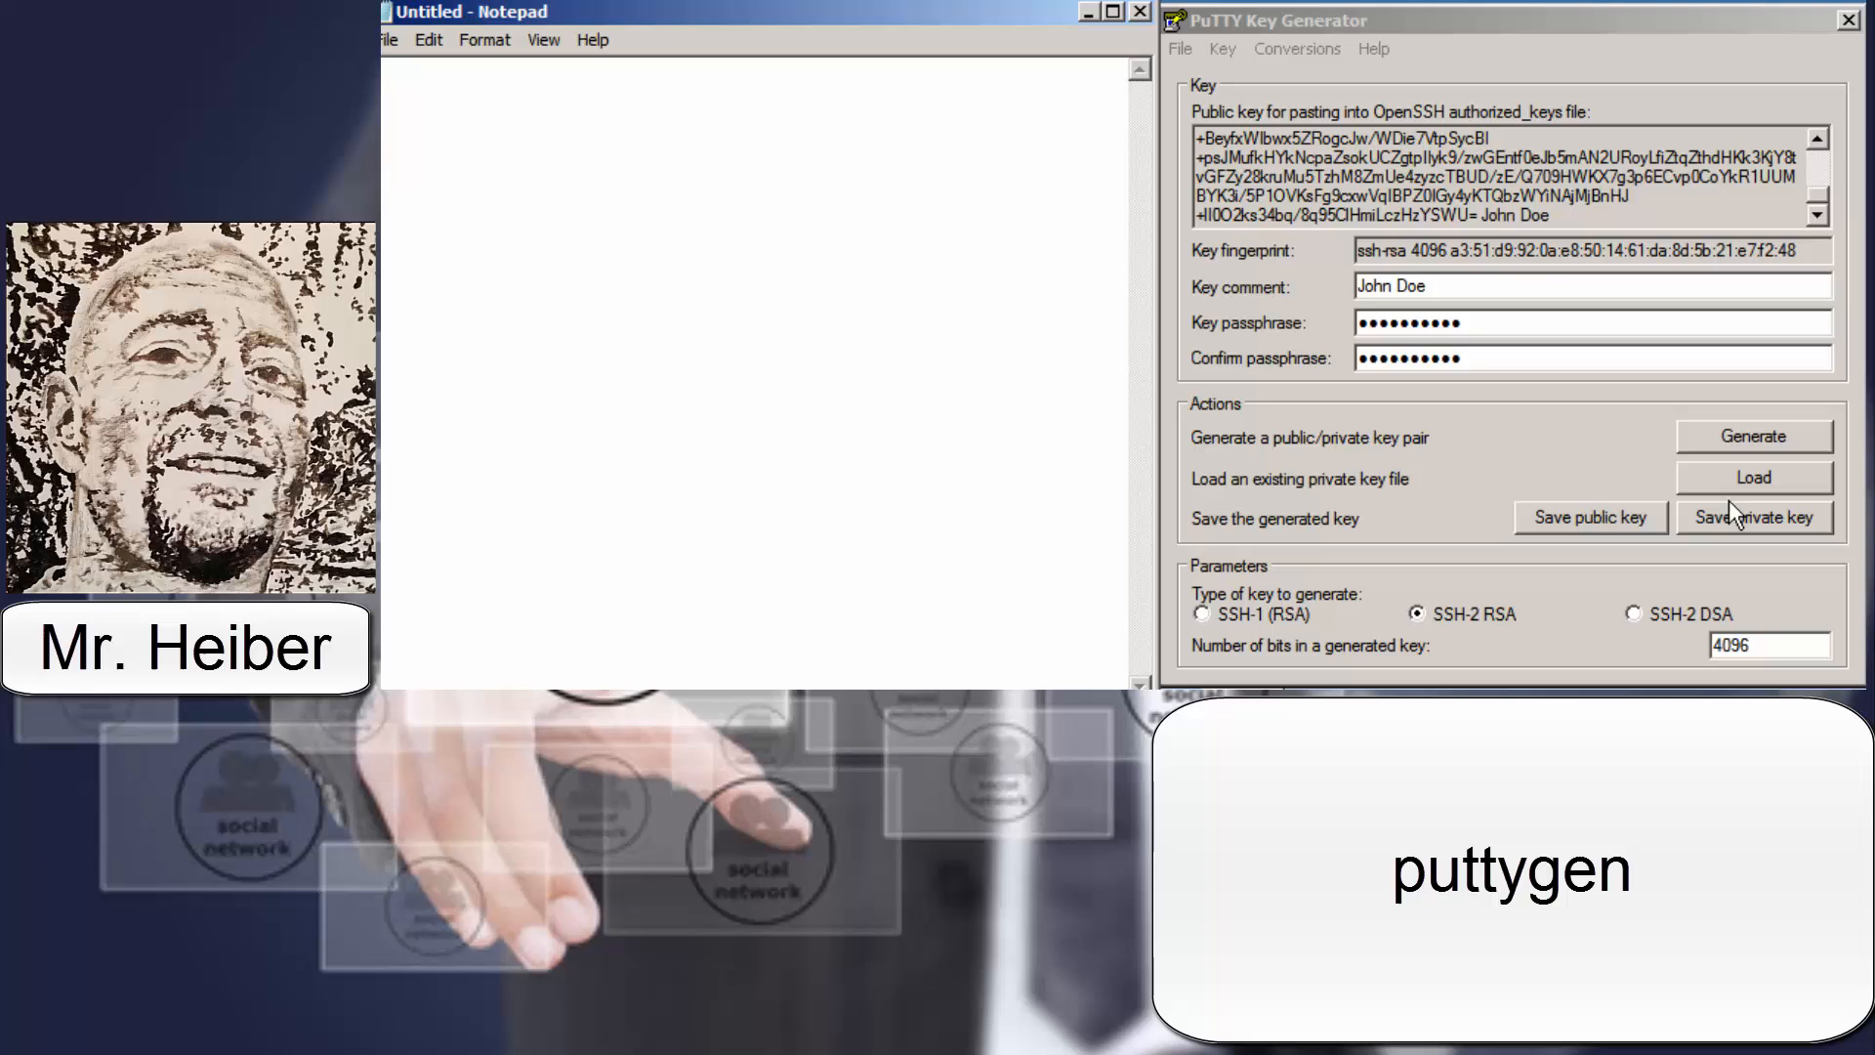
Save the private key as a .ppk file in C:\ssh
{"action": "left_click", "coordinate": [1753, 516]}
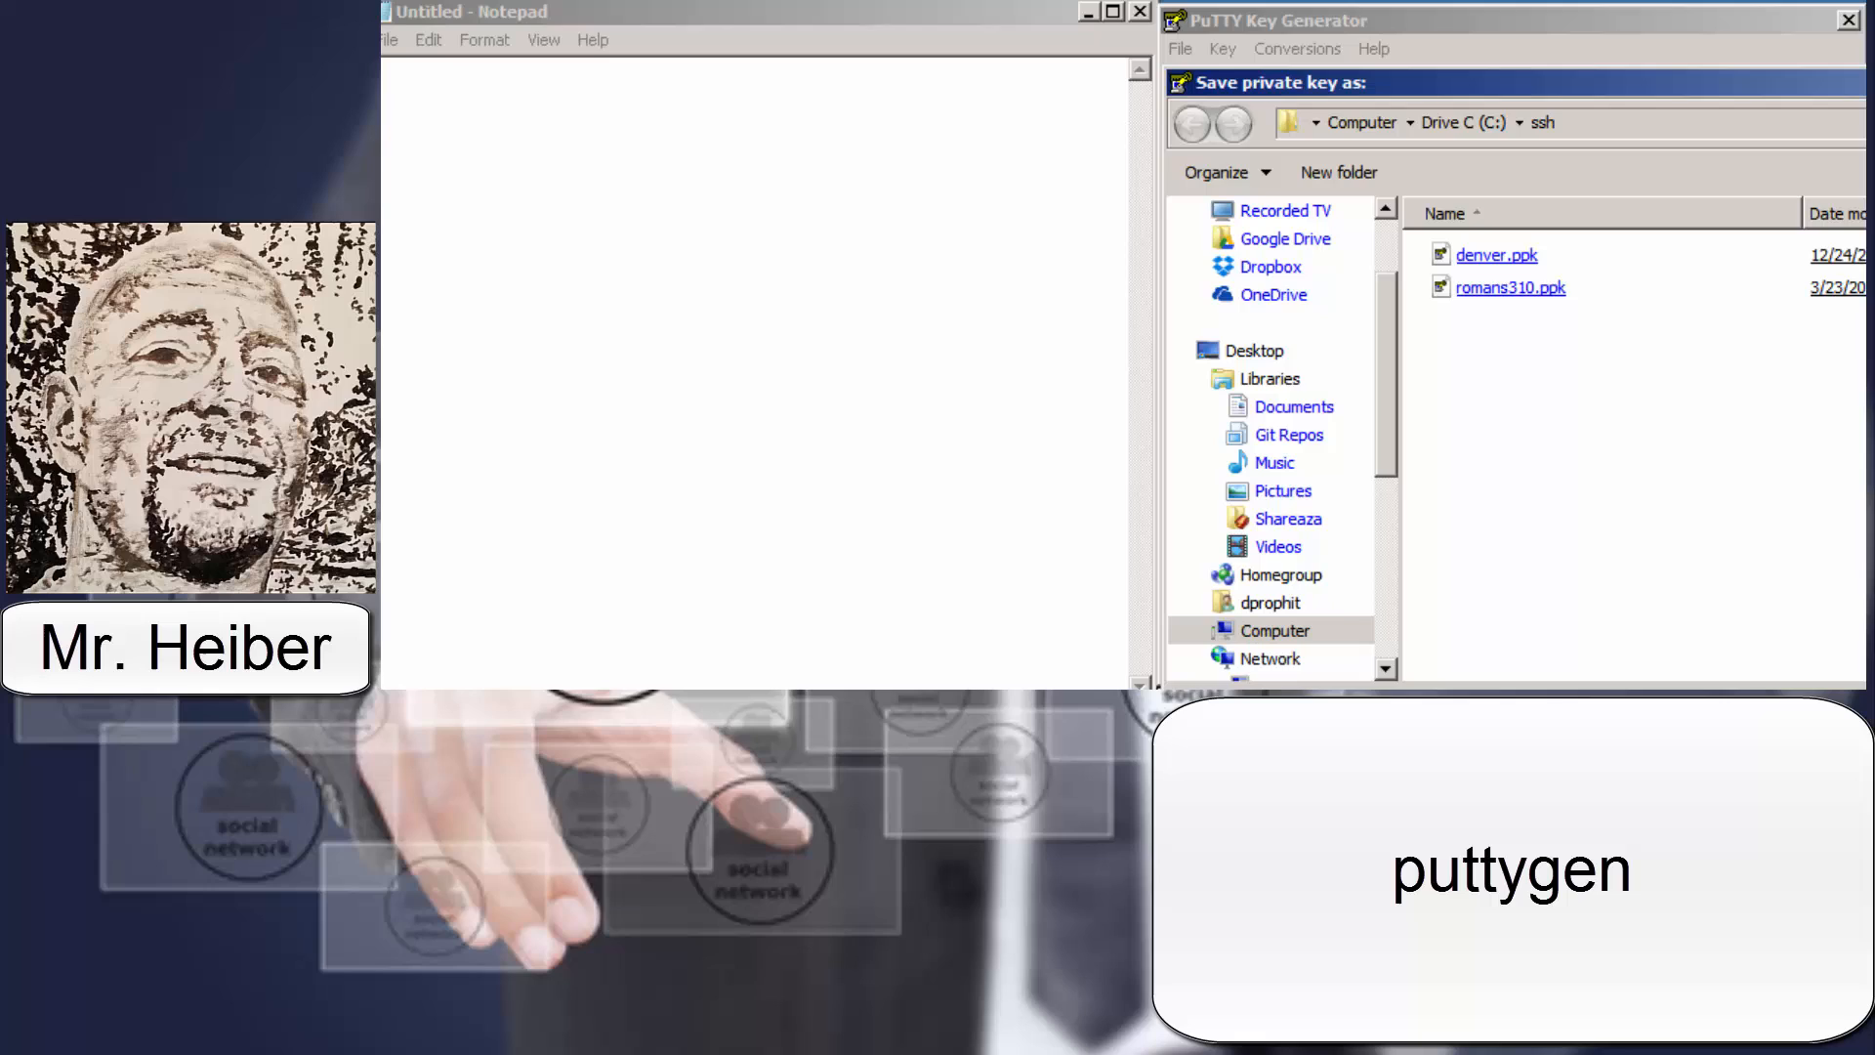
{"action": "mouse_move", "coordinate": [1694, 406]}
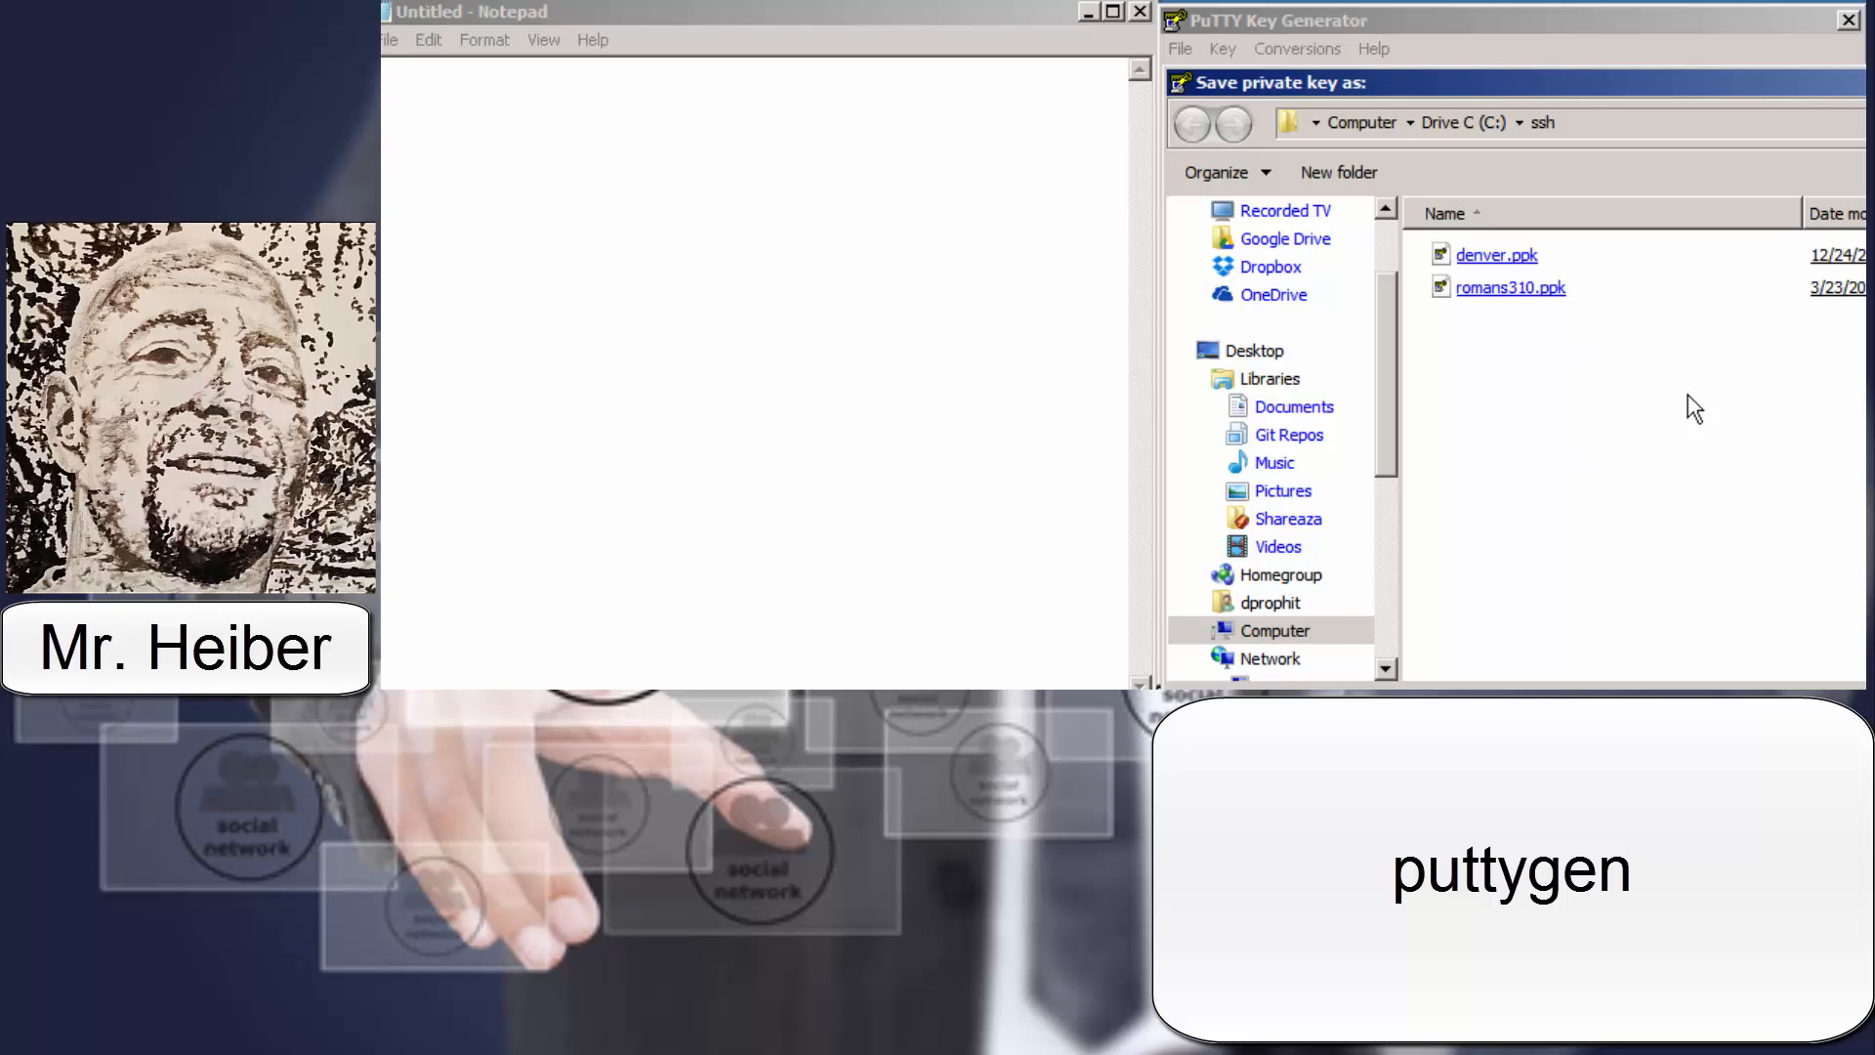
{"action": "mouse_move", "coordinate": [1508, 287]}
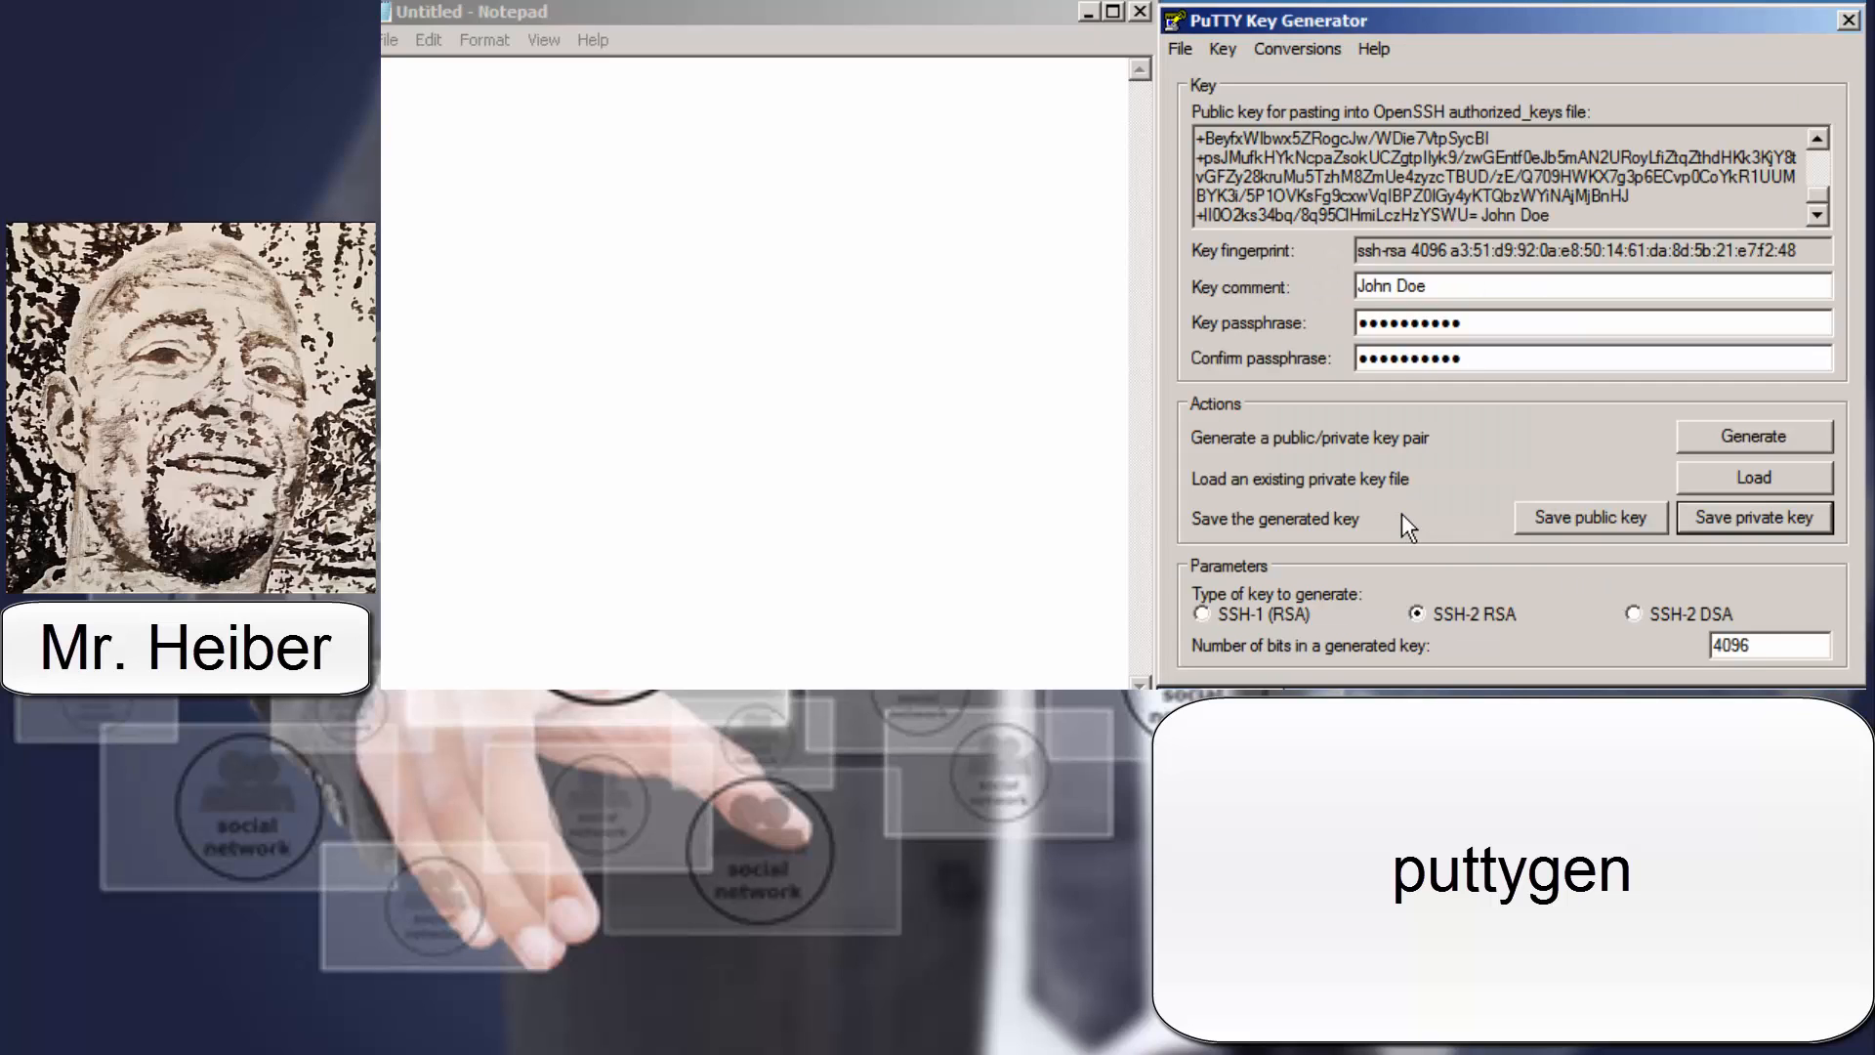
{"action": "mouse_move", "coordinate": [707, 450]}
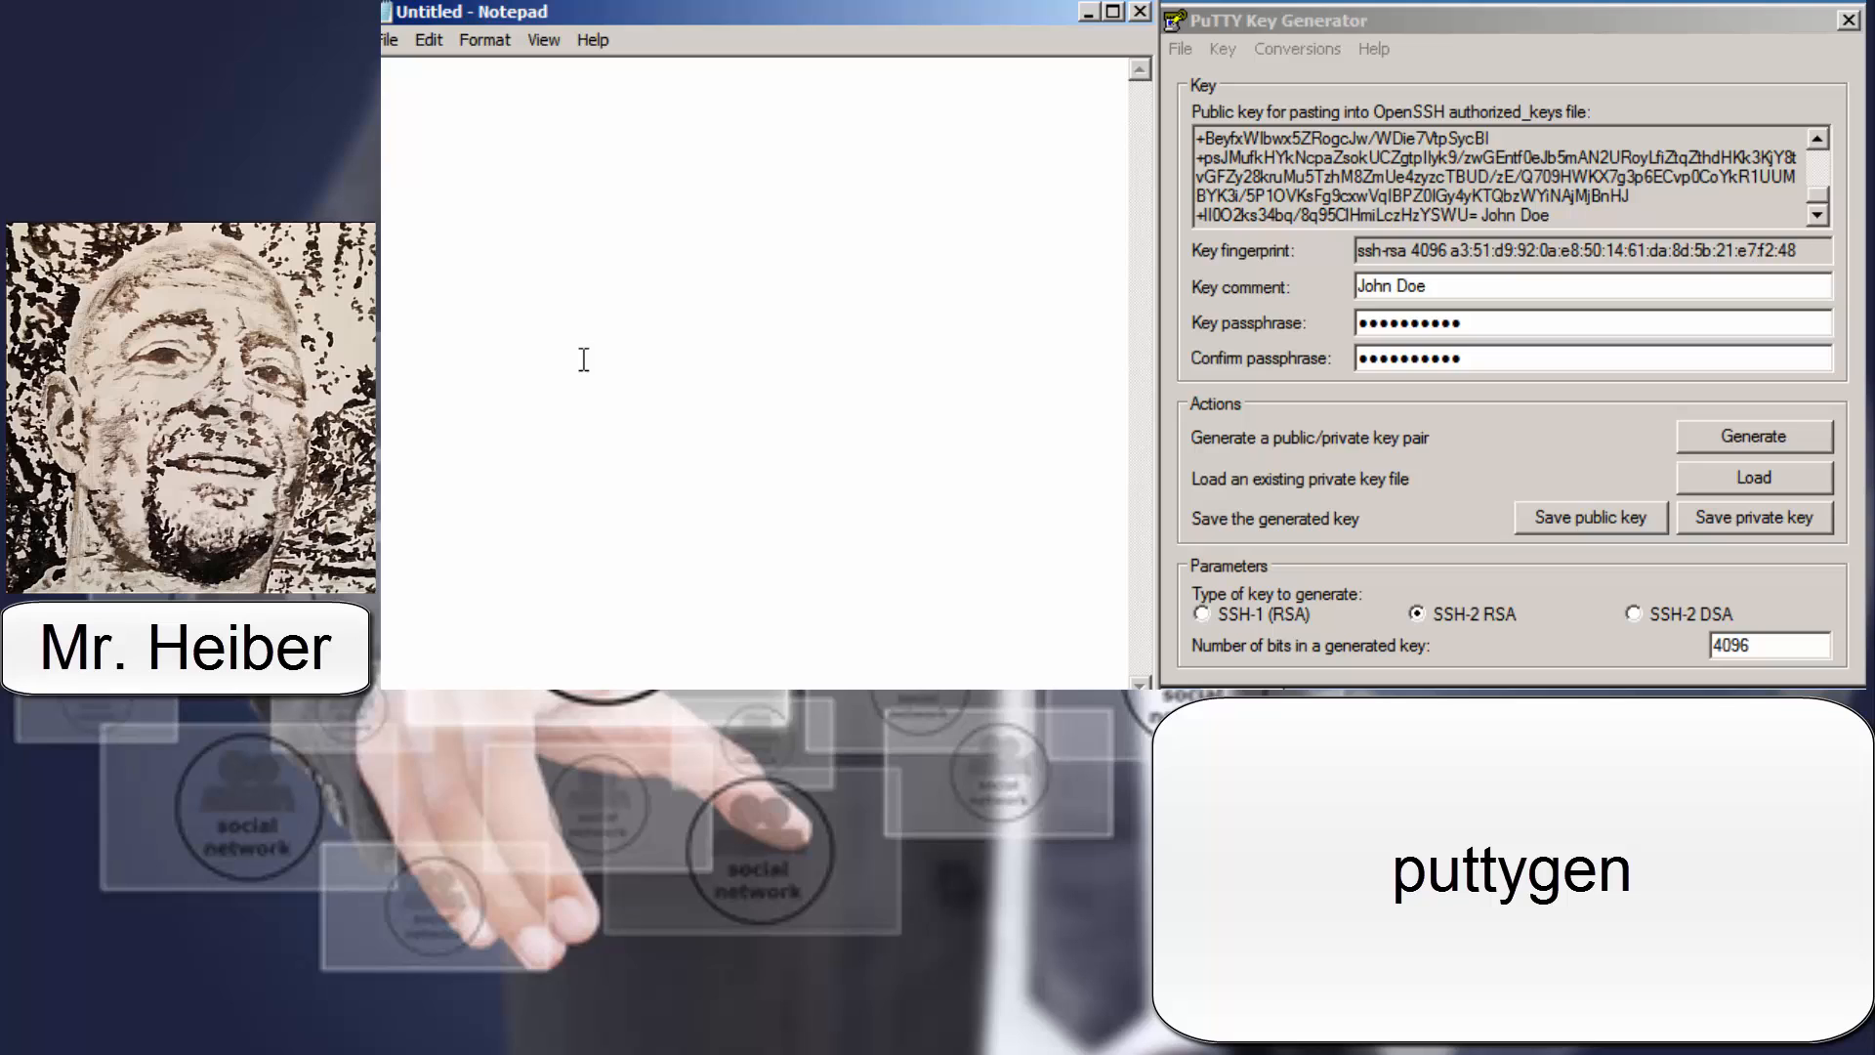
{"action": "mouse_move", "coordinate": [657, 341]}
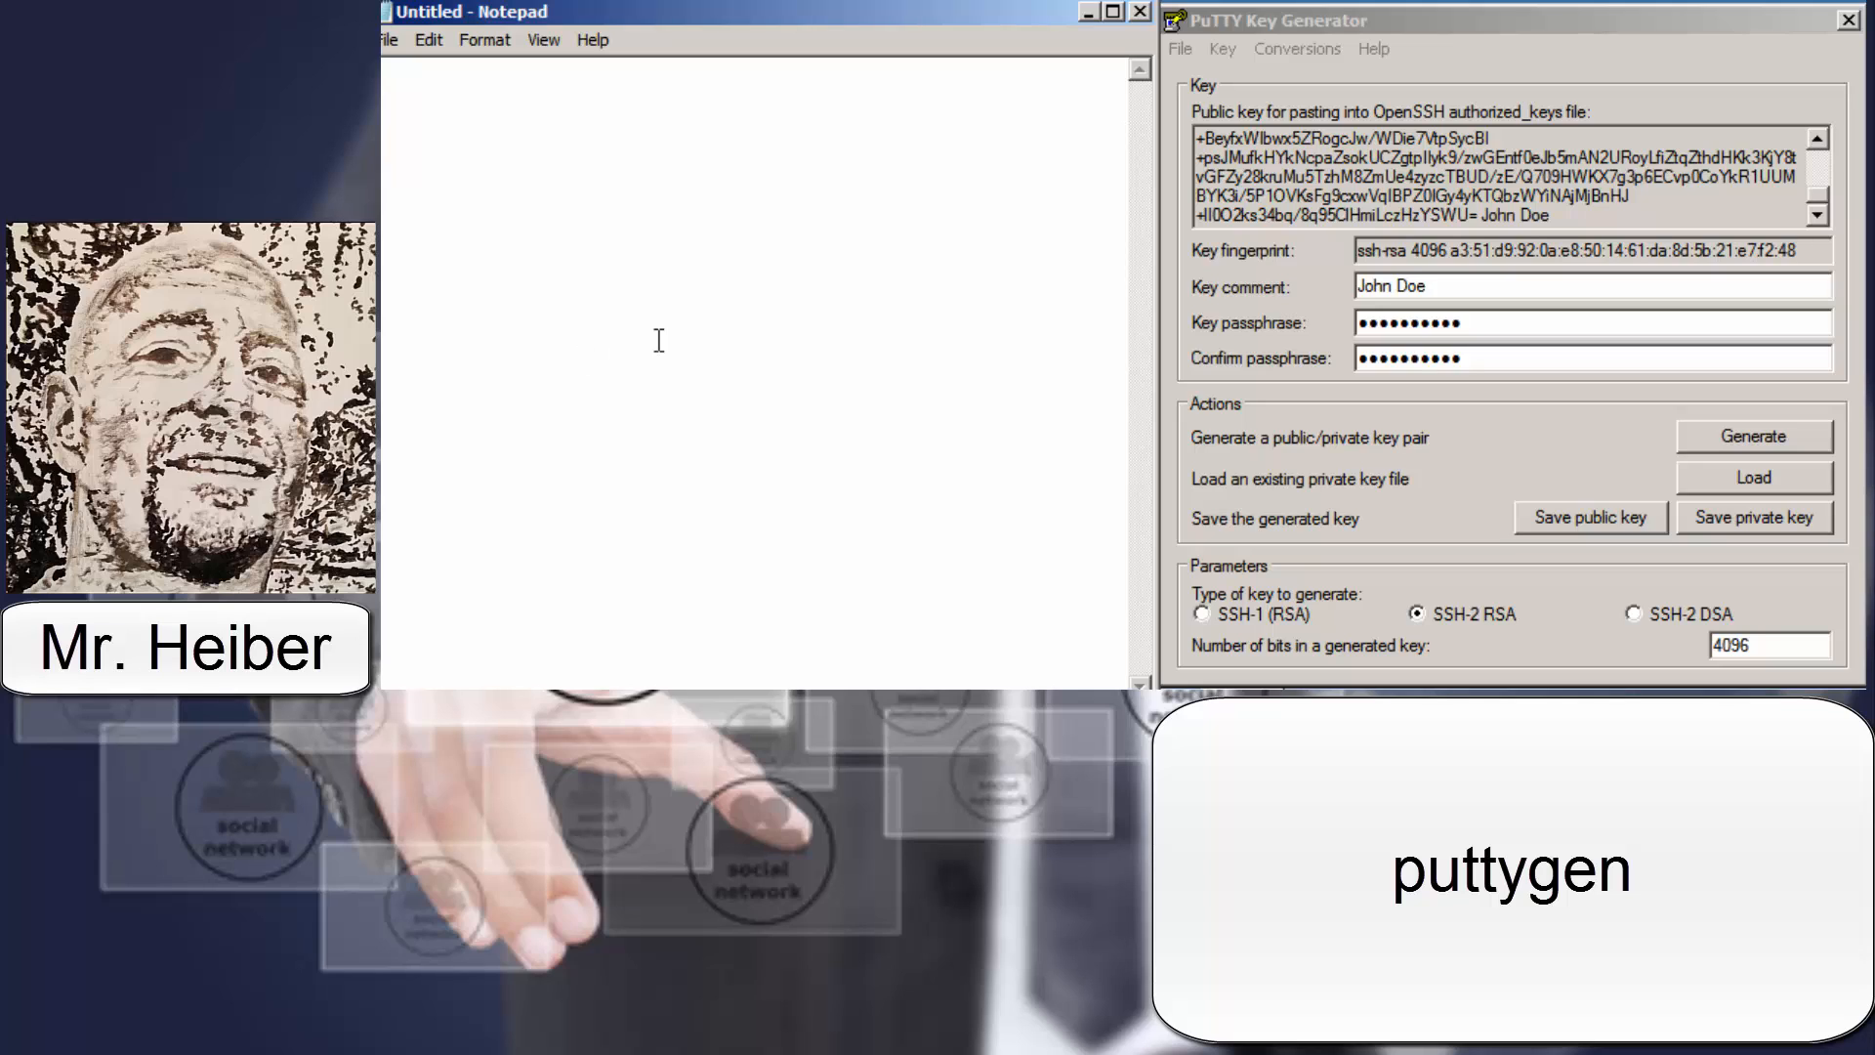
Review the key export options, including OpenSSH, in the Conversions menu
{"action": "left_click", "coordinate": [1296, 48]}
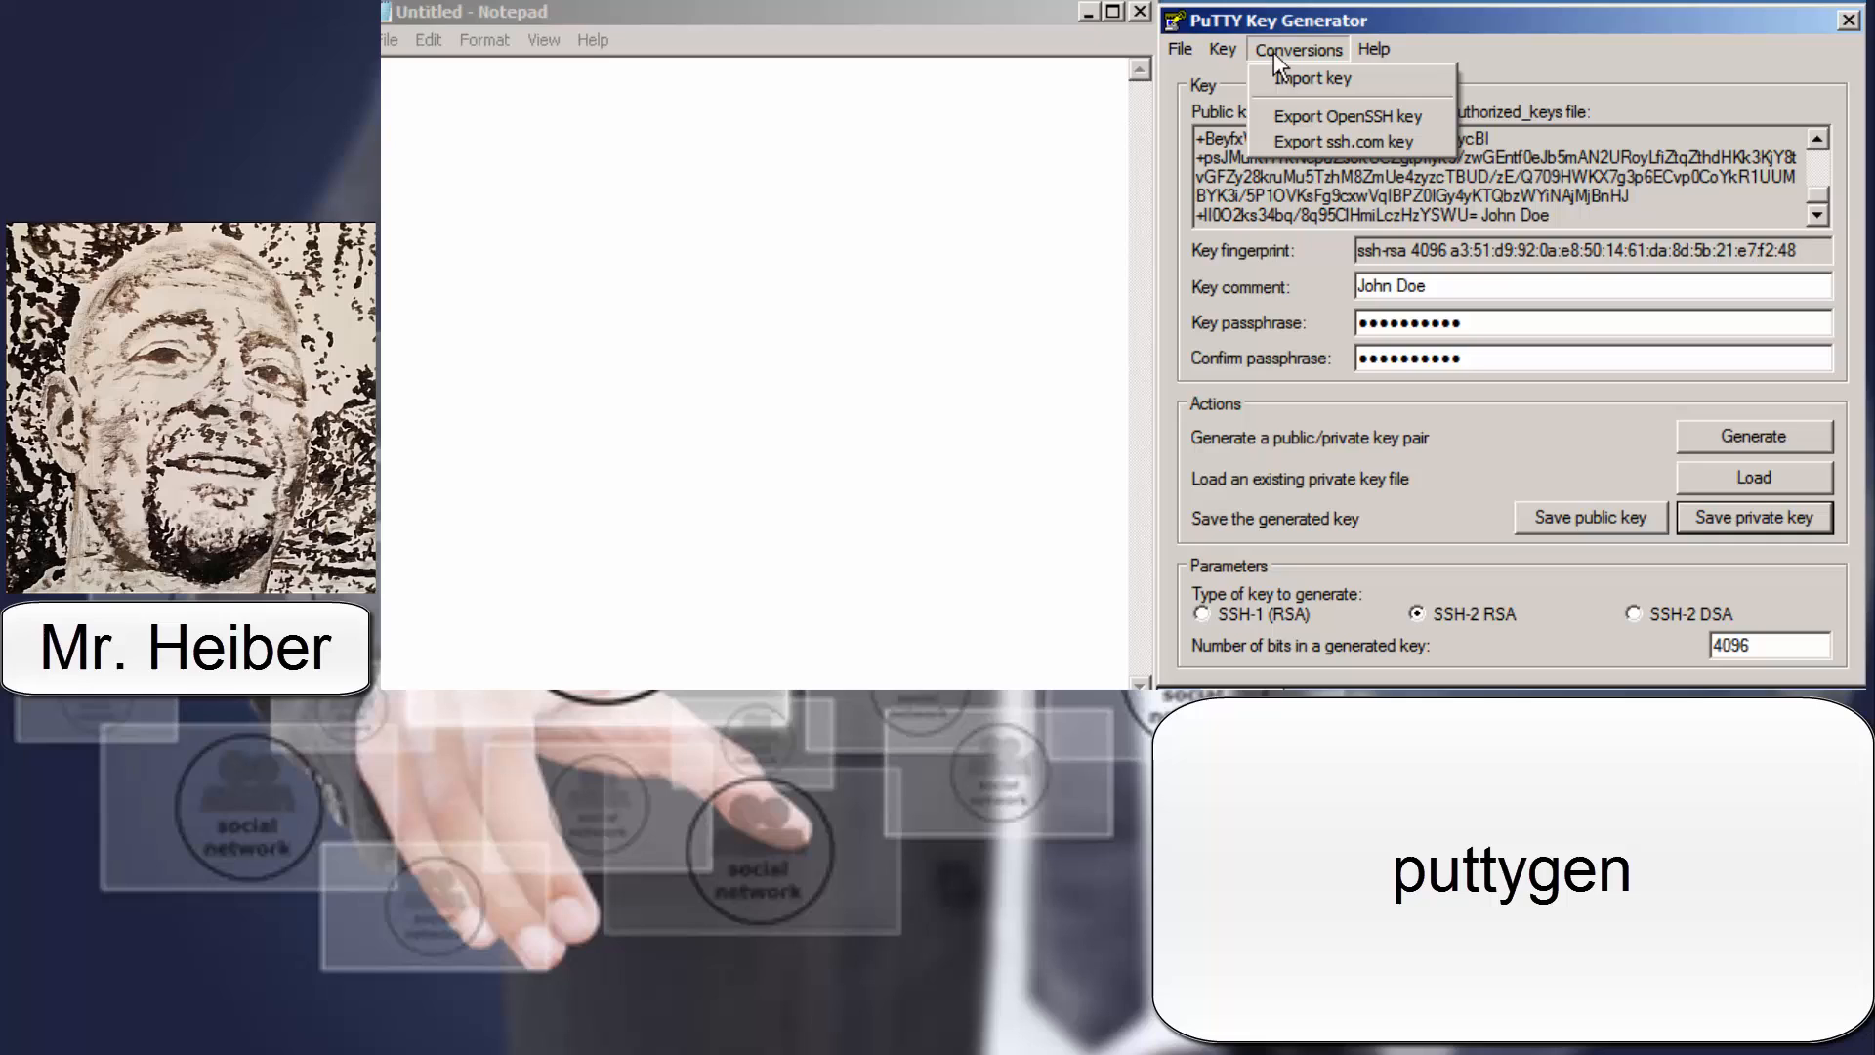
{"action": "mouse_move", "coordinate": [1347, 116]}
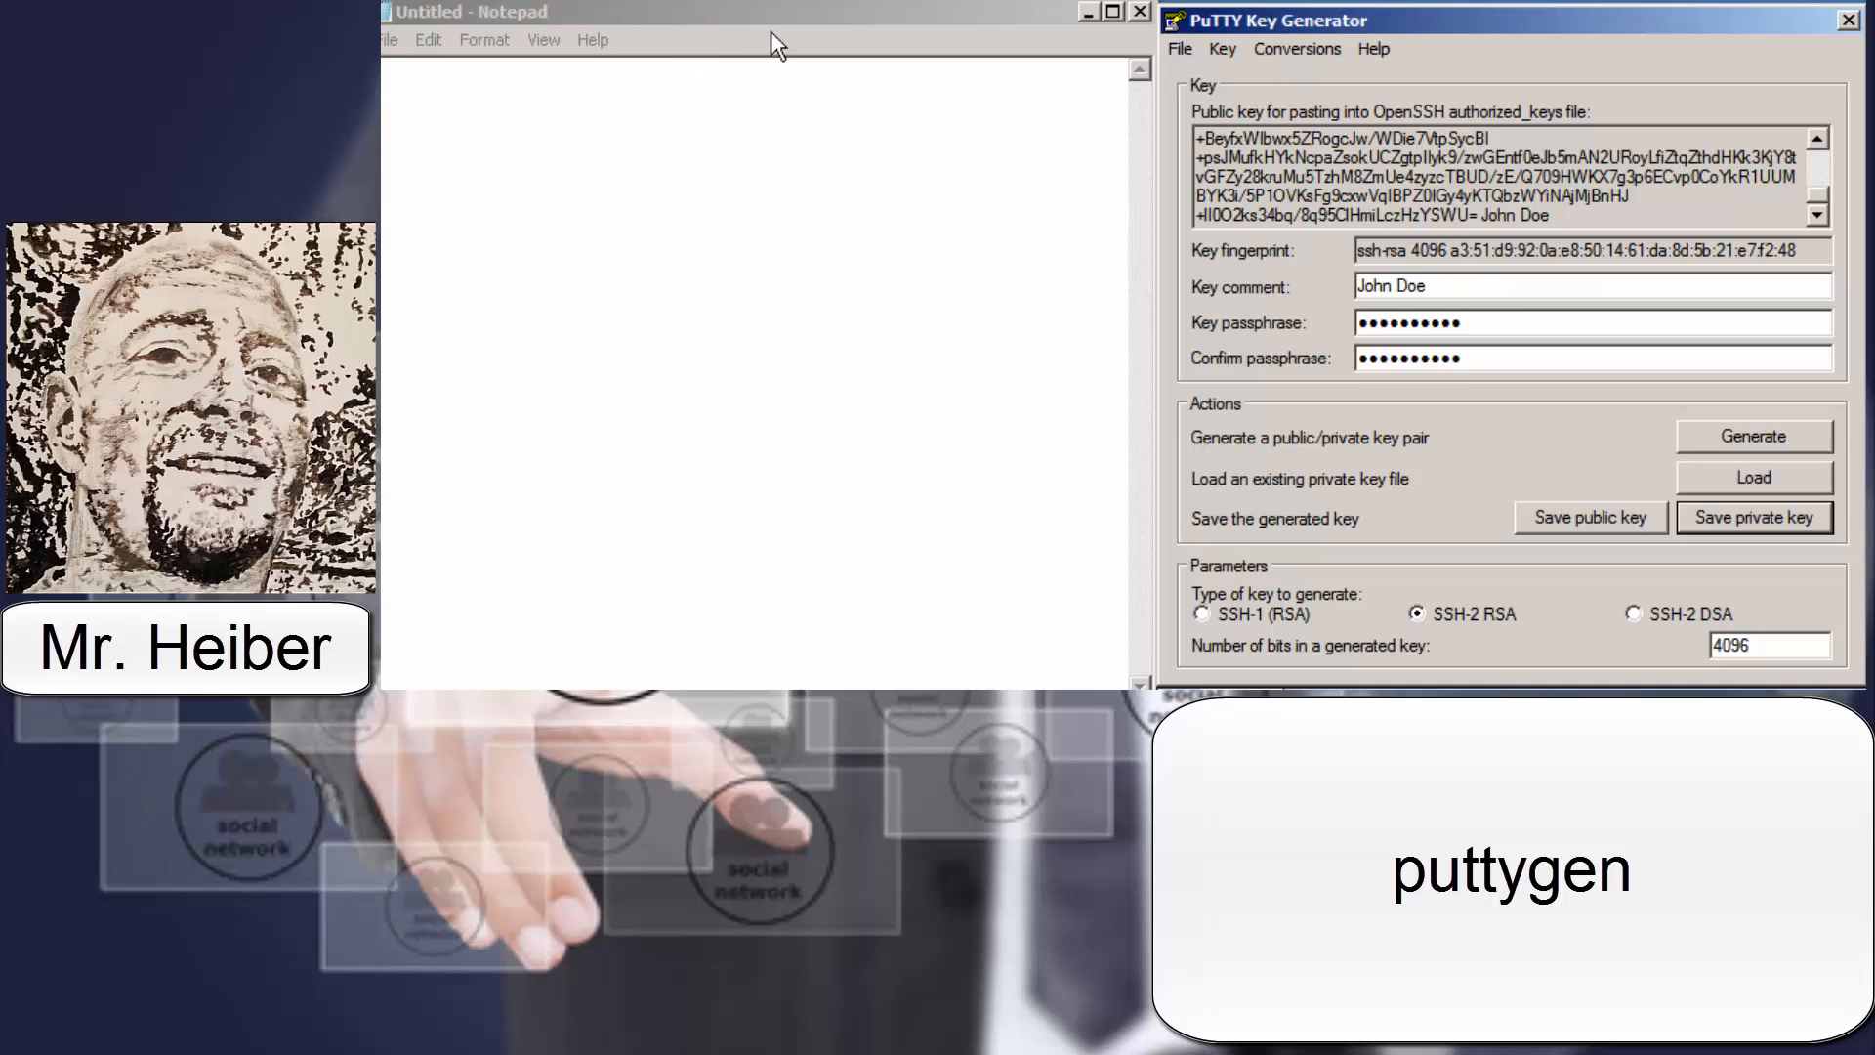
{"action": "mouse_move", "coordinate": [1130, 149]}
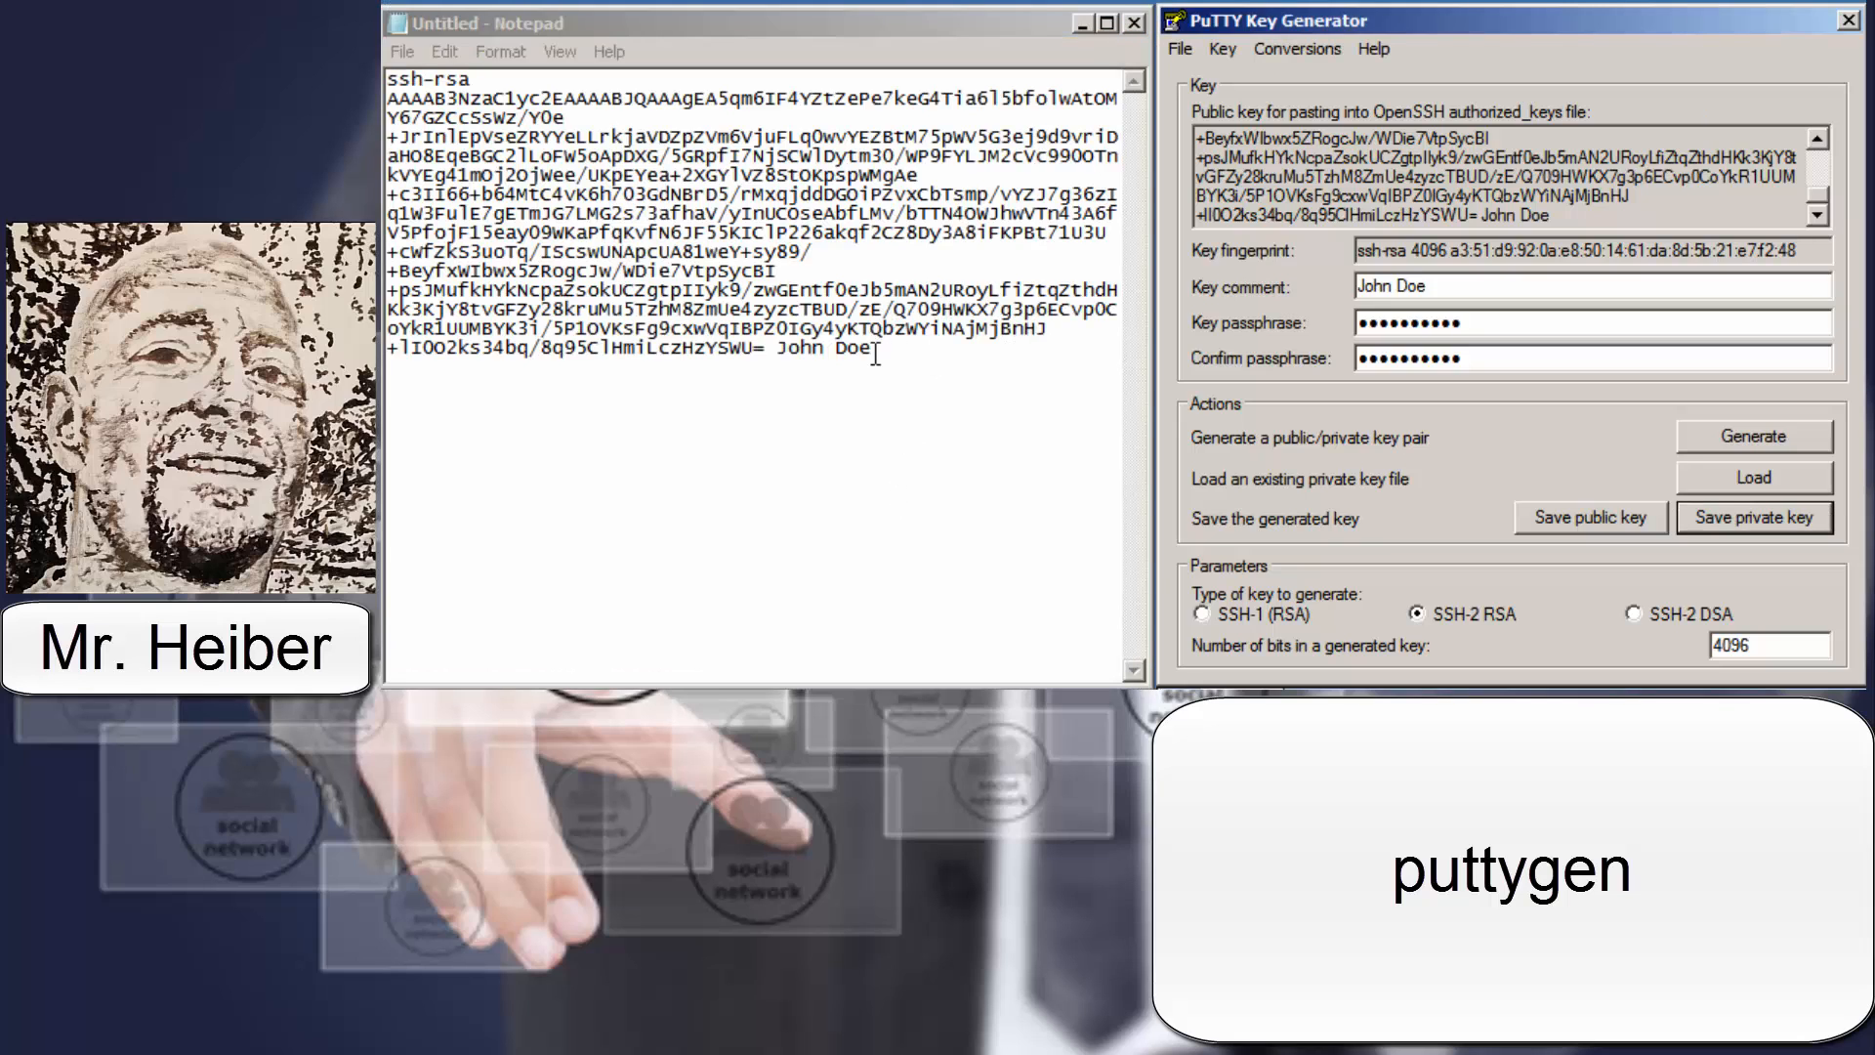
Select the entire ssh-rsa public key in Notepad for copying
{"action": "key", "text": "ctrl+a"}
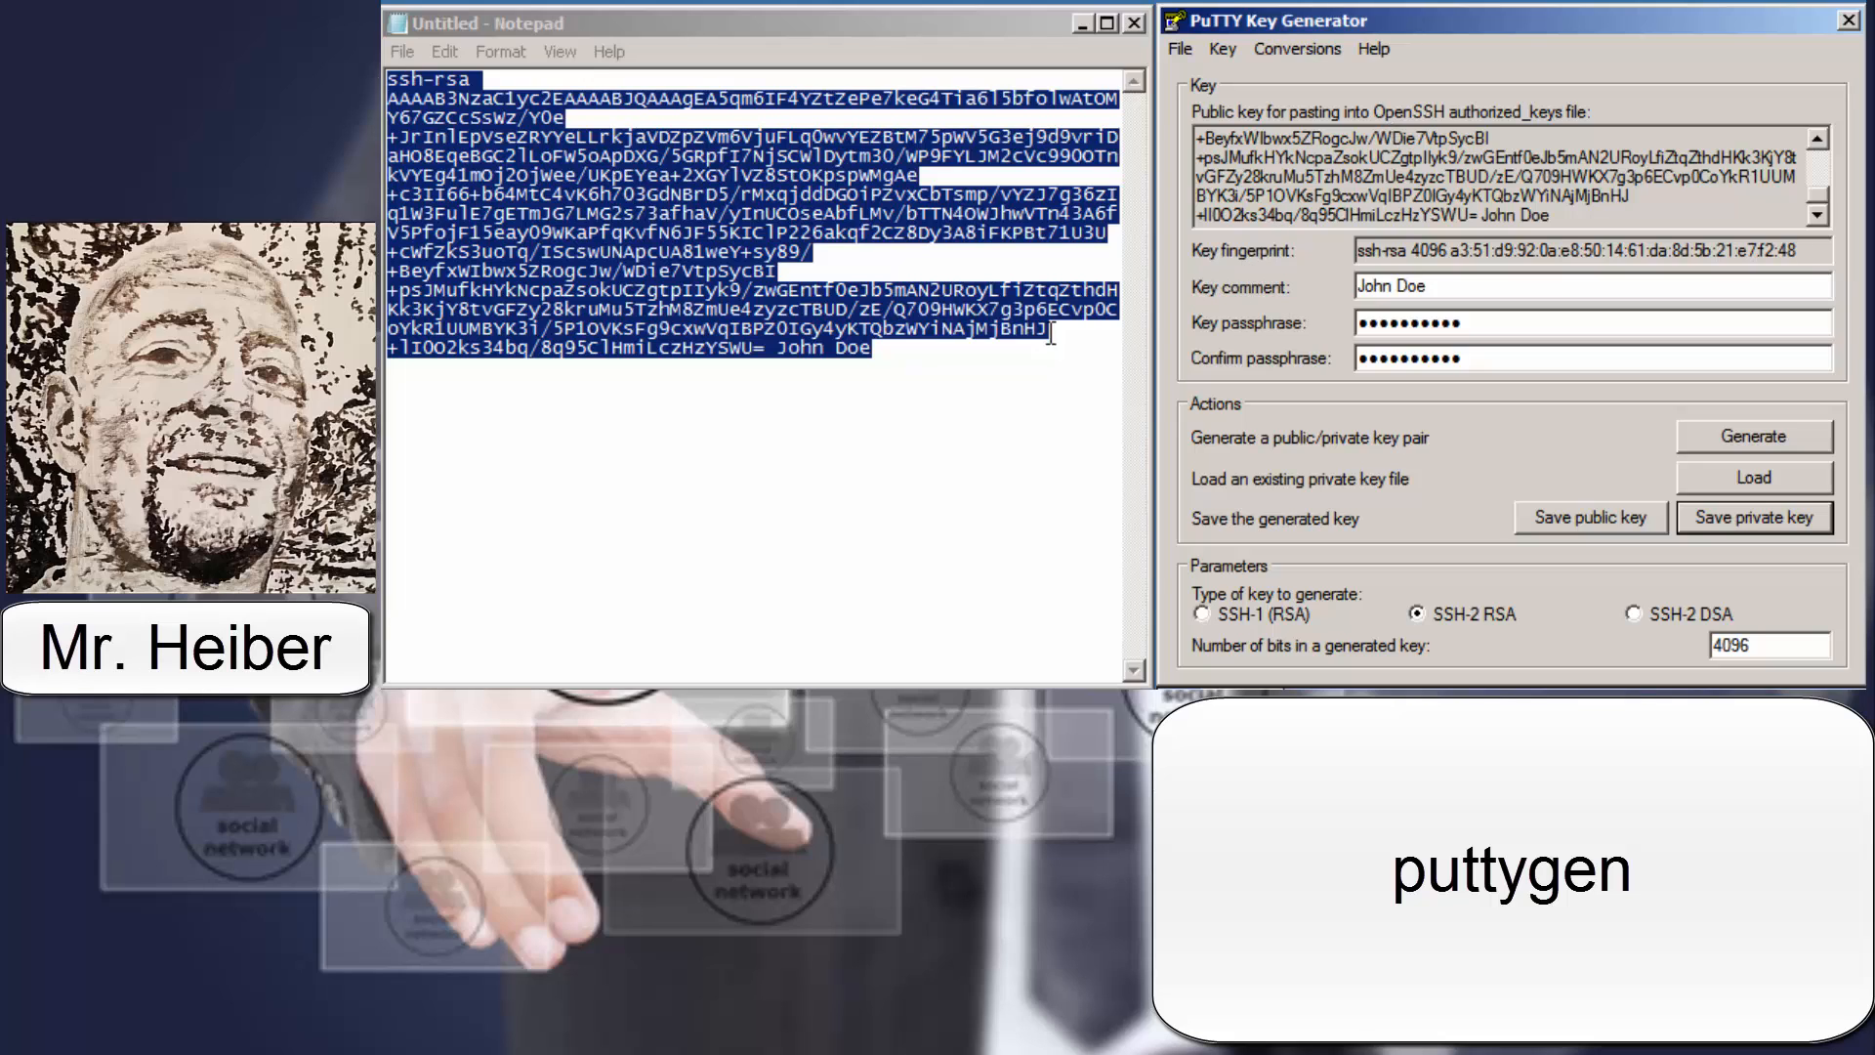
{"action": "mouse_move", "coordinate": [853, 291]}
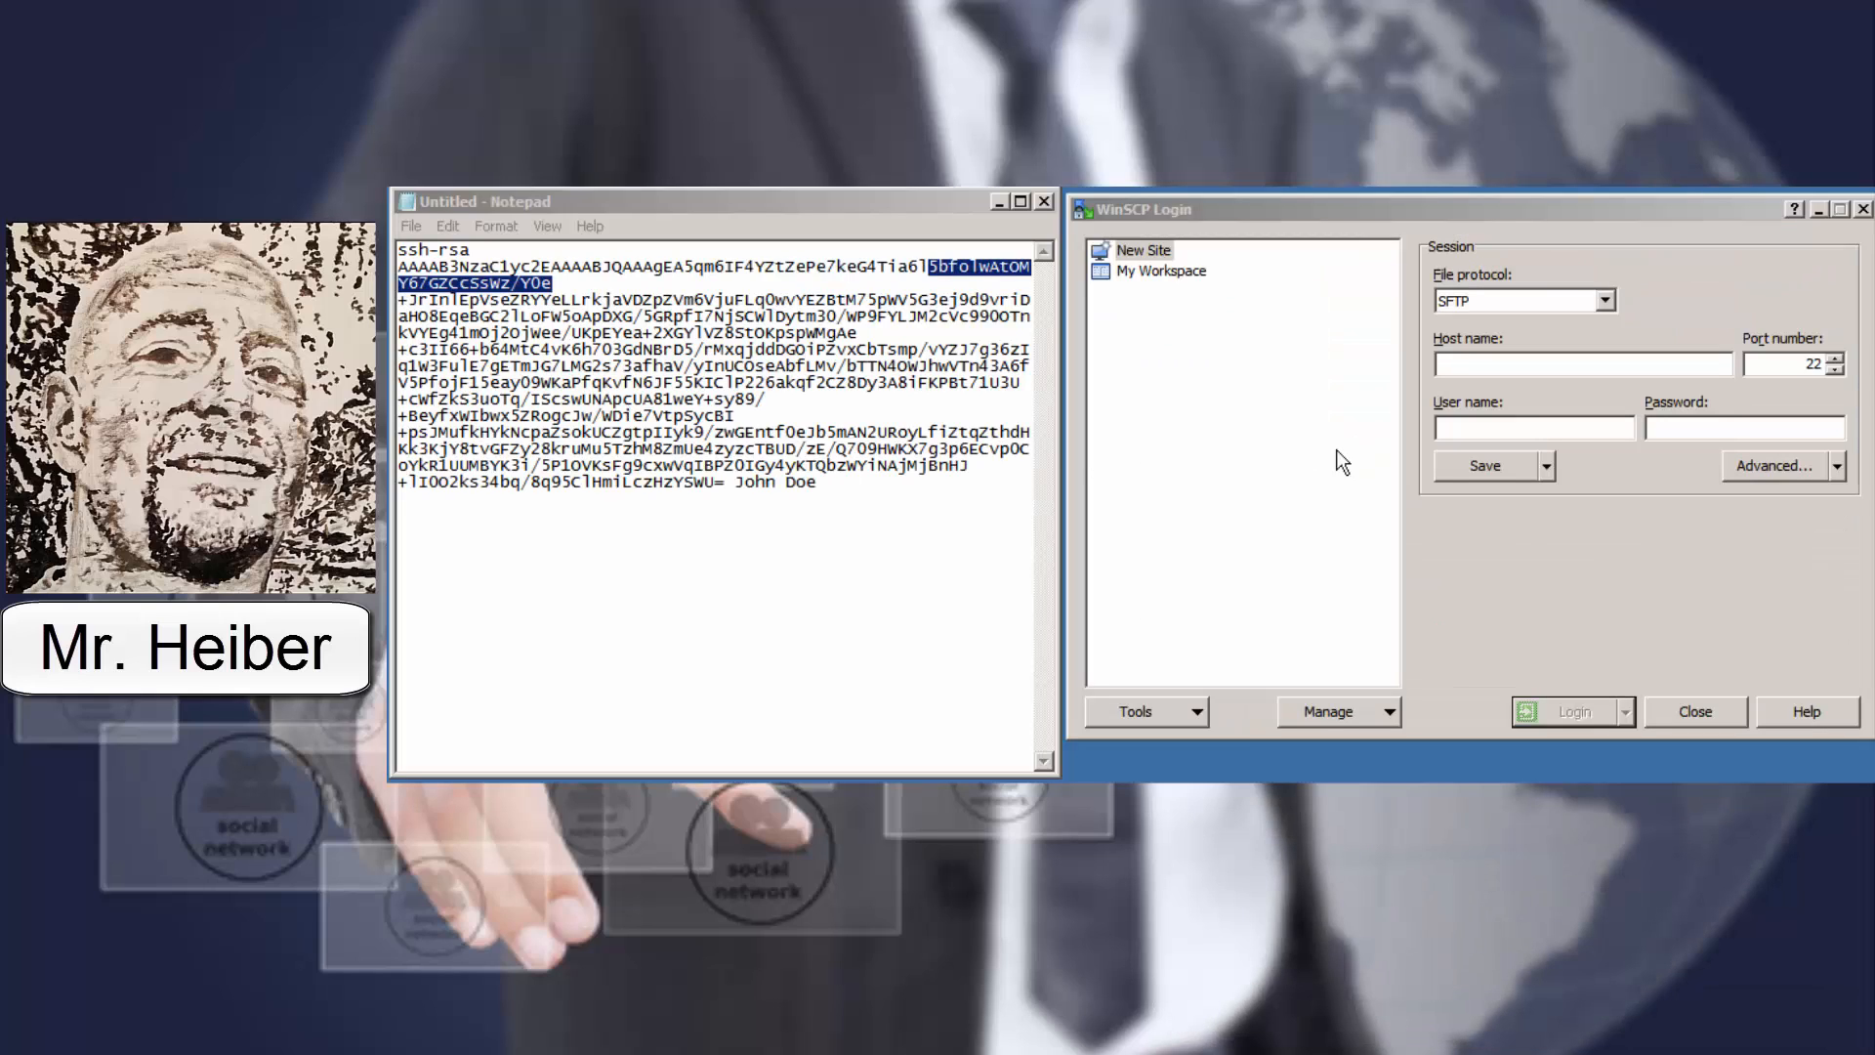
{"action": "mouse_move", "coordinate": [1226, 366]}
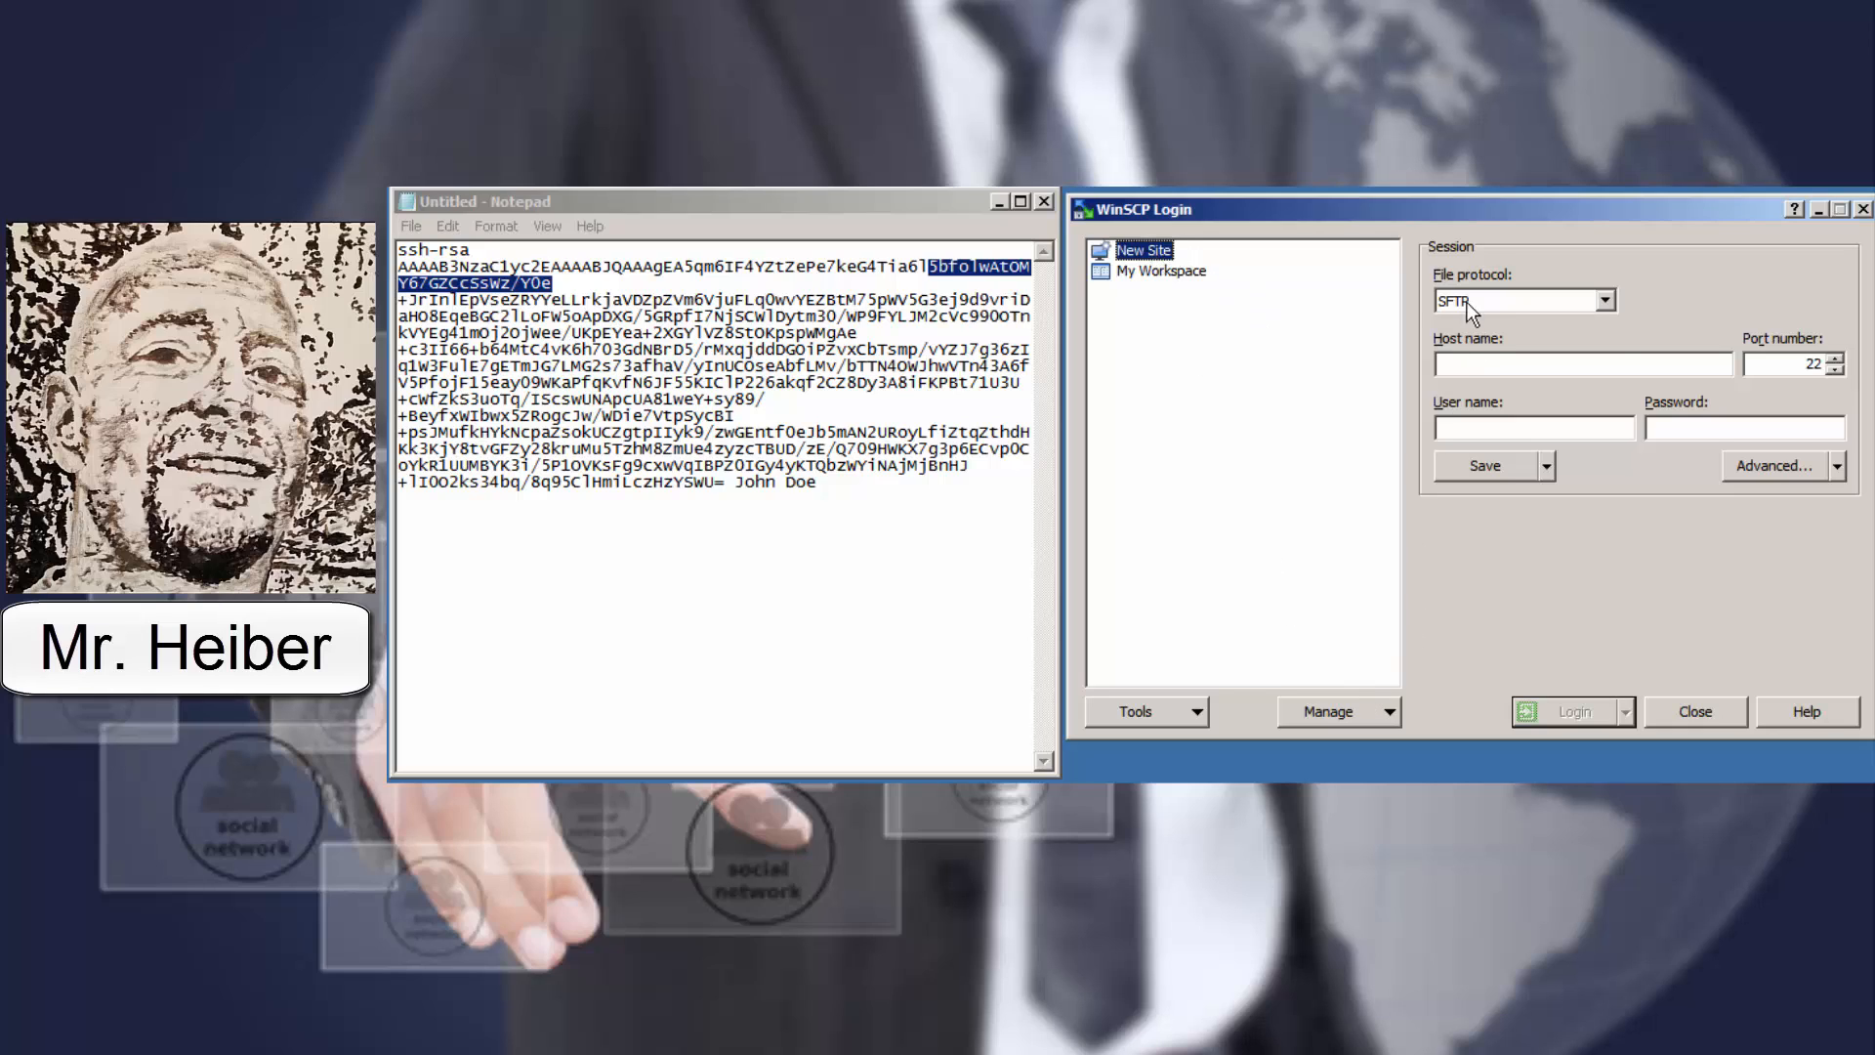
Create an SFTP site for pluto.hosting-strikehawk.com, port 22, user cpanel
{"action": "left_click", "coordinate": [1602, 299]}
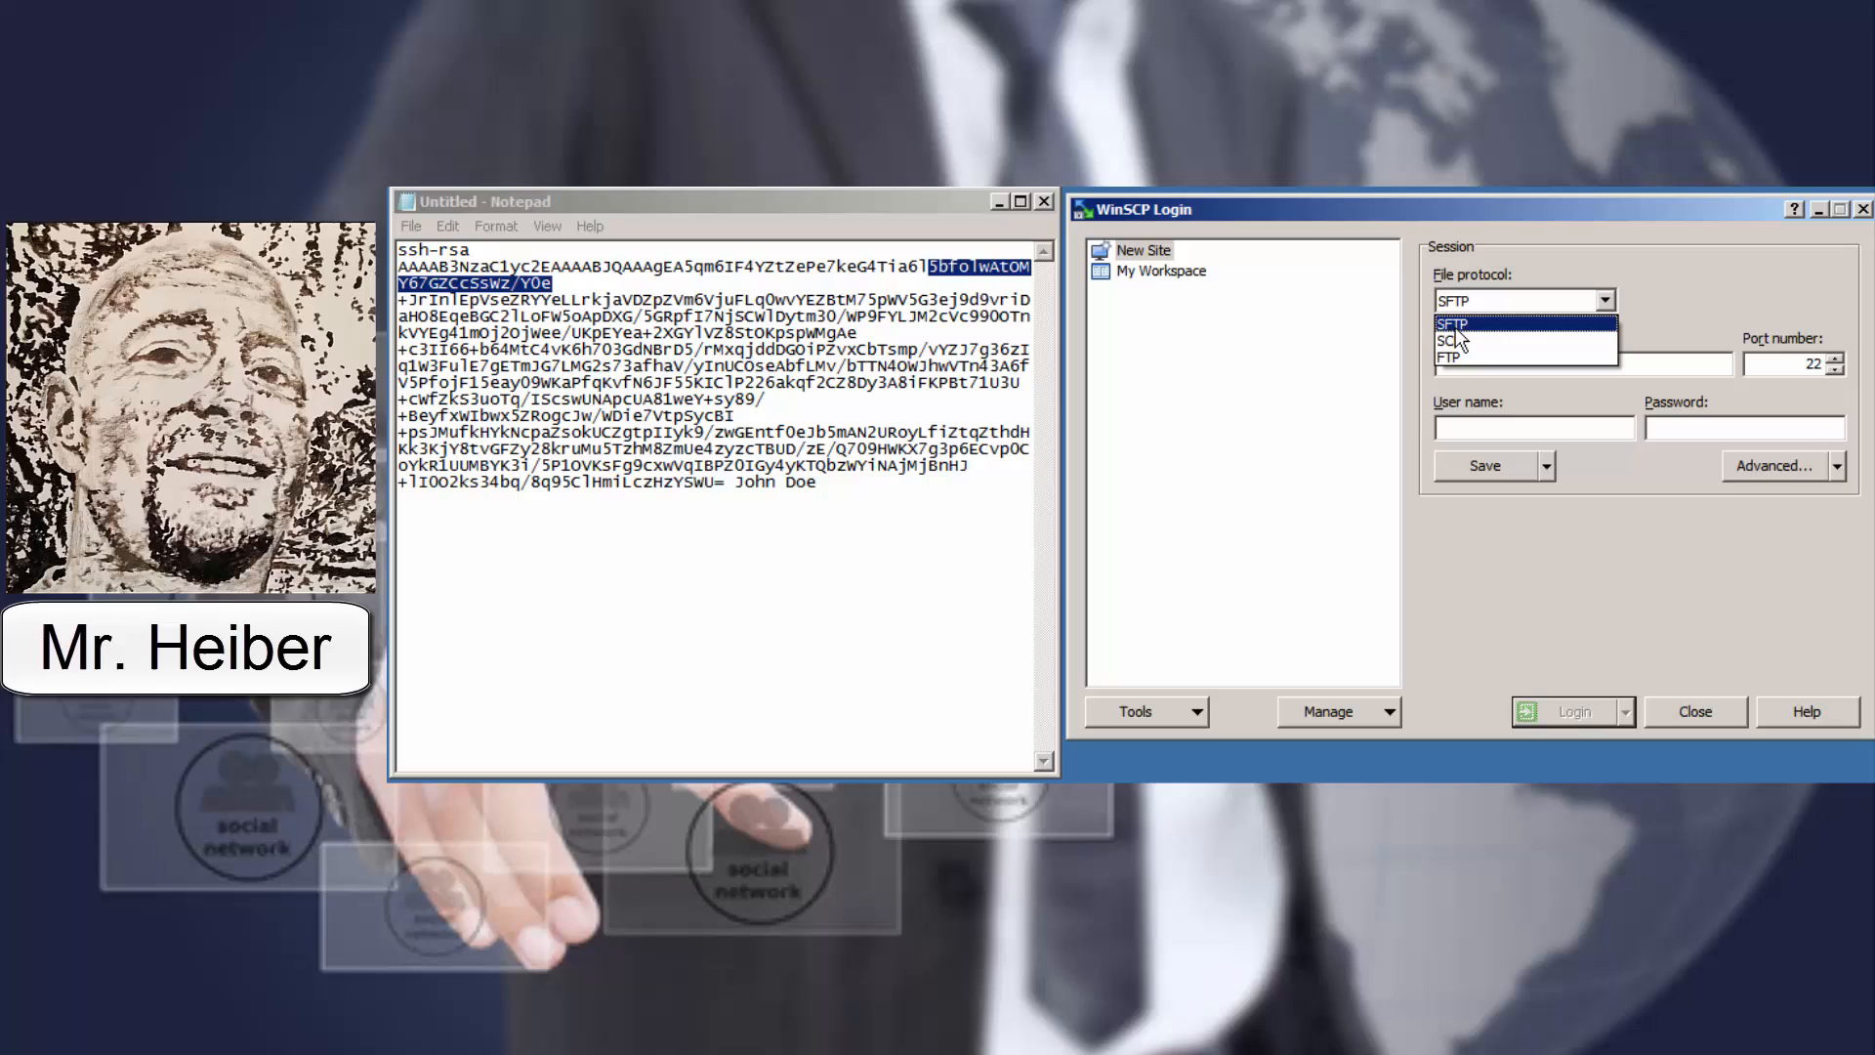
{"action": "left_click", "coordinate": [1454, 323]}
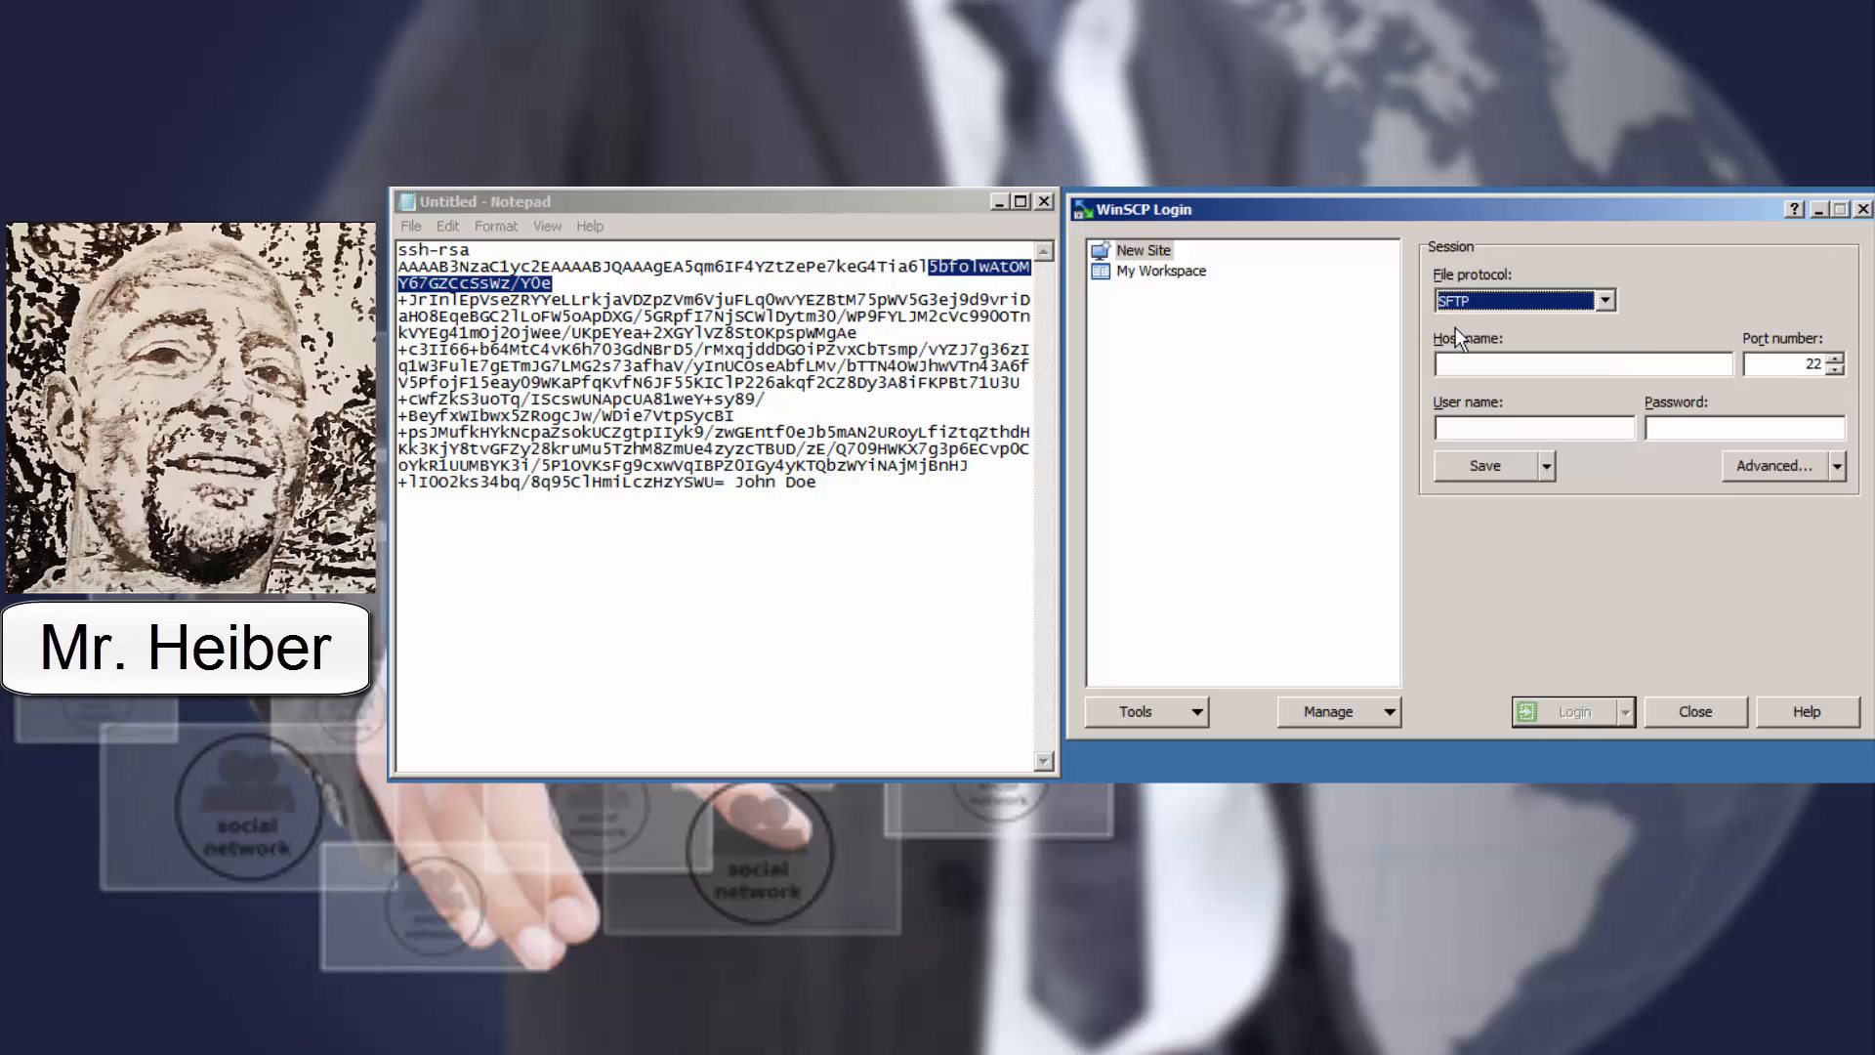
{"action": "left_click", "coordinate": [1581, 363]}
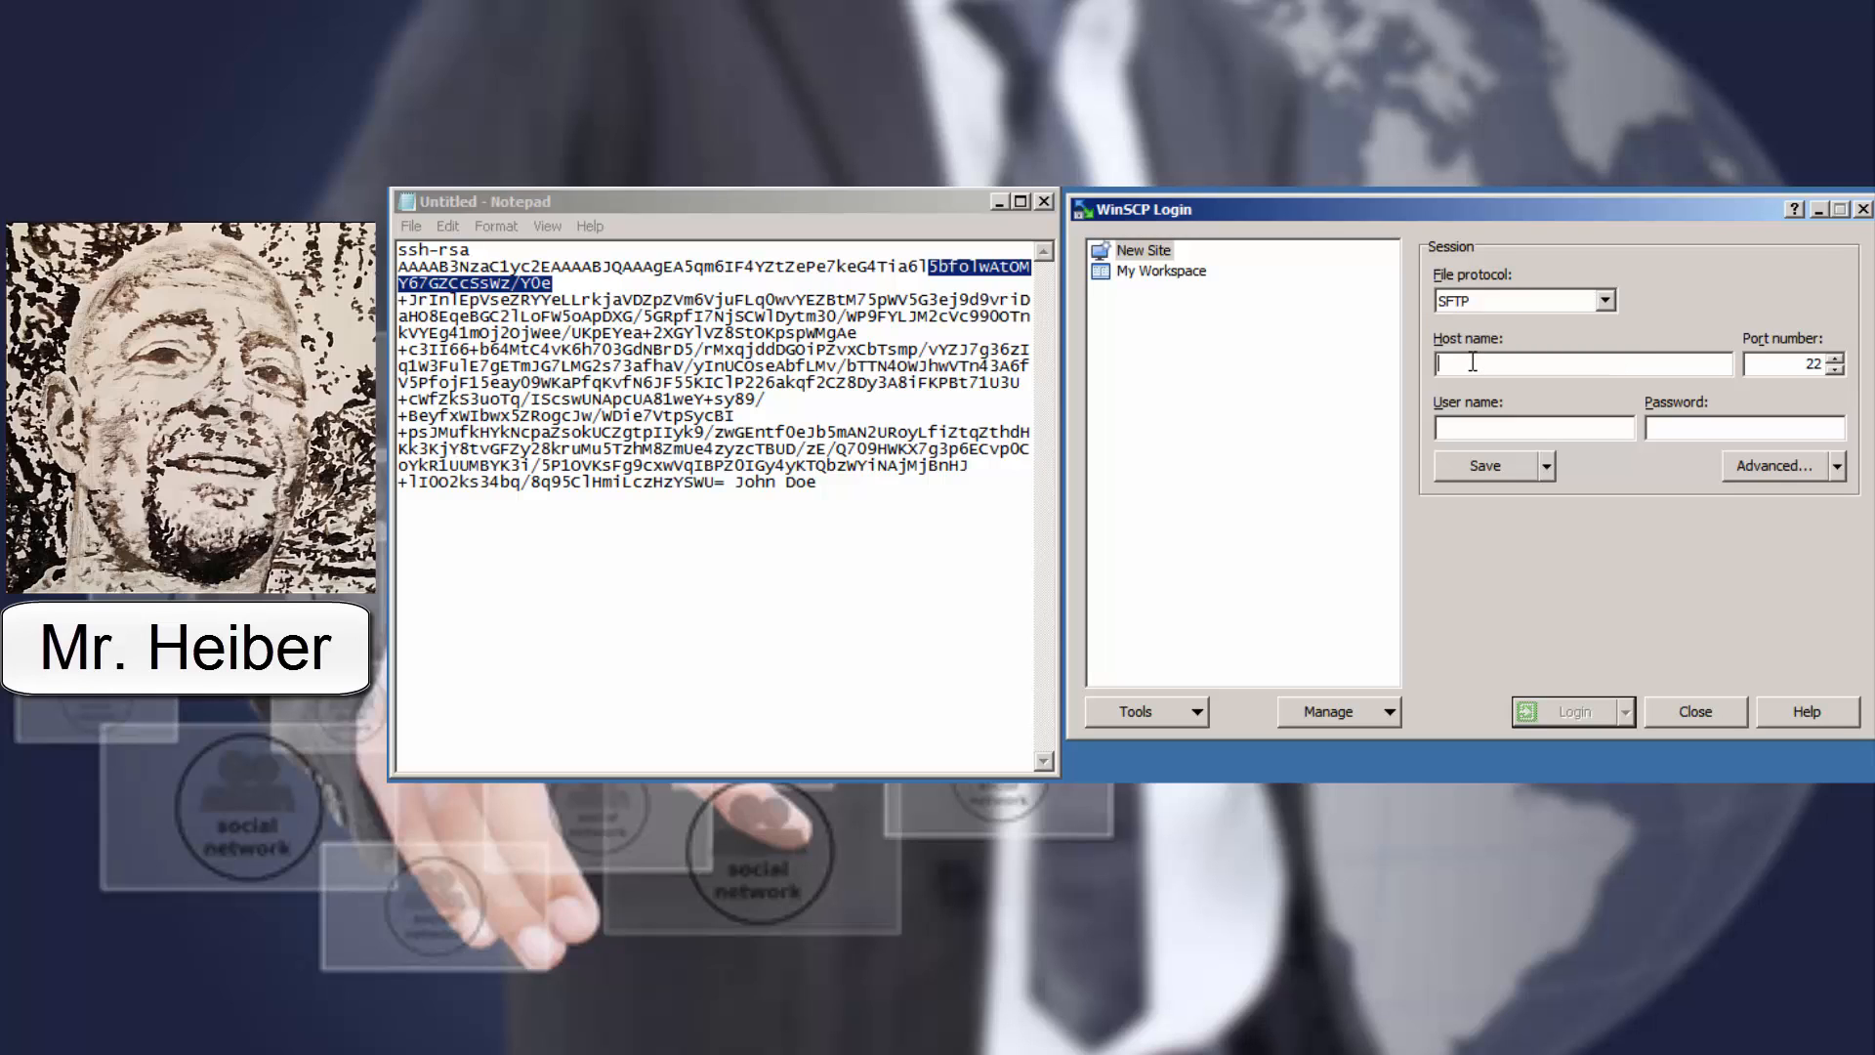
{"action": "type", "text": "pluto"}
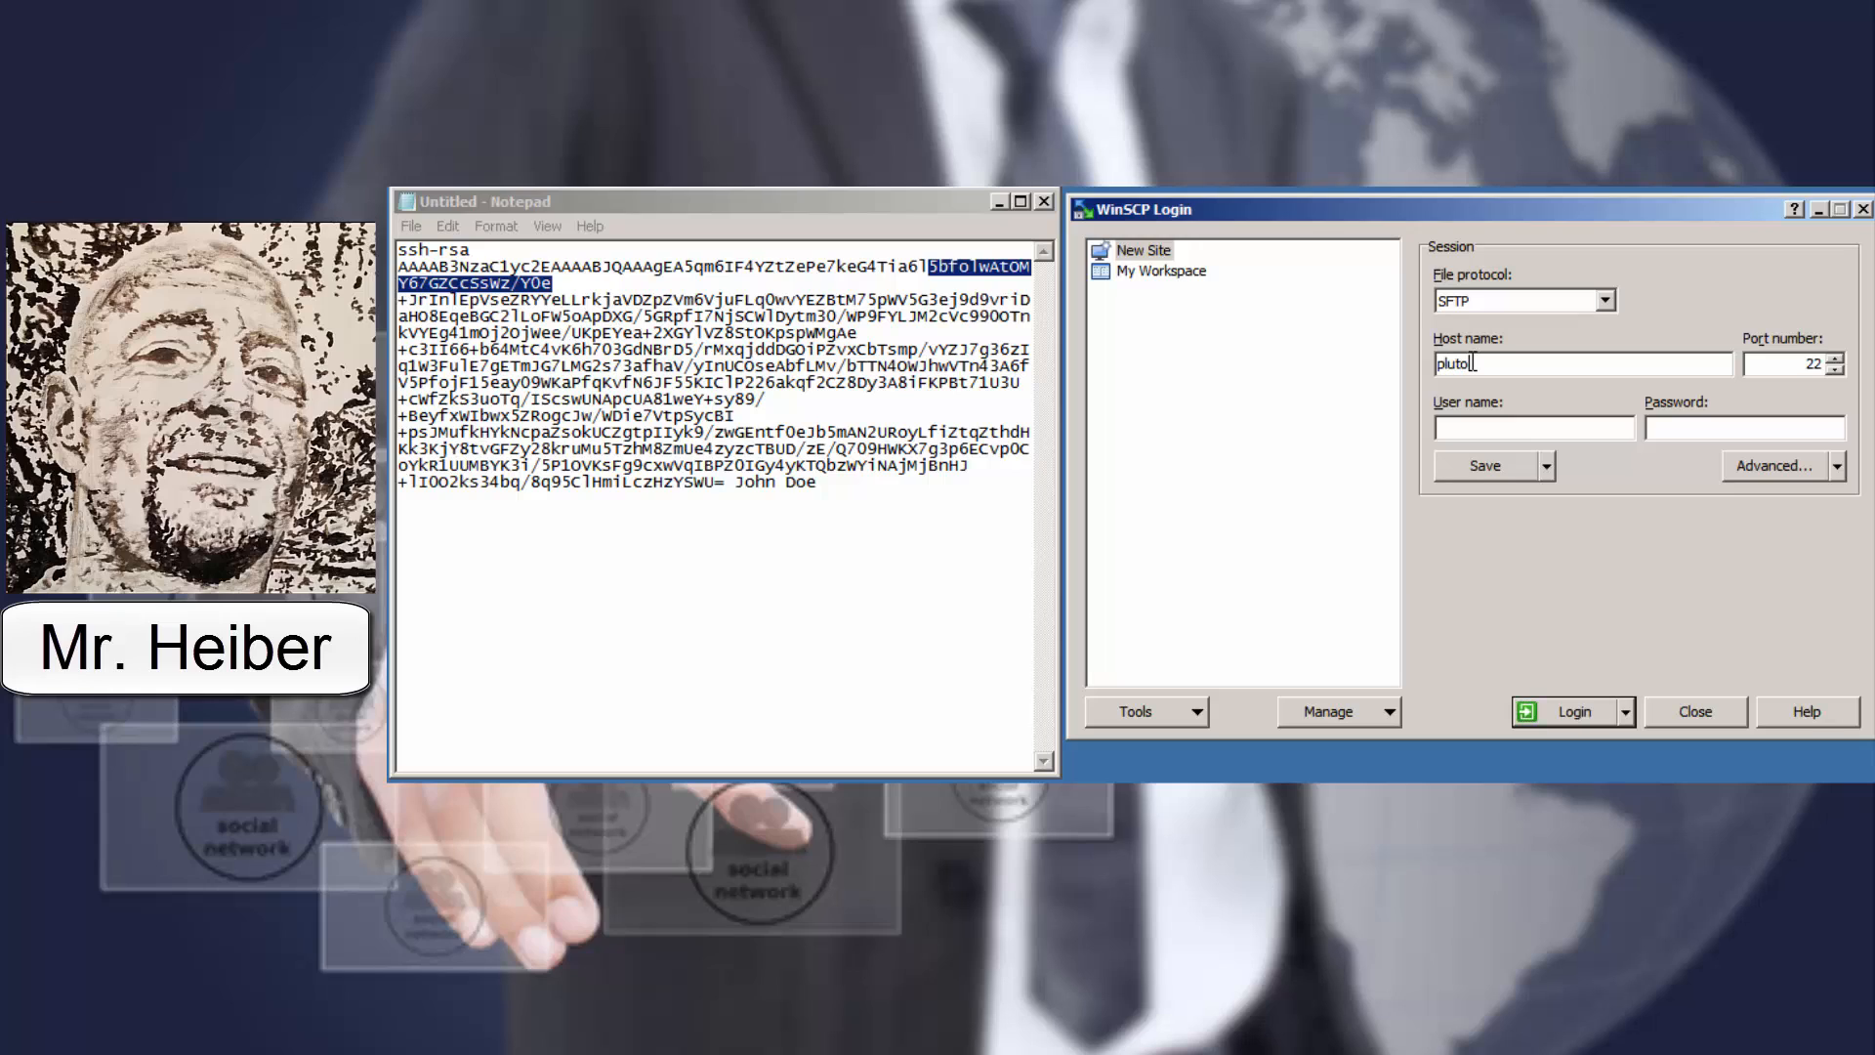
{"action": "type", "text": ".hosting"}
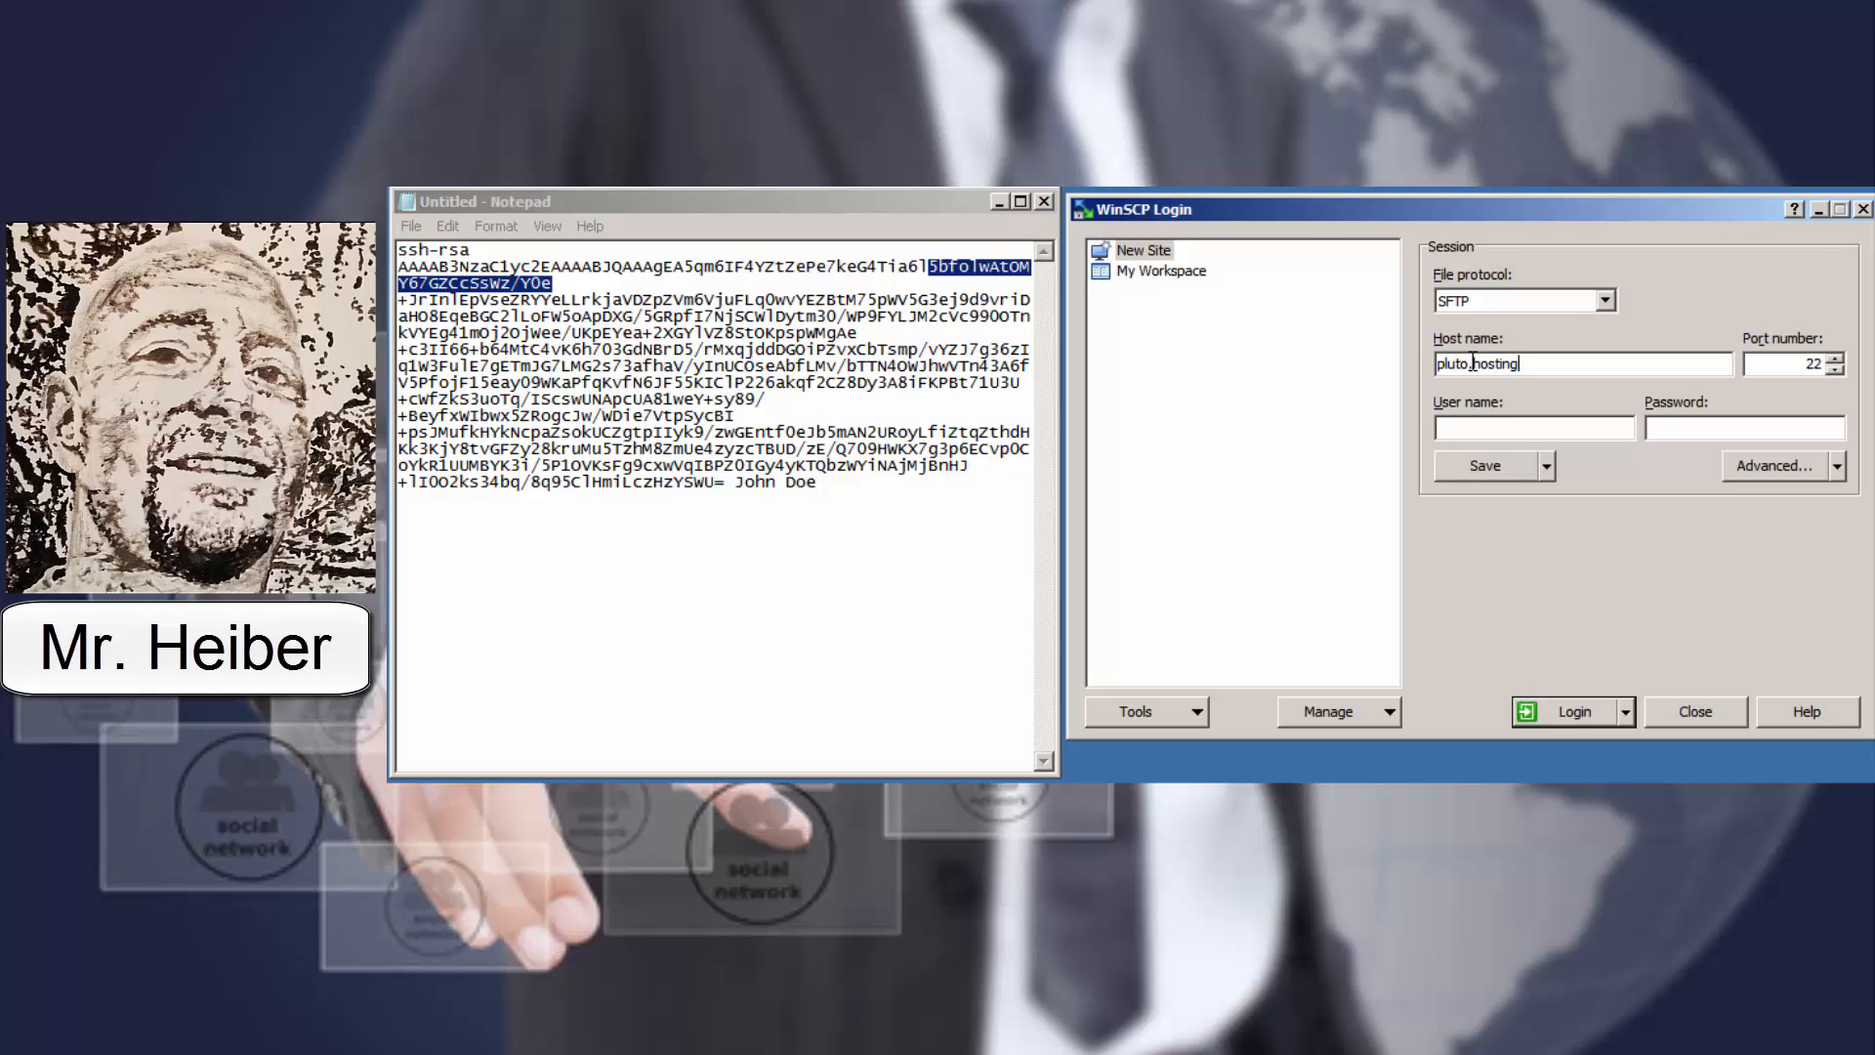
{"action": "type", "text": "-"}
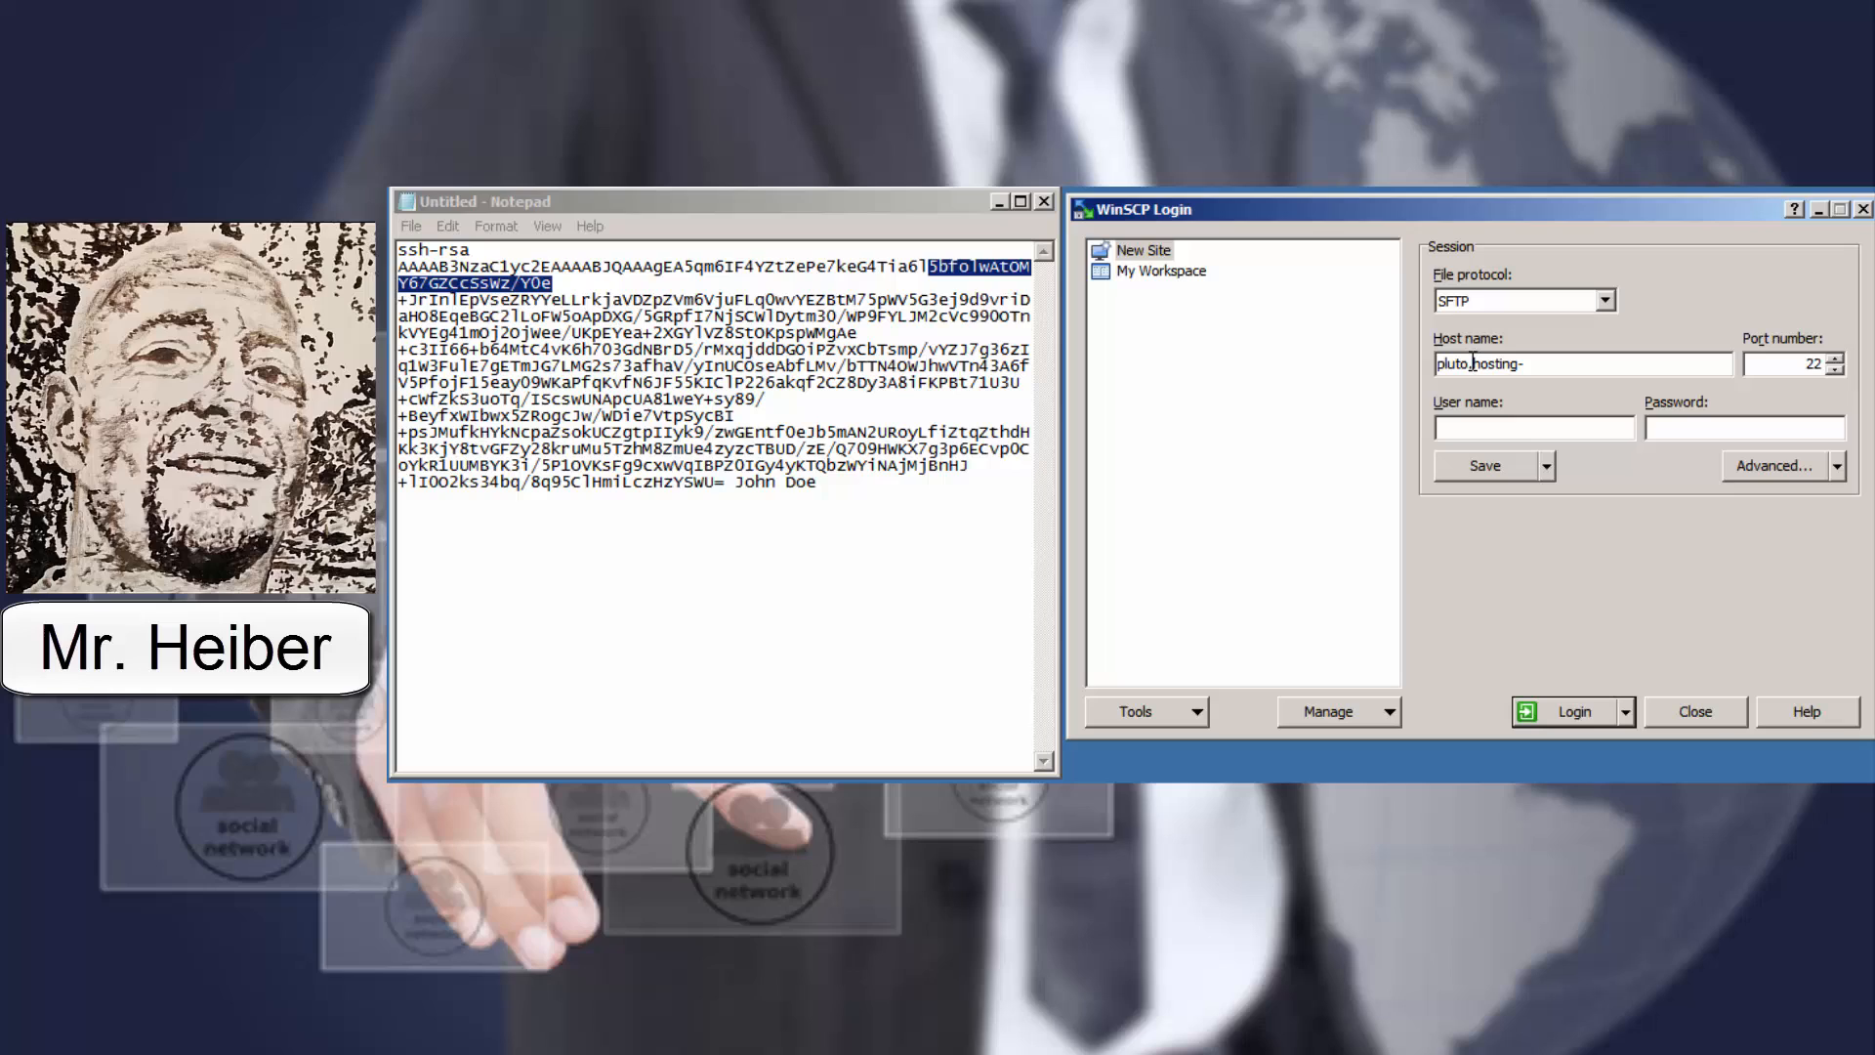
{"action": "type", "text": "stri"}
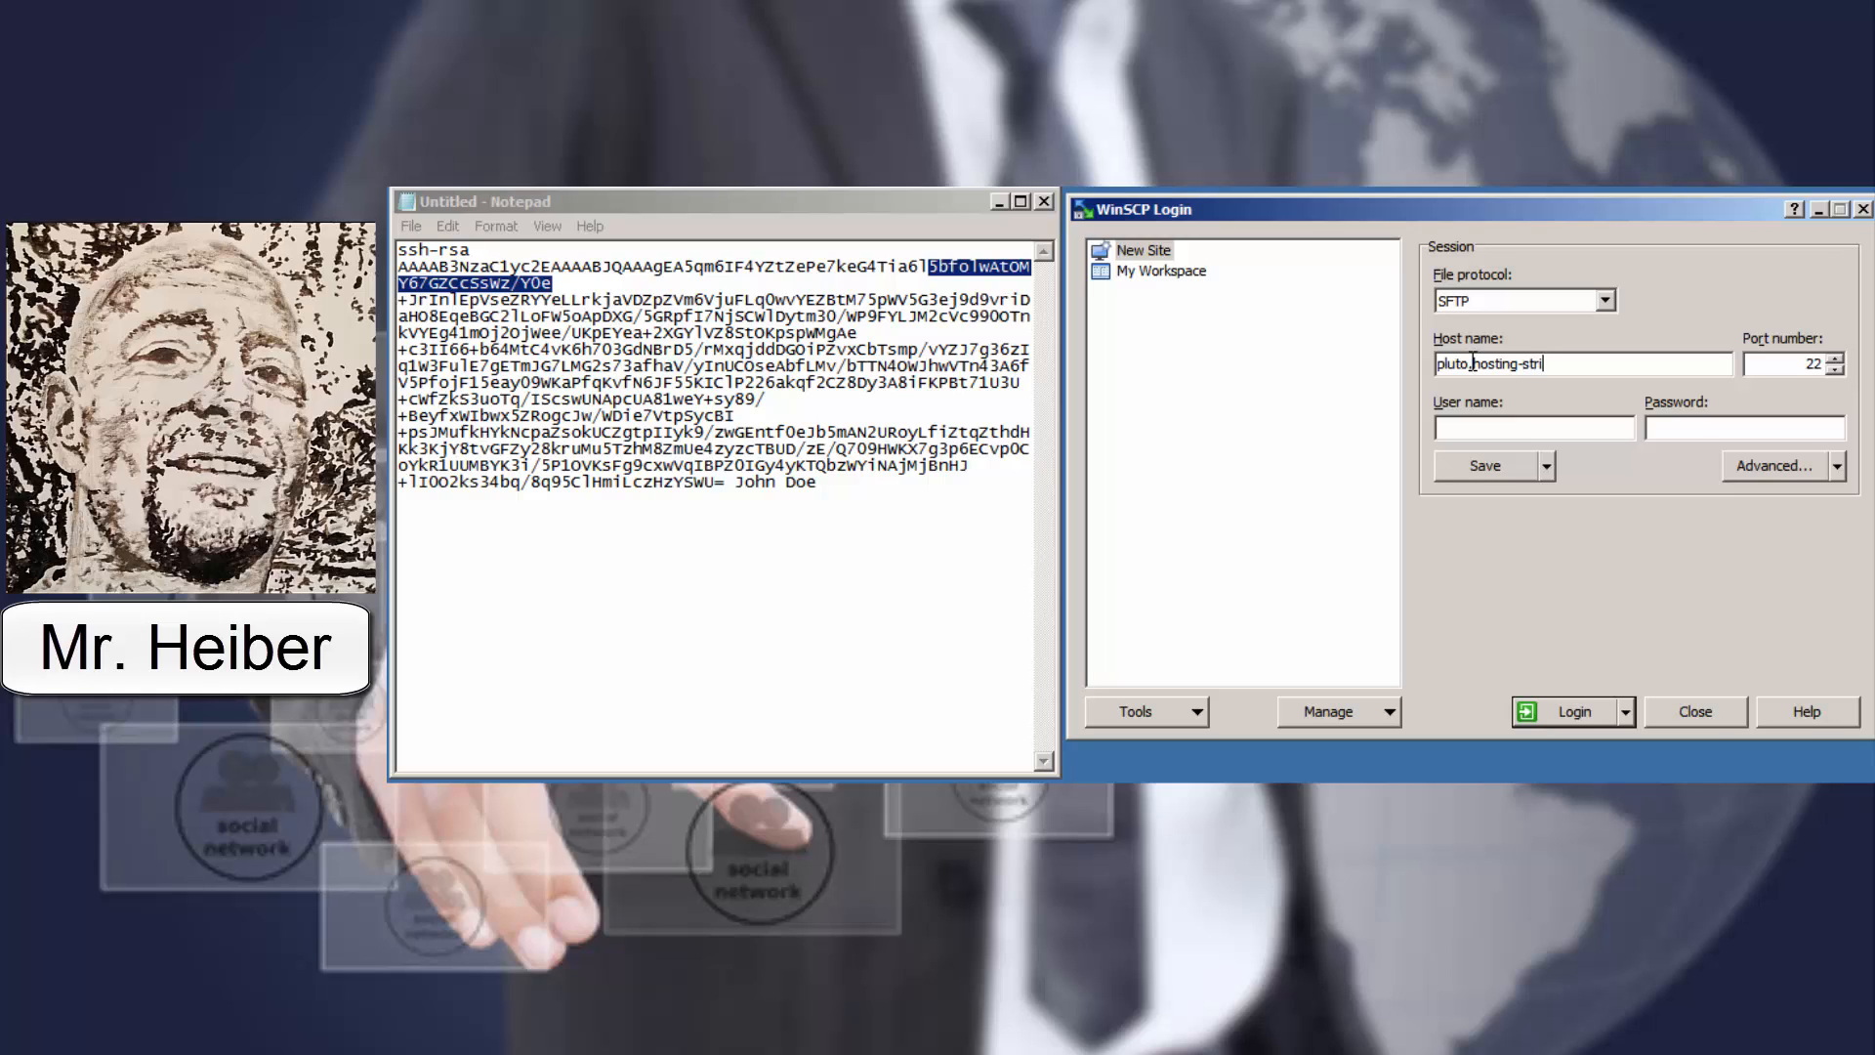
{"action": "type", "text": "kehawk.com"}
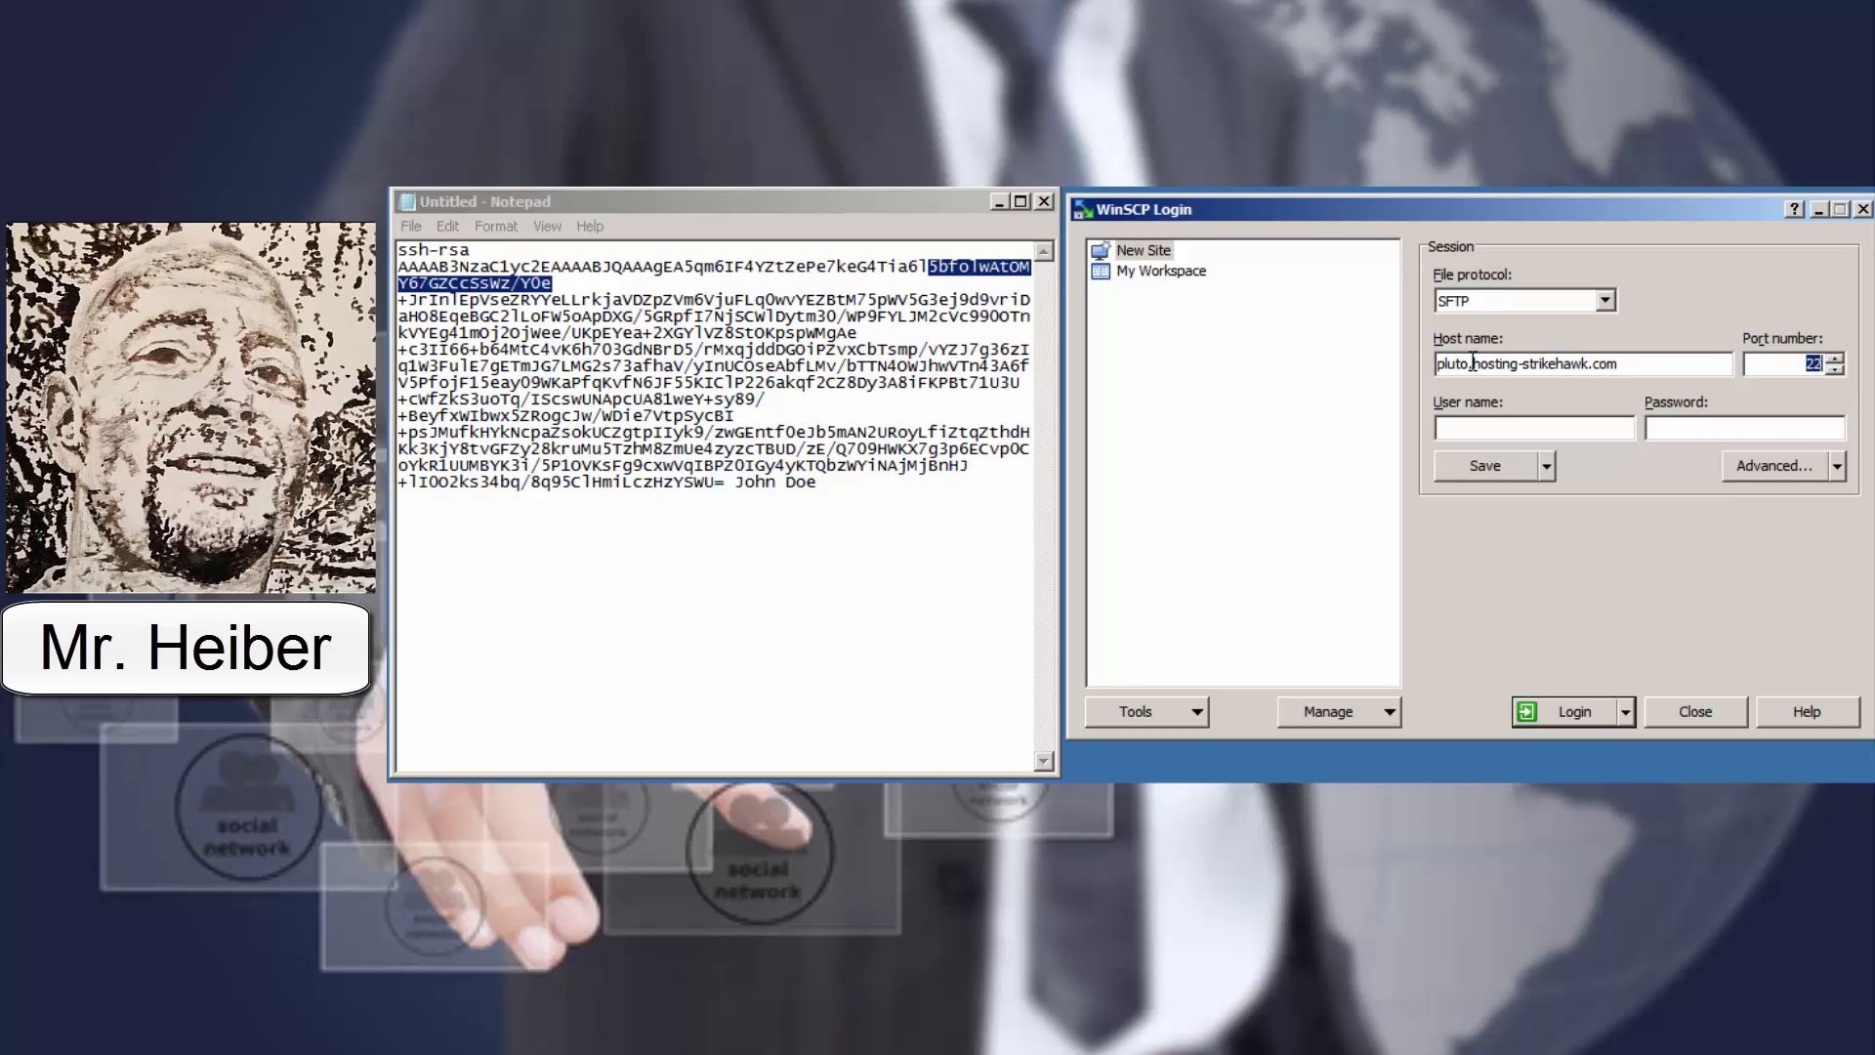
{"action": "mouse_move", "coordinate": [1519, 456]}
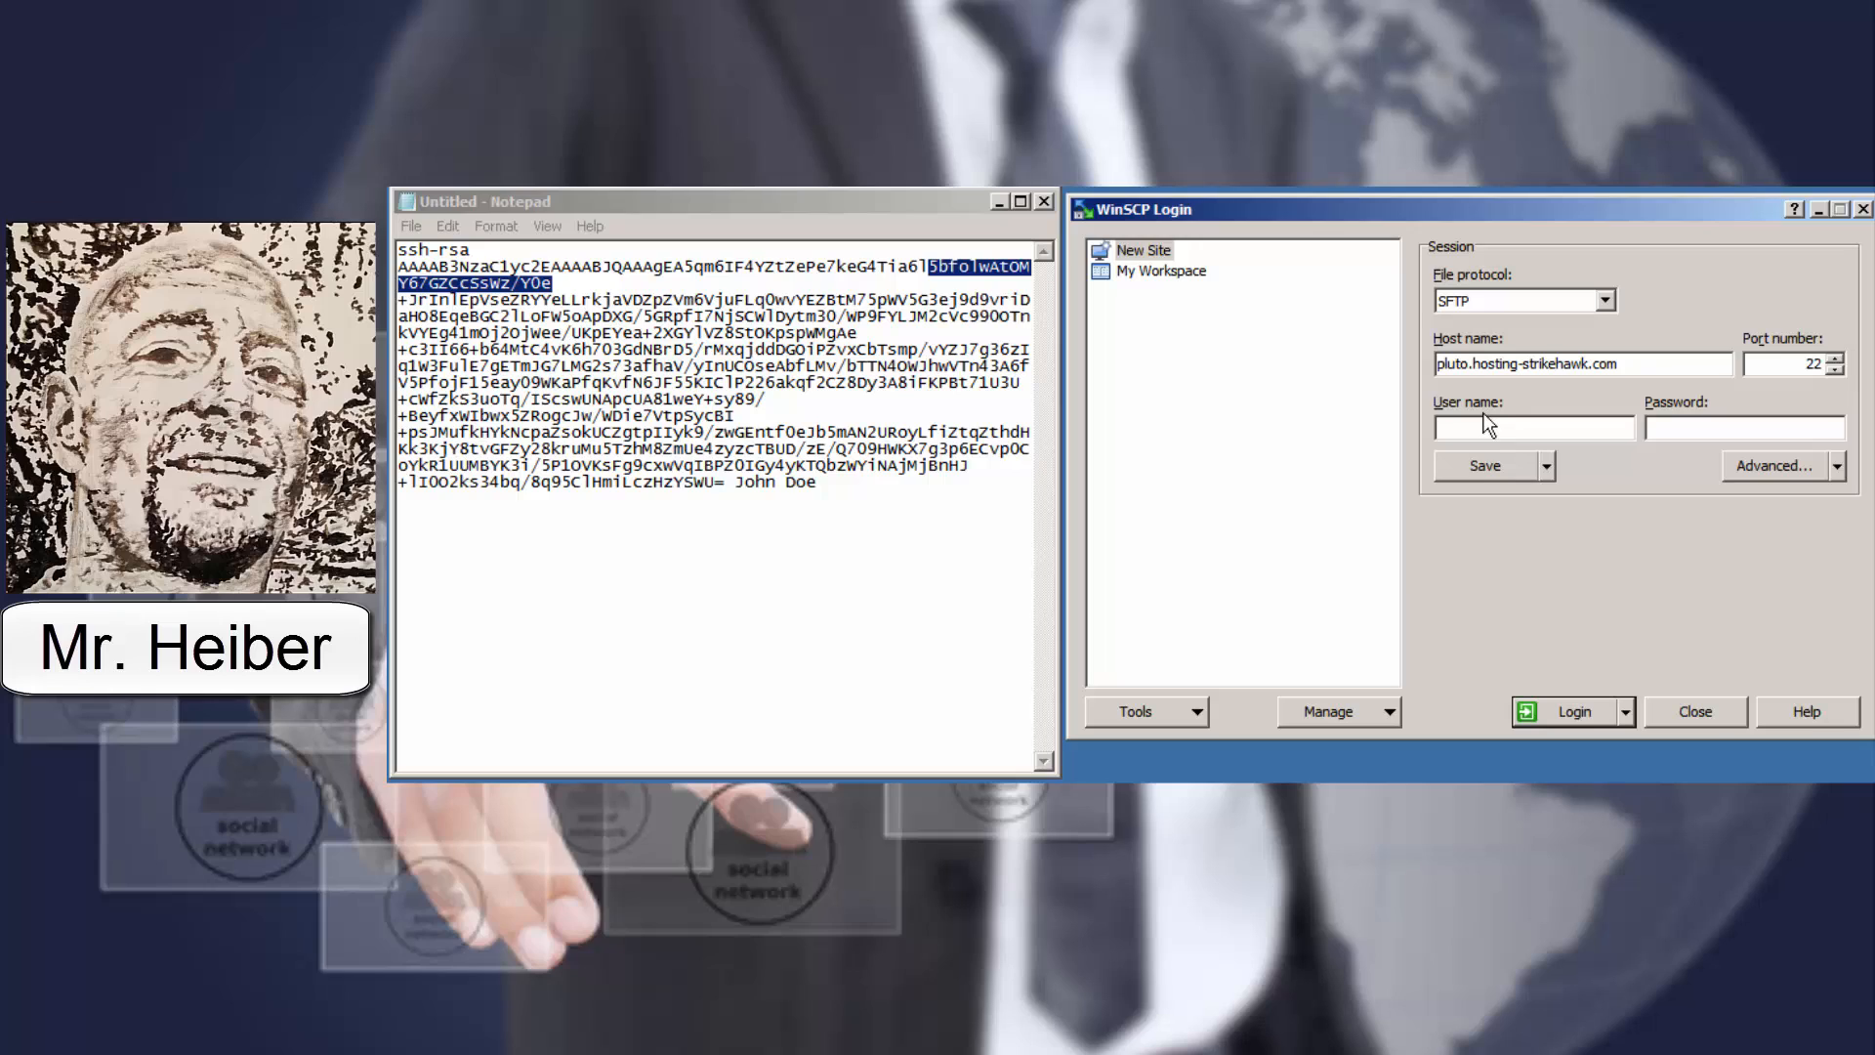
{"action": "type", "text": "cpanel"}
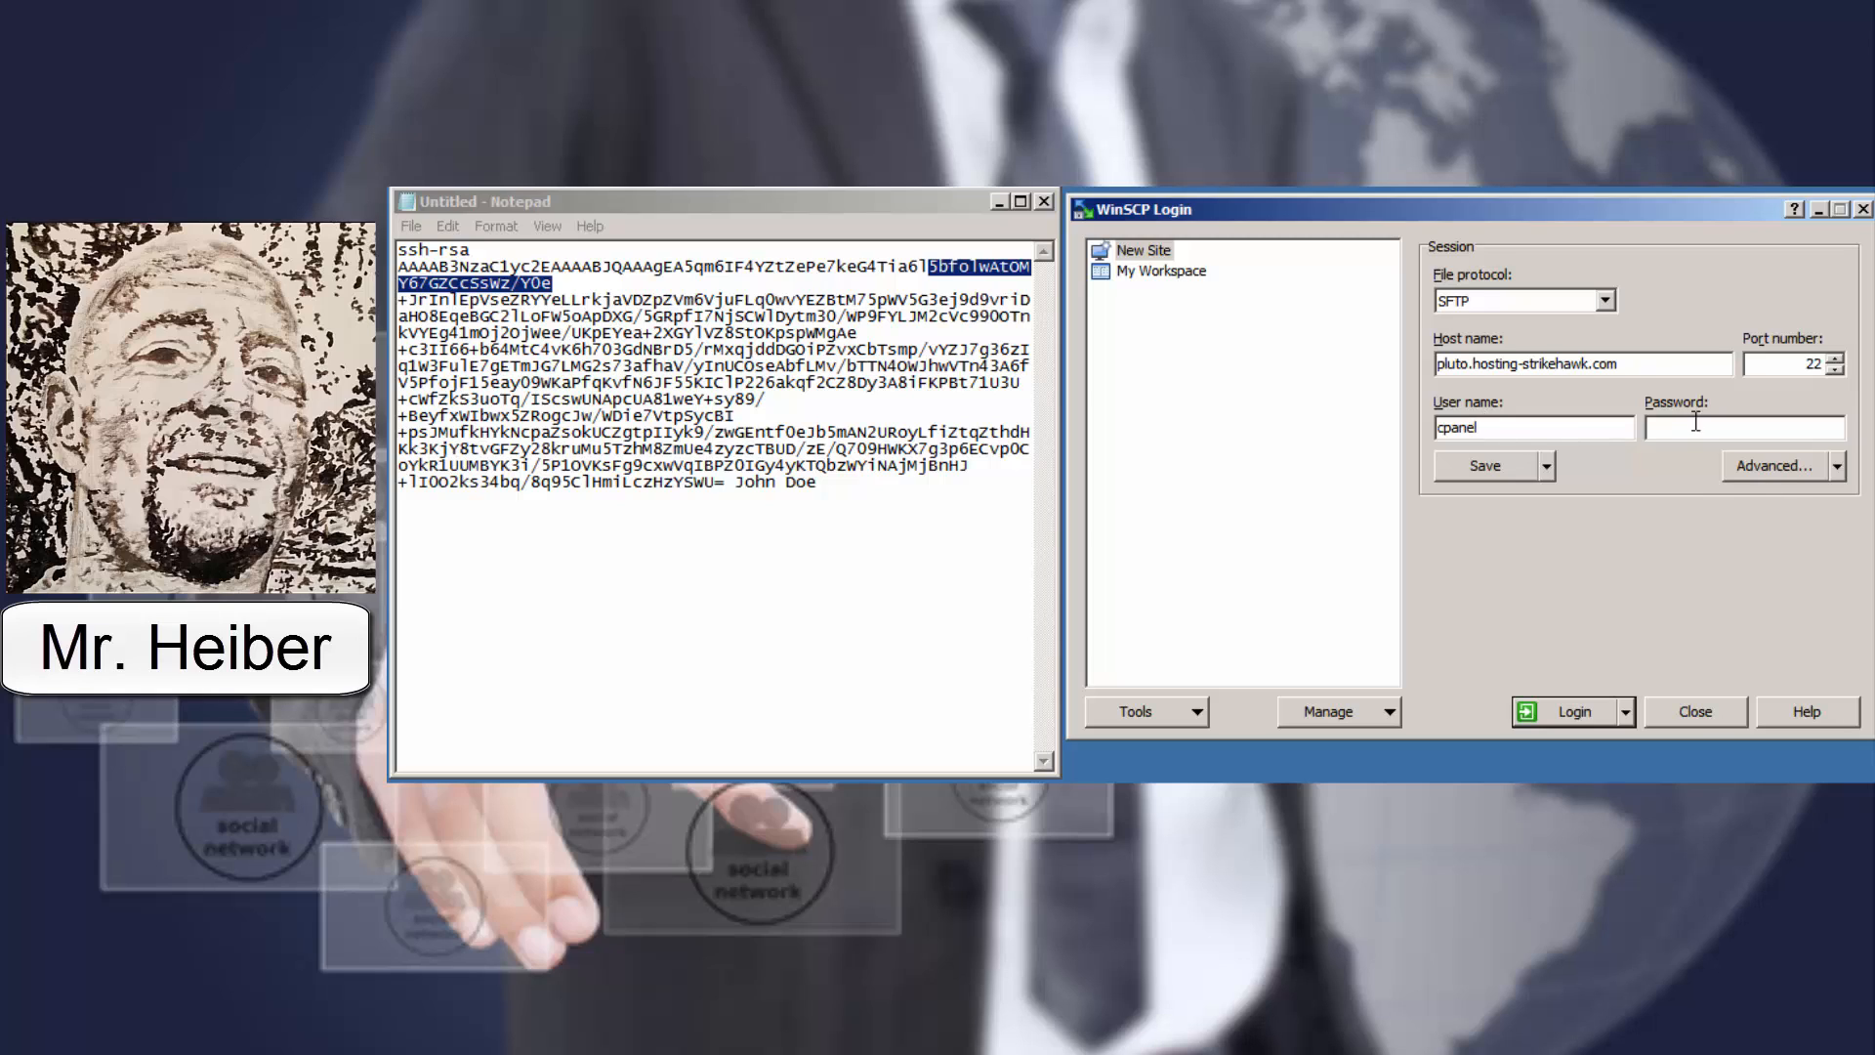
Set the site's Connection keepalives to send null SSH packets every 30 seconds
{"action": "left_click", "coordinate": [1773, 465]}
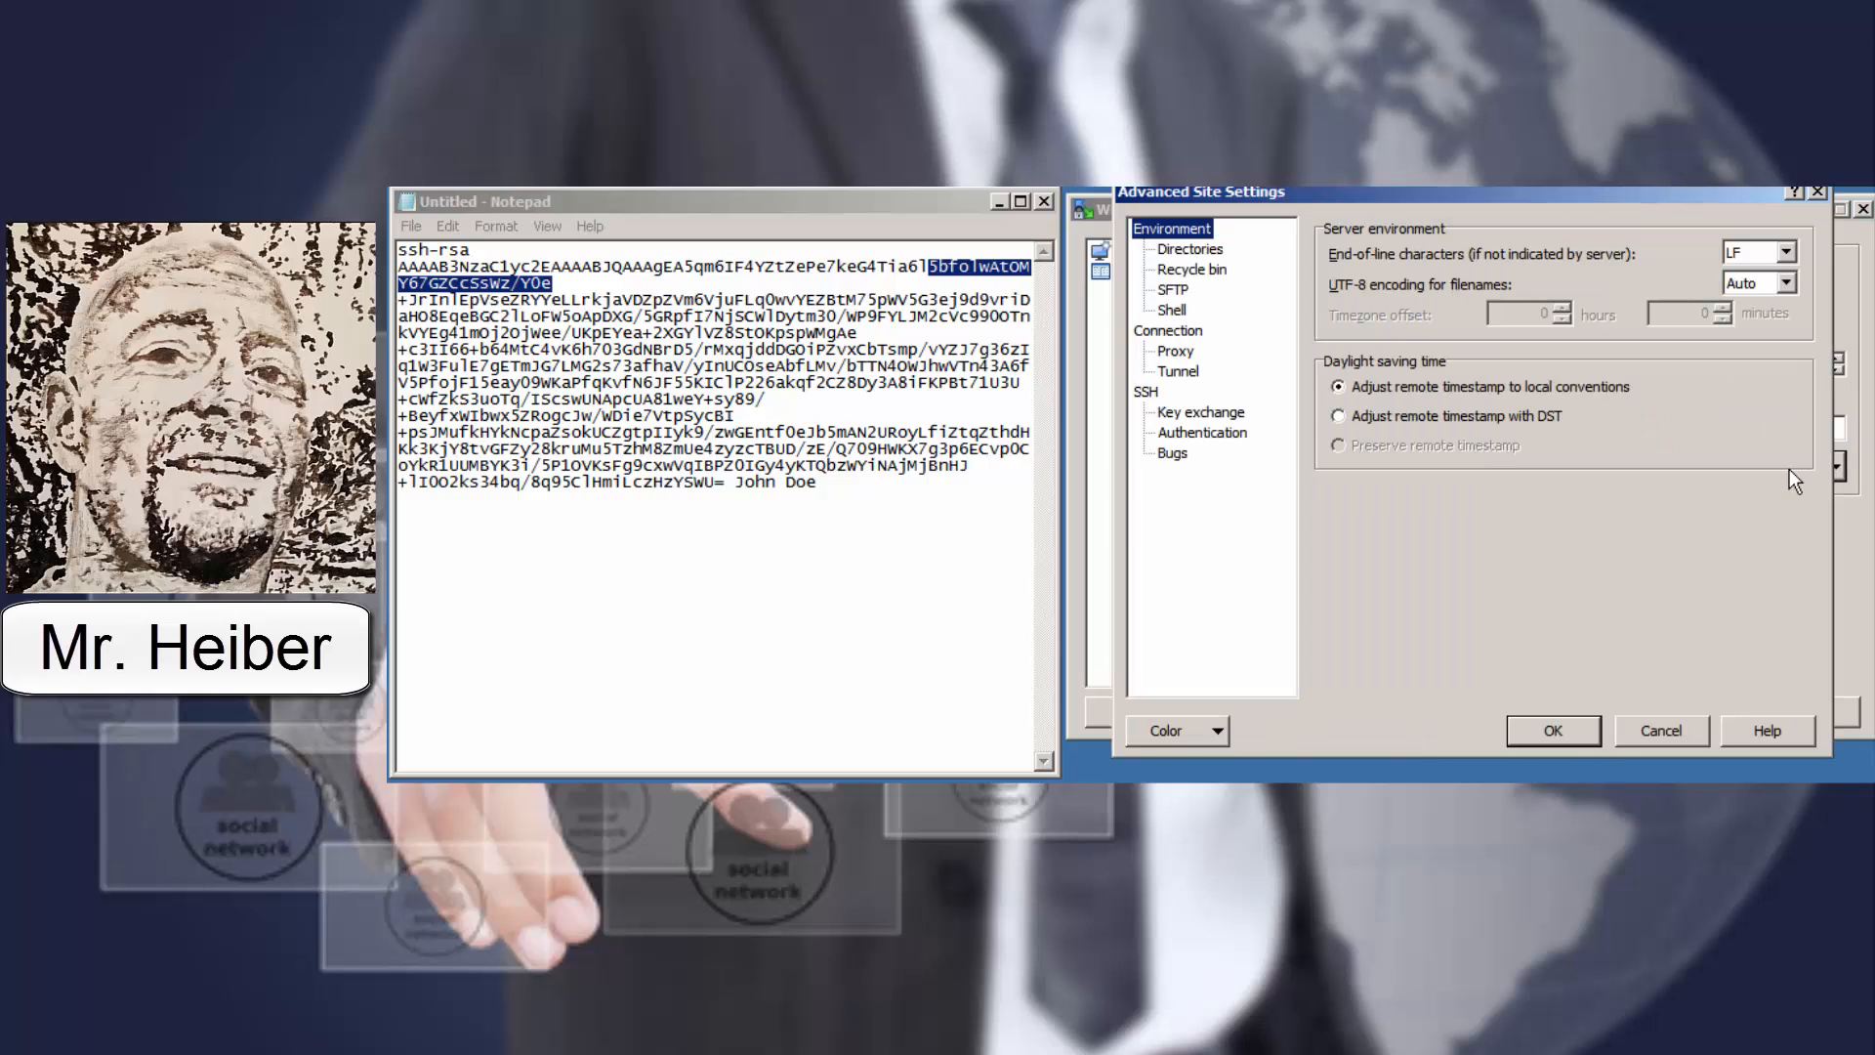
{"action": "mouse_move", "coordinate": [1422, 198]}
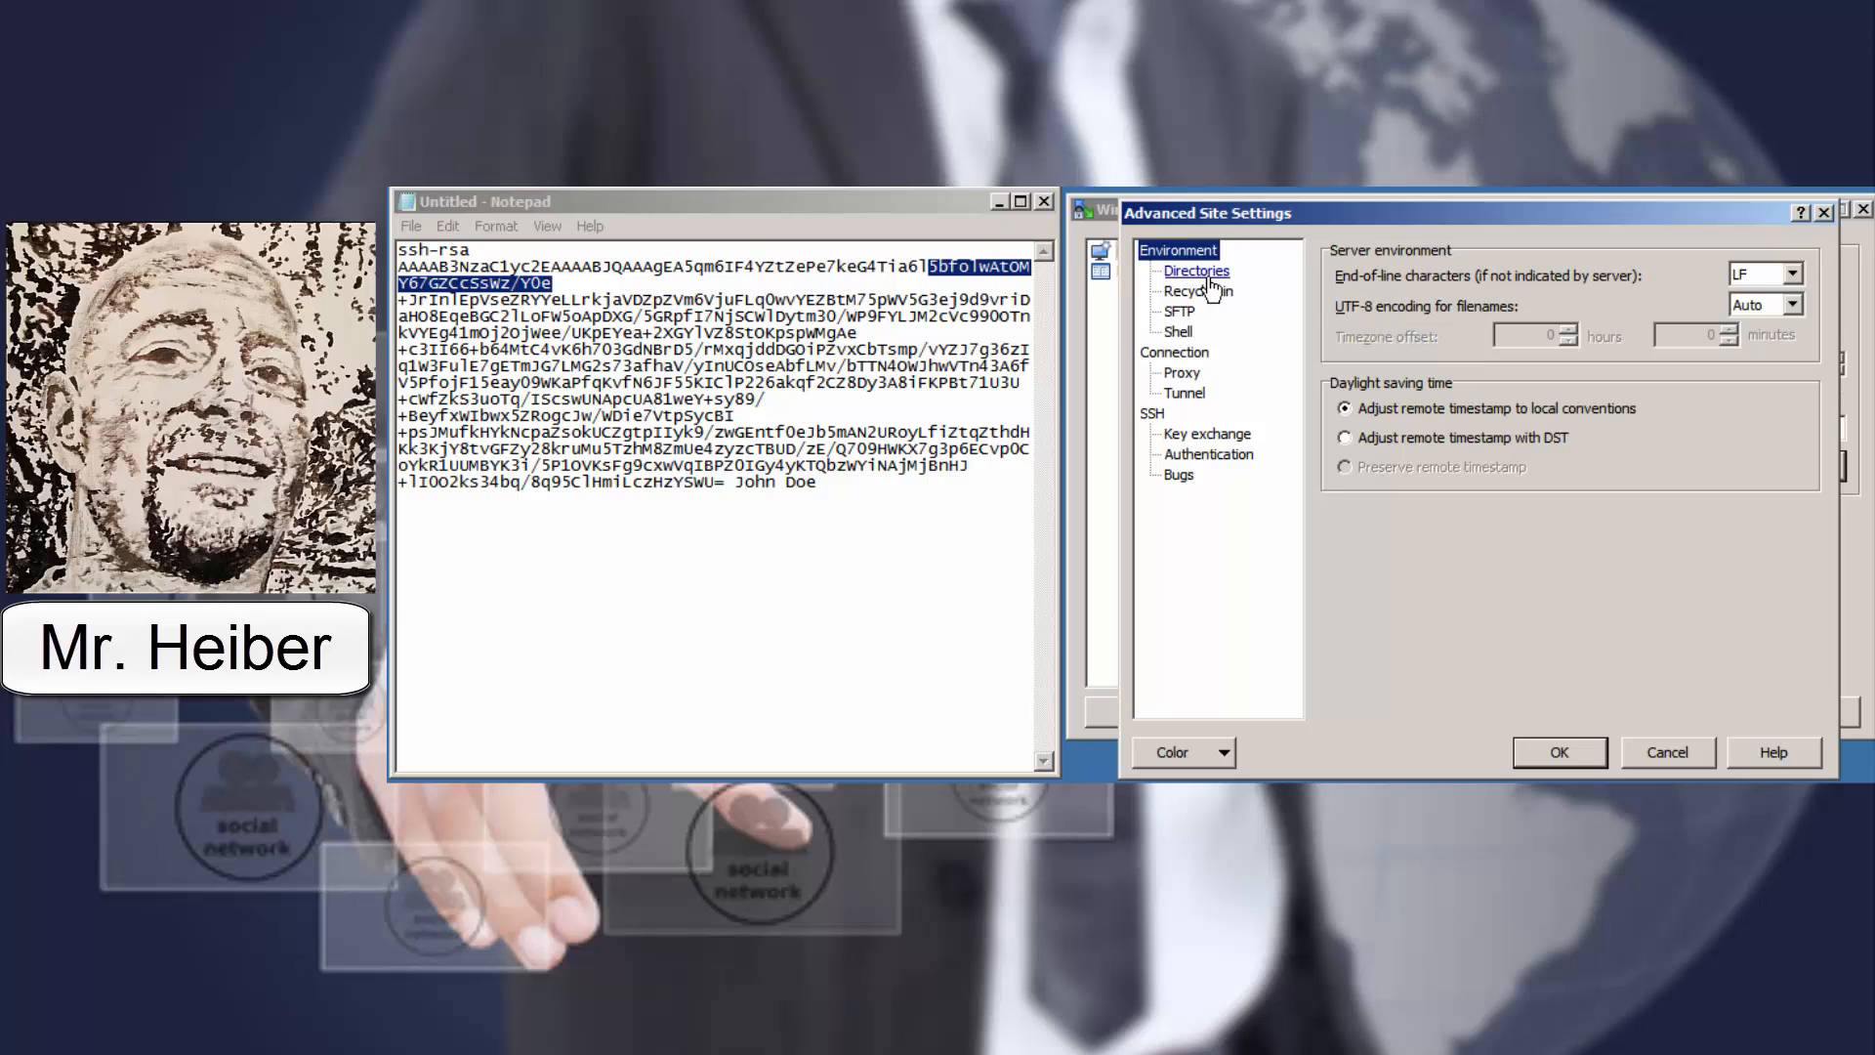
{"action": "left_click", "coordinate": [1174, 351]}
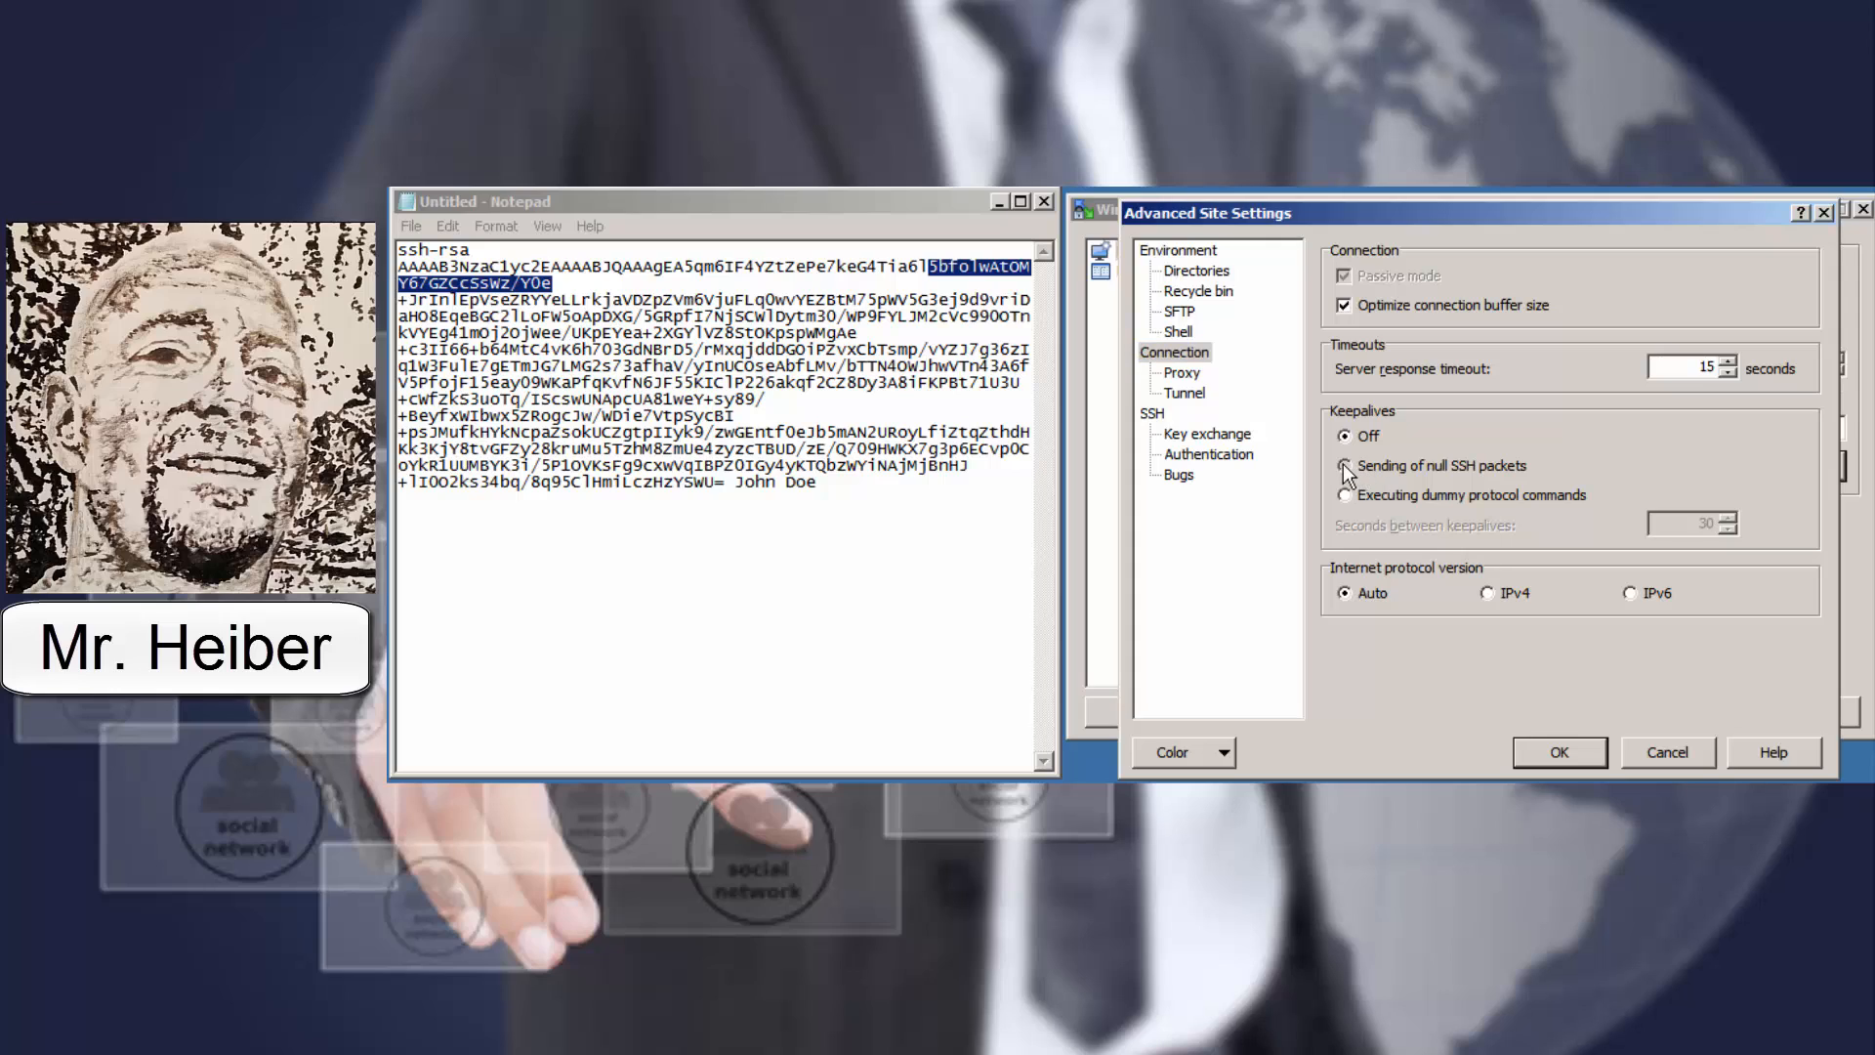
{"action": "left_click", "coordinate": [1347, 465]}
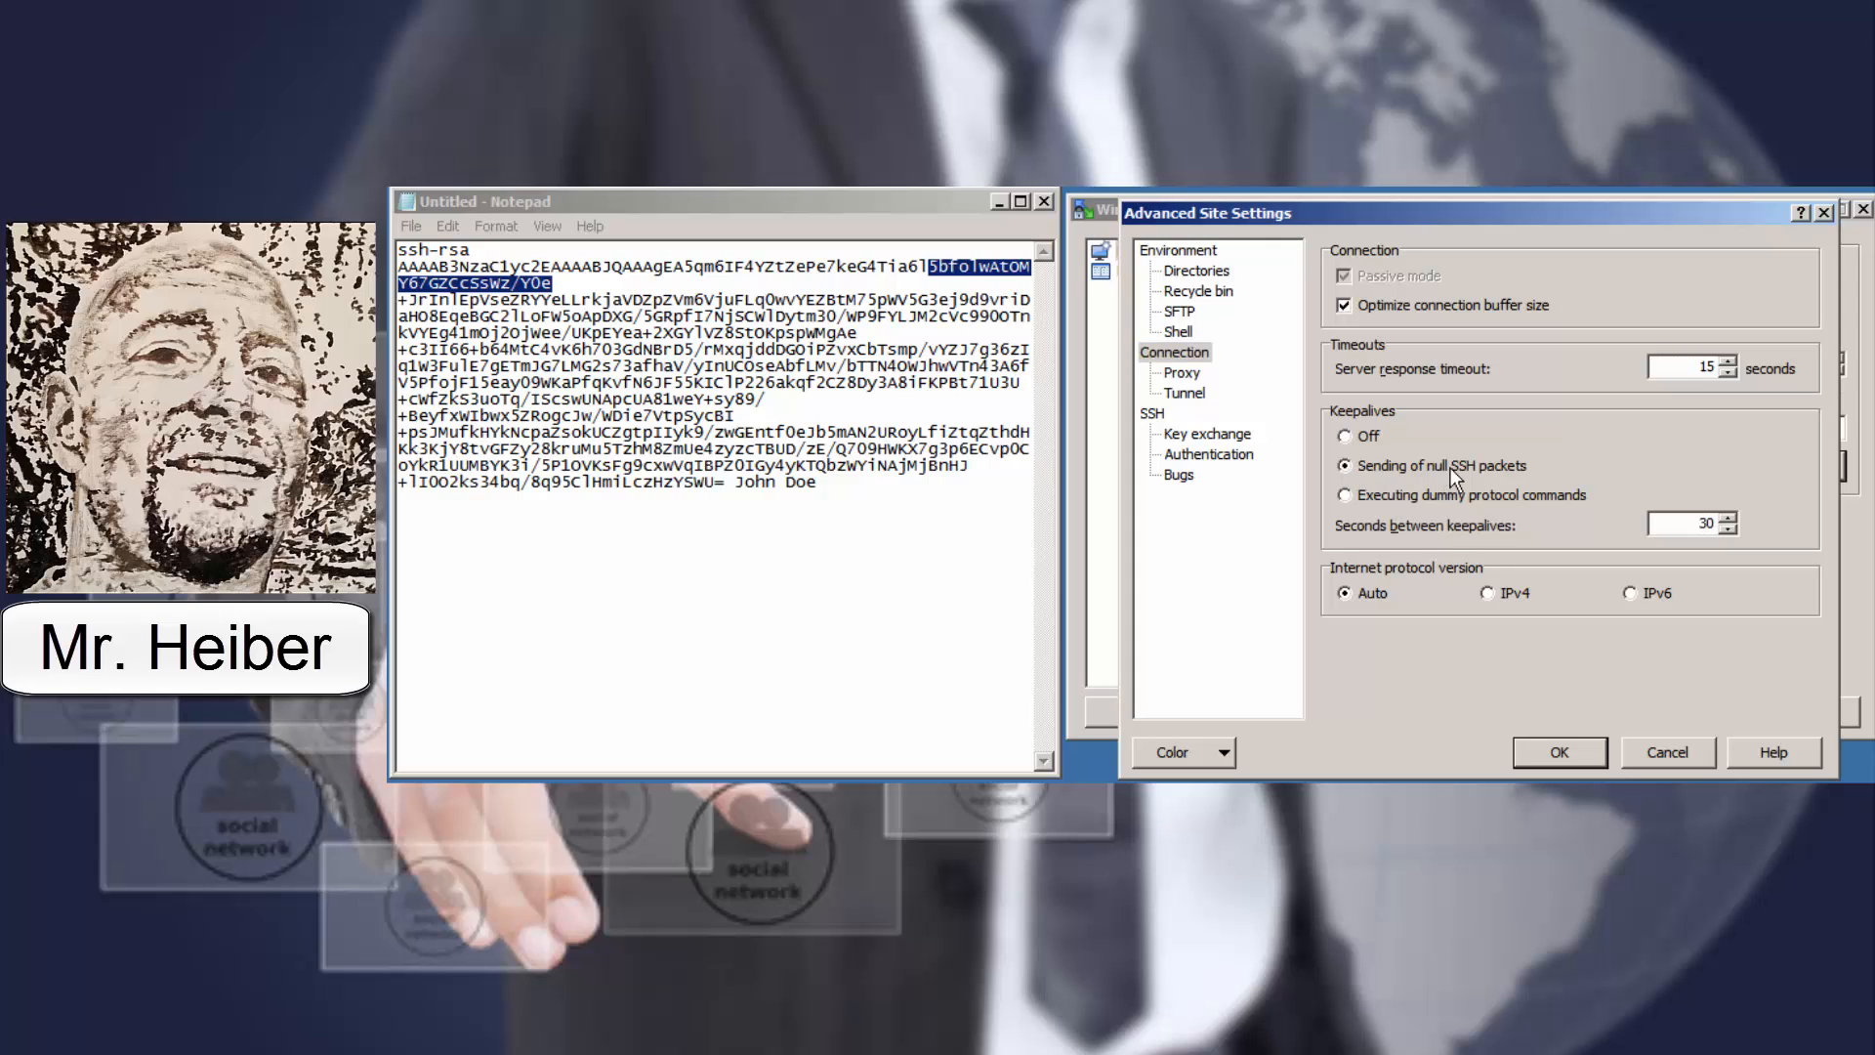
{"action": "mouse_move", "coordinate": [1543, 521]}
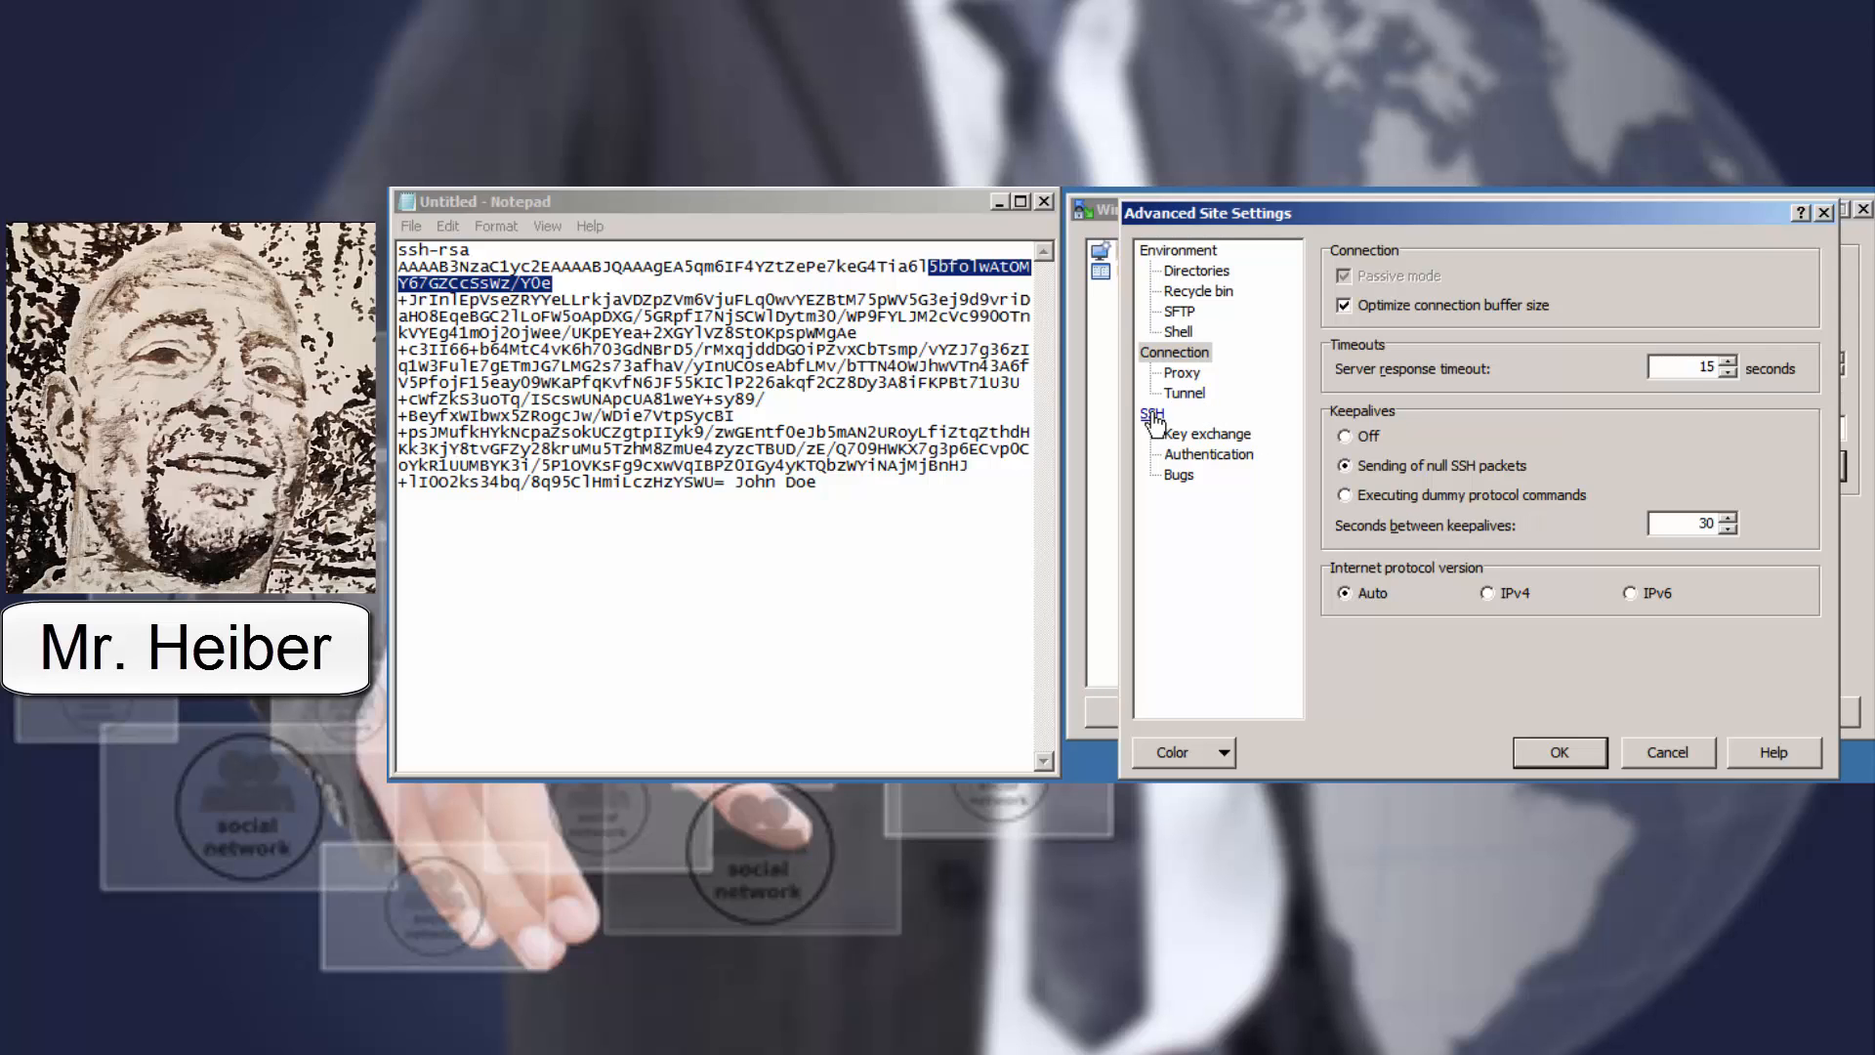
Enable compression and restrict to SSH-2 only, then view the Key exchange and Authentication pages
{"action": "left_click", "coordinate": [1150, 412]}
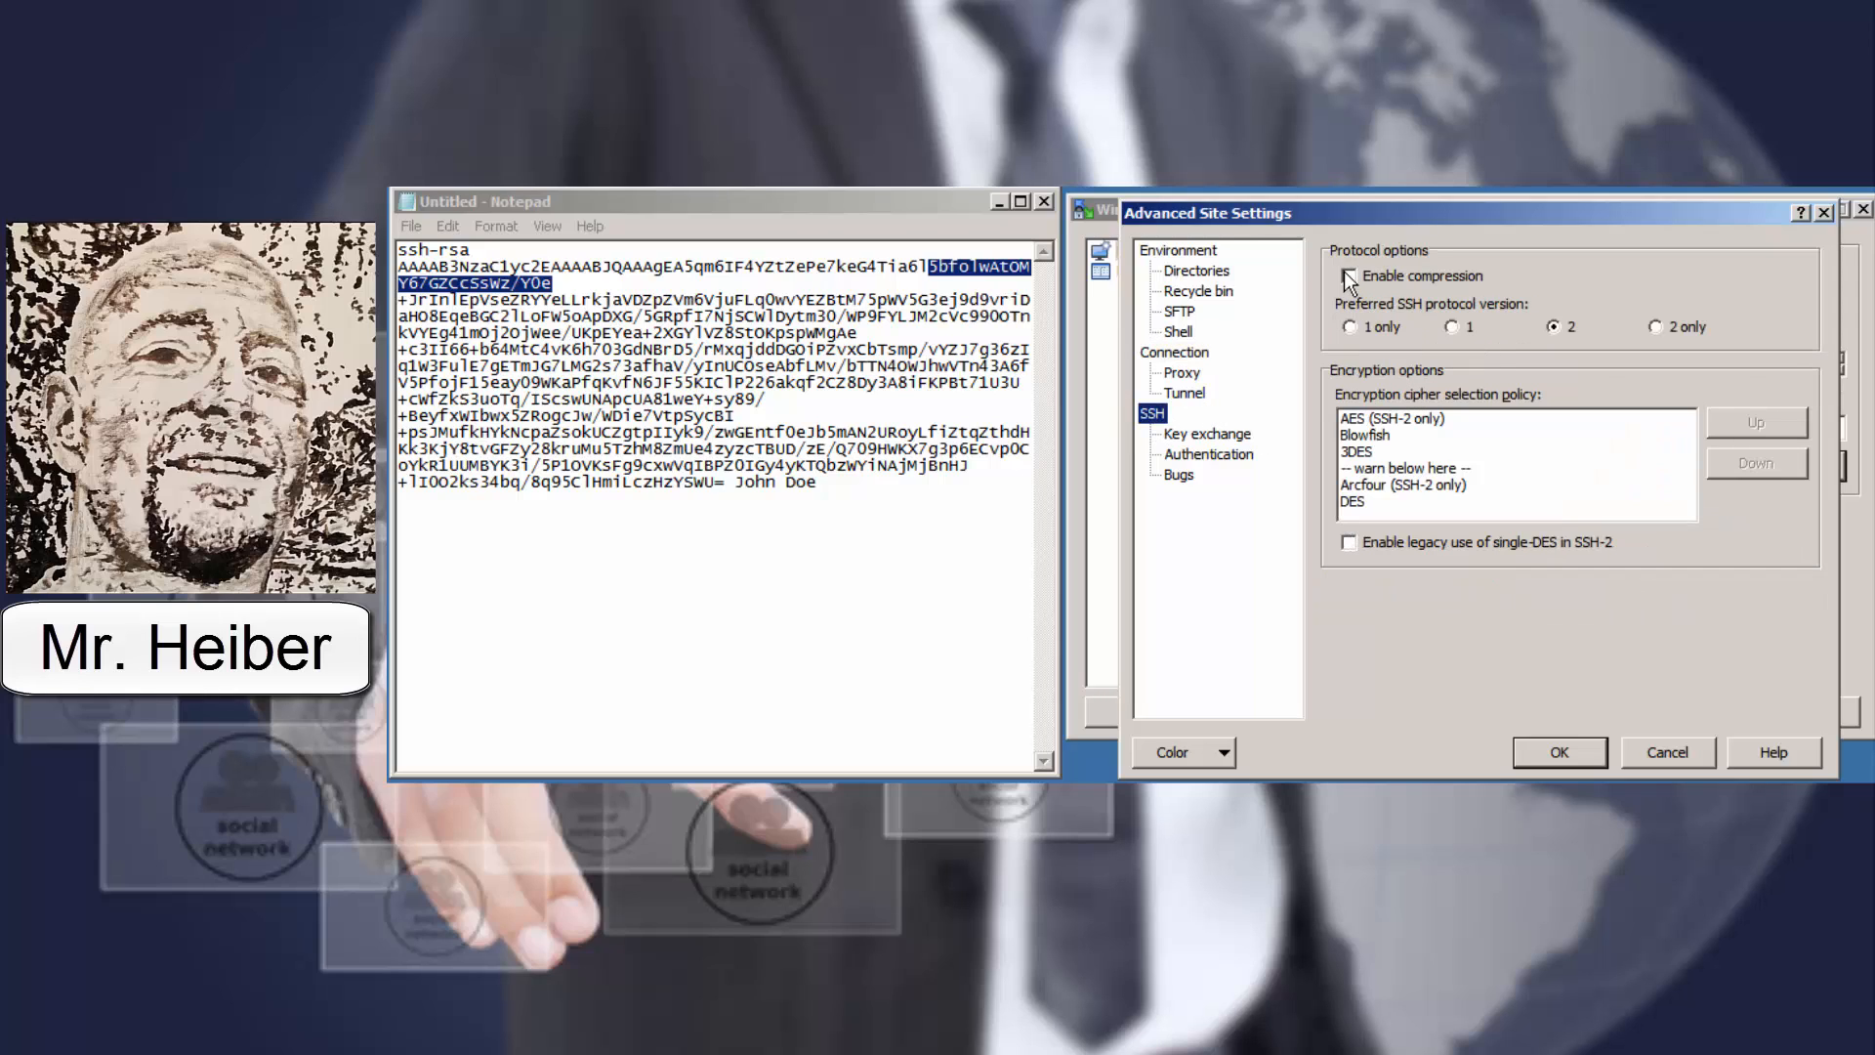
{"action": "left_click", "coordinate": [1348, 276]}
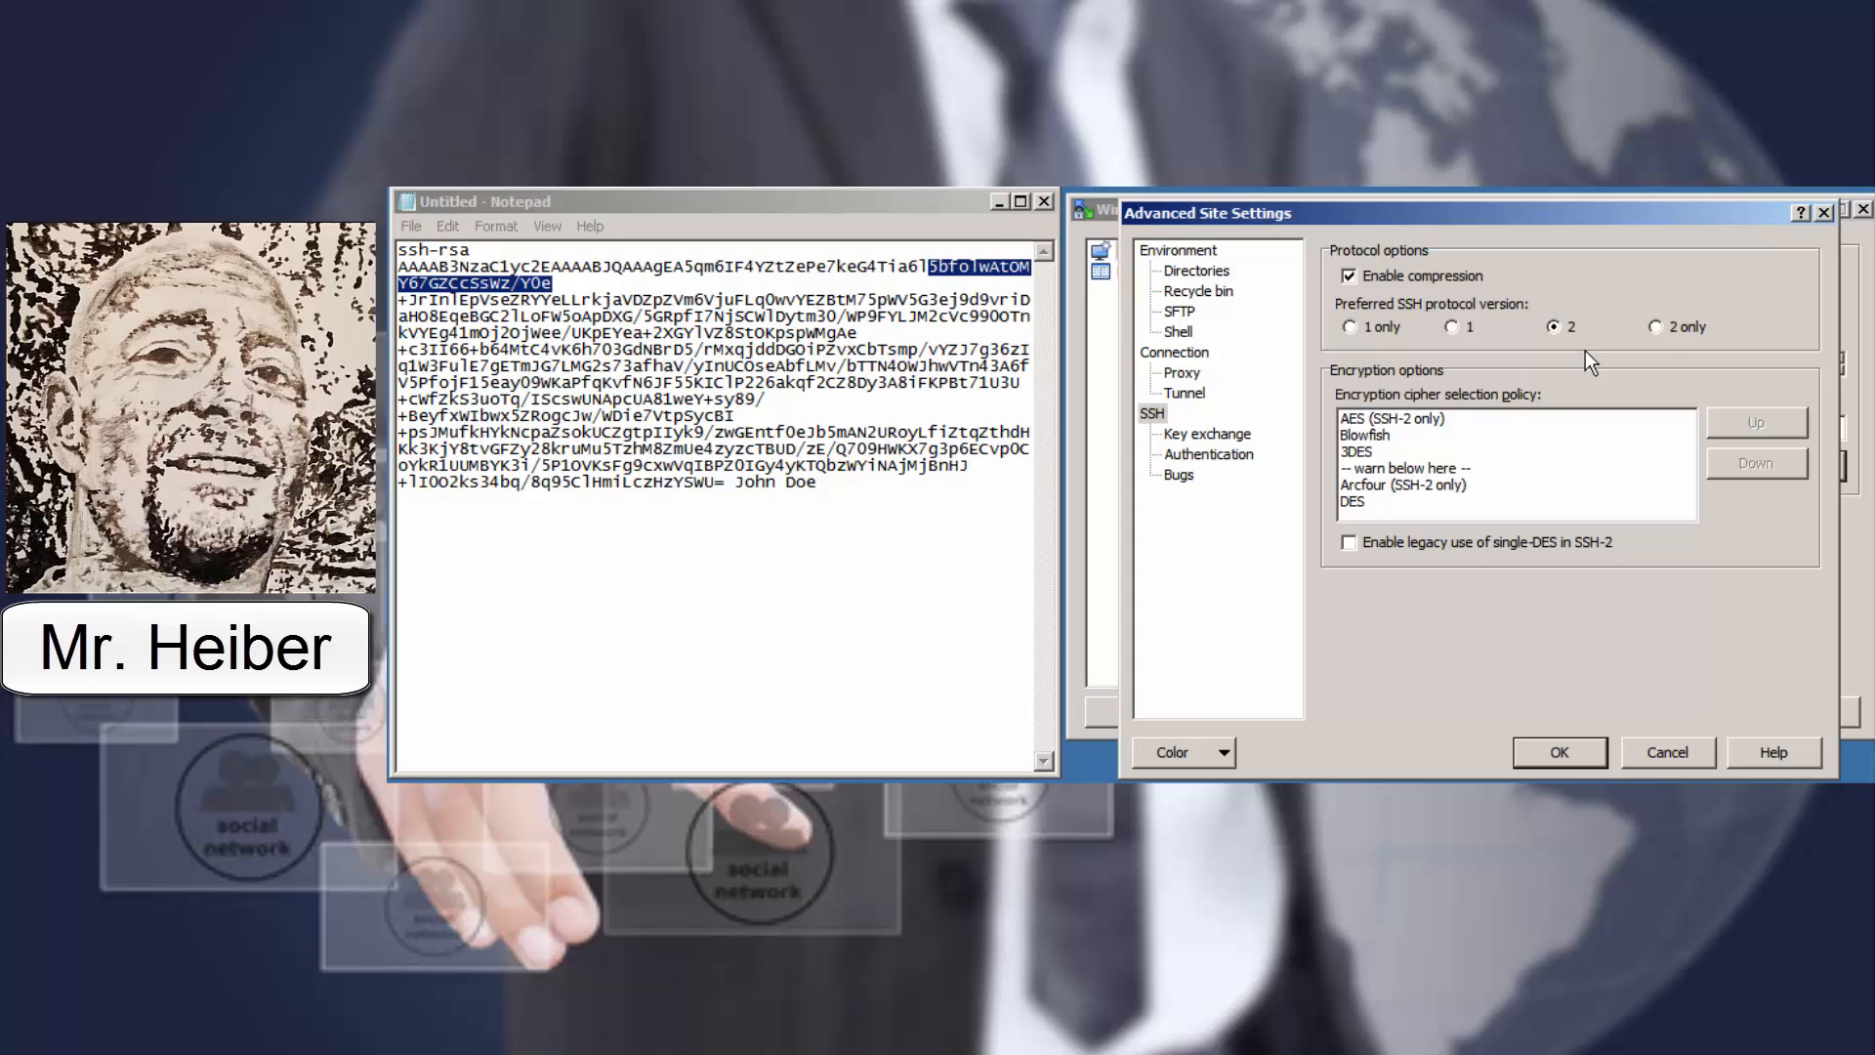
{"action": "left_click", "coordinate": [1656, 325]}
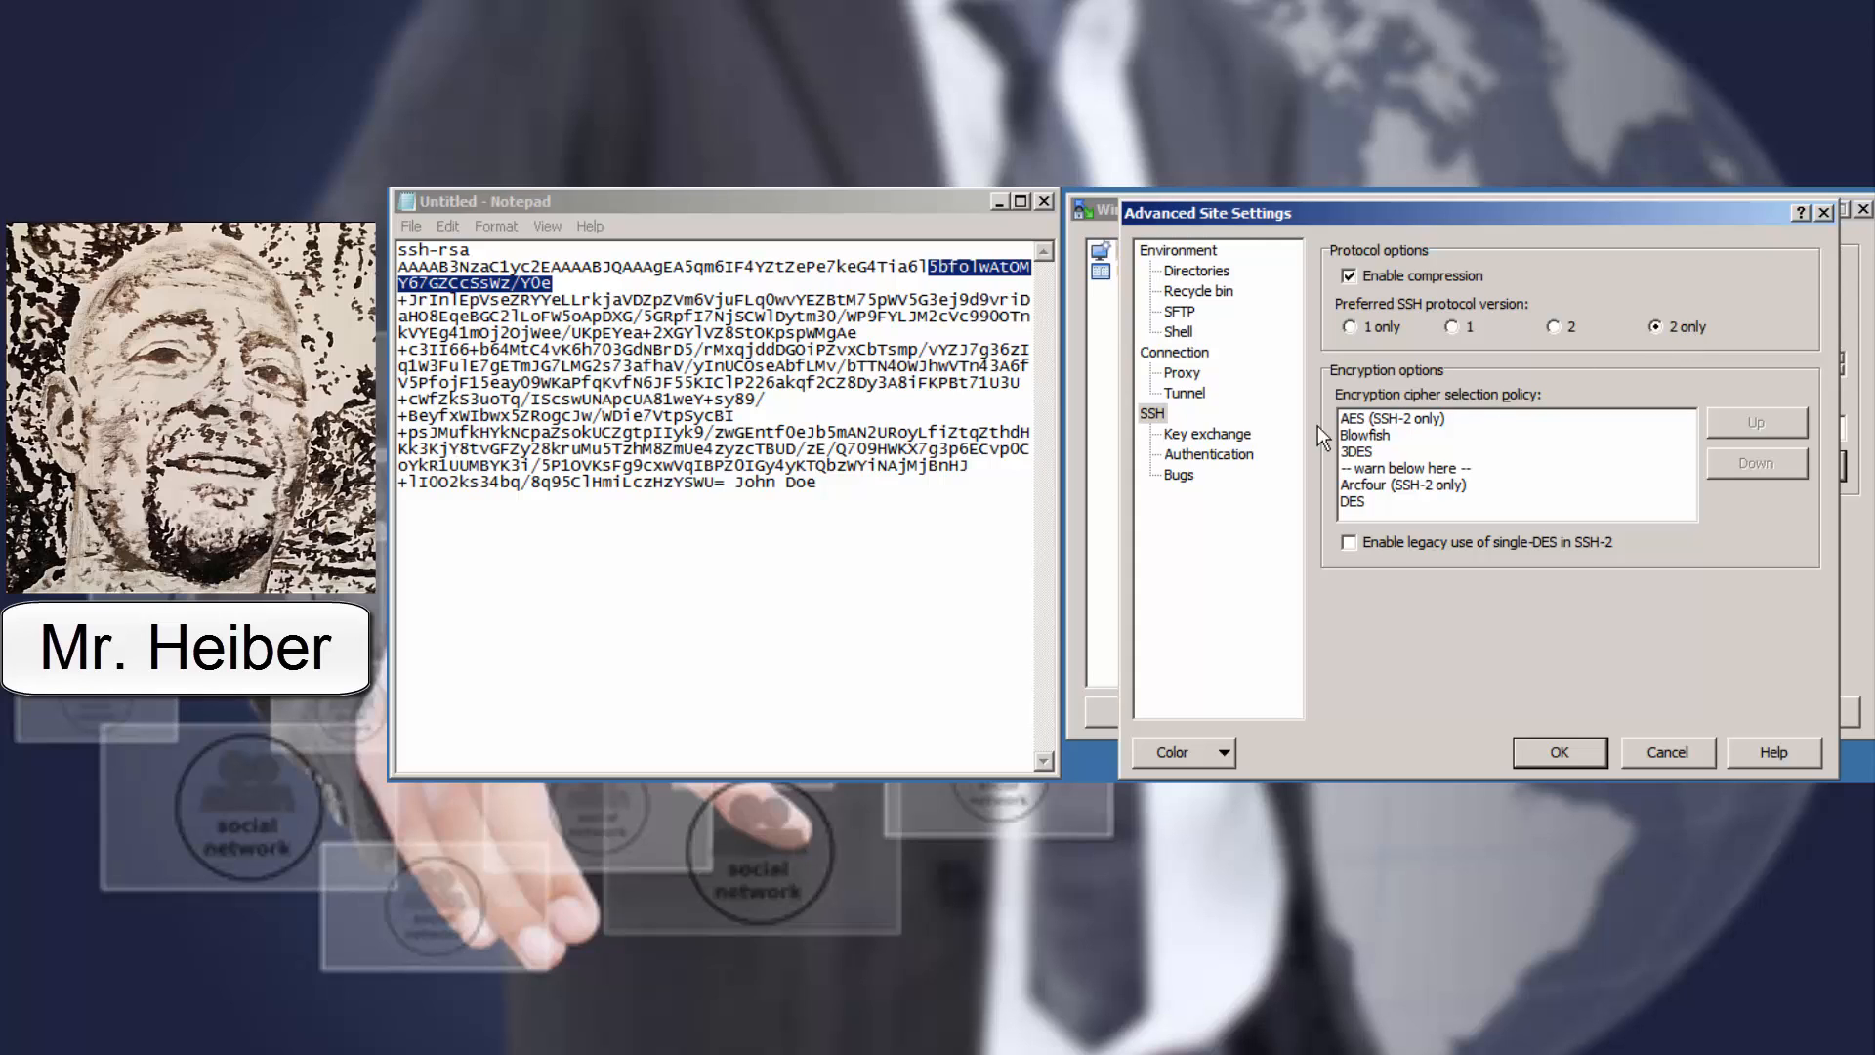
{"action": "mouse_move", "coordinate": [1207, 433]}
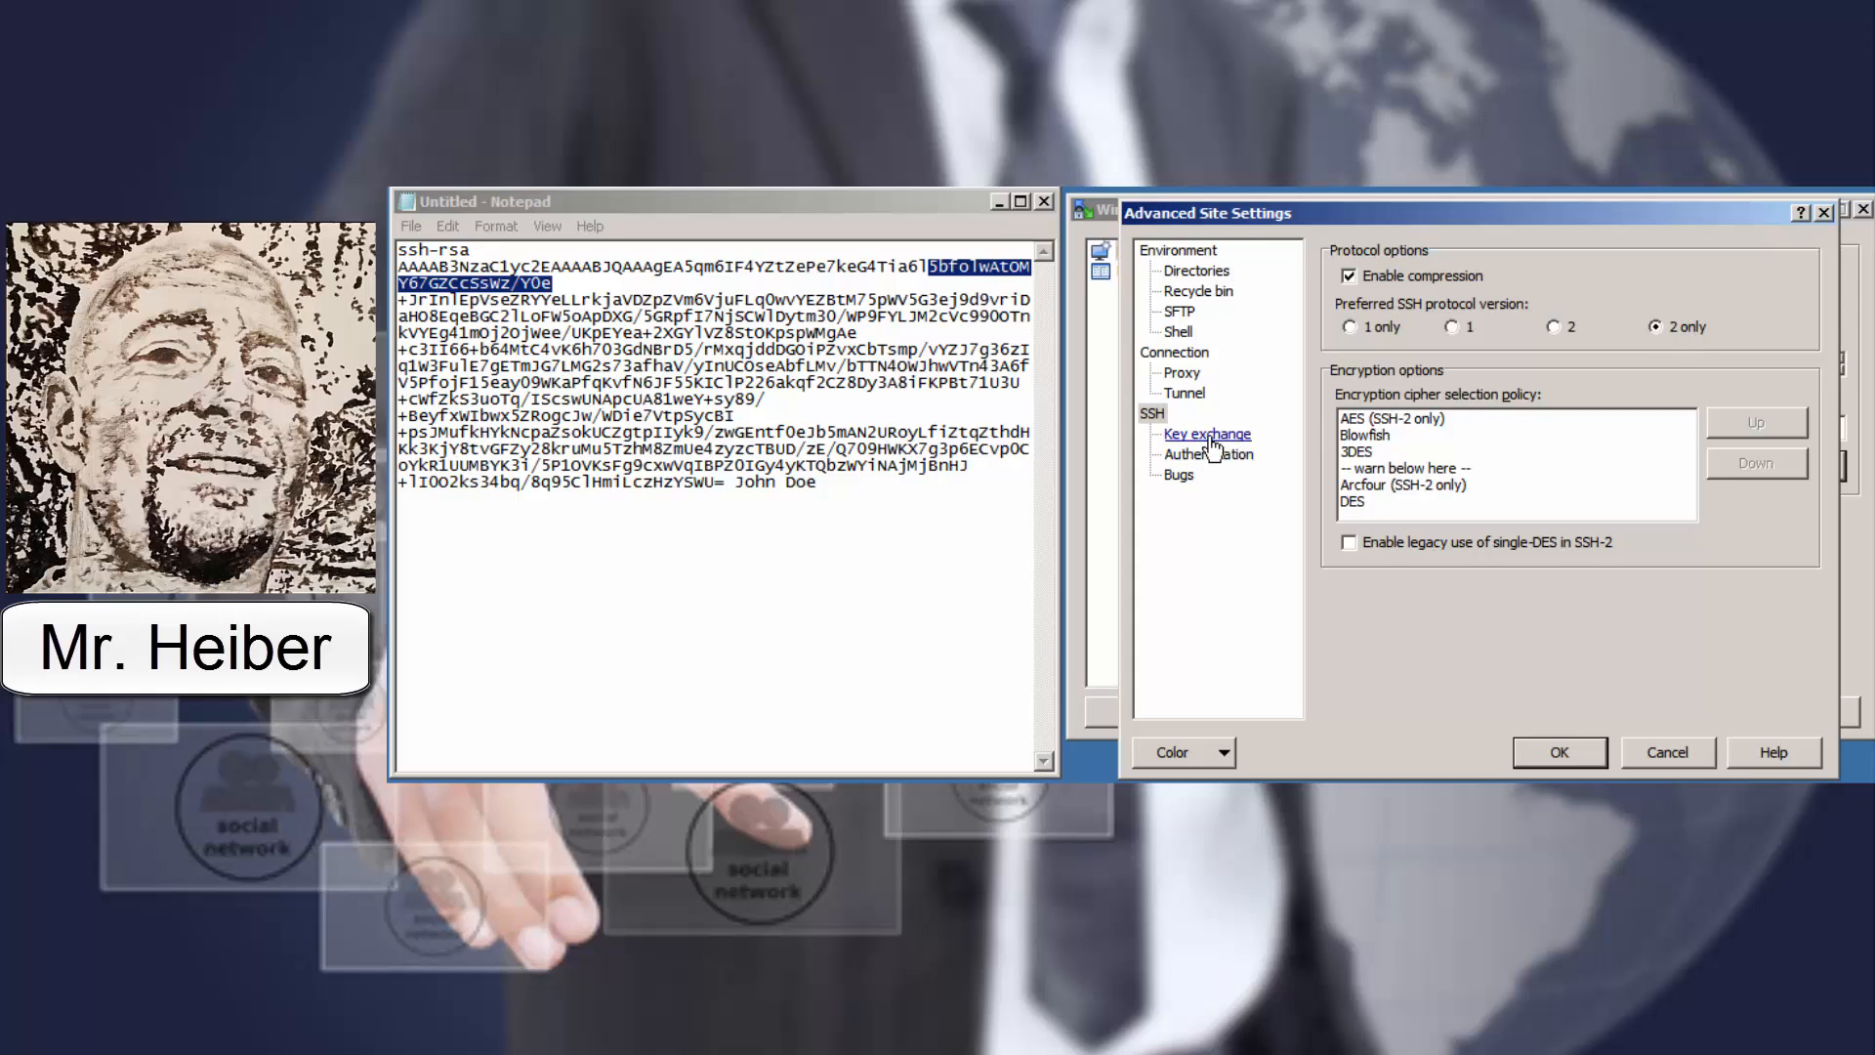
{"action": "left_click", "coordinate": [1207, 433]}
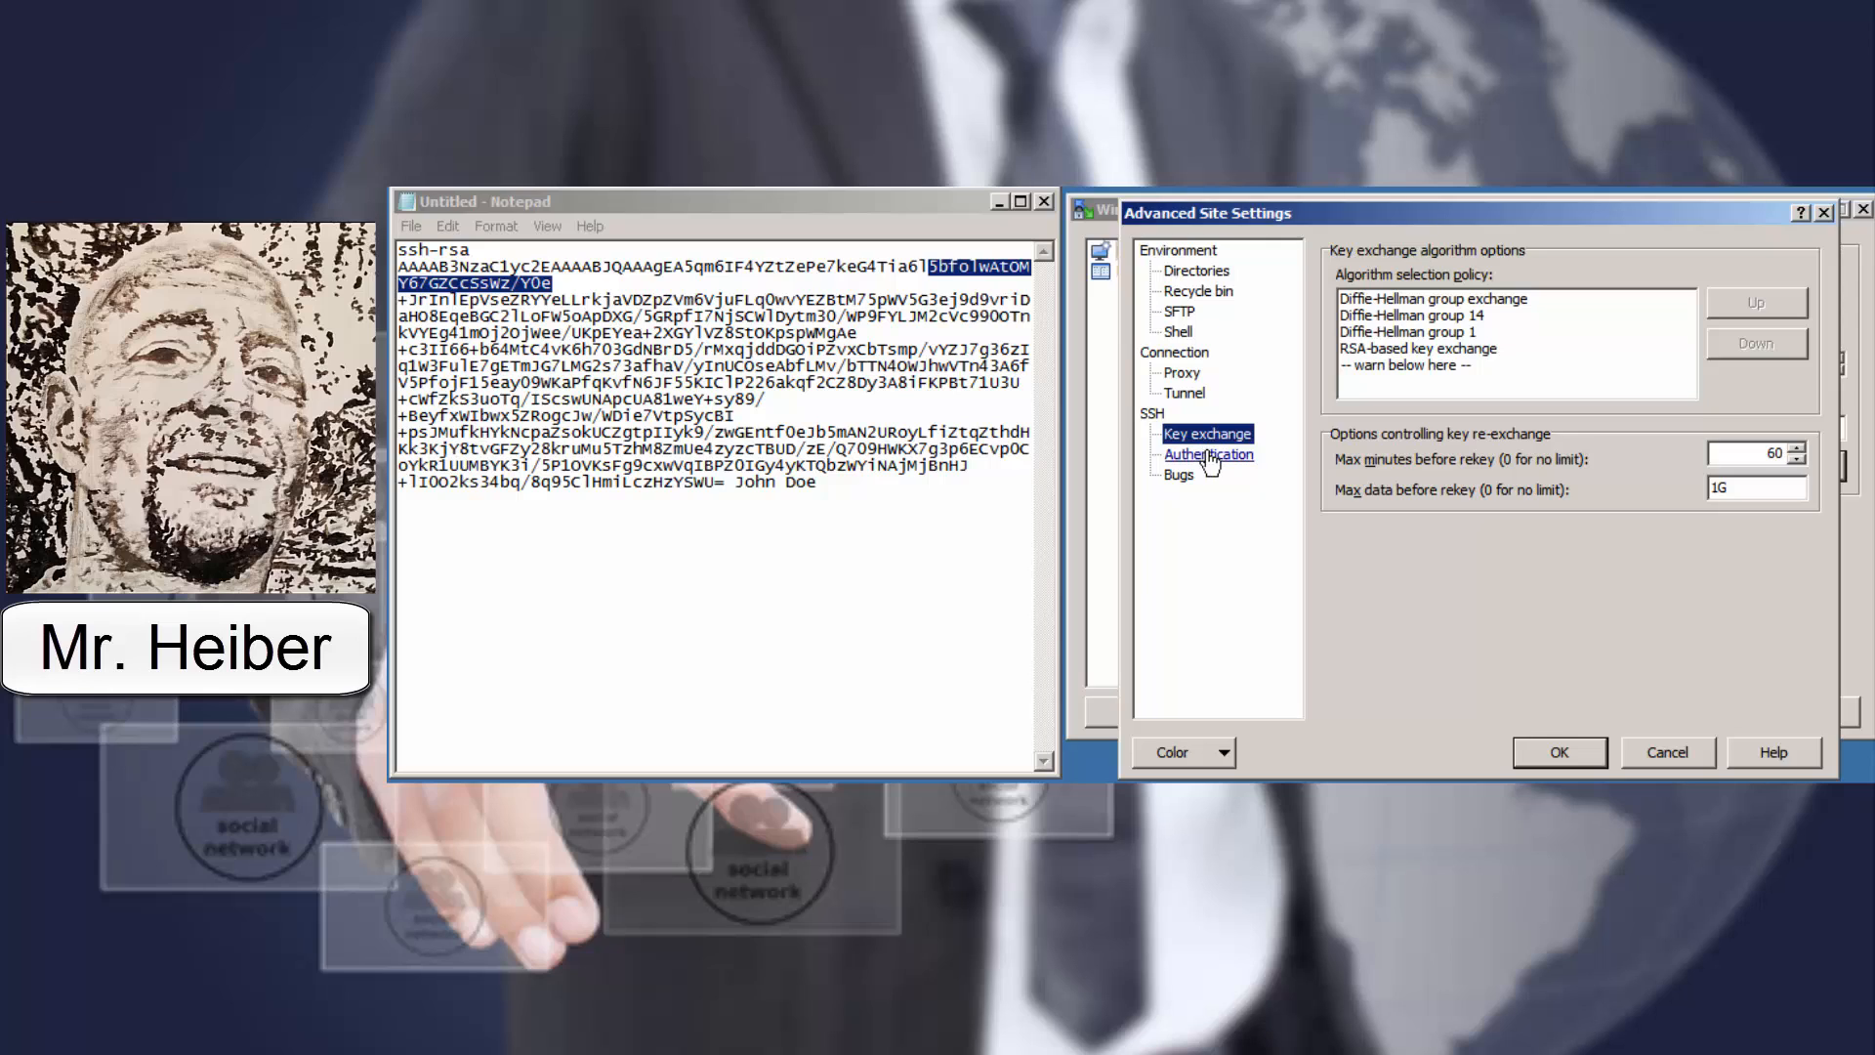
{"action": "left_click", "coordinate": [1207, 454]}
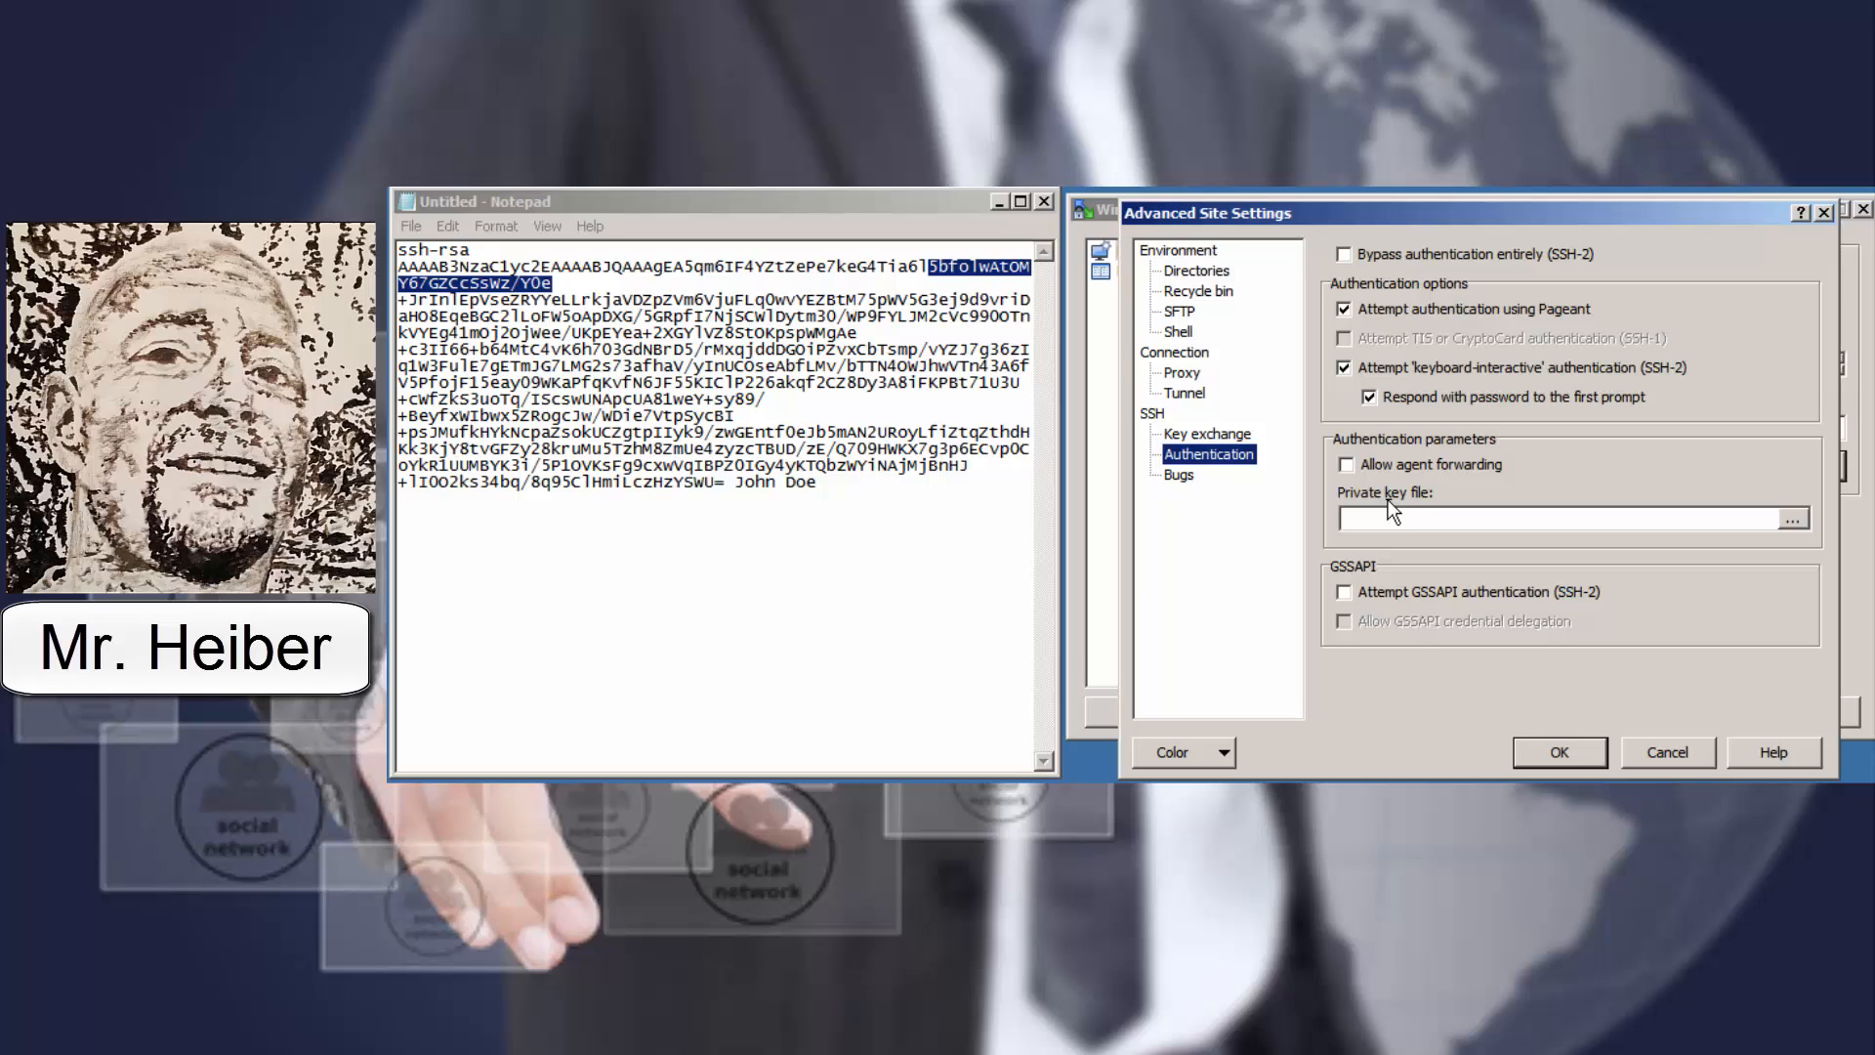
{"action": "mouse_move", "coordinate": [1792, 532]}
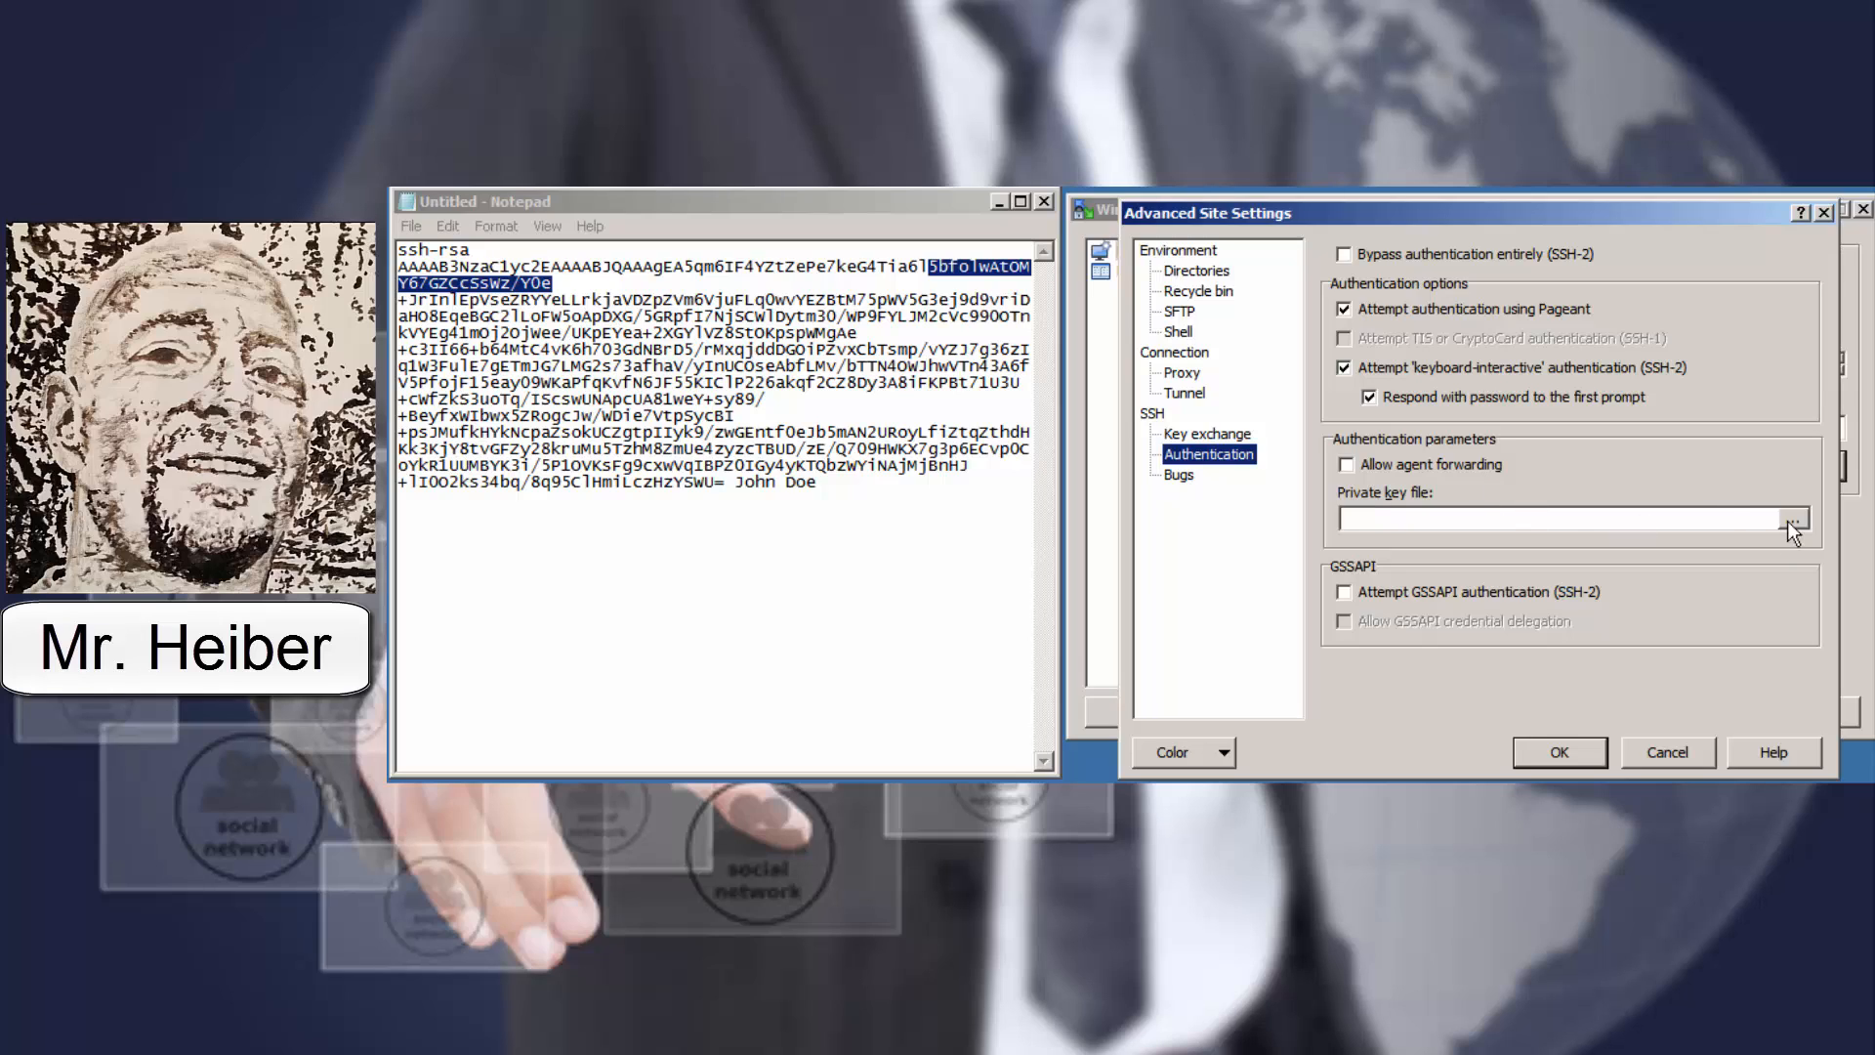
{"action": "mouse_move", "coordinate": [1757, 507]}
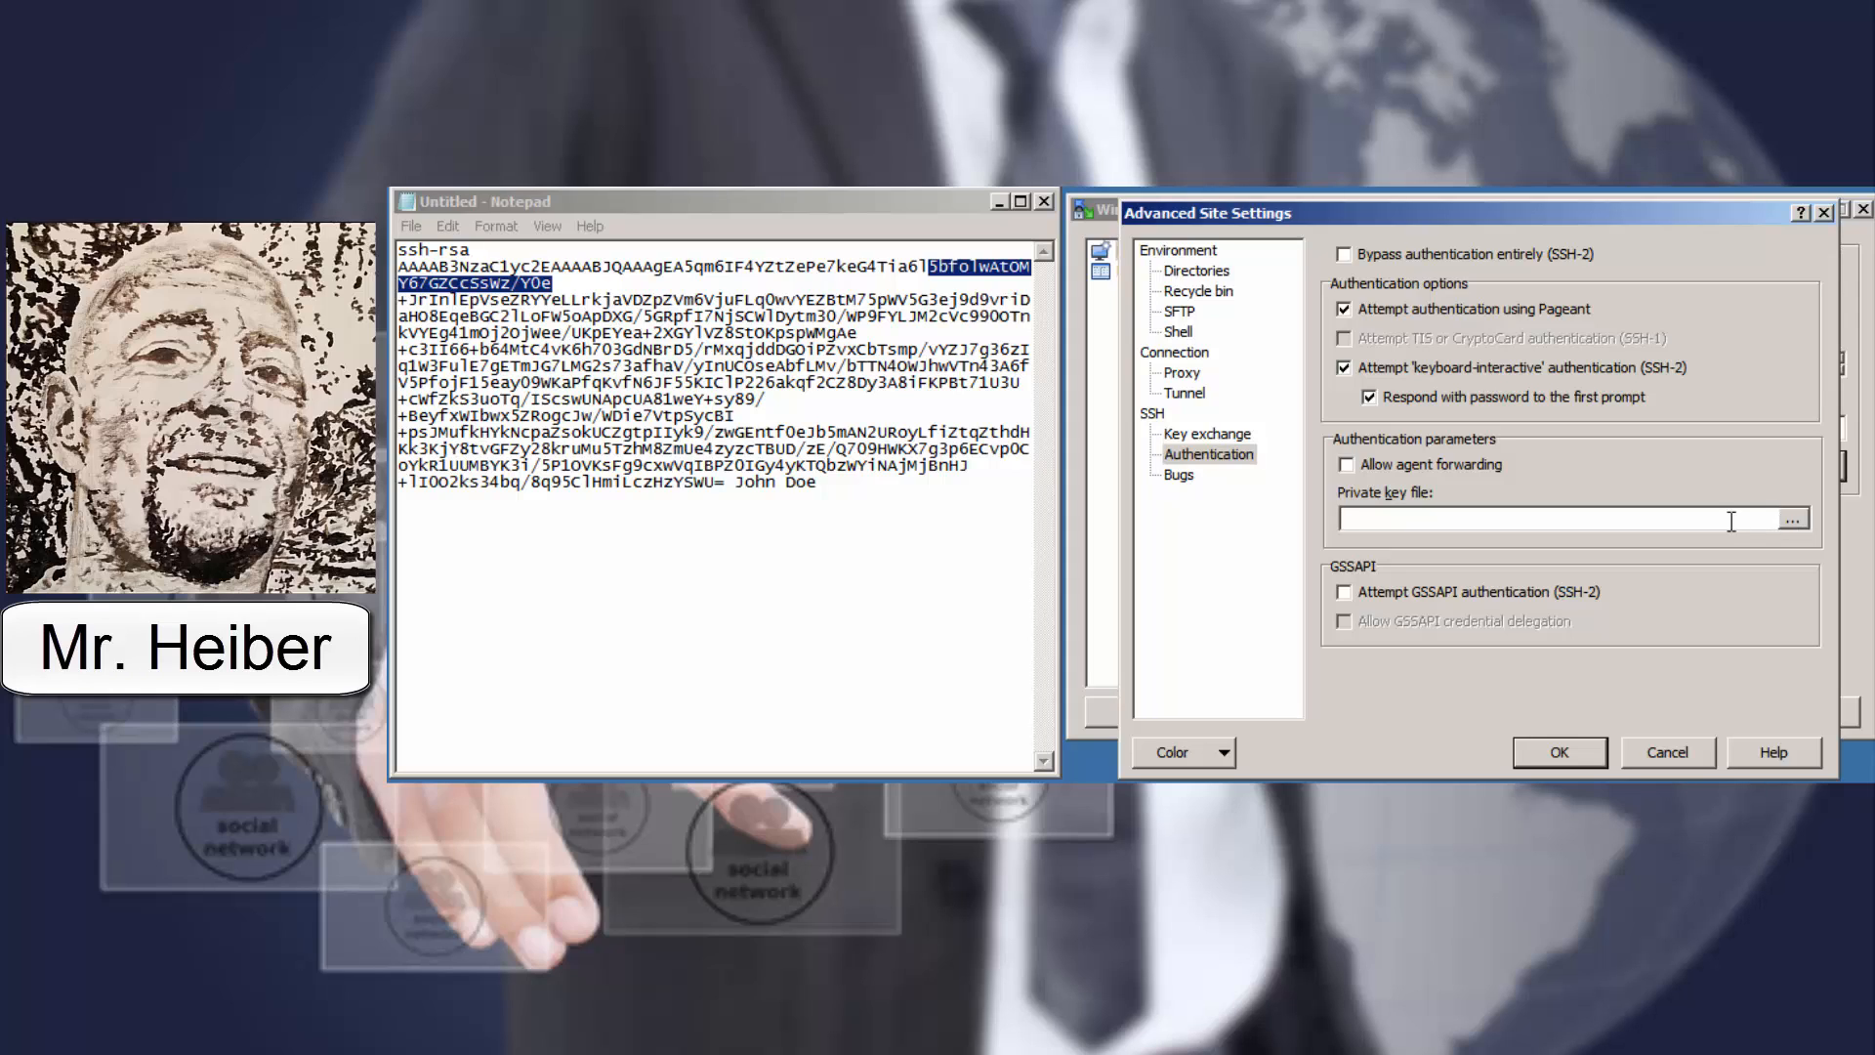
{"action": "left_click", "coordinate": [1178, 250]}
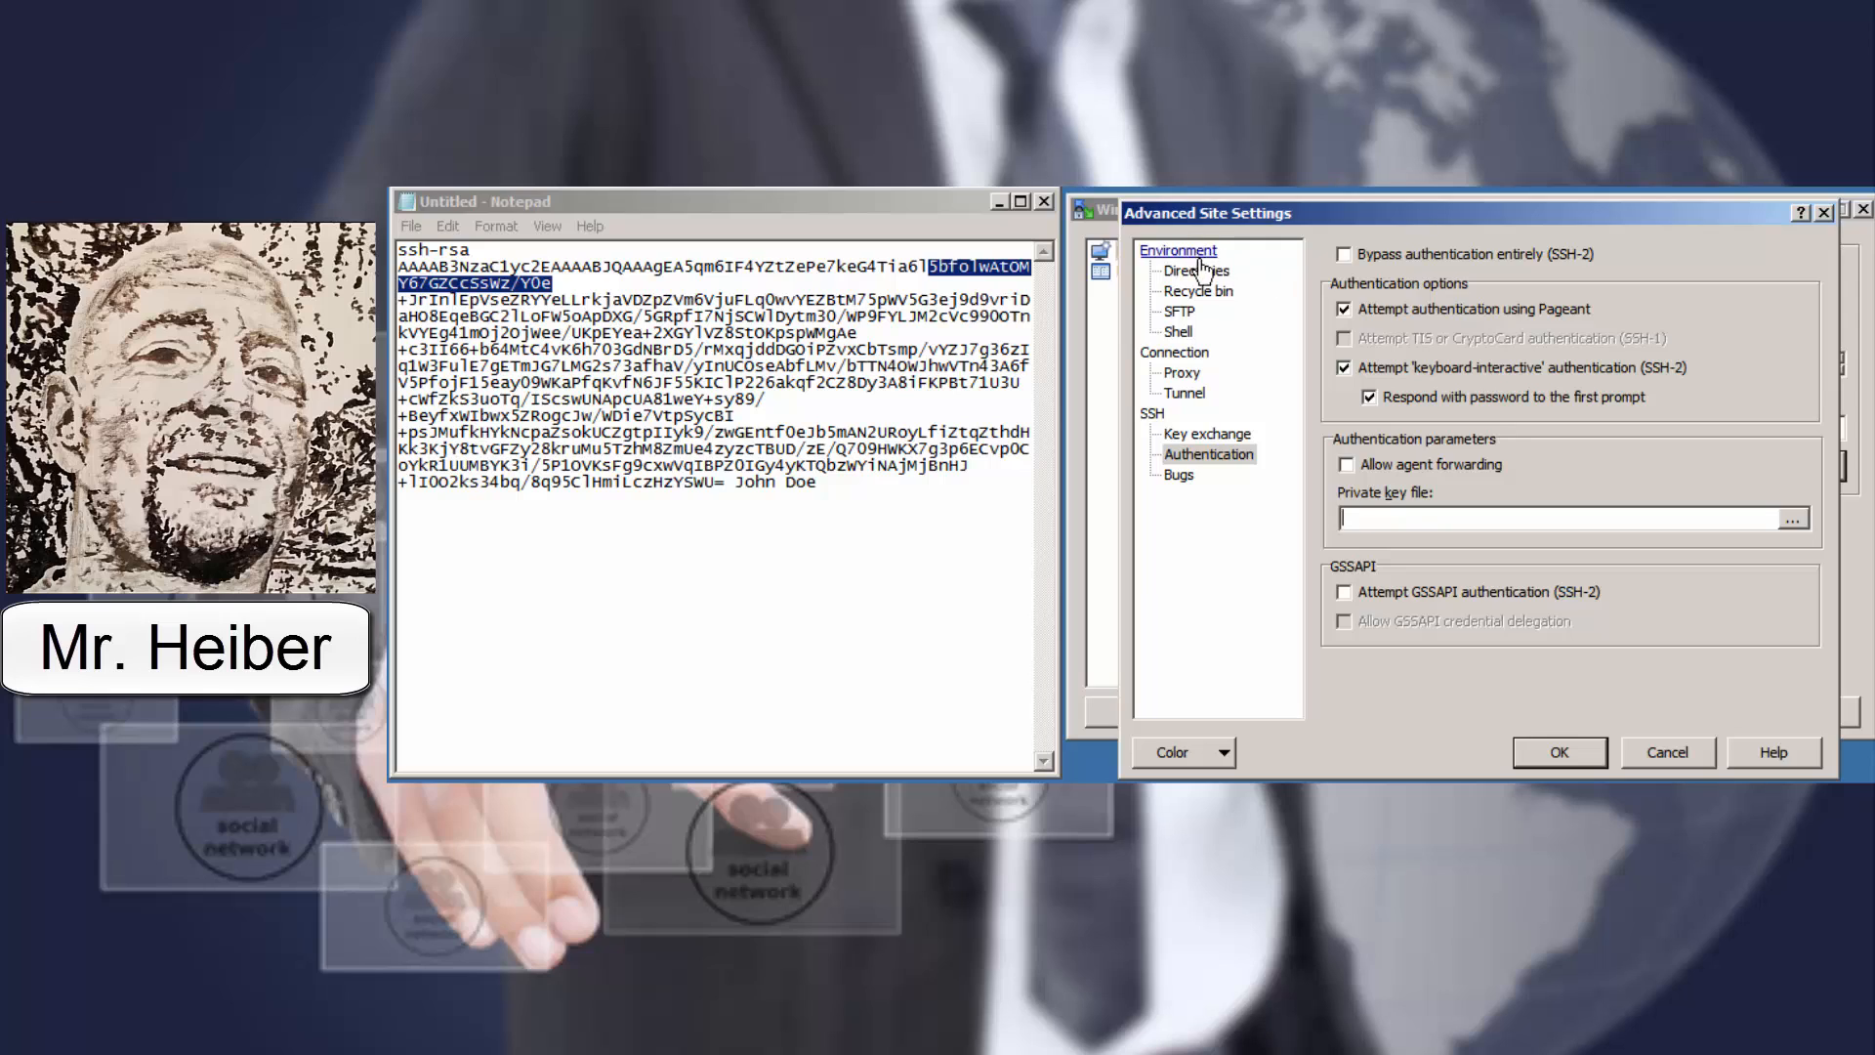
View the Directories page, leaving the remote directory empty
{"action": "left_click", "coordinate": [1197, 270]}
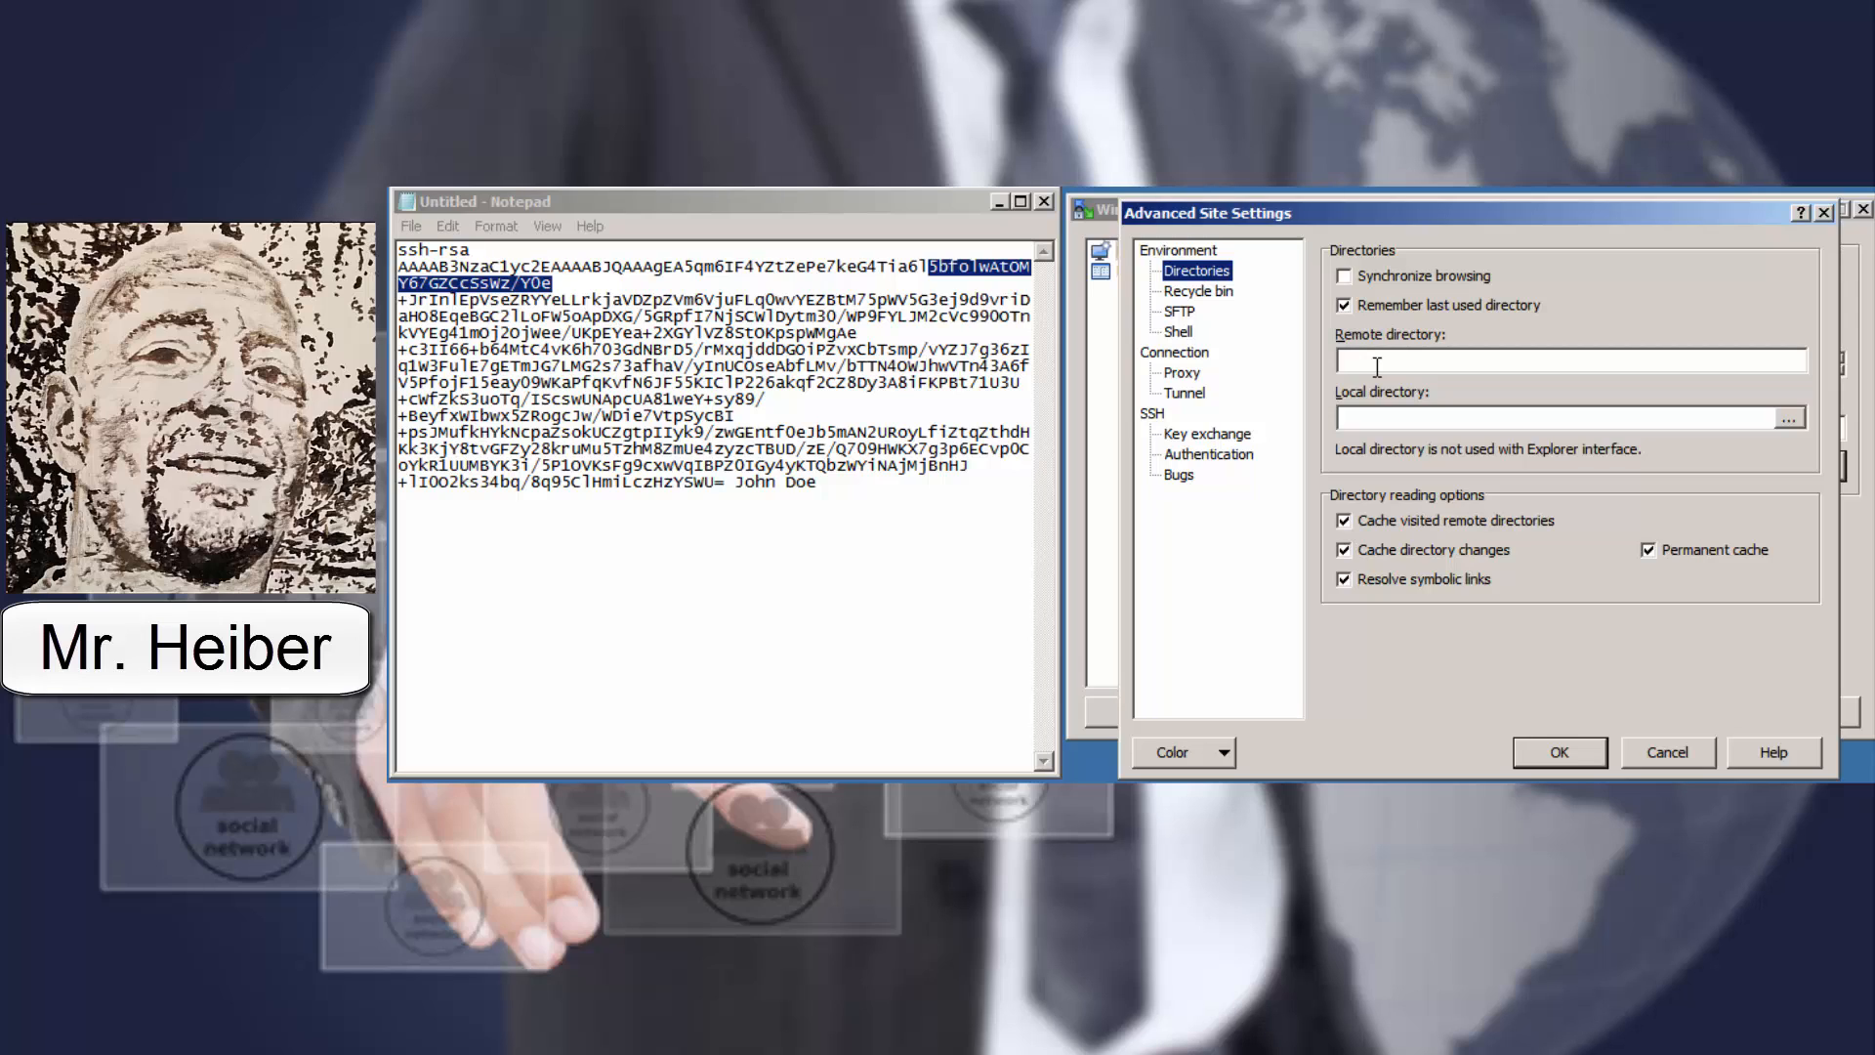
{"action": "mouse_move", "coordinate": [1427, 412]}
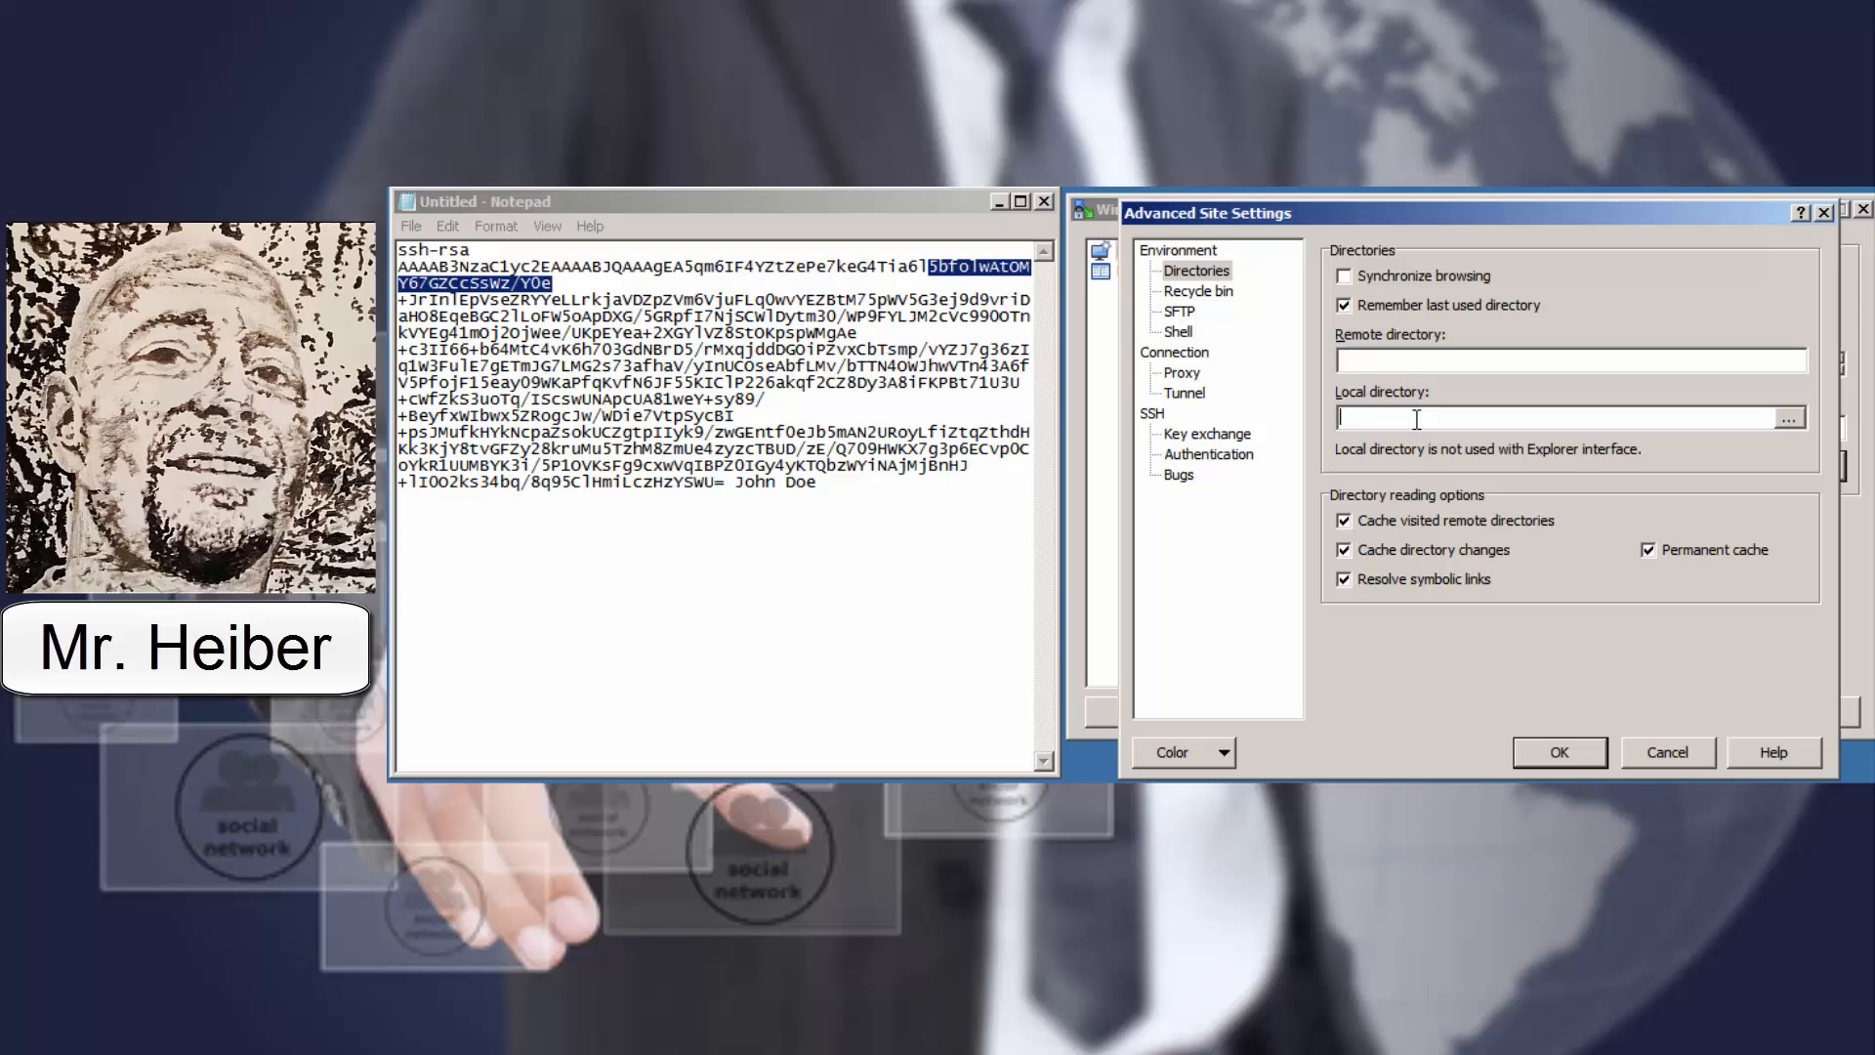
{"action": "mouse_move", "coordinate": [1355, 623]}
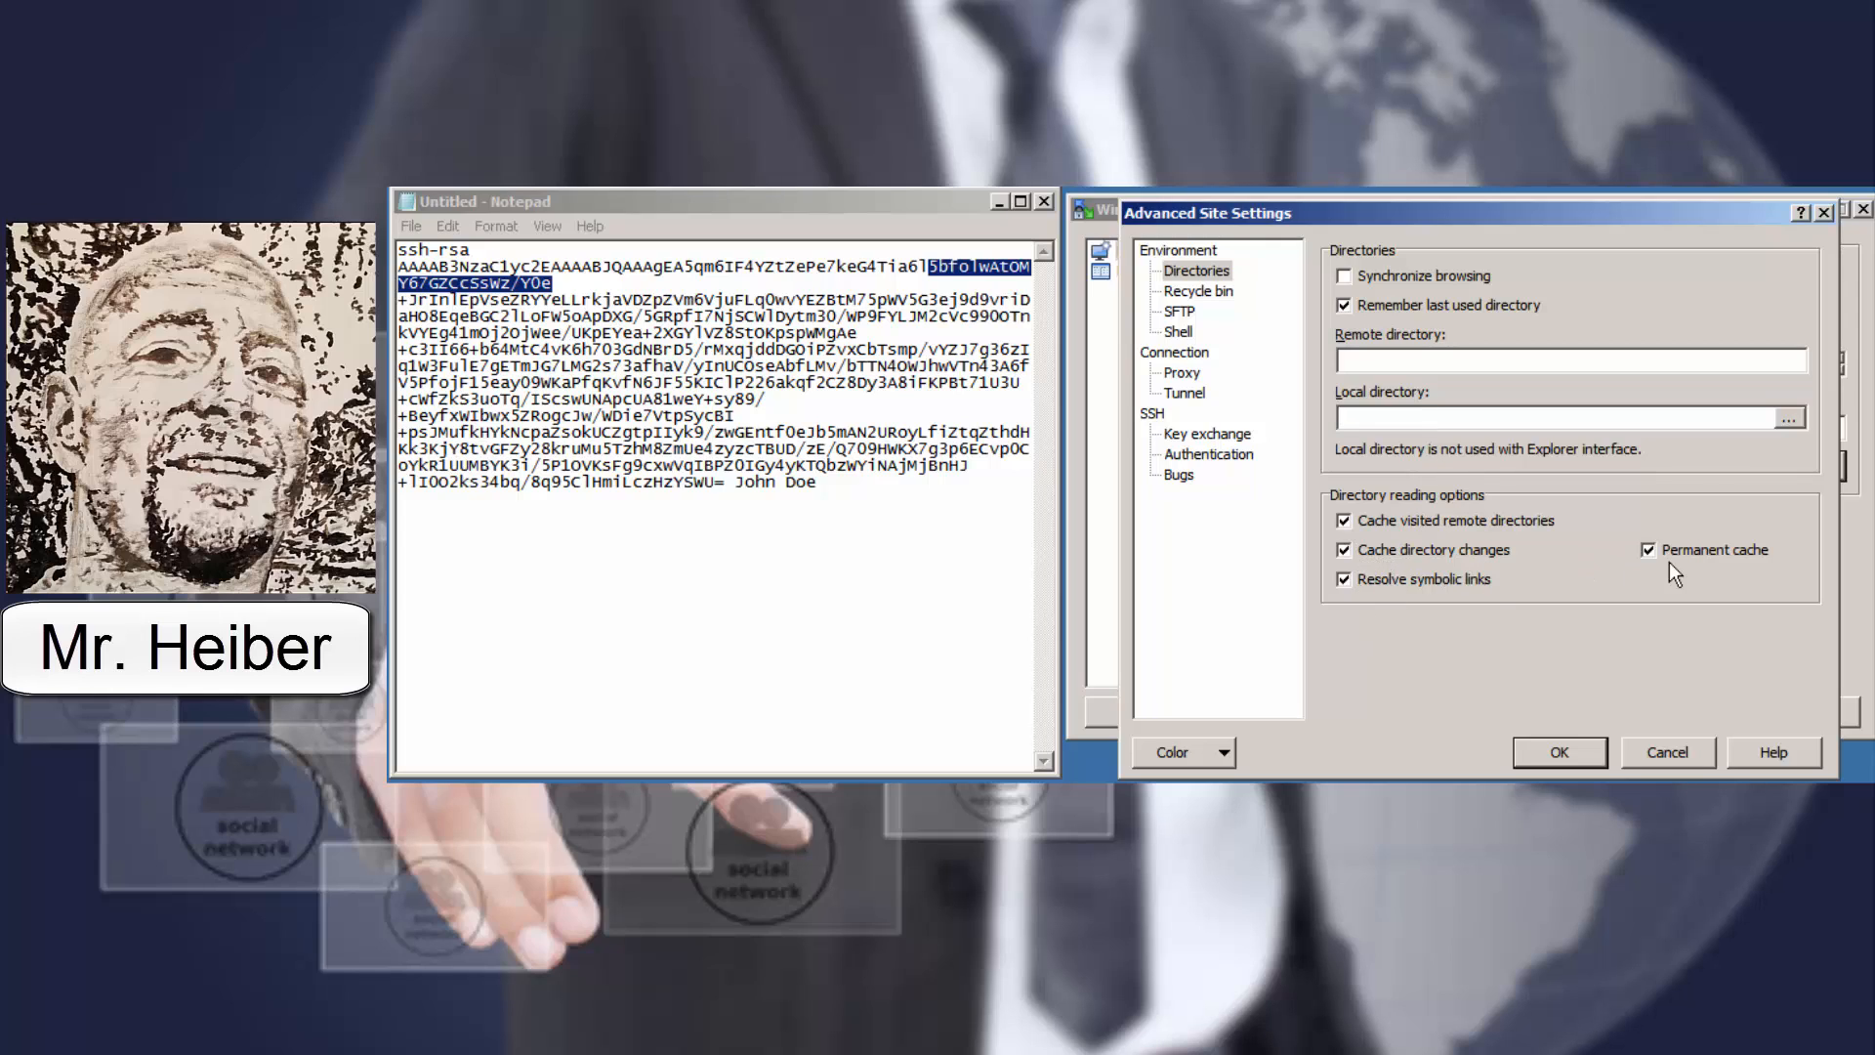
{"action": "mouse_move", "coordinate": [1402, 314]}
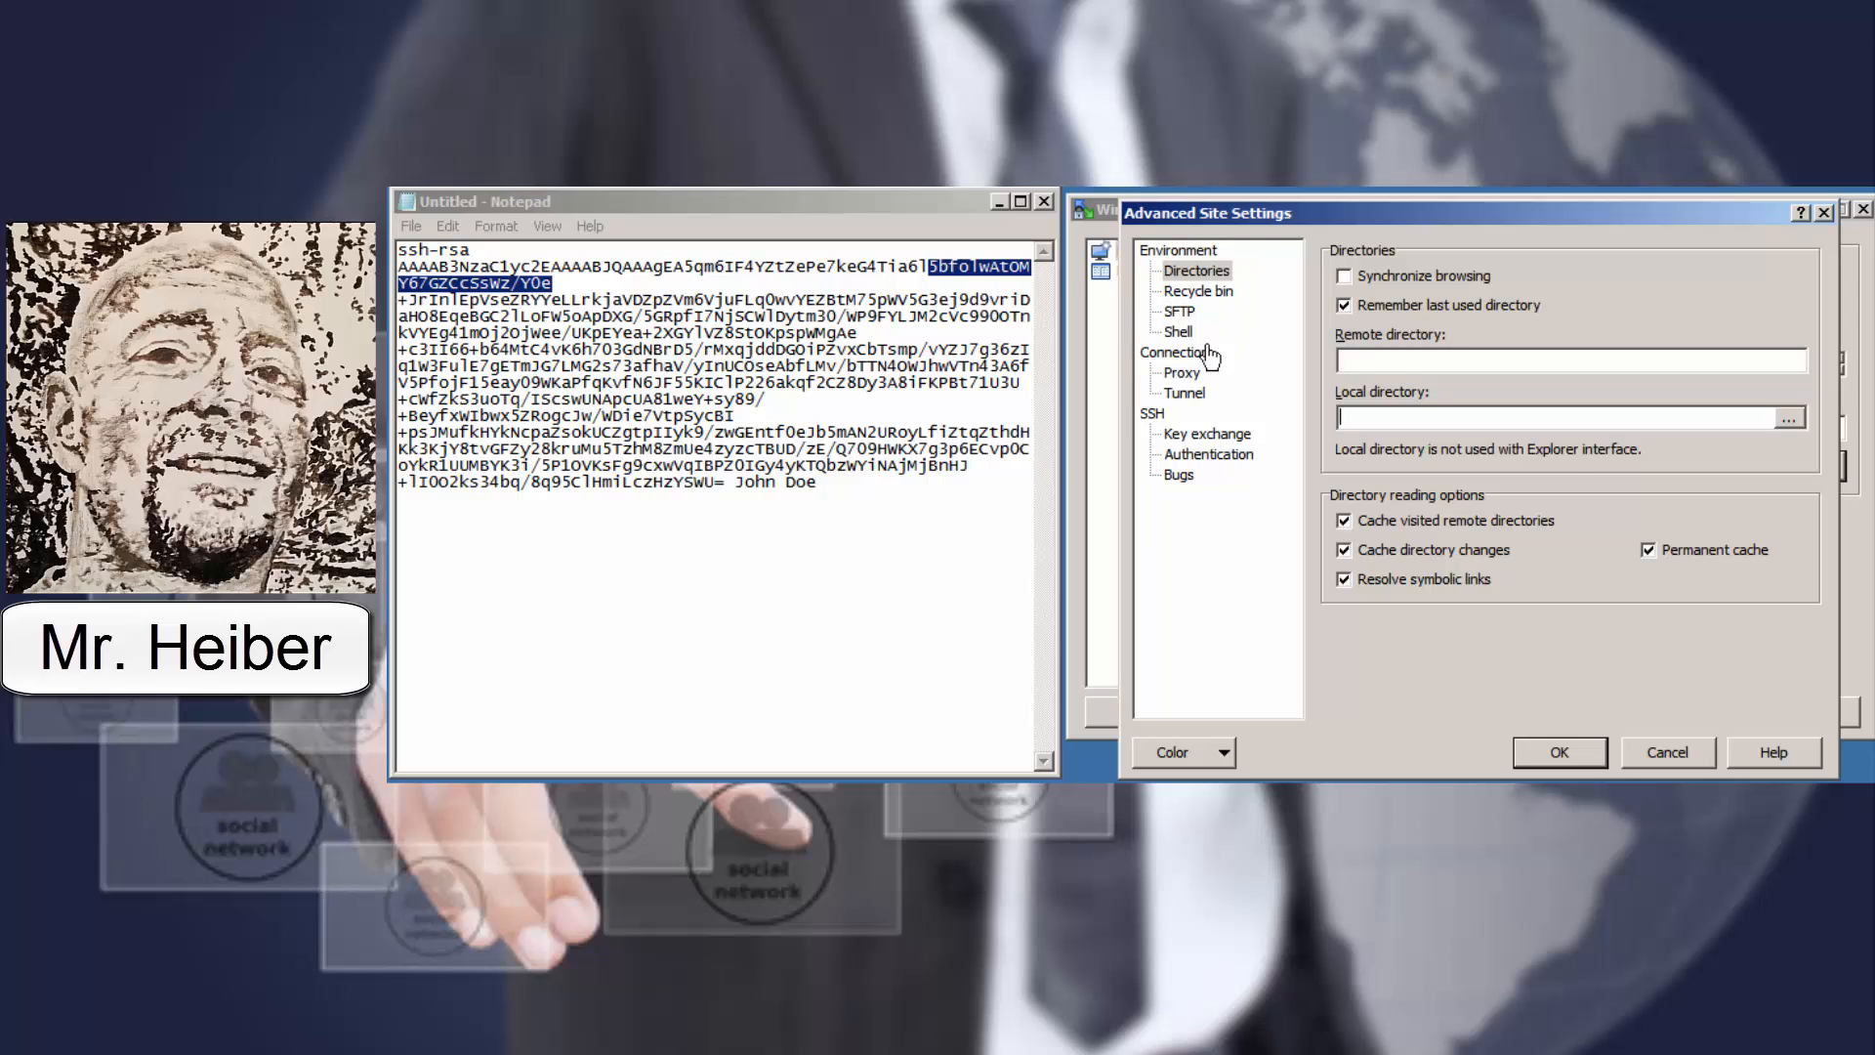
{"action": "mouse_move", "coordinate": [1389, 664]}
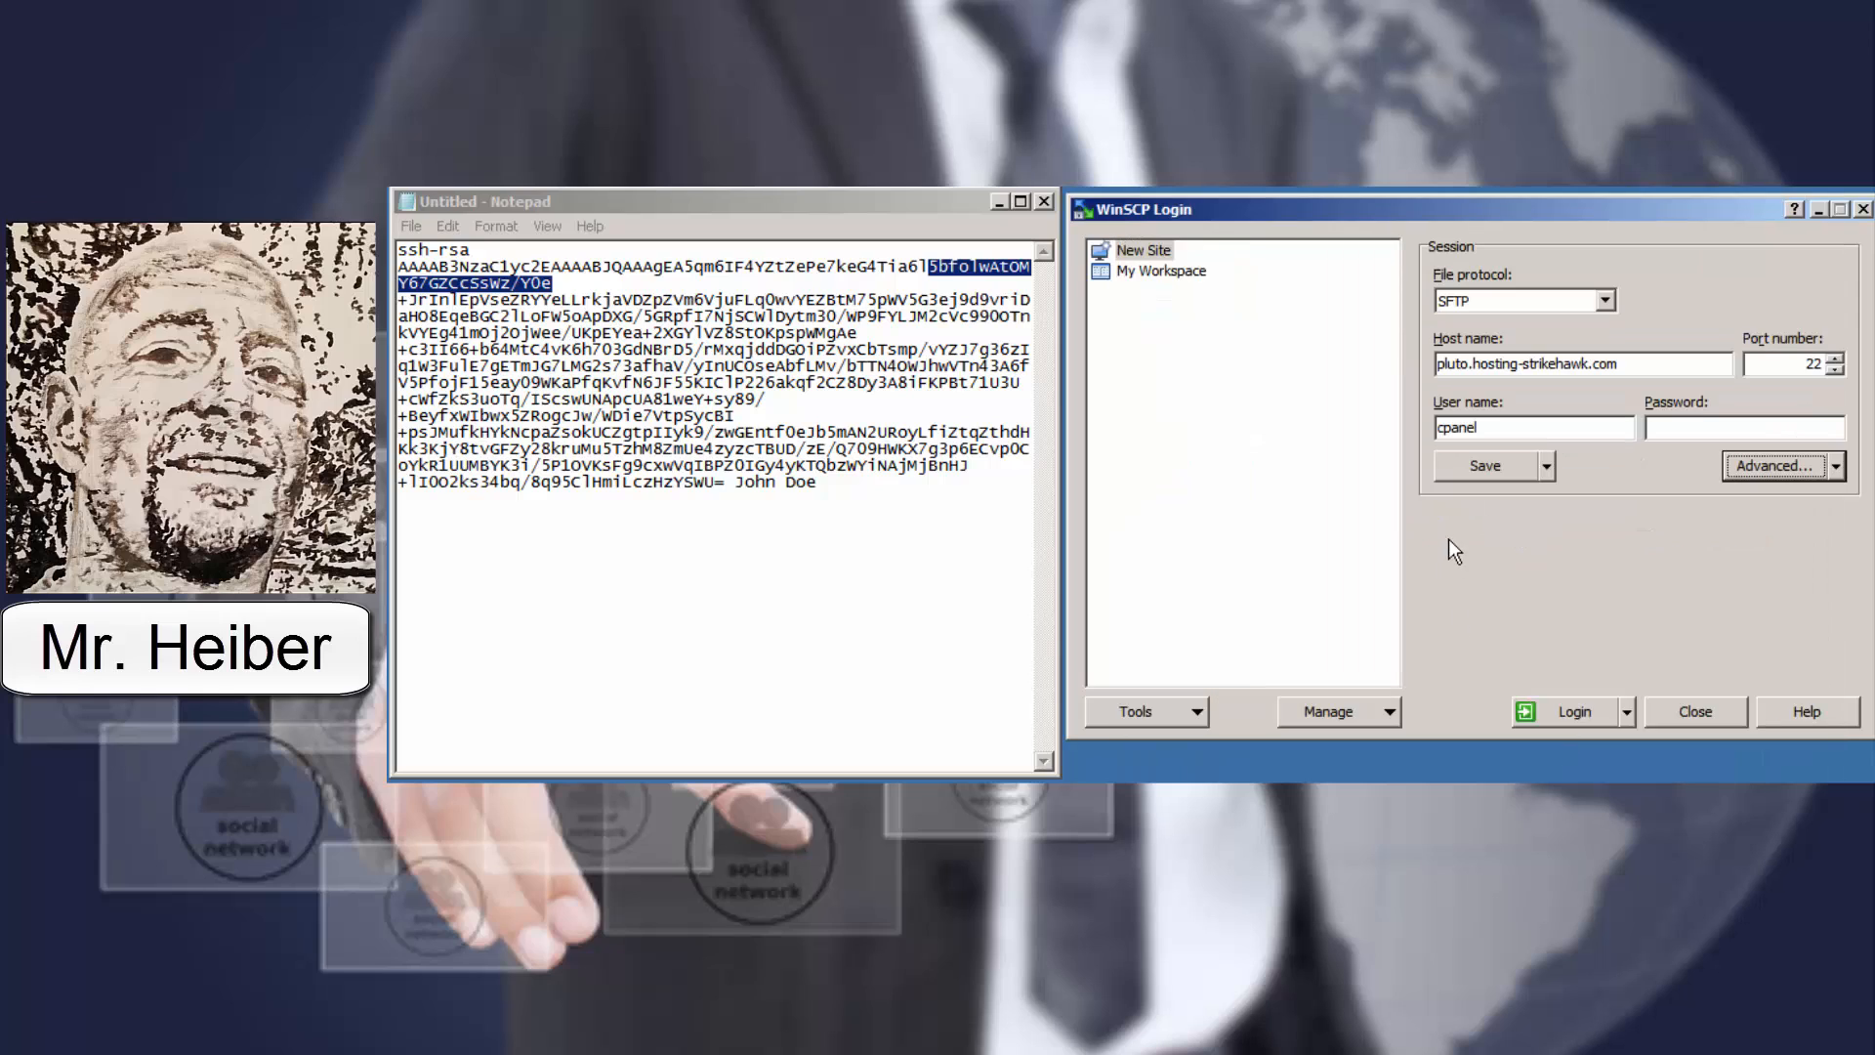
Save the session as site 'website.com' inside the 'company' folder
{"action": "left_click", "coordinate": [1482, 464]}
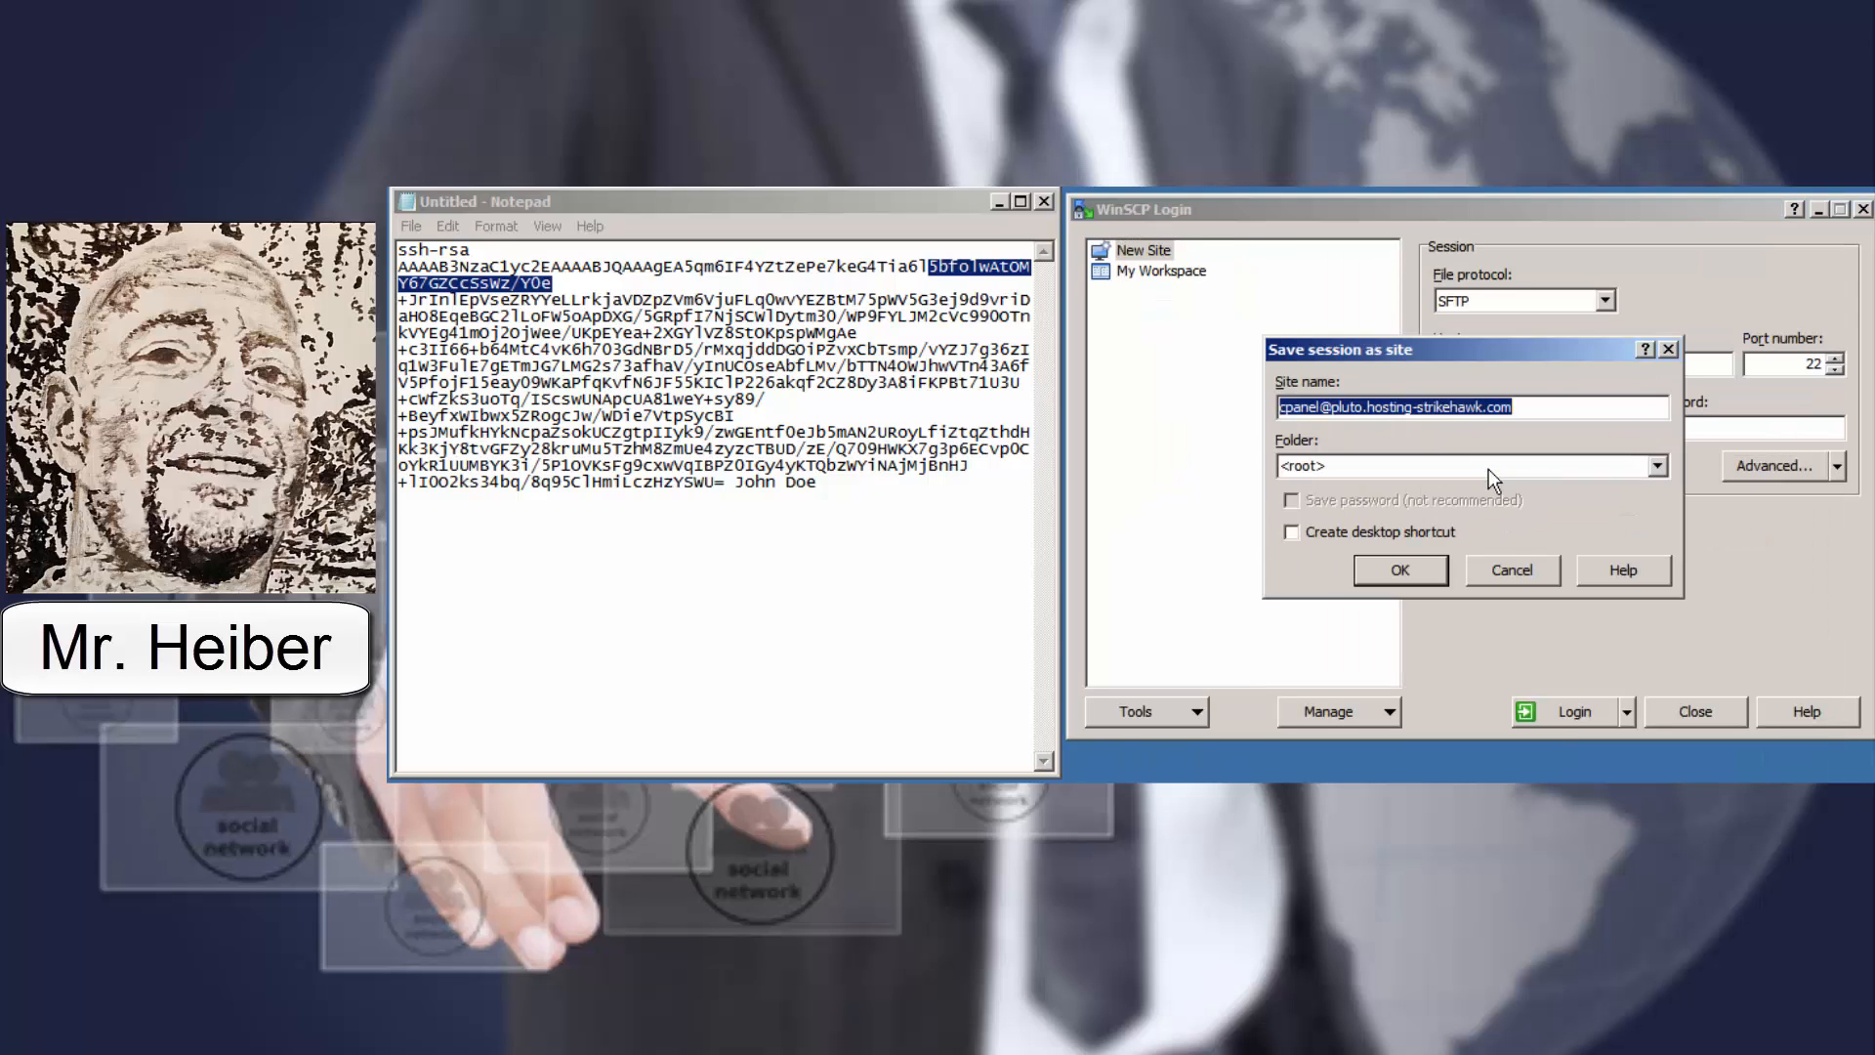
{"action": "left_click", "coordinate": [1655, 465]}
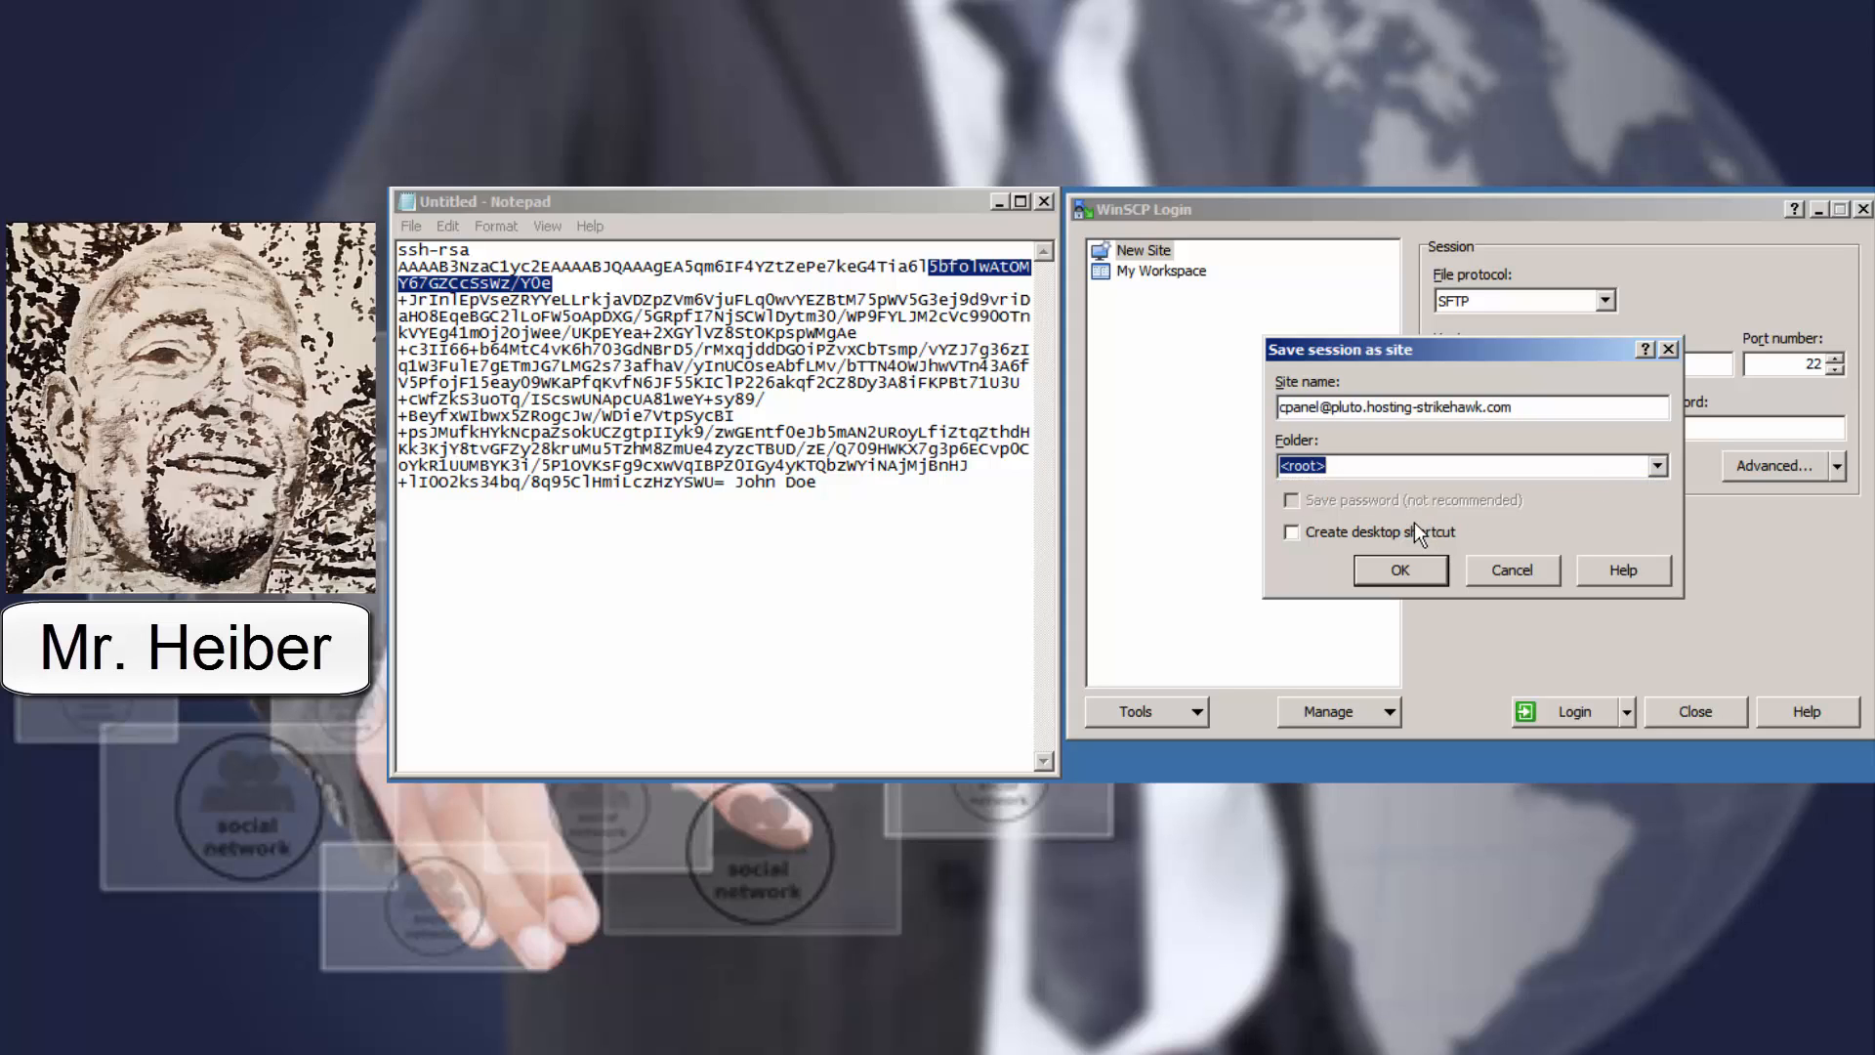
{"action": "type", "text": "compan"}
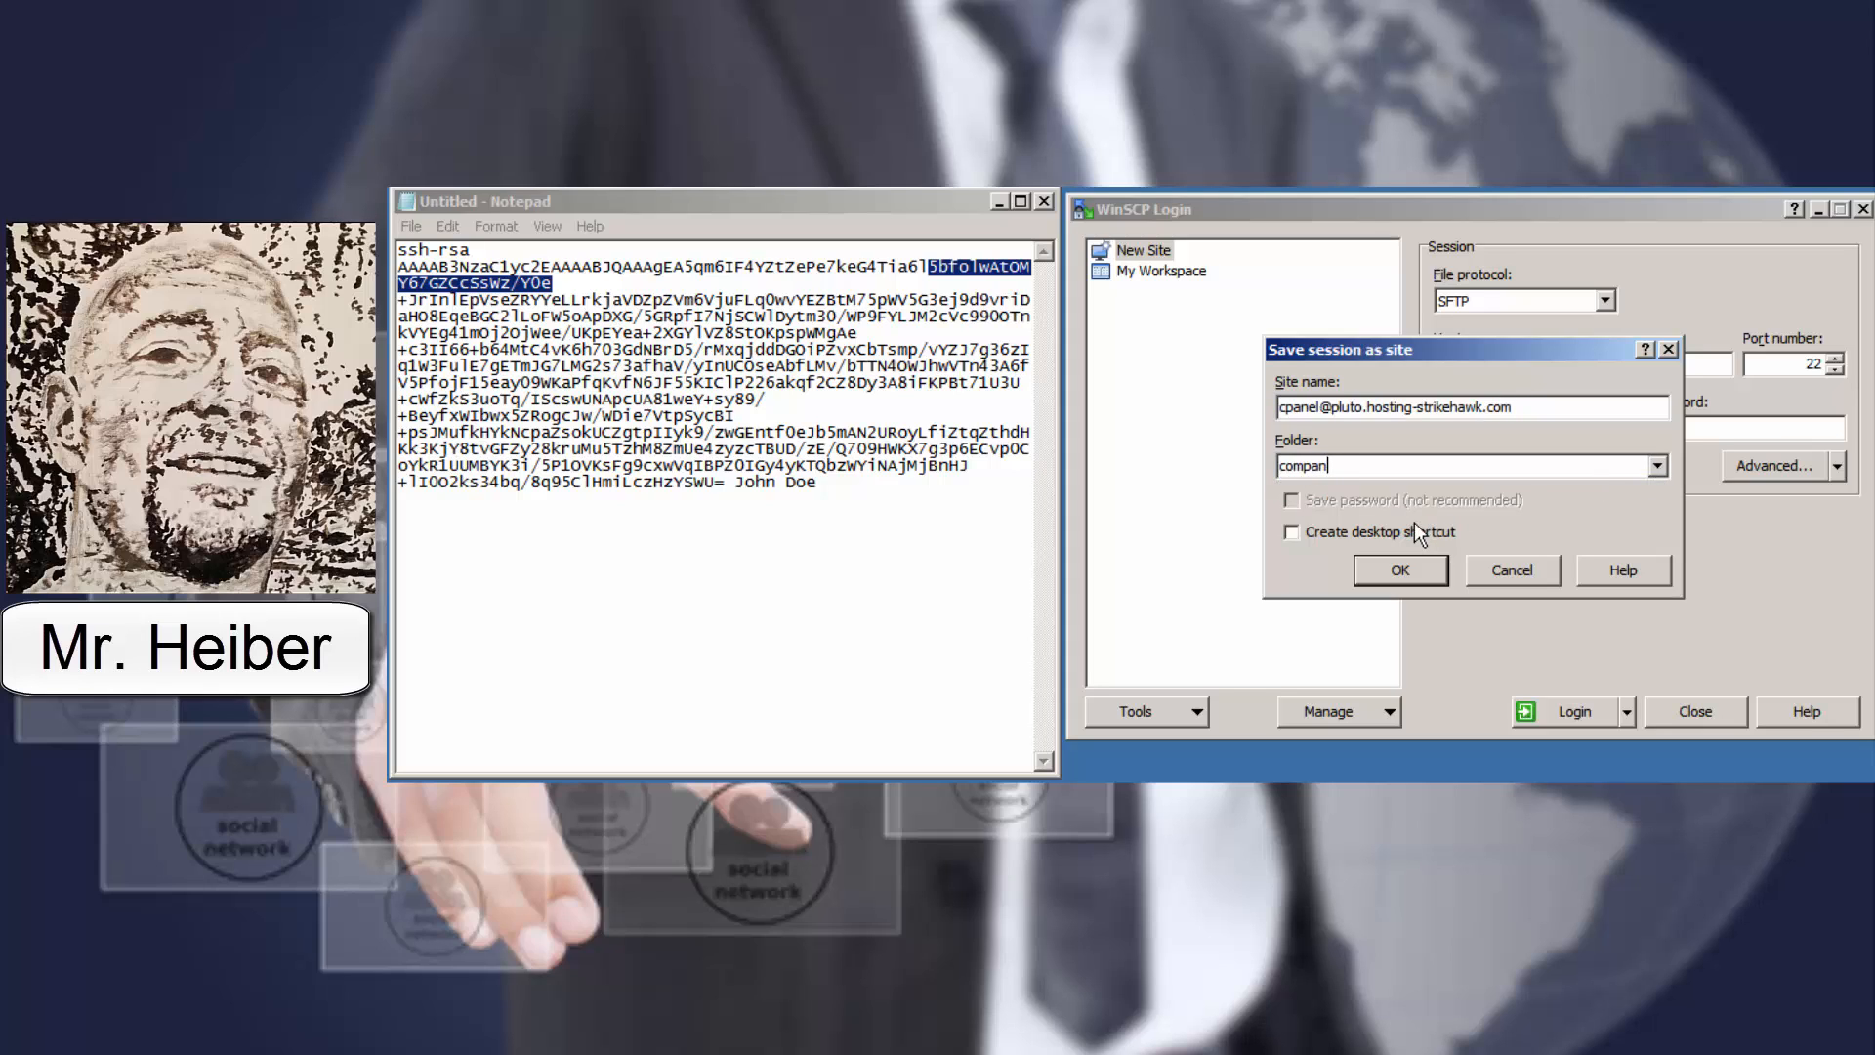
{"action": "type", "text": "y"}
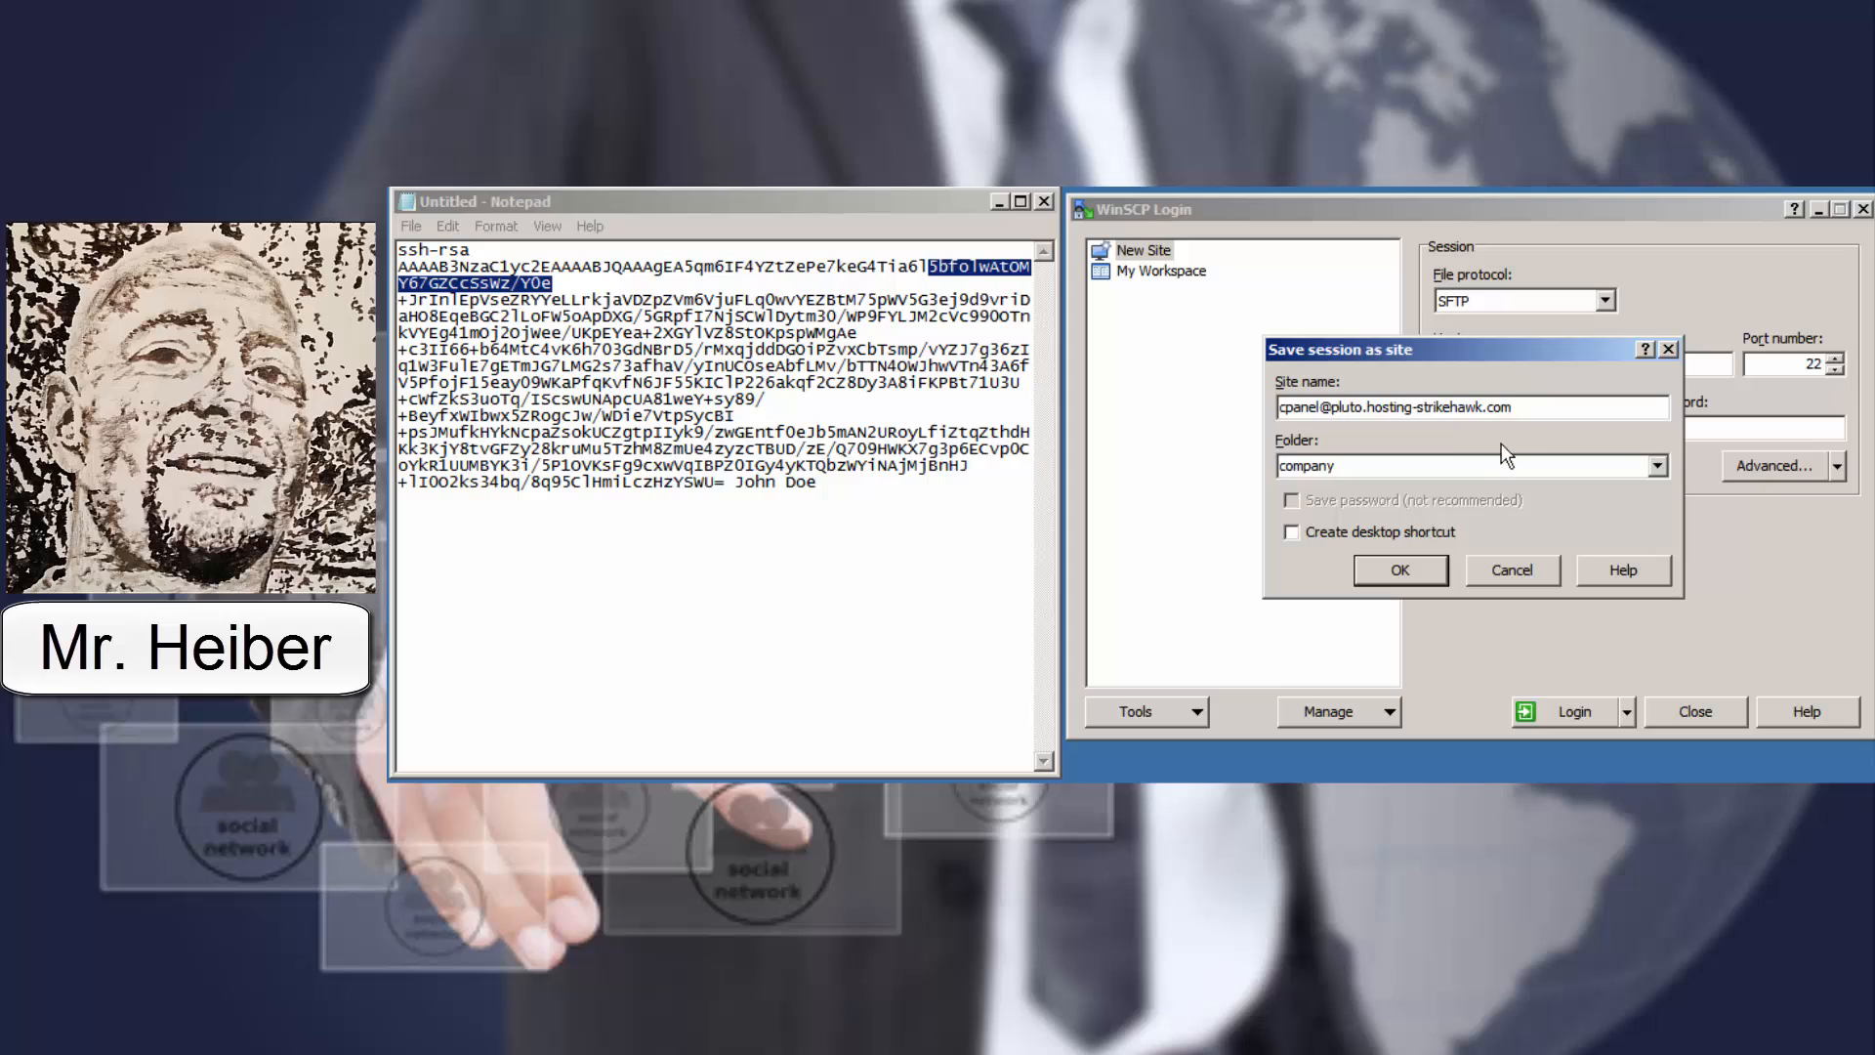
{"action": "triple_click", "coordinate": [1470, 406]}
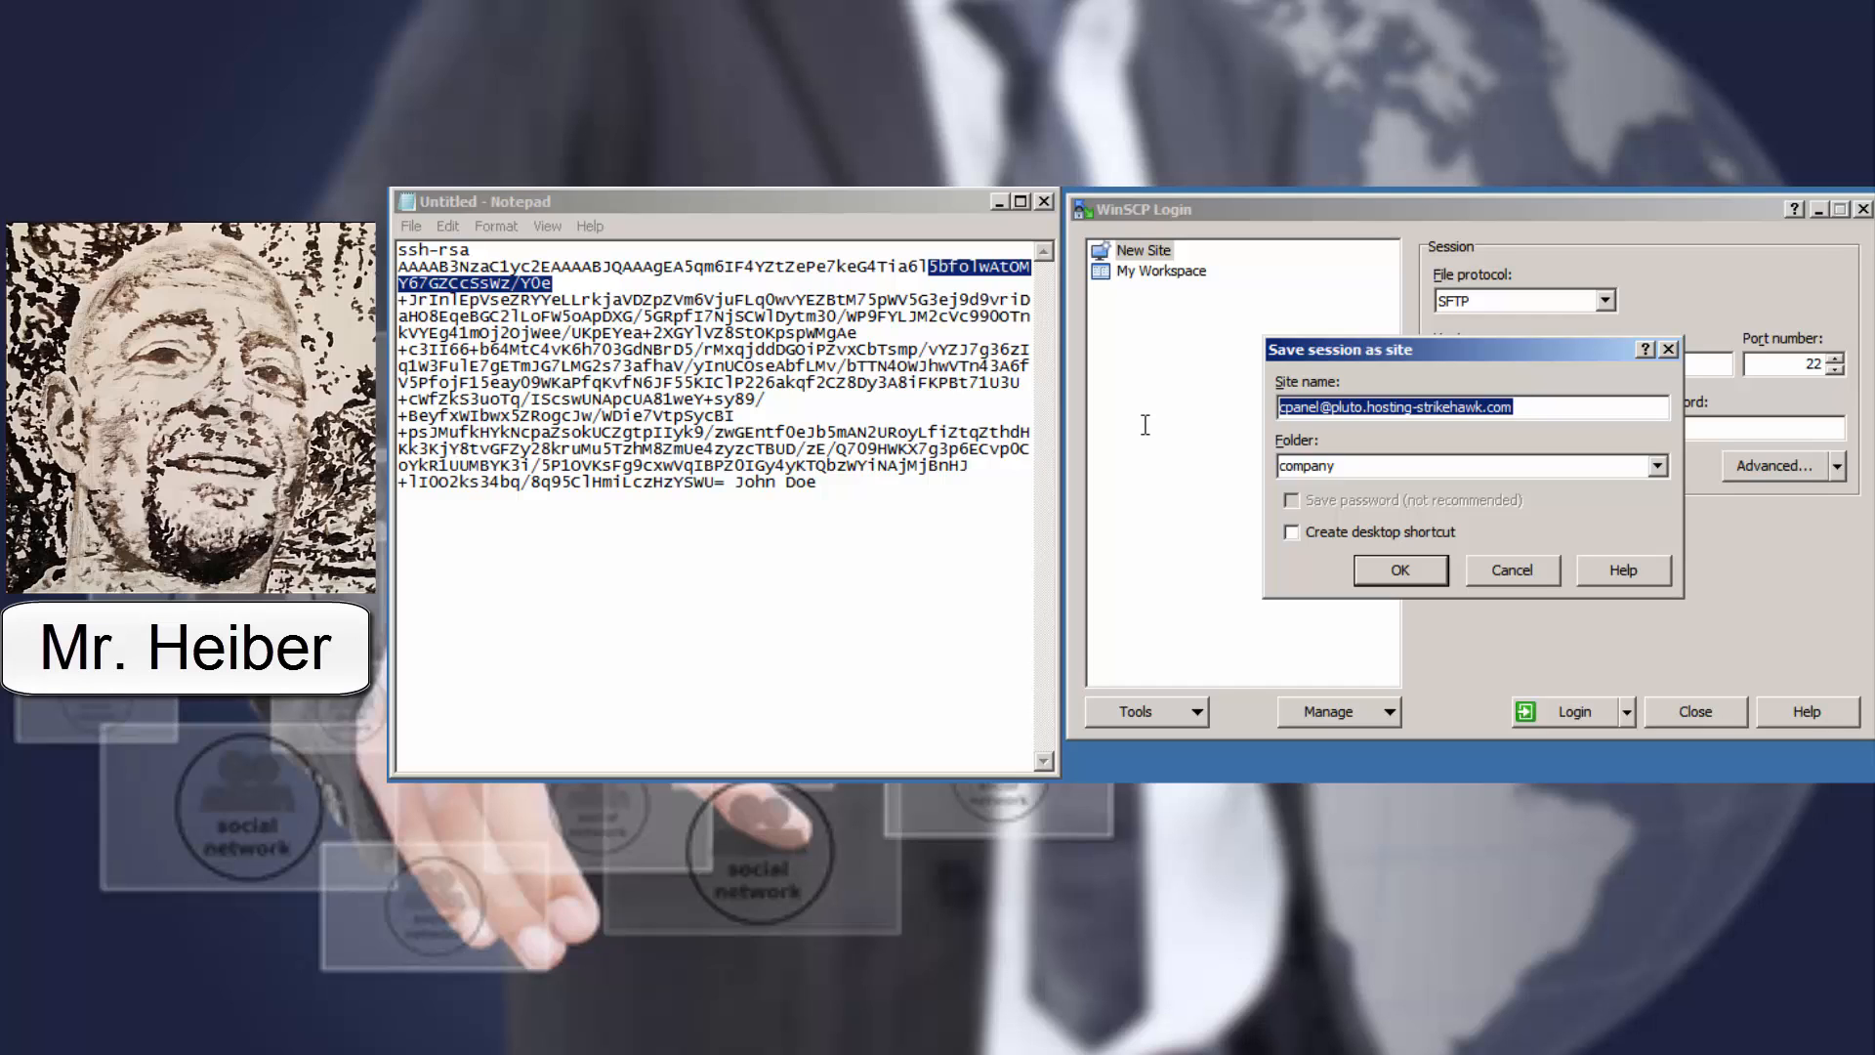
{"action": "type", "text": "website.com"}
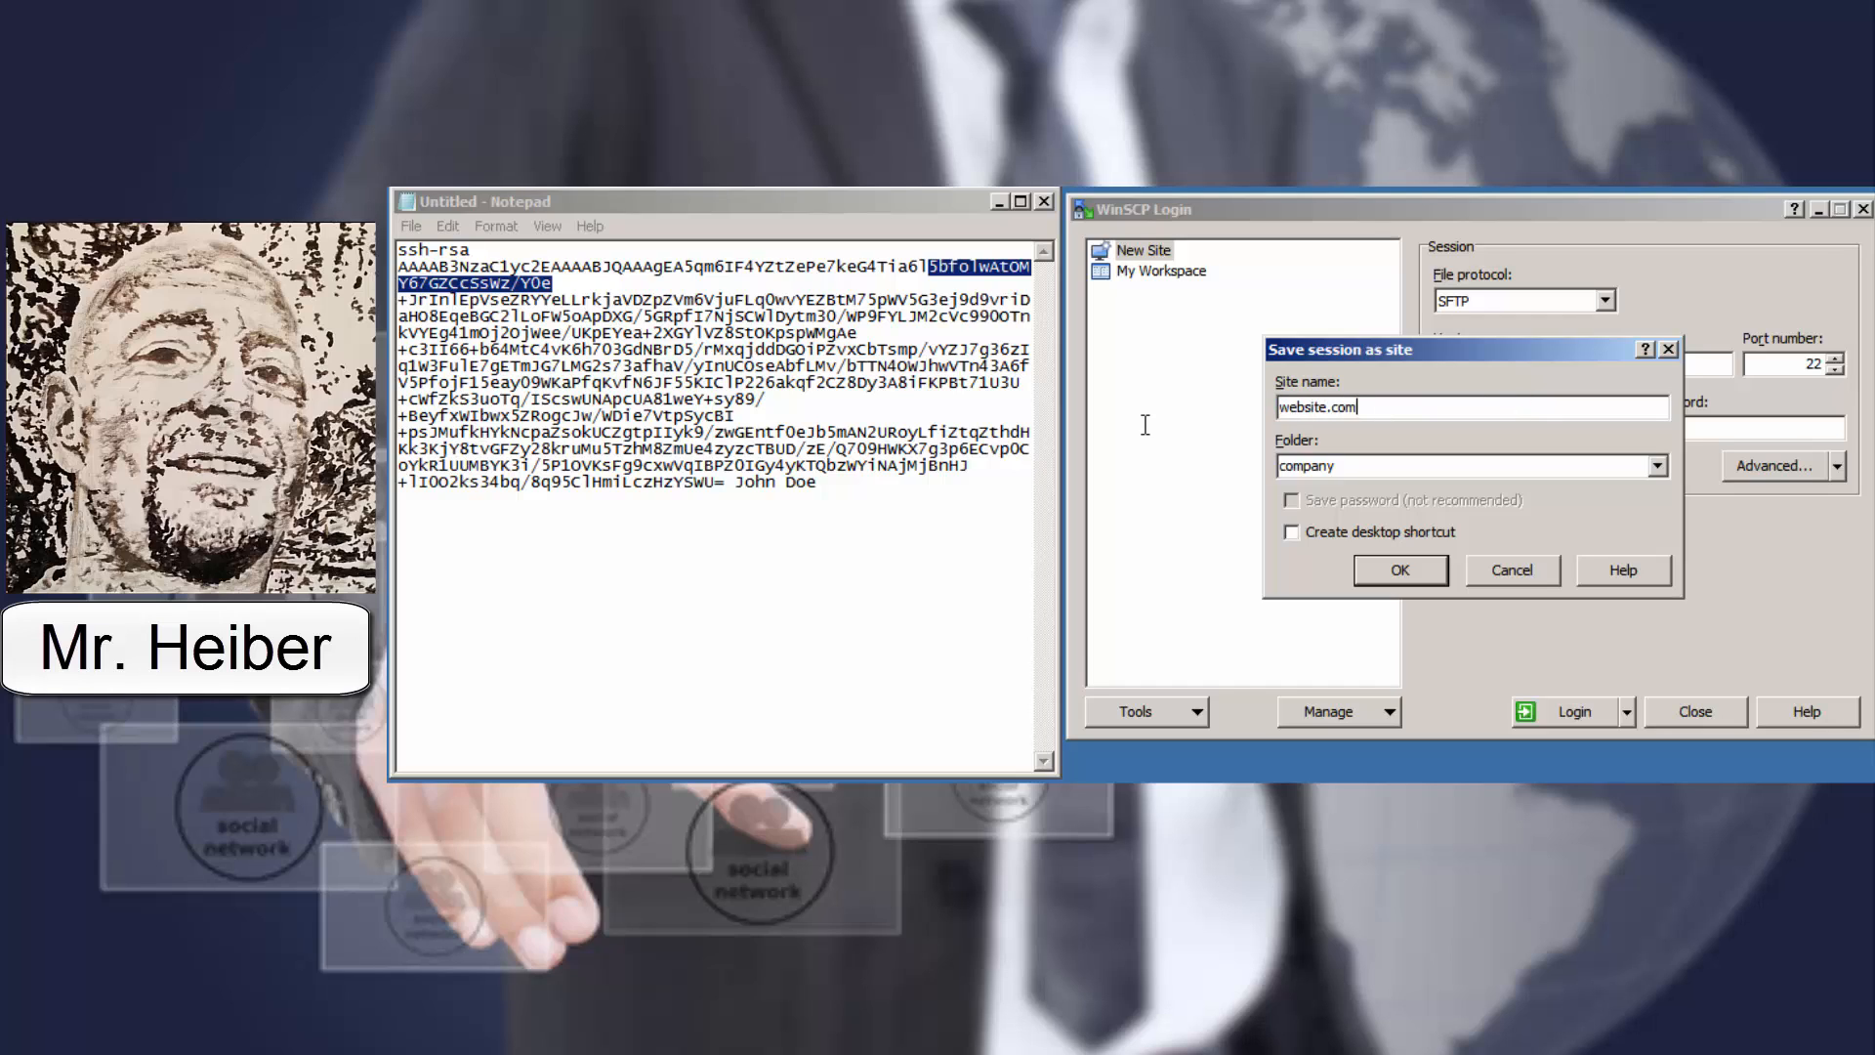
{"action": "mouse_move", "coordinate": [1336, 569]}
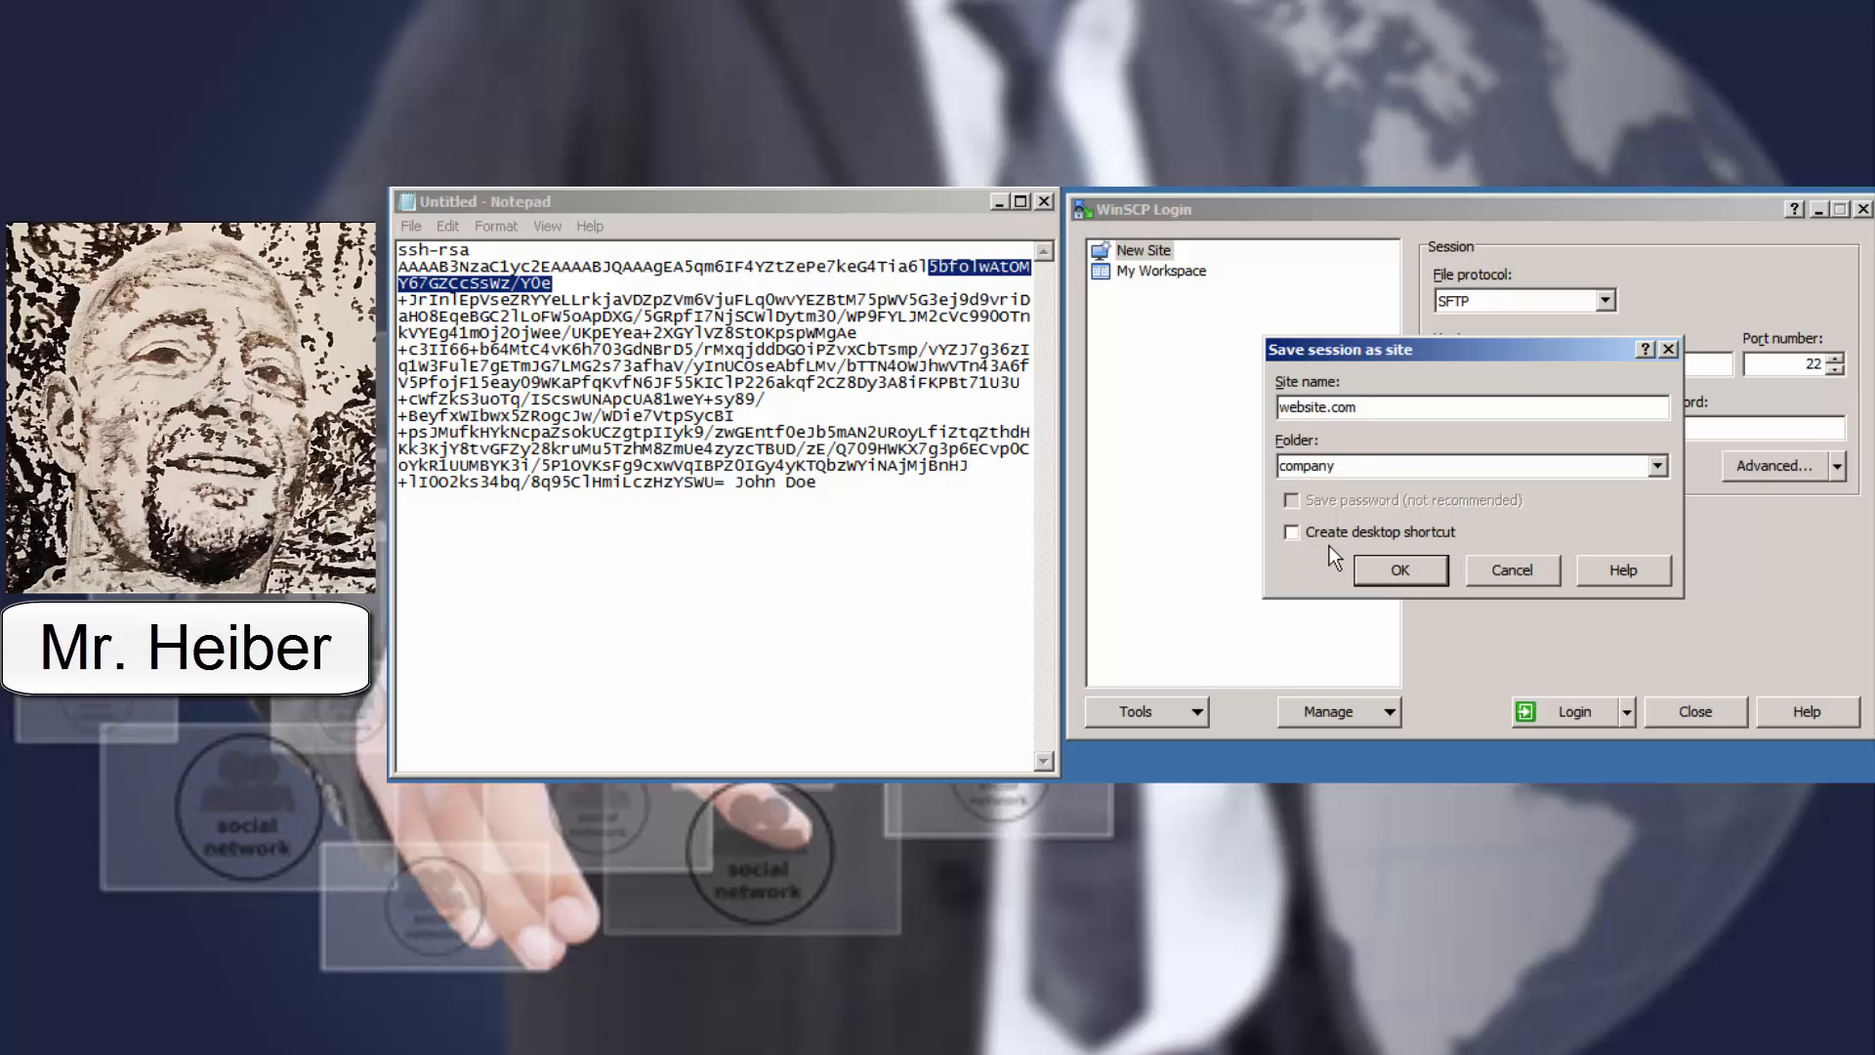
{"action": "mouse_move", "coordinate": [1408, 571]}
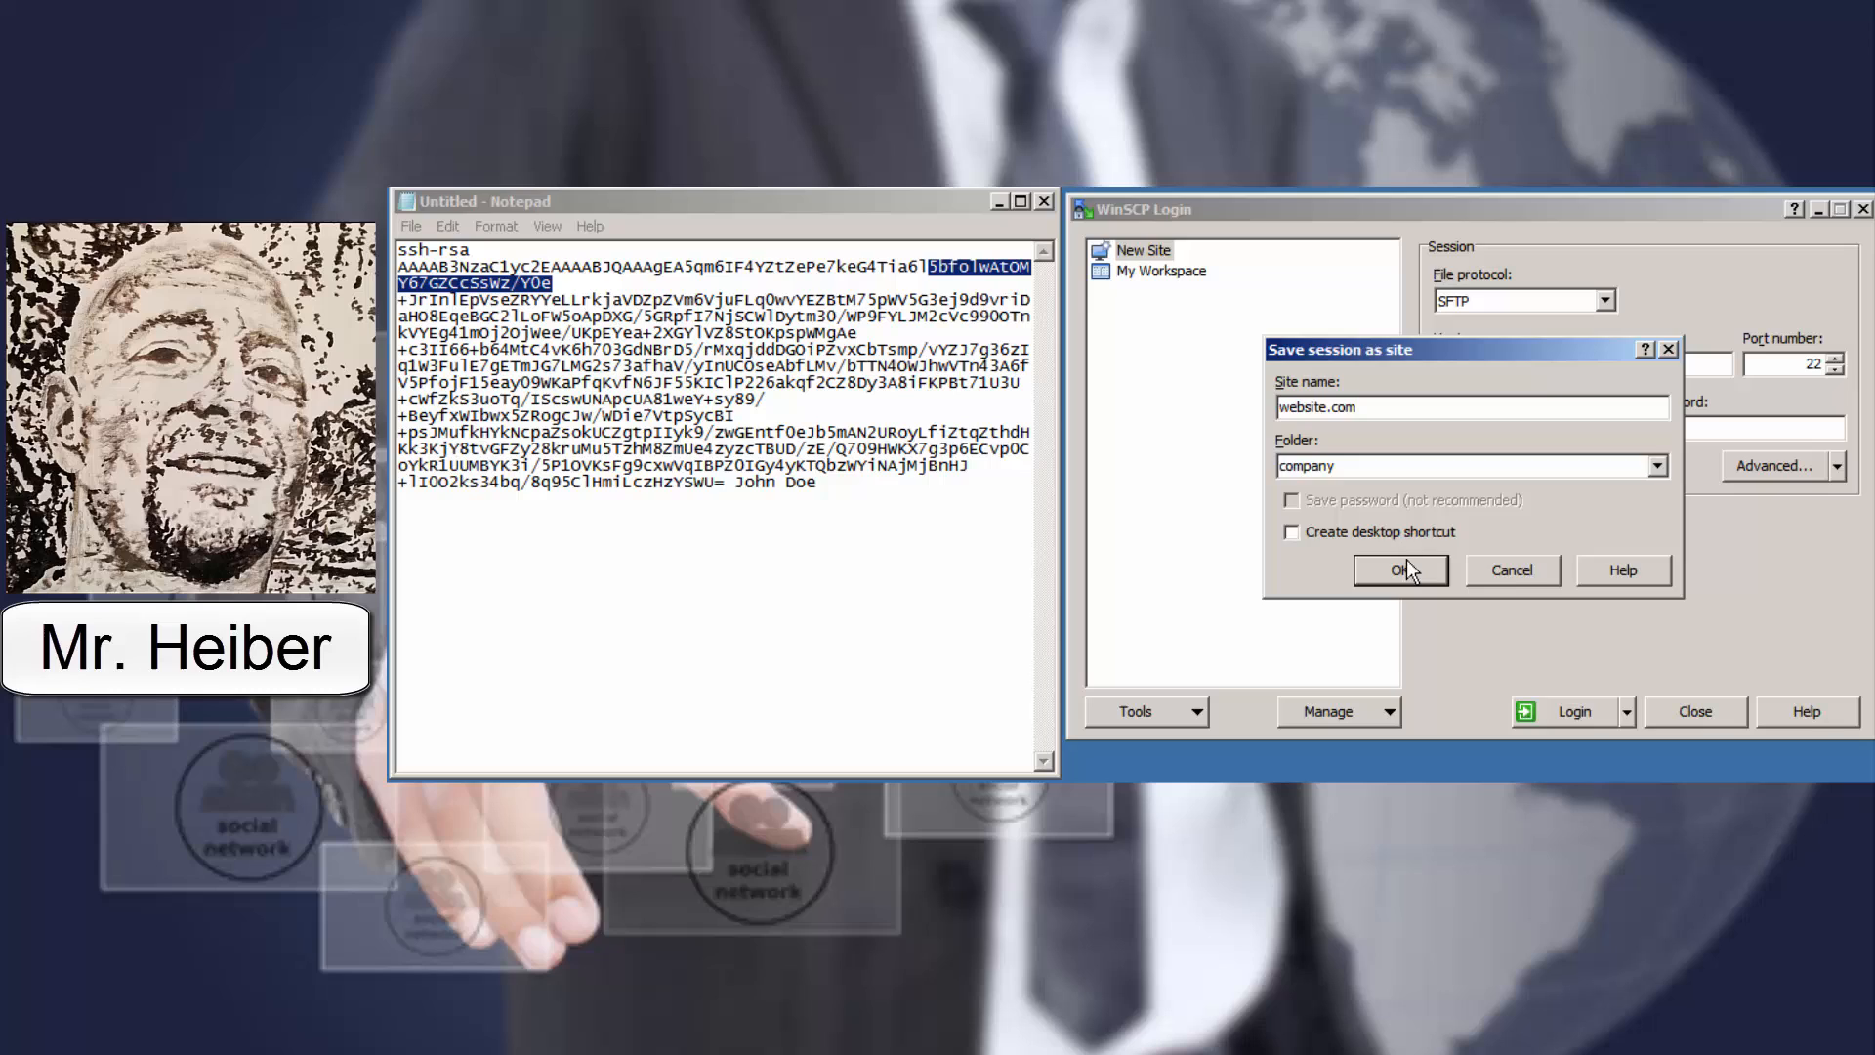
{"action": "left_click", "coordinate": [1399, 569]}
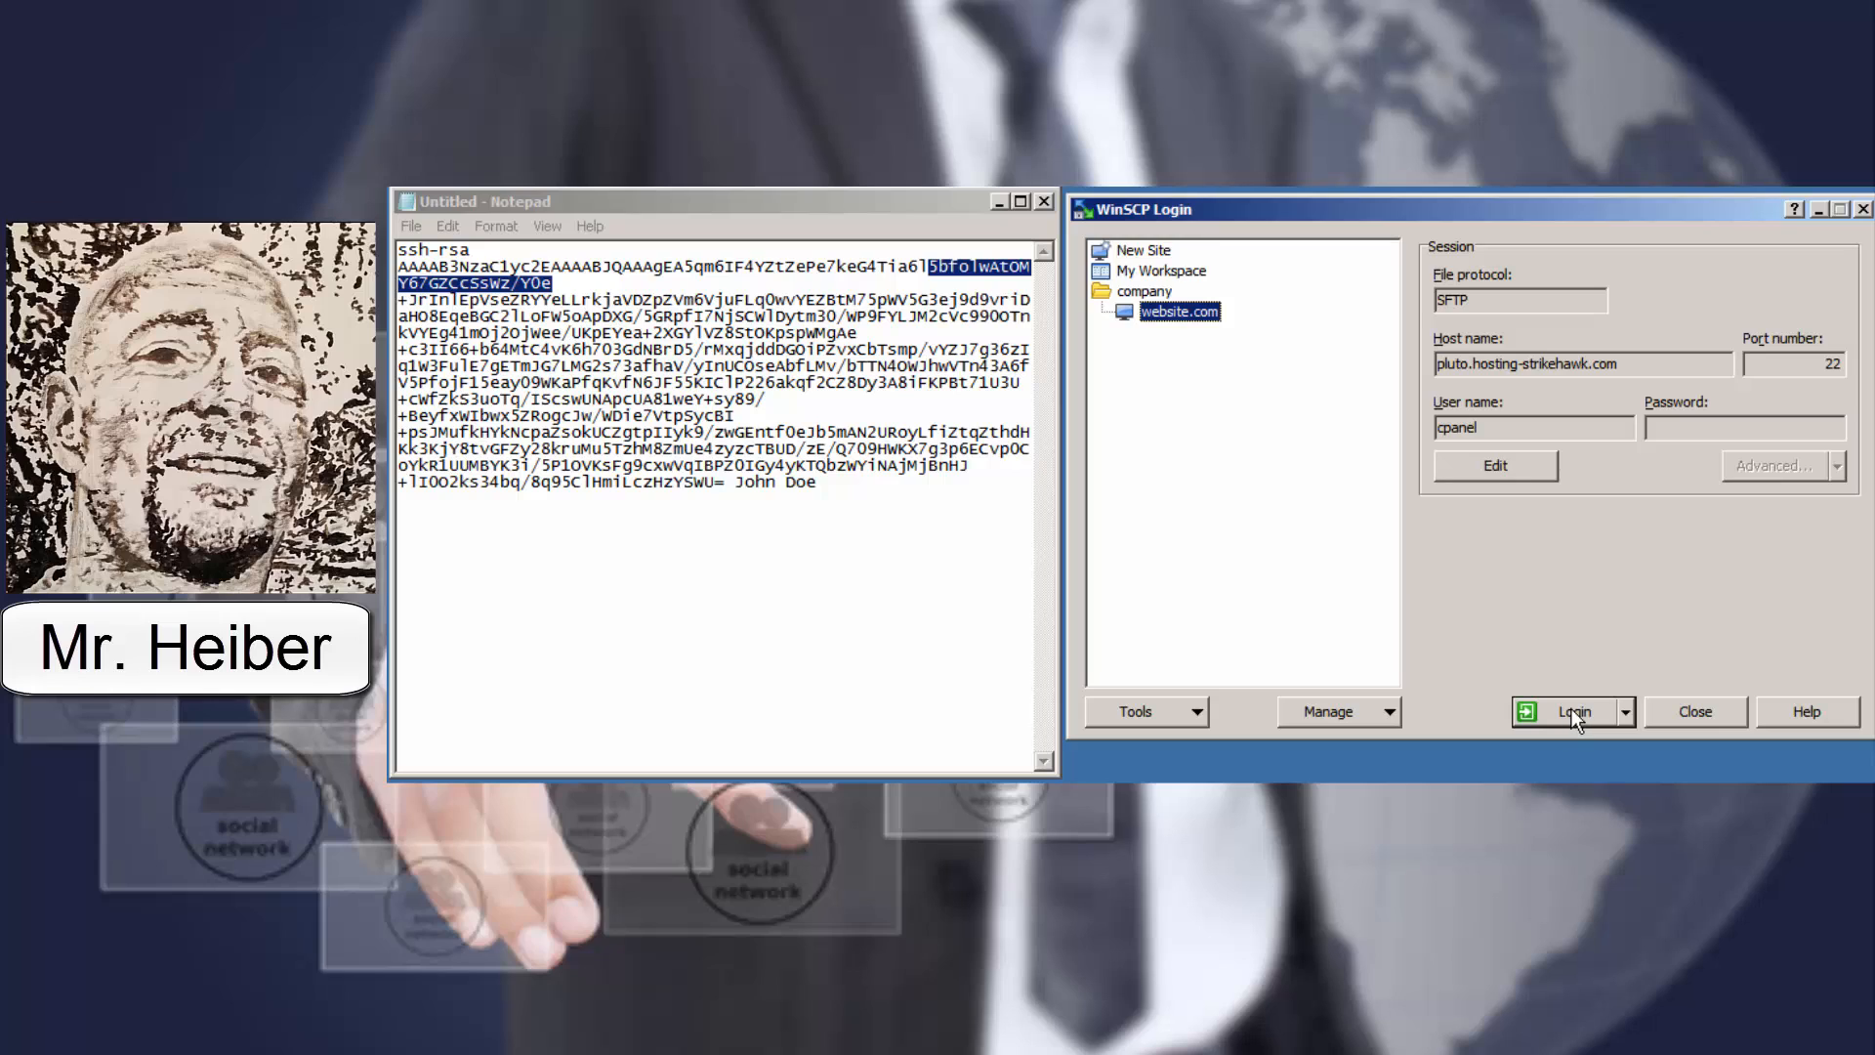
{"action": "mouse_move", "coordinate": [1532, 587]}
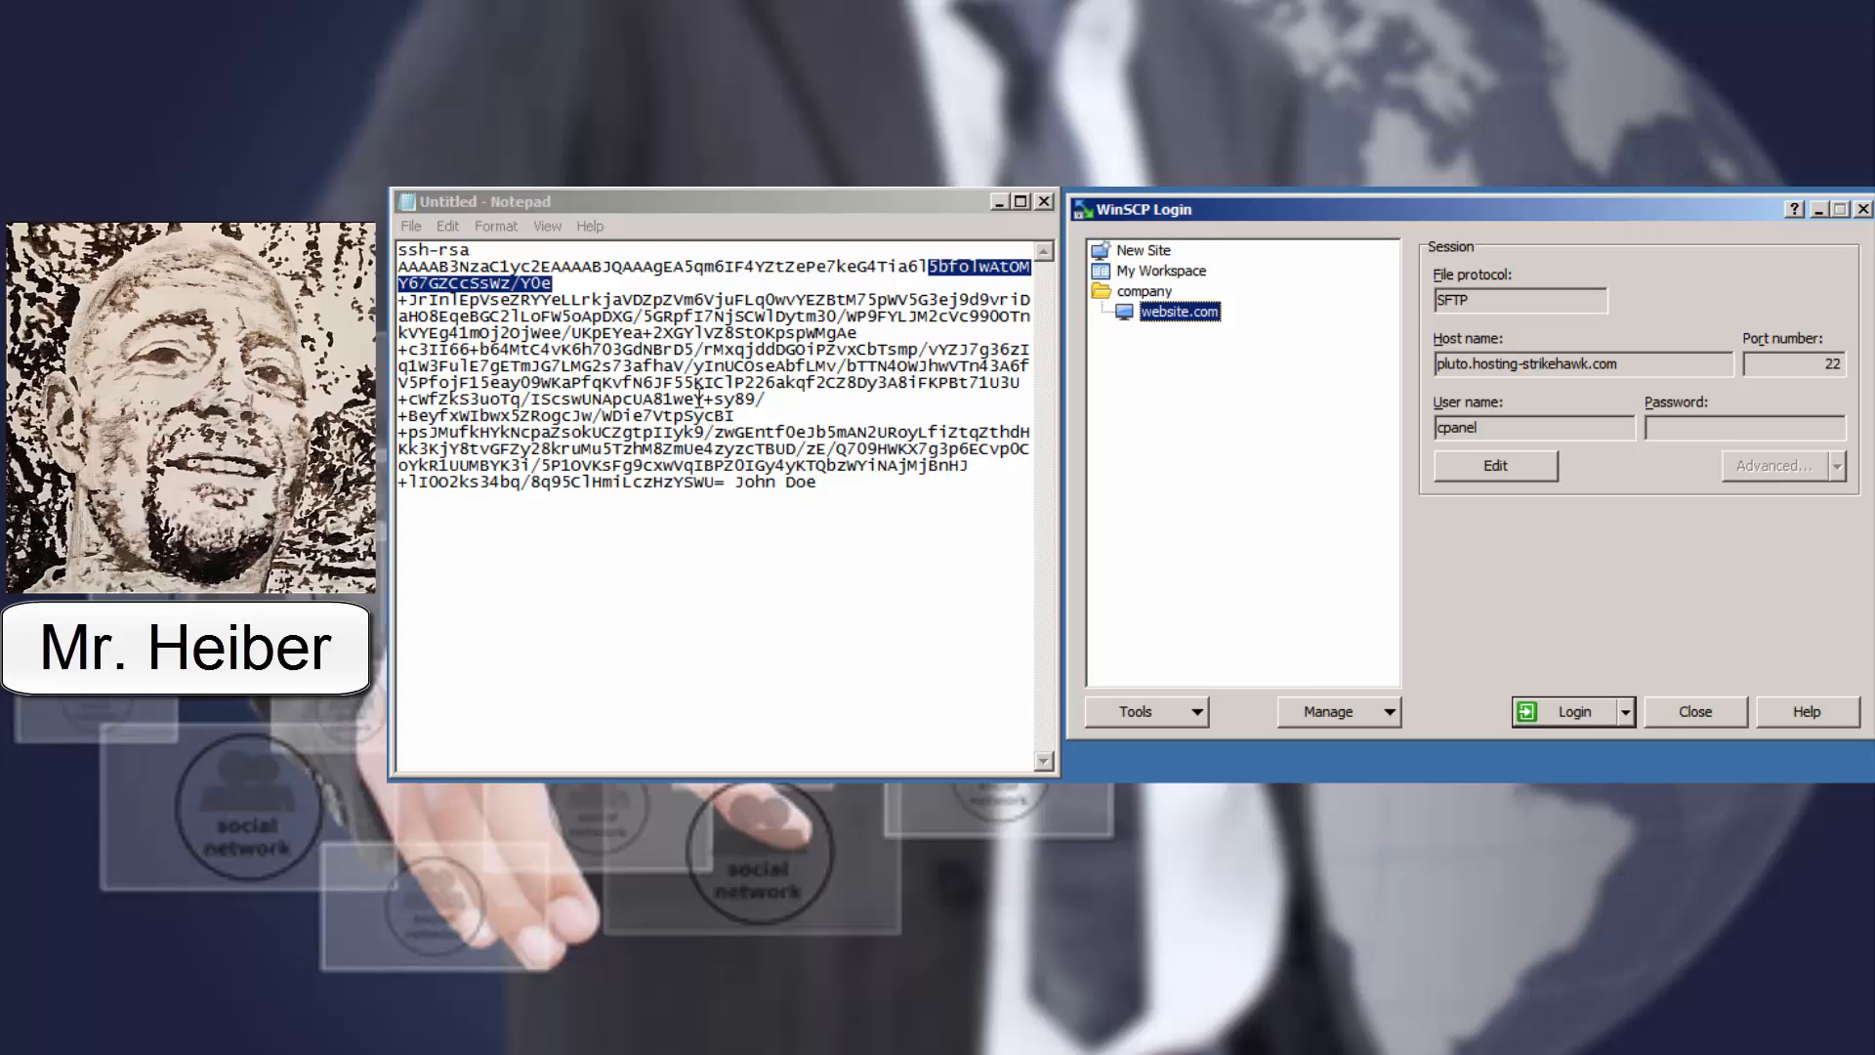
{"action": "mouse_move", "coordinate": [831, 485]}
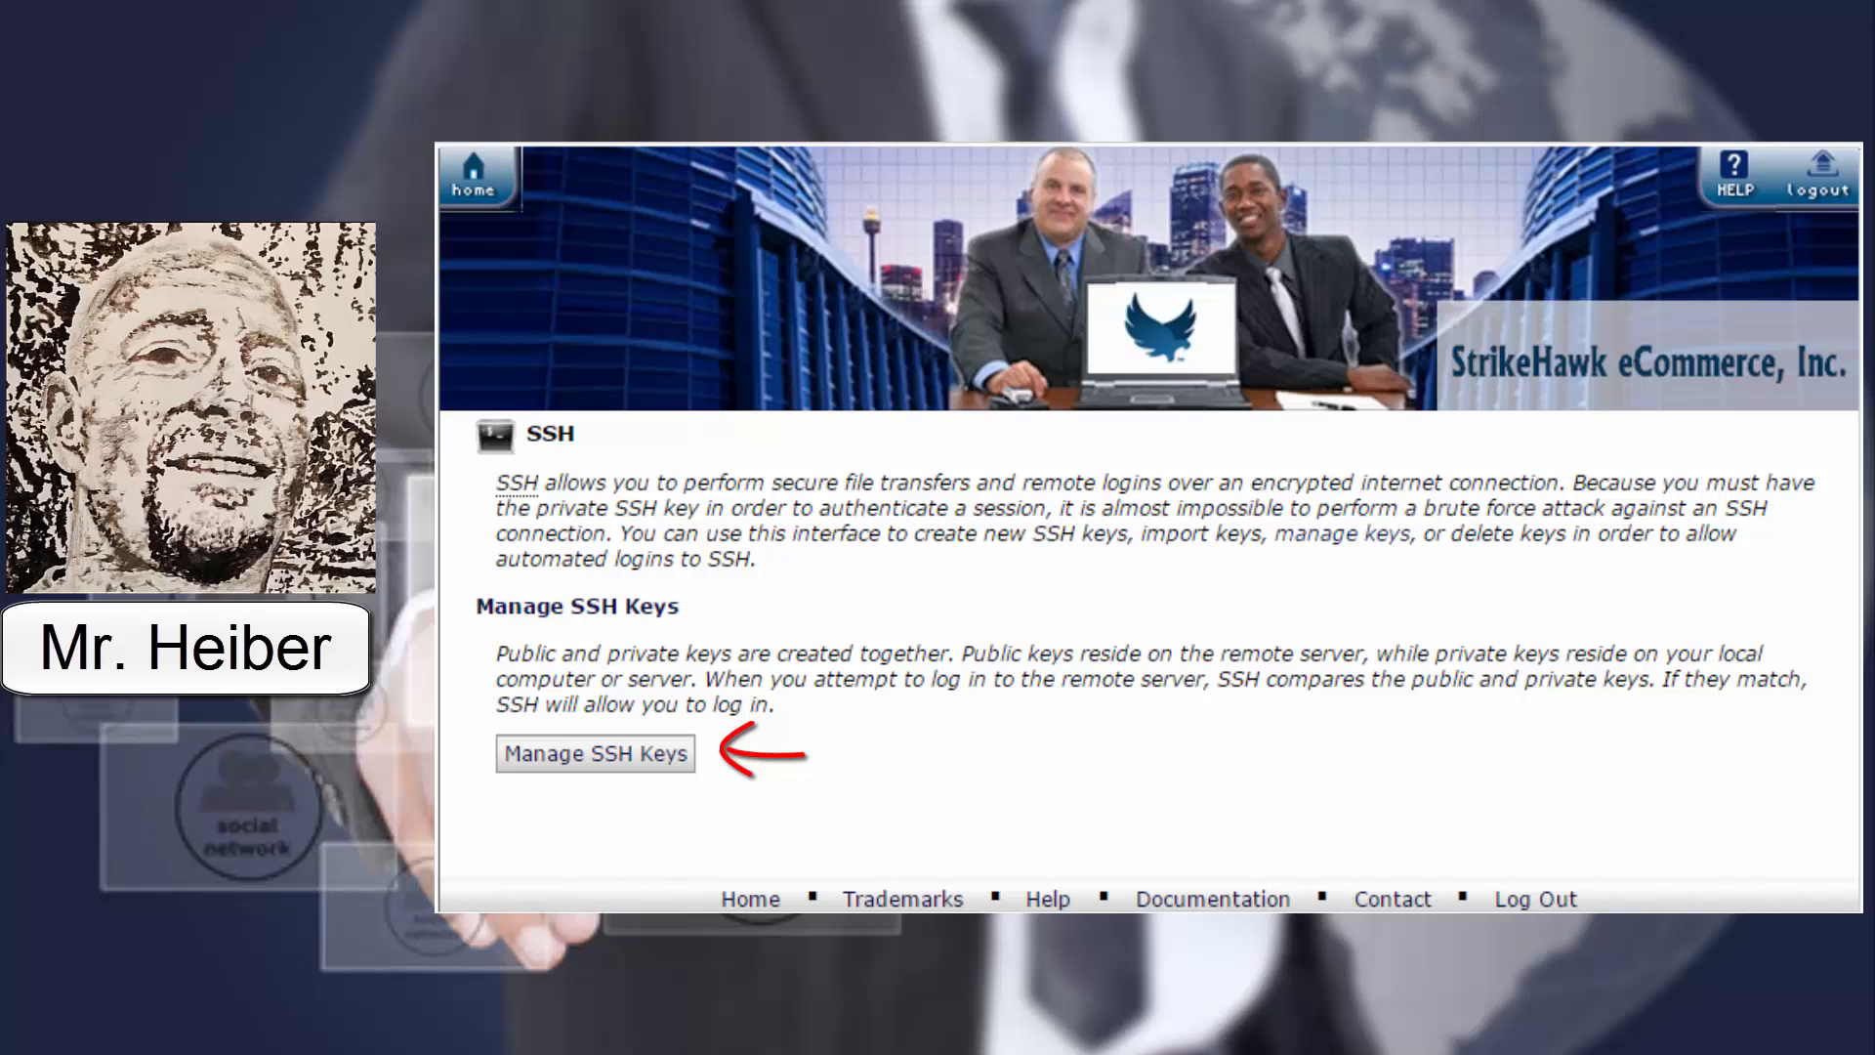
Open Manage SSH Keys and go to the Import Key page
{"action": "left_click", "coordinate": [594, 753]}
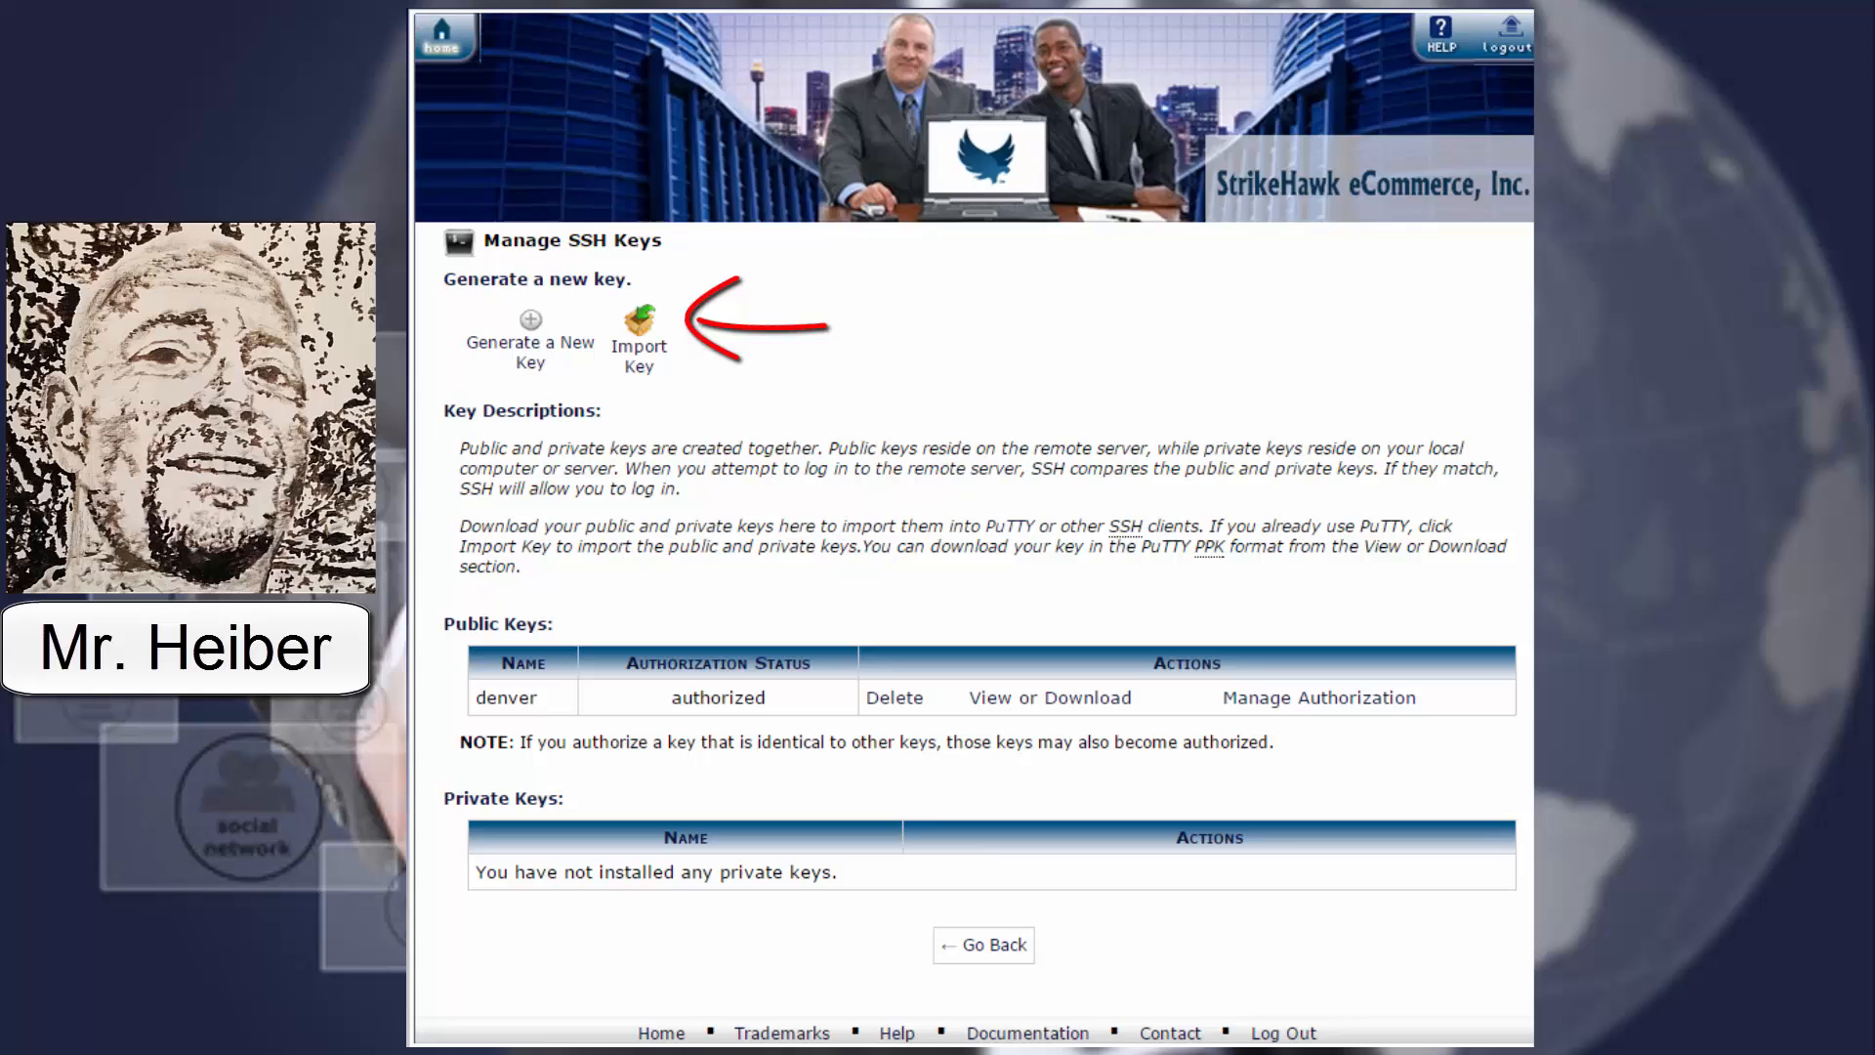
{"action": "left_click", "coordinate": [639, 335]}
{"action": "type", "text": "john-doe"}
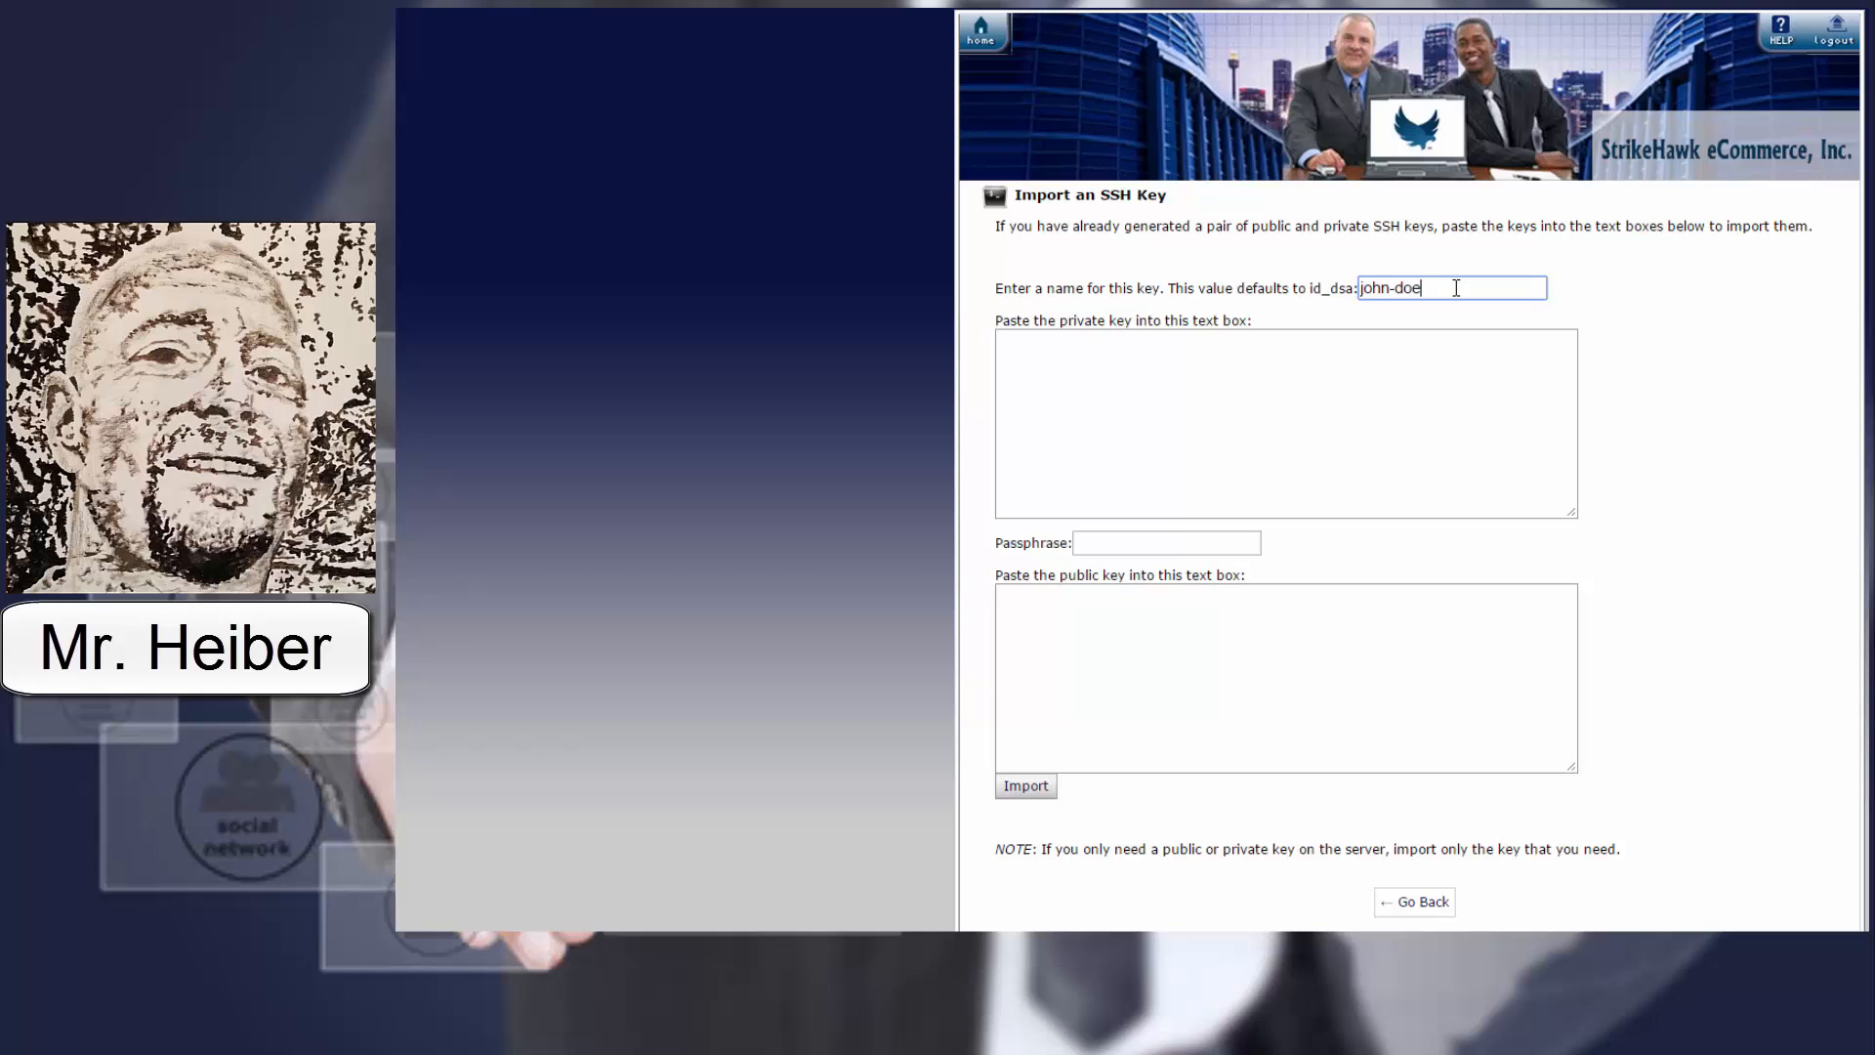
{"action": "mouse_move", "coordinate": [1521, 432]}
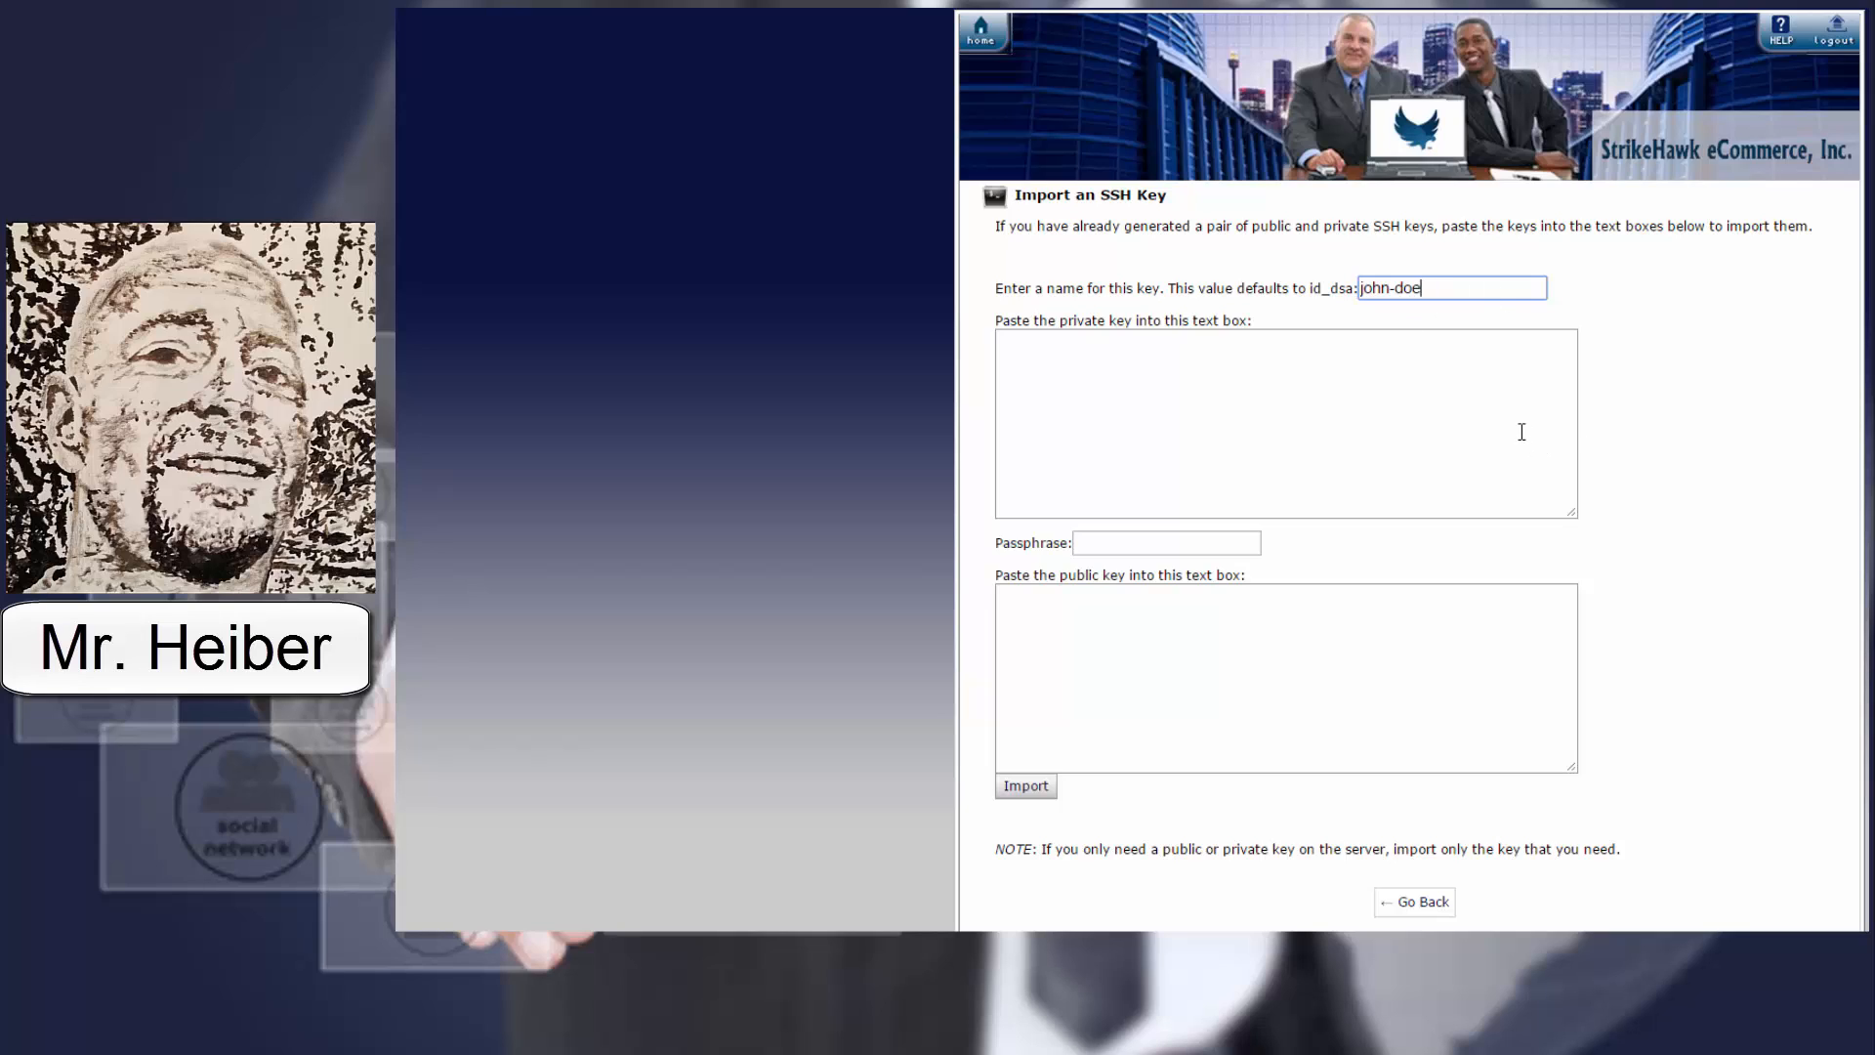
{"action": "mouse_move", "coordinate": [1469, 314]}
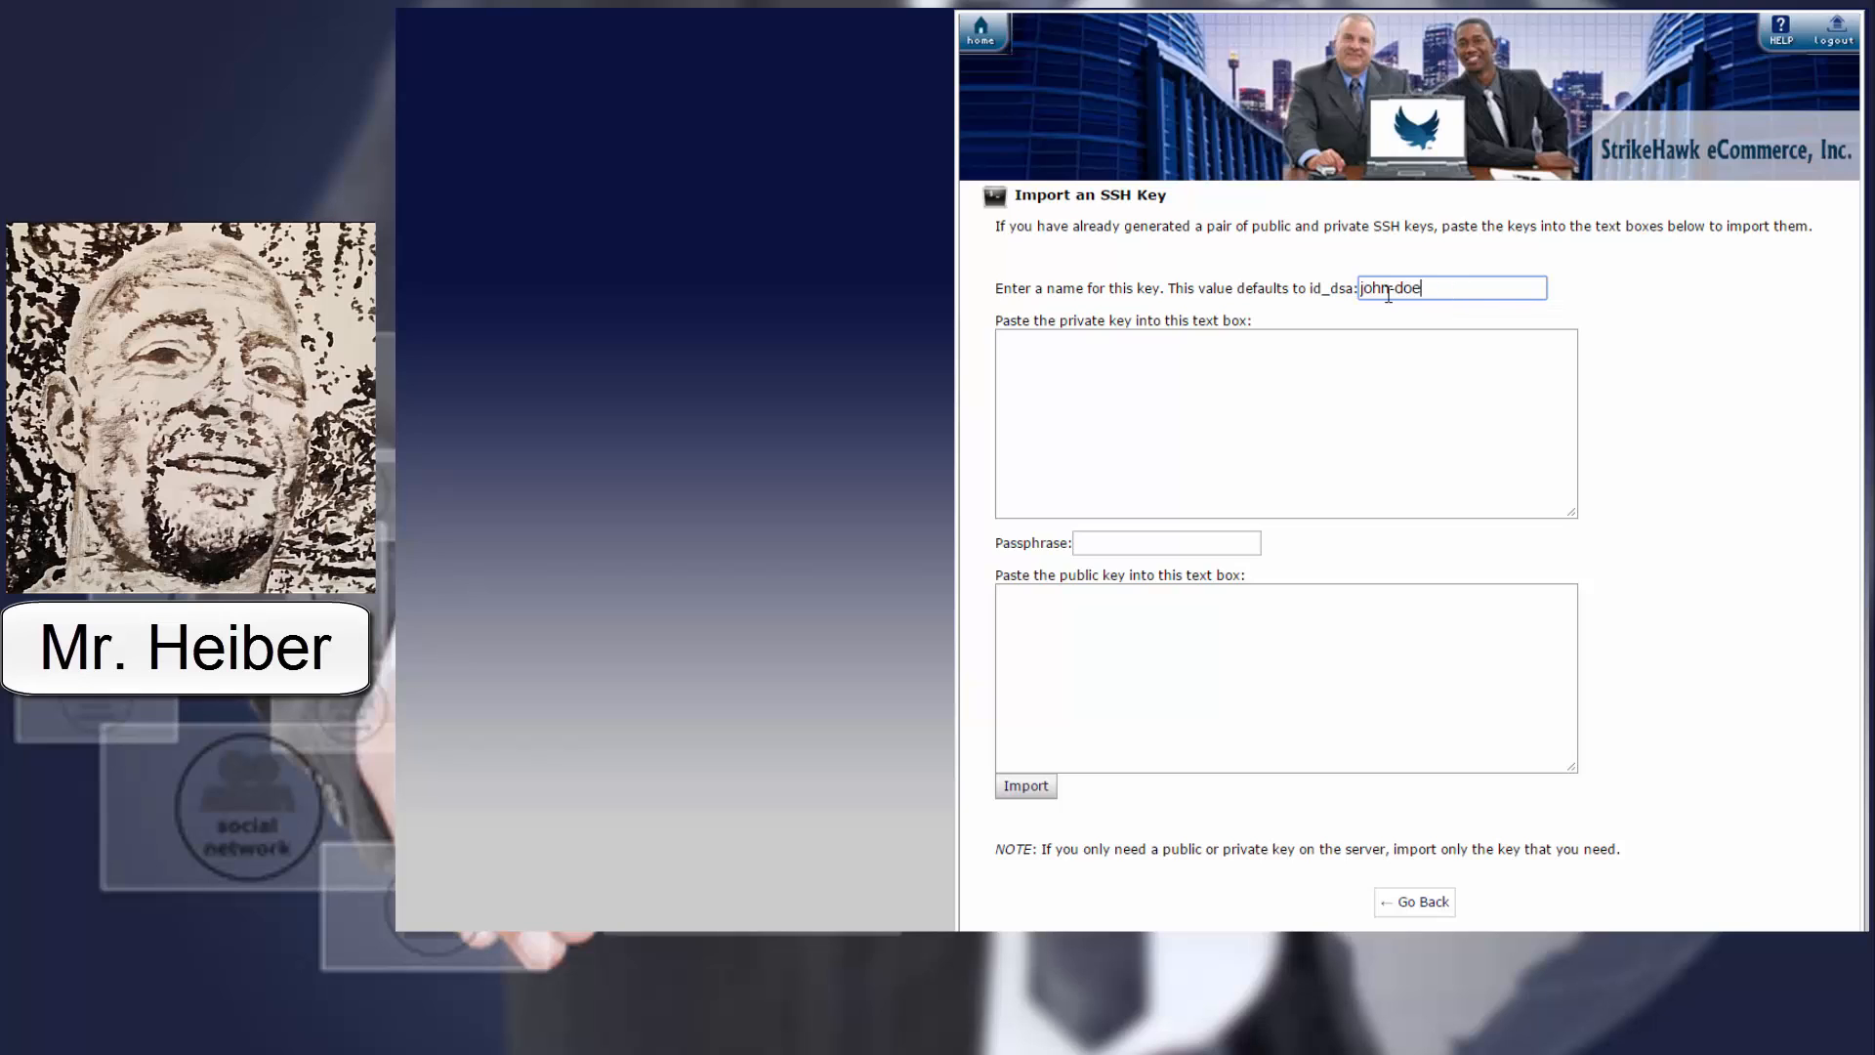
{"action": "mouse_move", "coordinate": [1385, 314]}
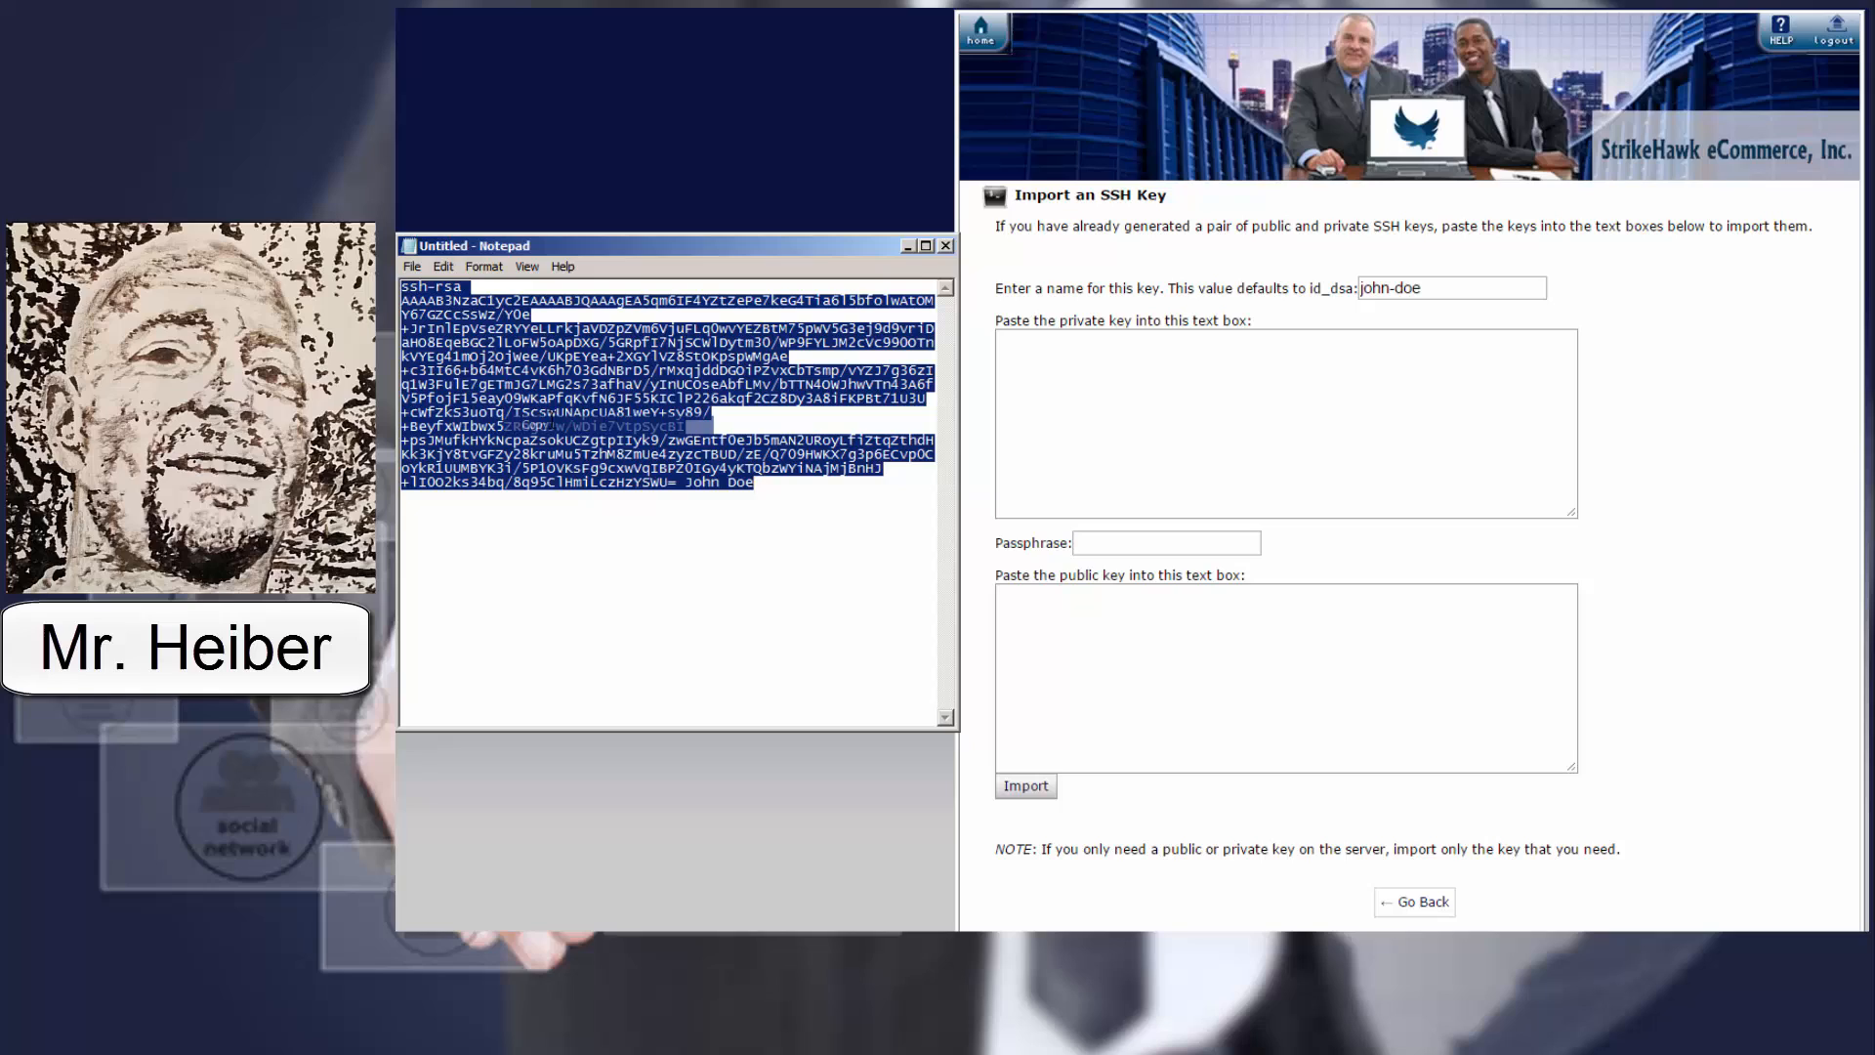
Copy the public key text and import it into cPanel as john-doe
{"action": "right_click", "coordinate": [598, 425]}
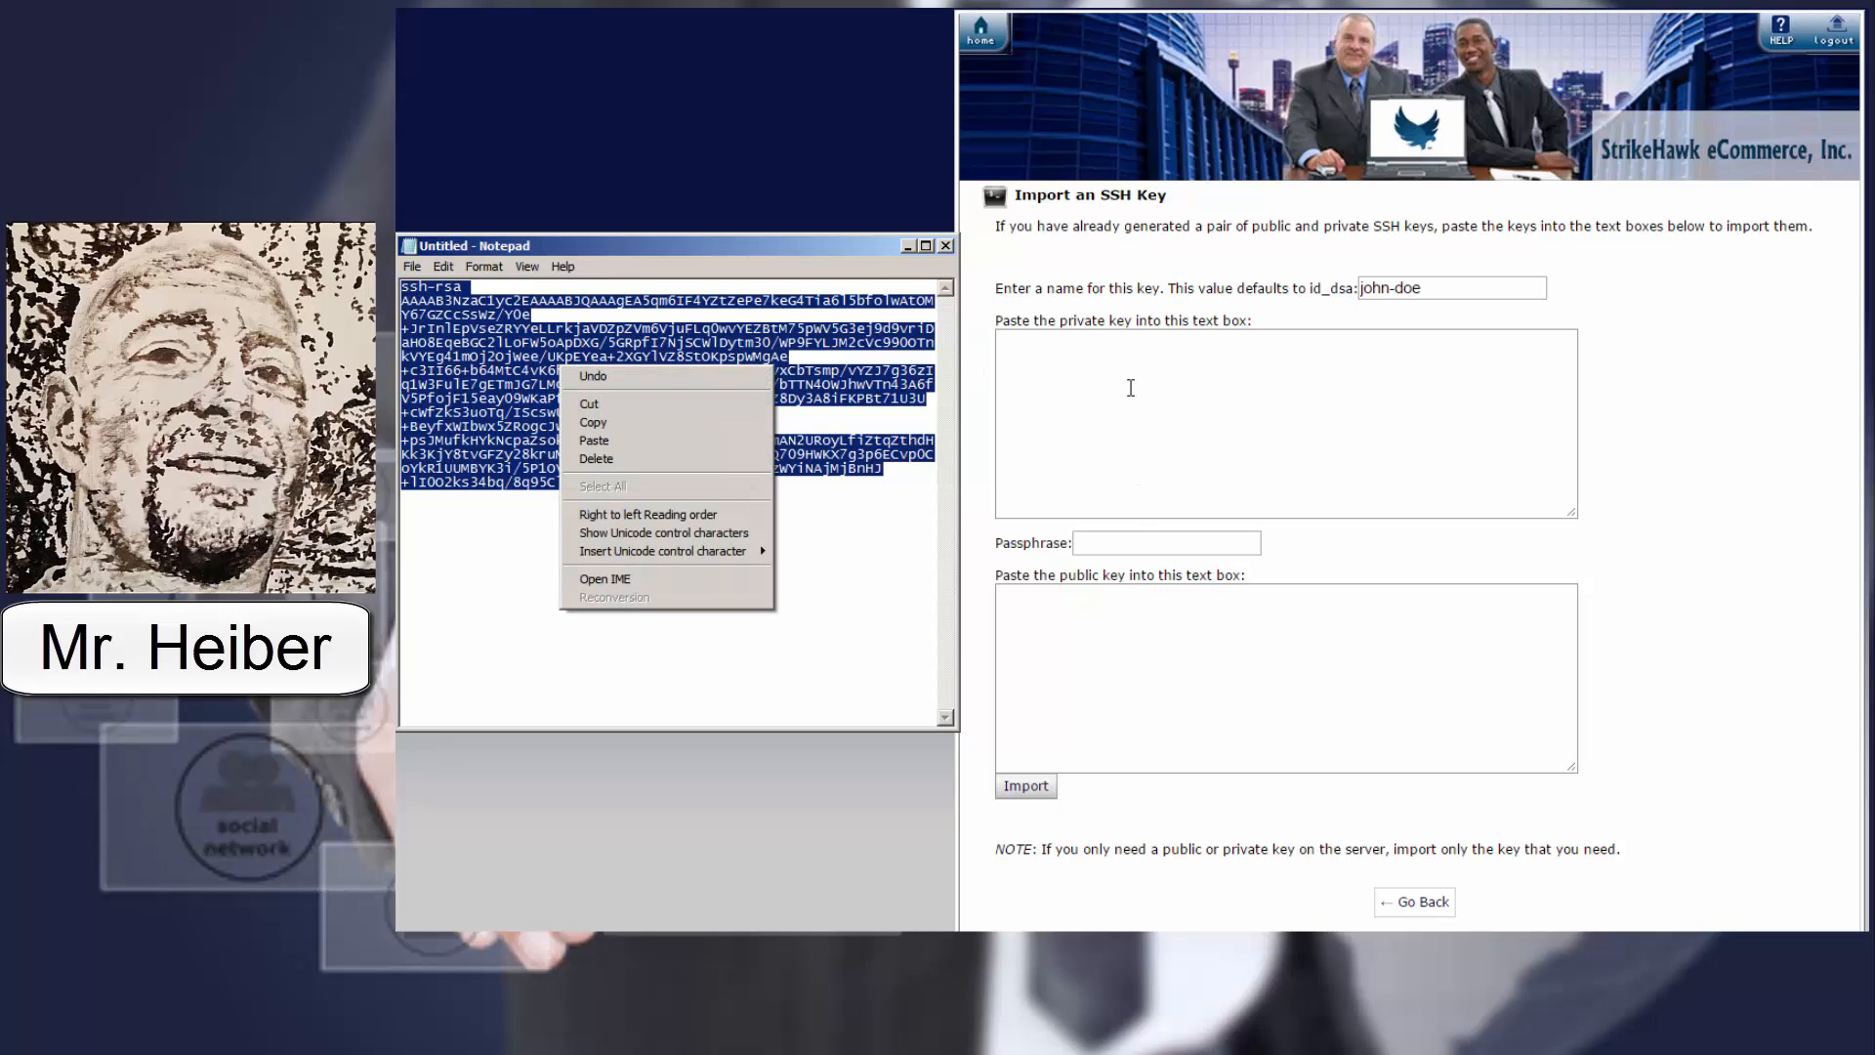
{"action": "left_click", "coordinate": [1285, 676]}
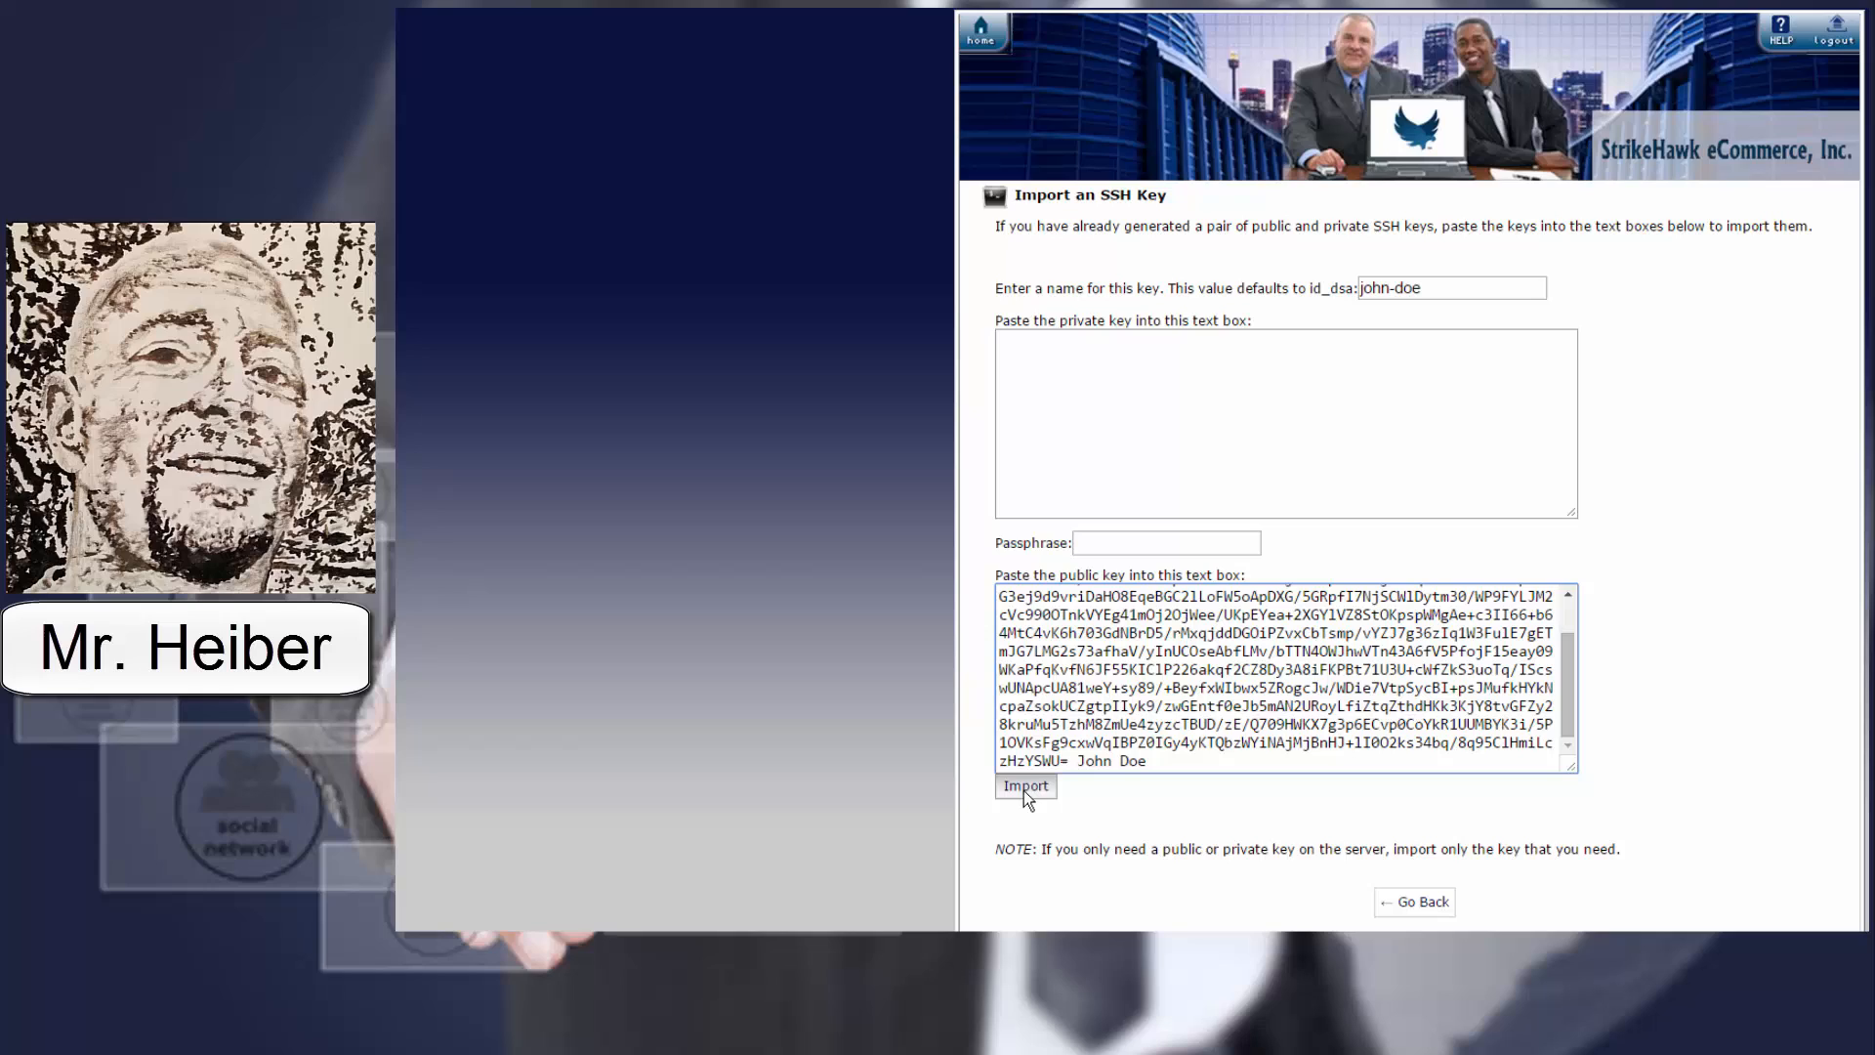
{"action": "left_click", "coordinate": [1024, 785]}
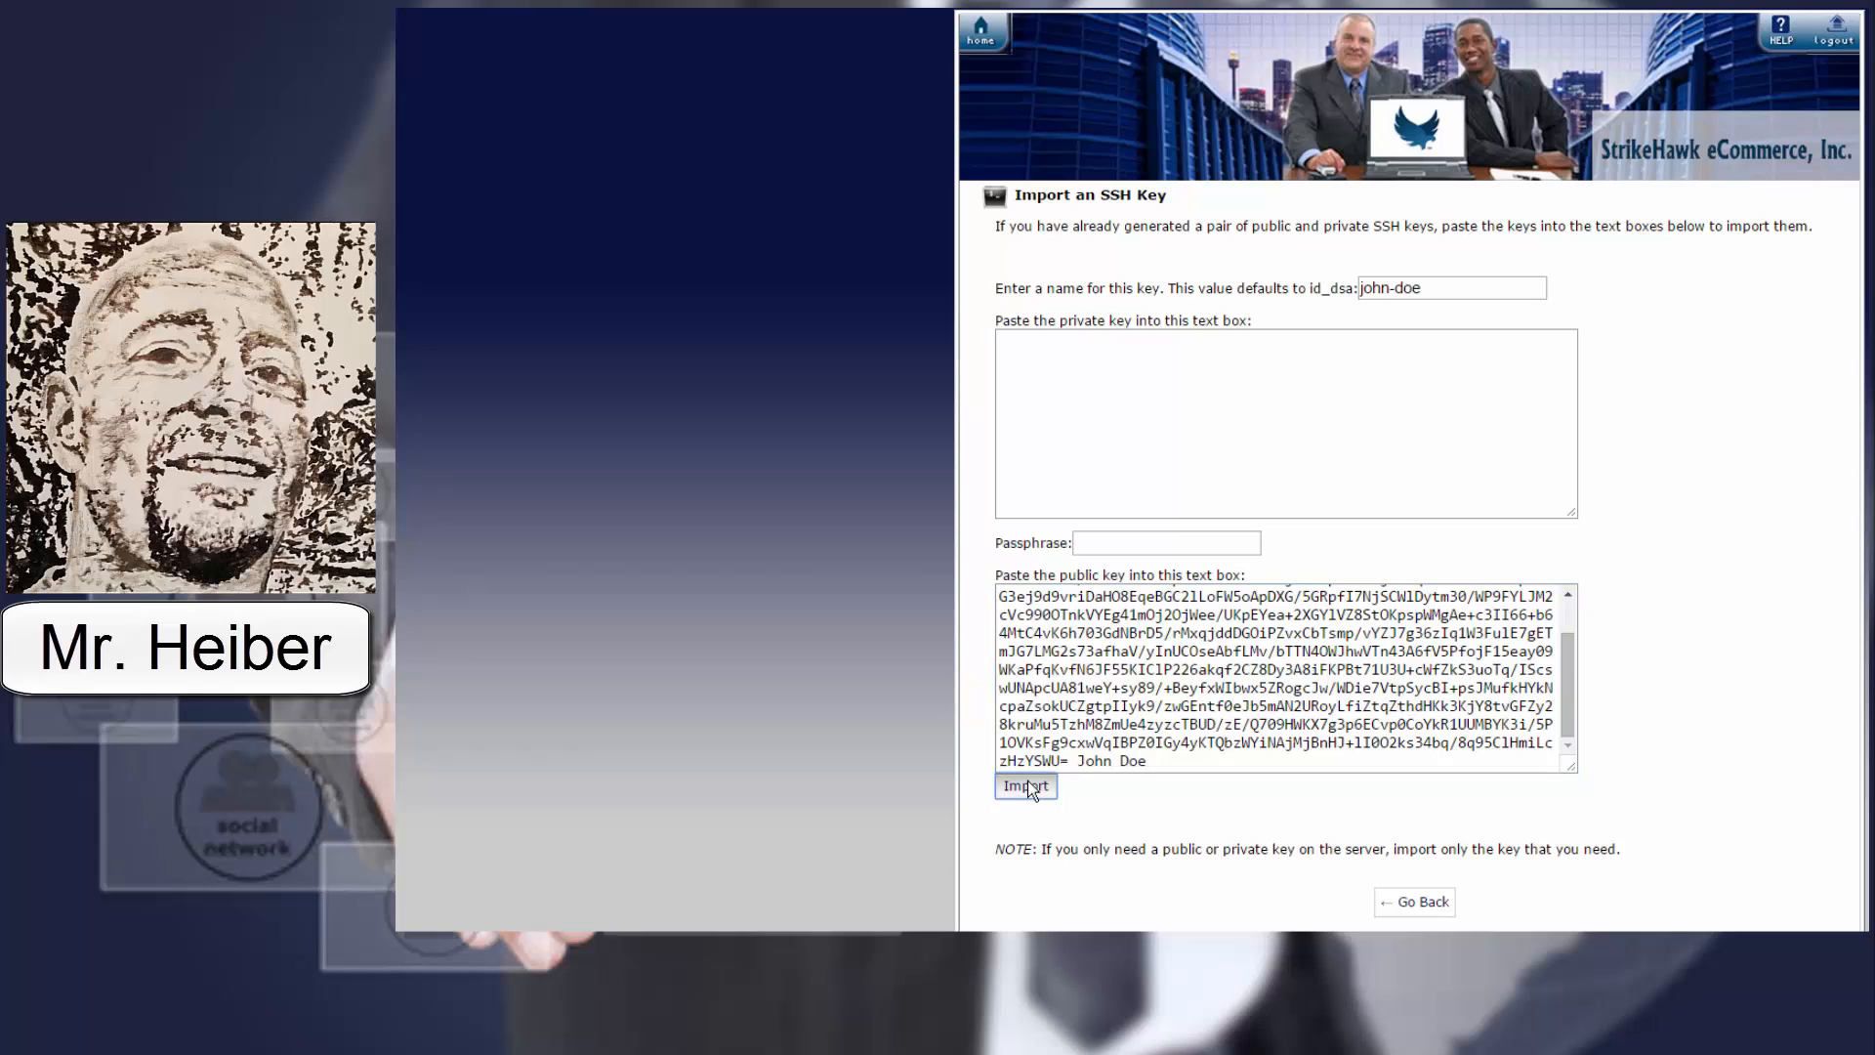
{"action": "left_click", "coordinate": [1025, 785]}
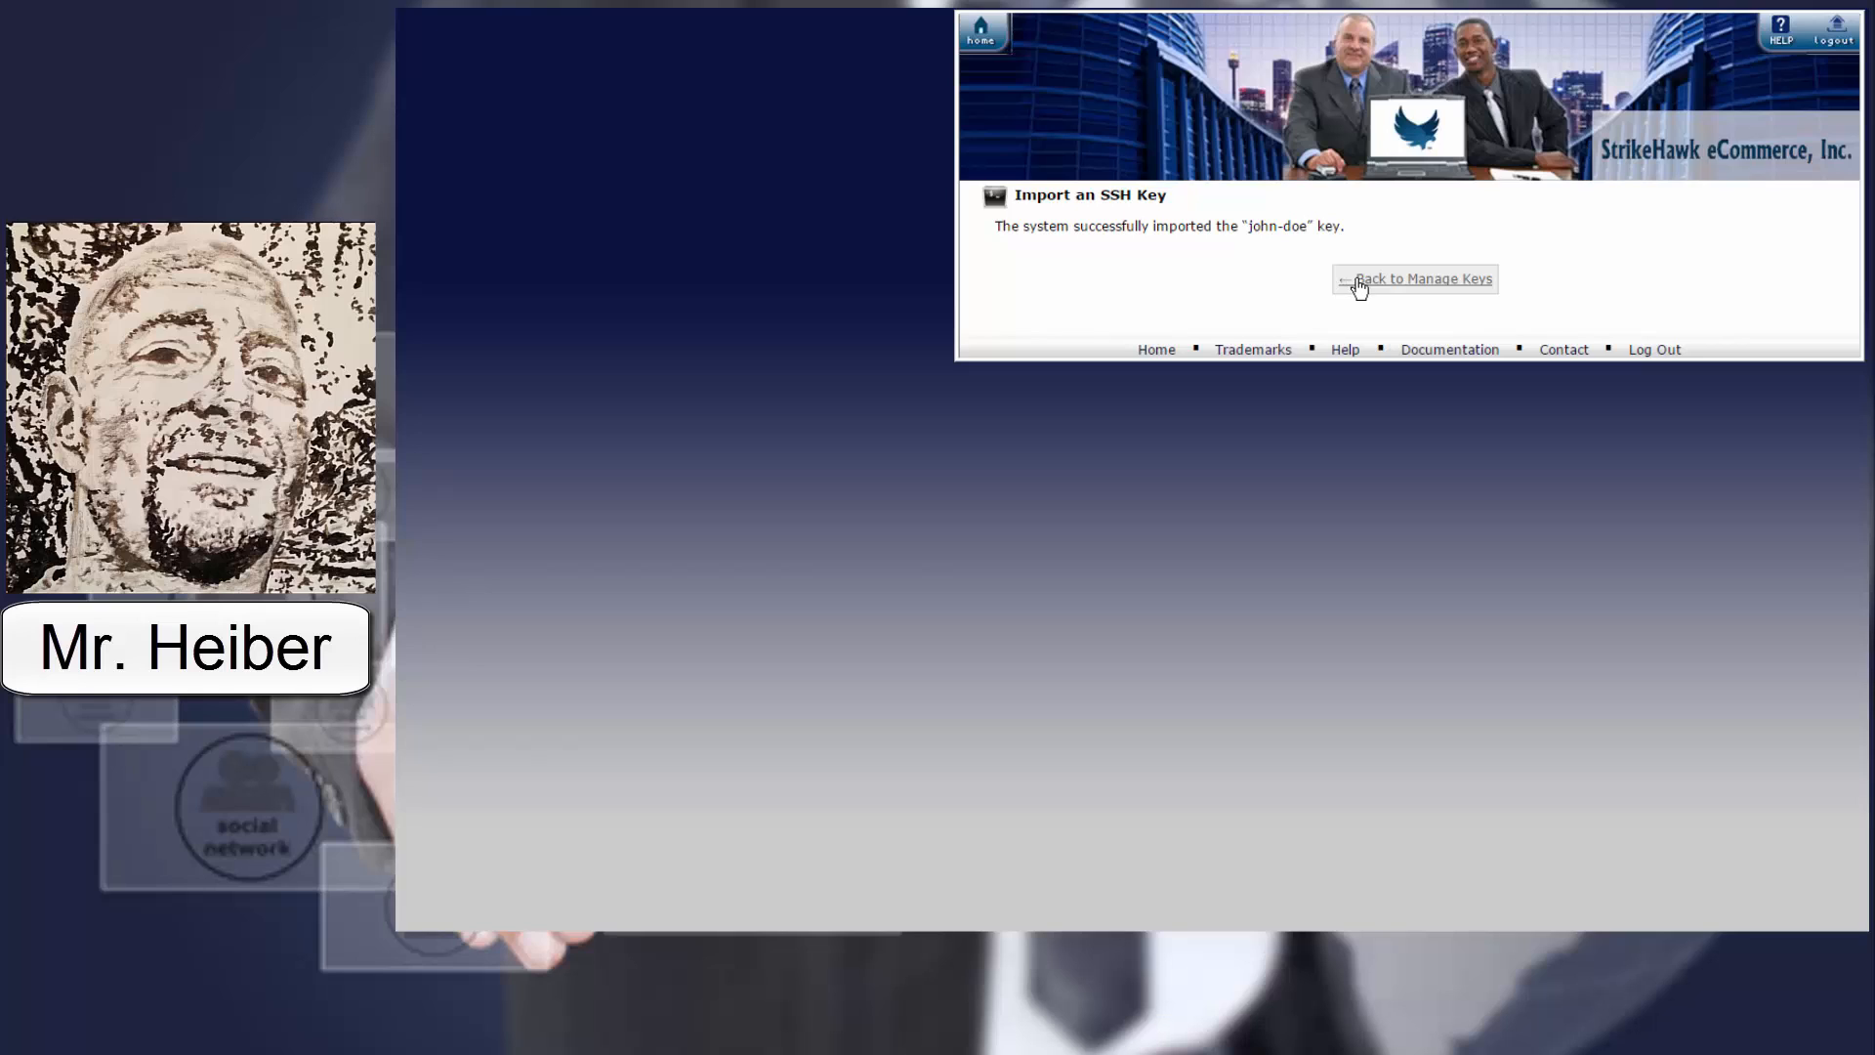
Authorize the john-doe public key and return to the Manage SSH Keys list
{"action": "left_click", "coordinate": [1415, 278]}
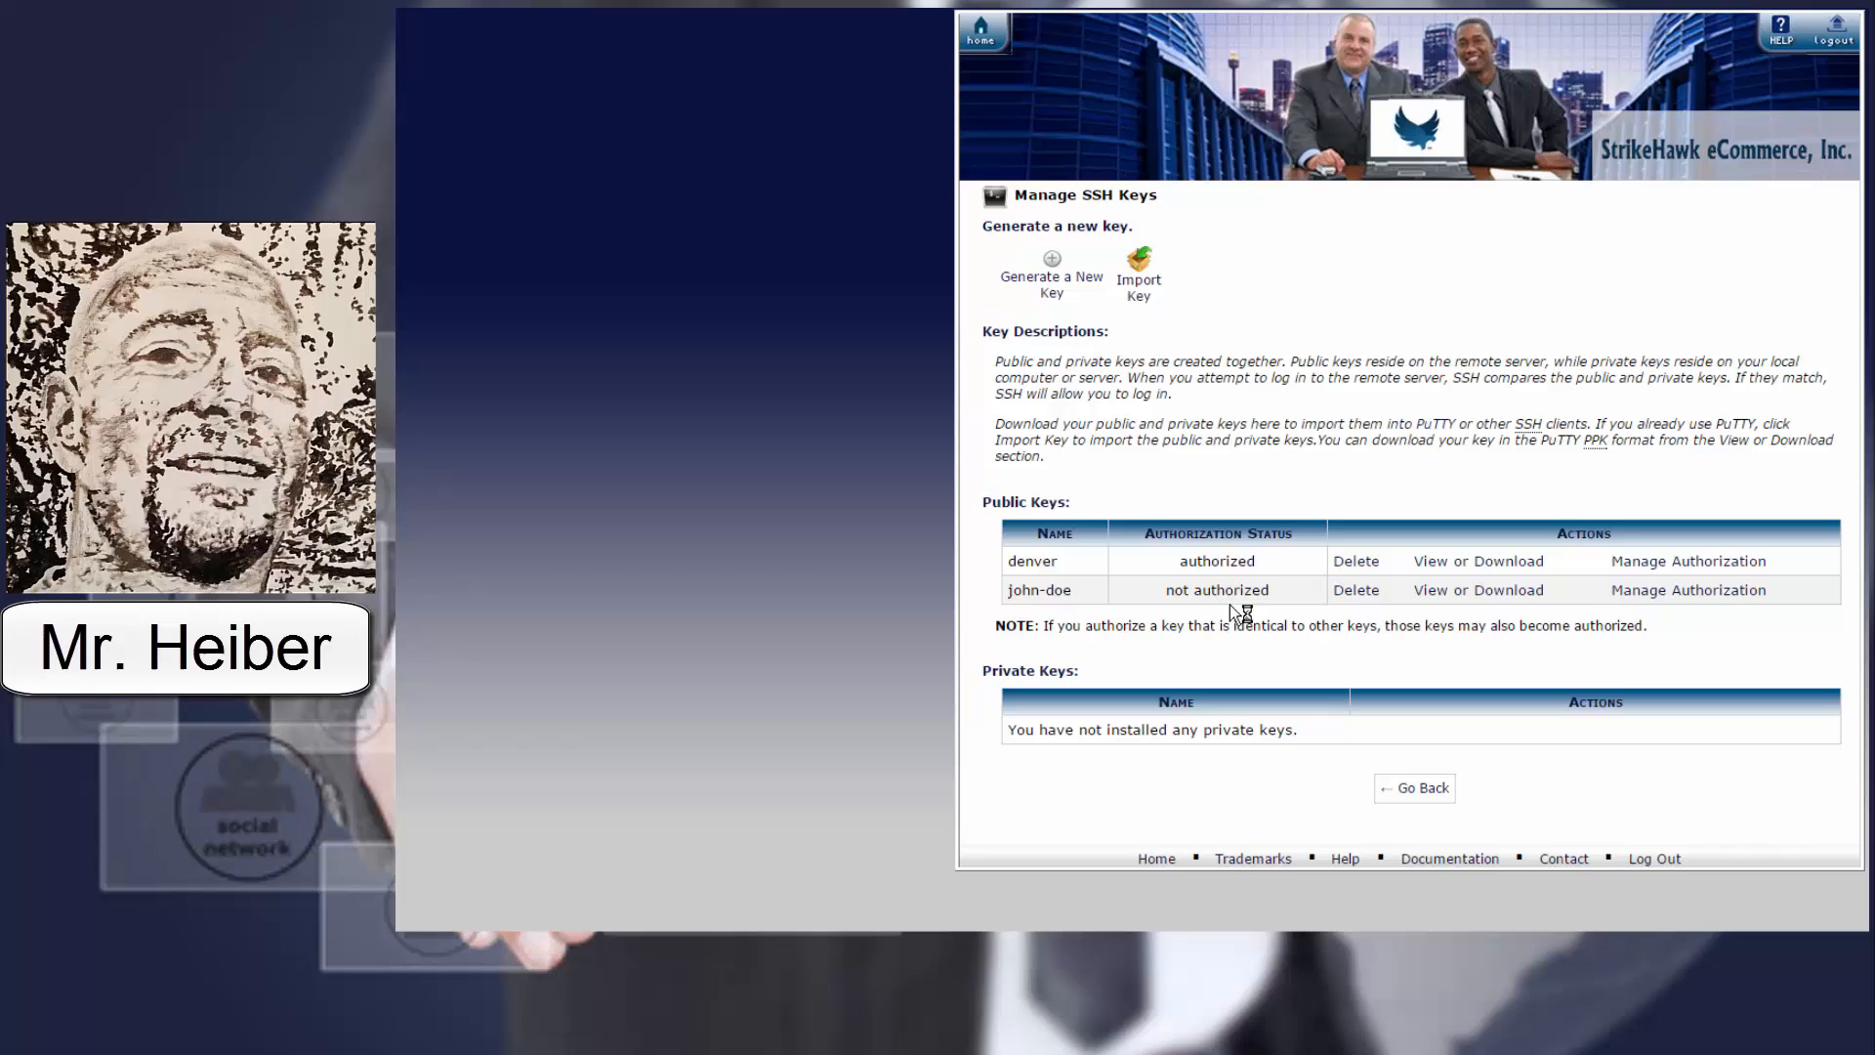
{"action": "left_click", "coordinate": [1688, 590]}
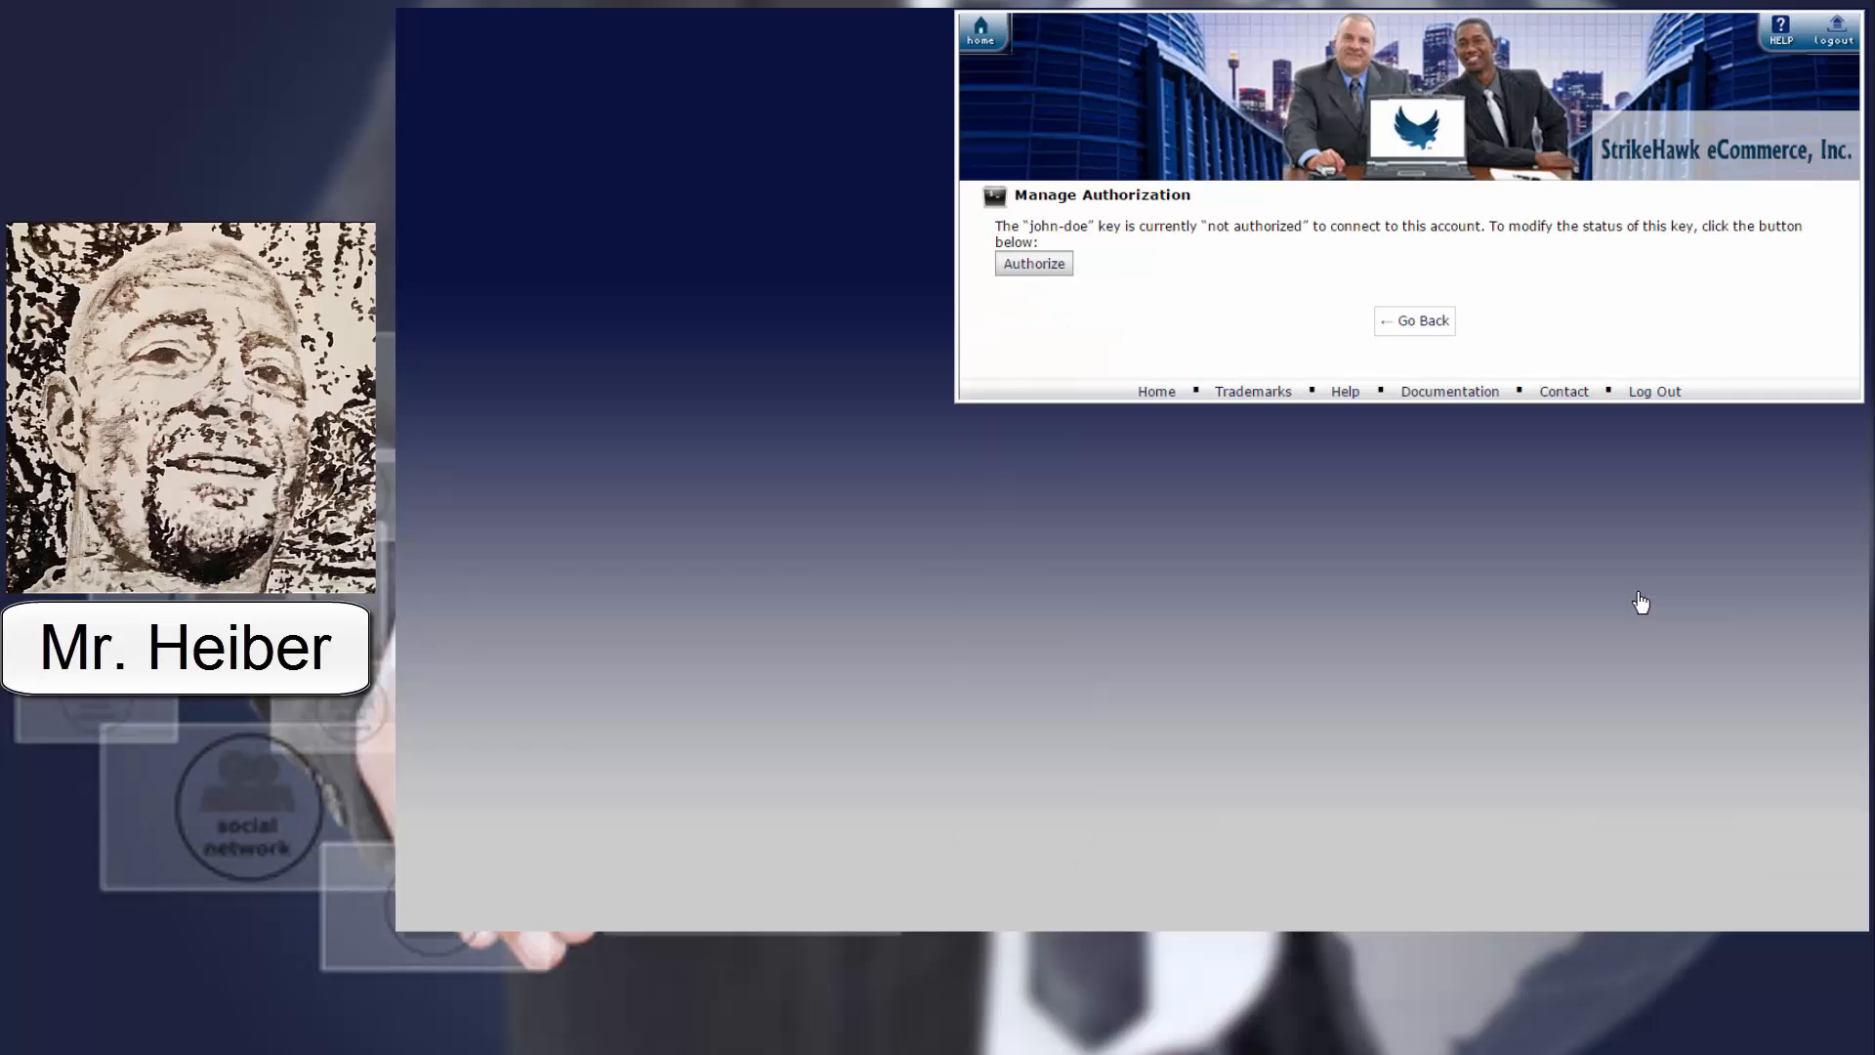
{"action": "left_click", "coordinate": [1033, 263]}
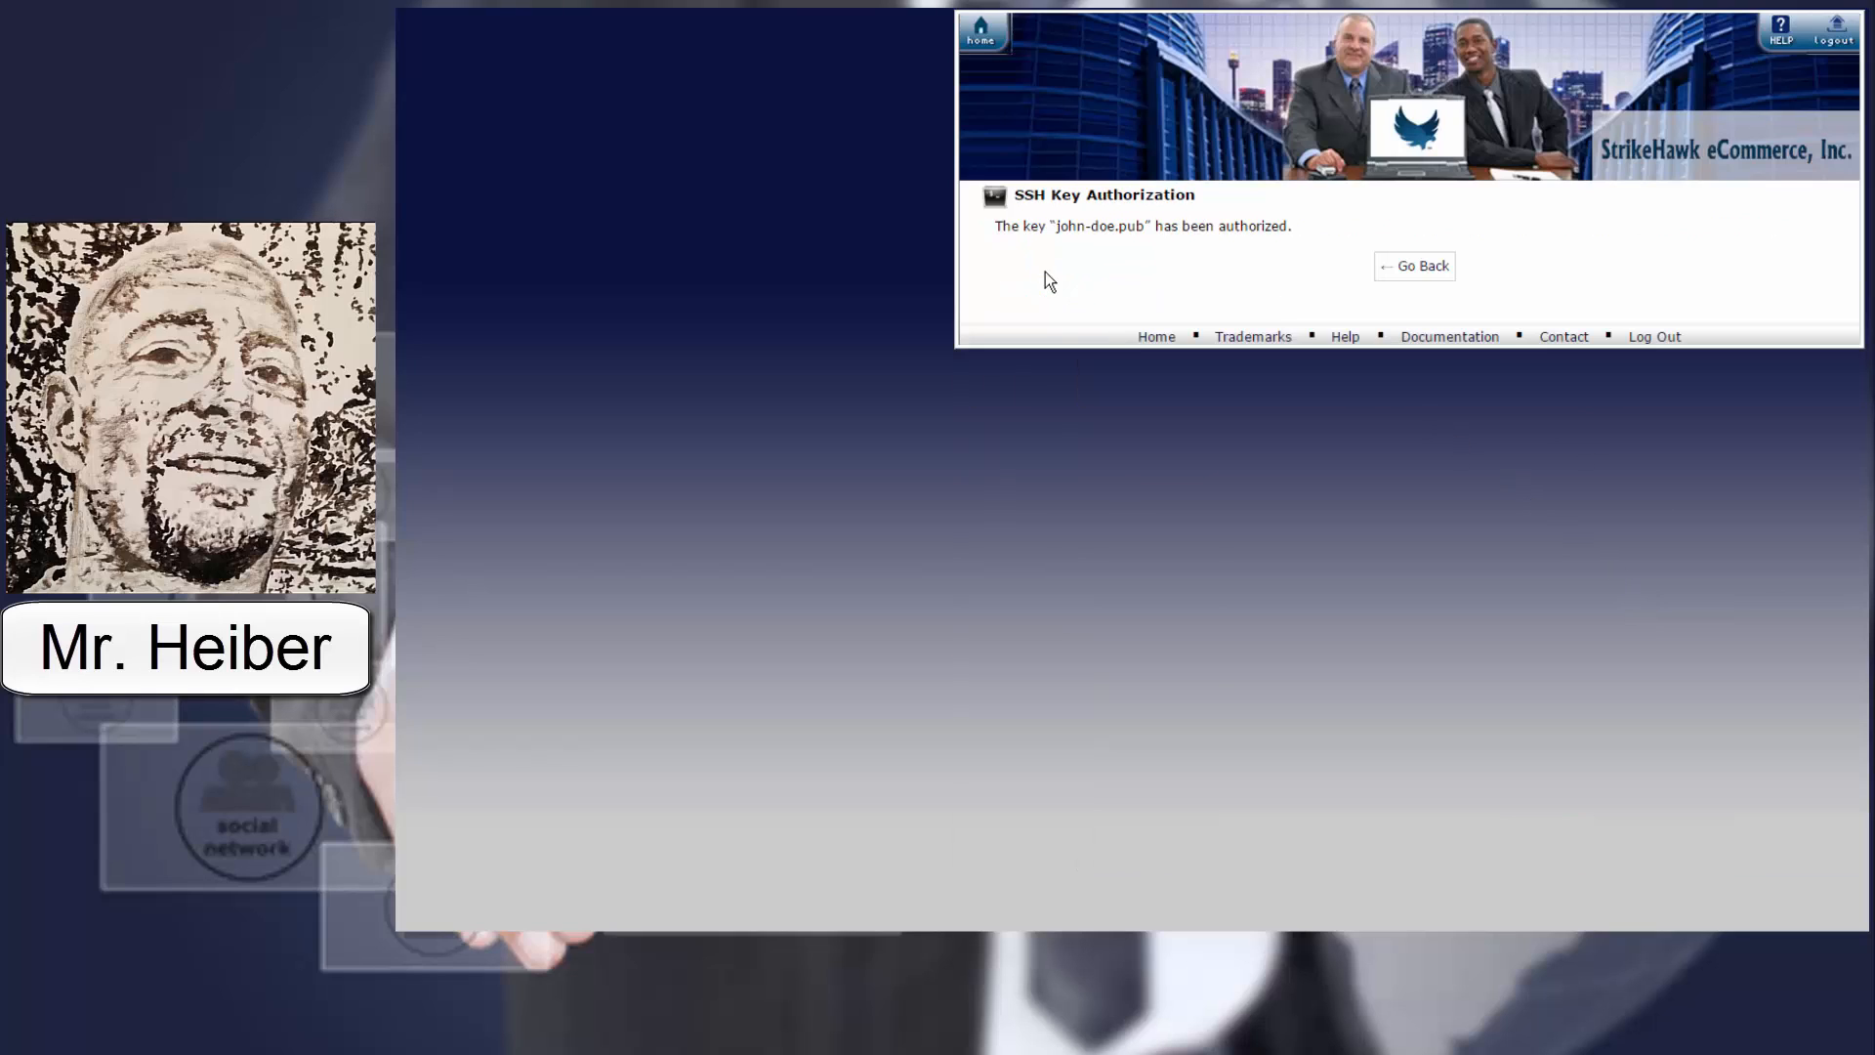
{"action": "left_click", "coordinate": [1415, 265]}
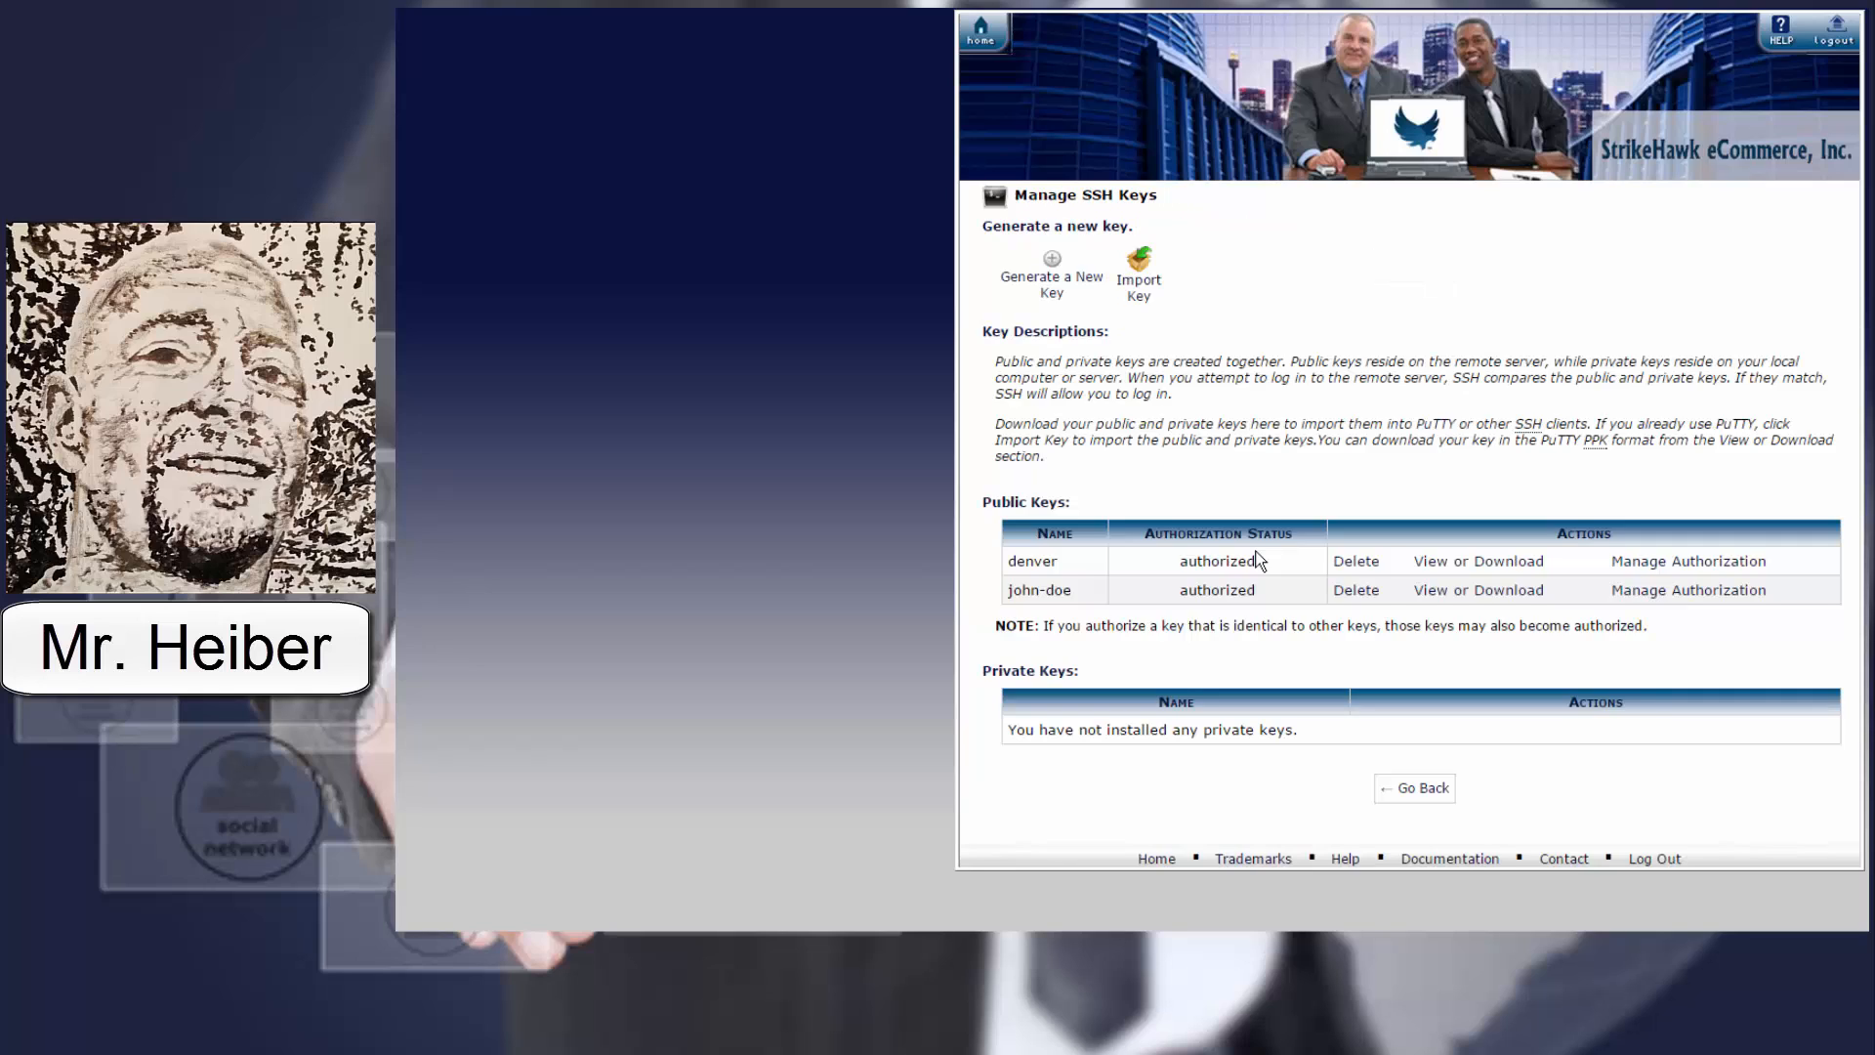
{"action": "mouse_move", "coordinate": [1113, 588]}
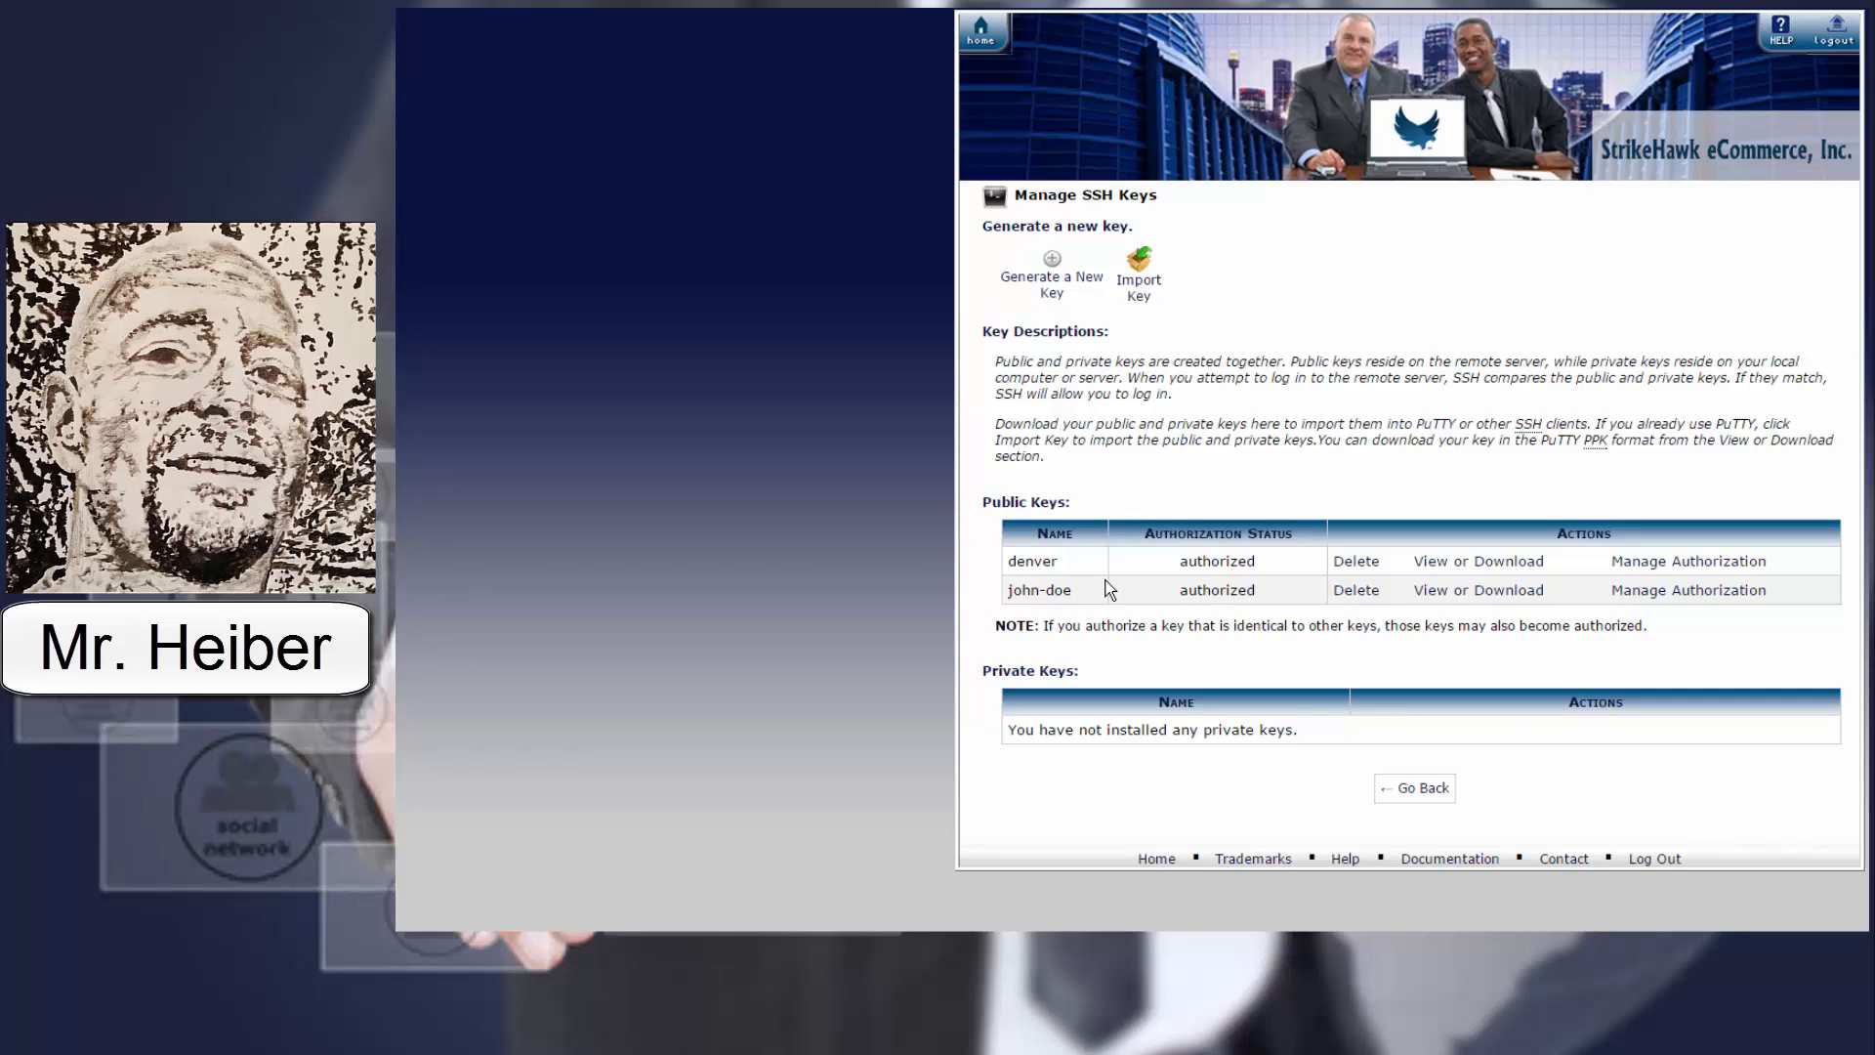
{"action": "mouse_move", "coordinate": [1048, 453]}
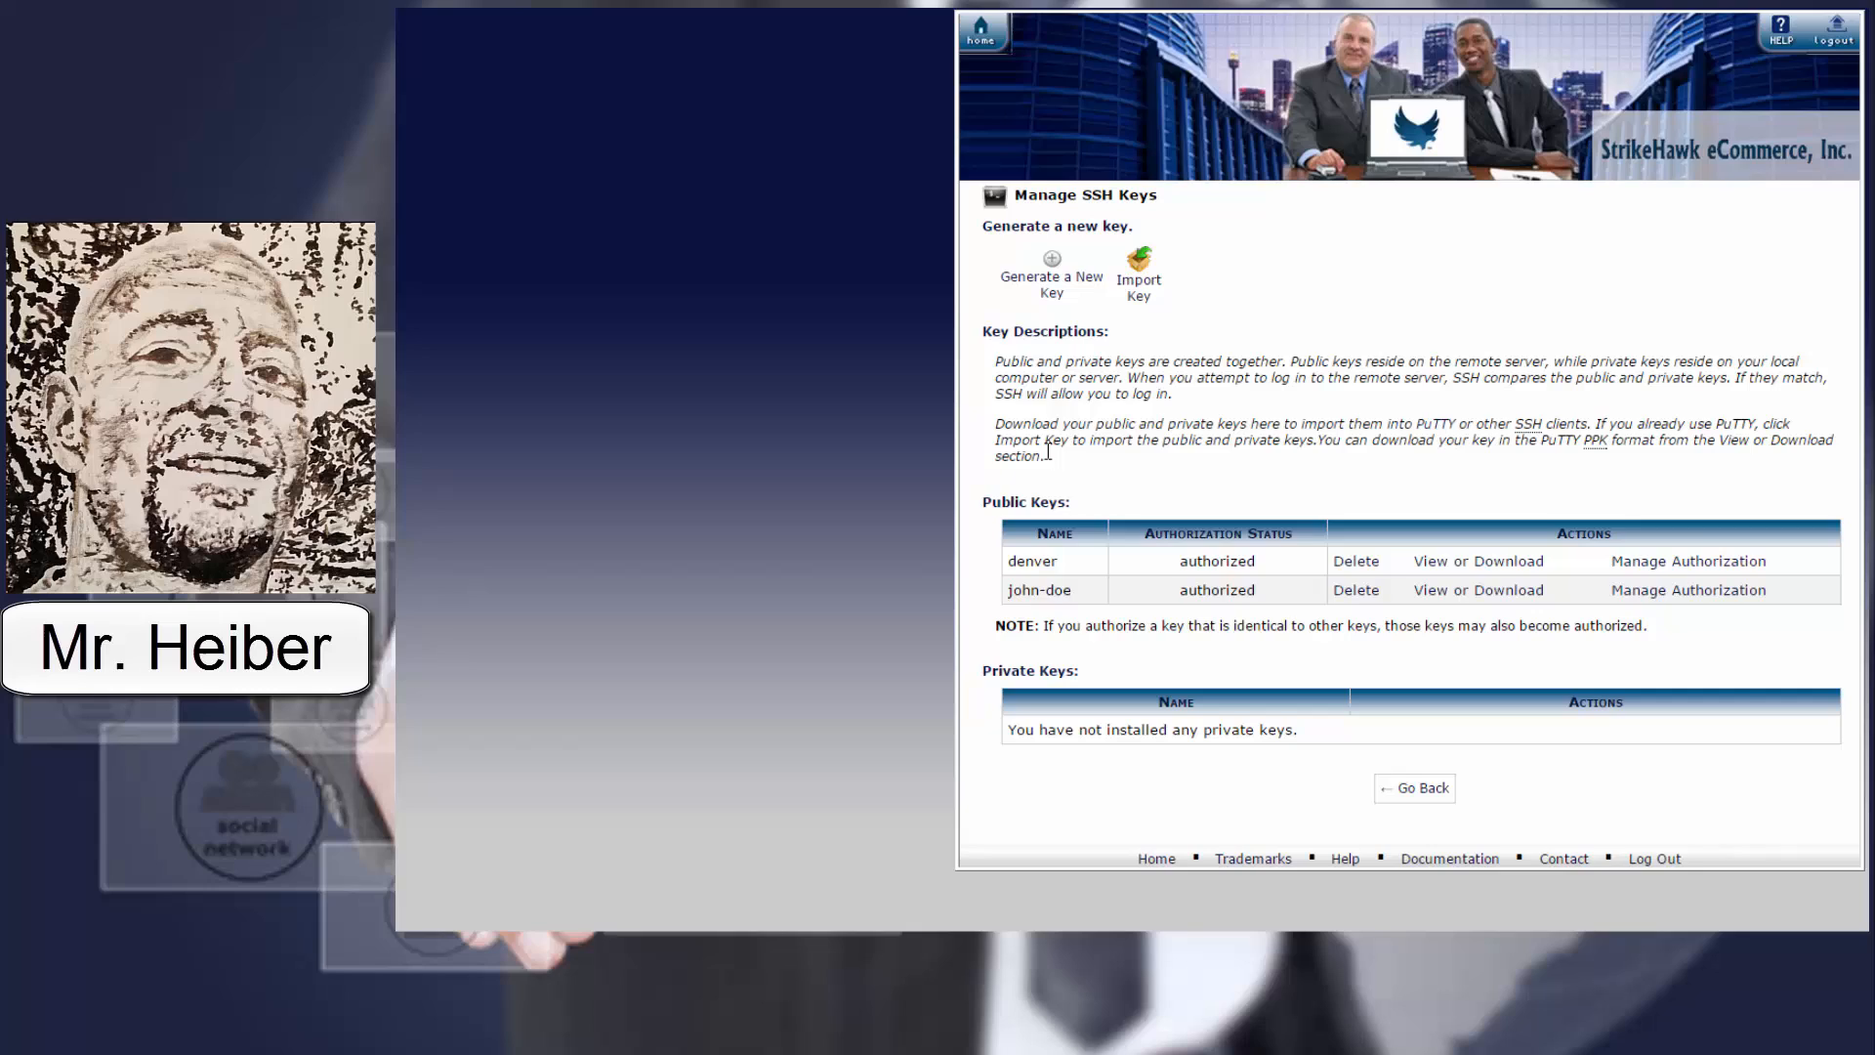